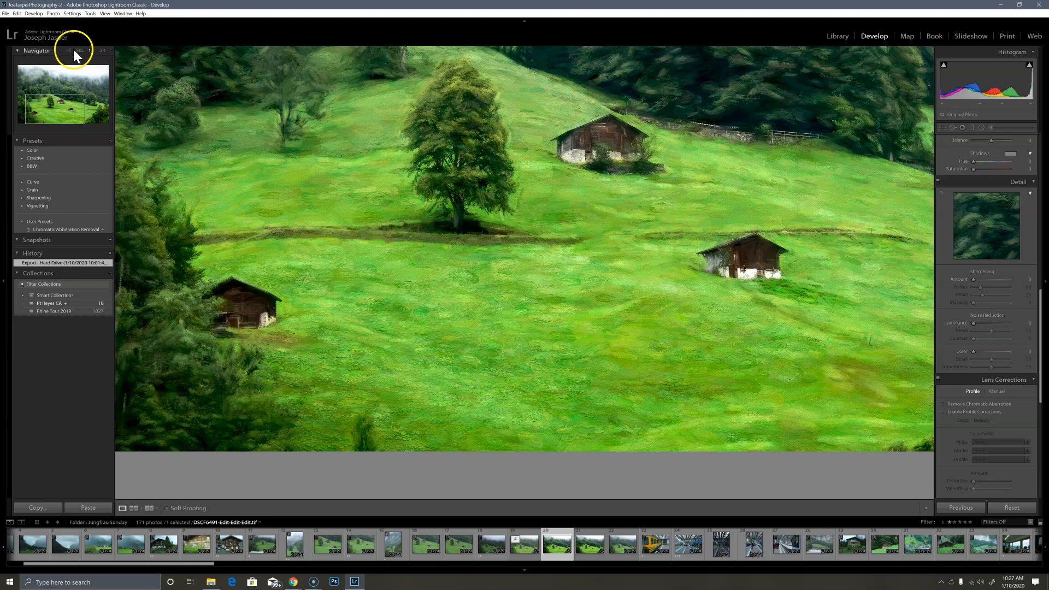
# Step: Fit the whole misty hillside raw photo into view instead of the close-up
pyautogui.click(70, 50)
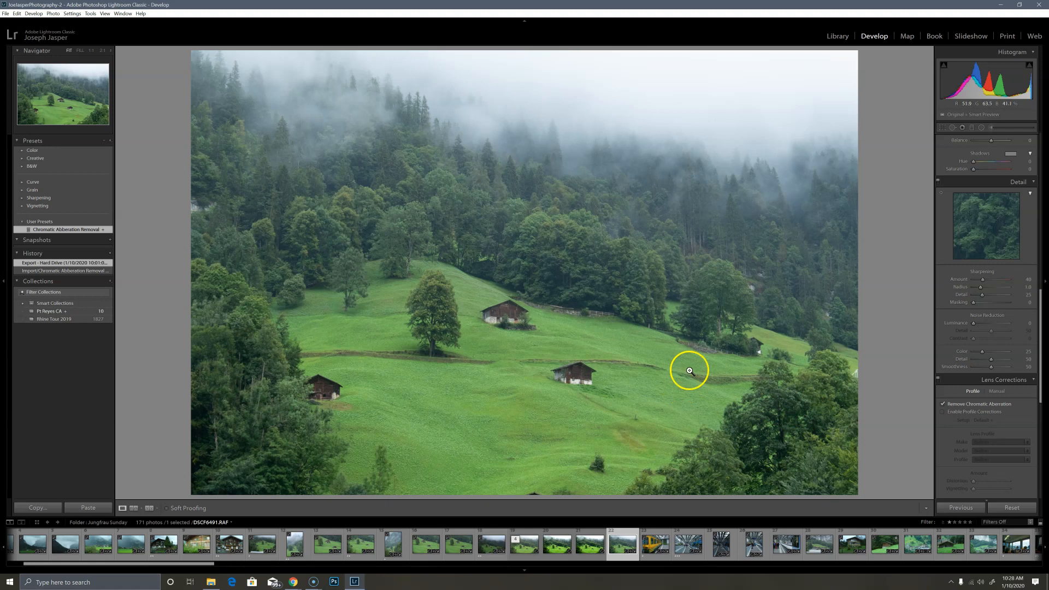
pyautogui.moveTo(531, 225)
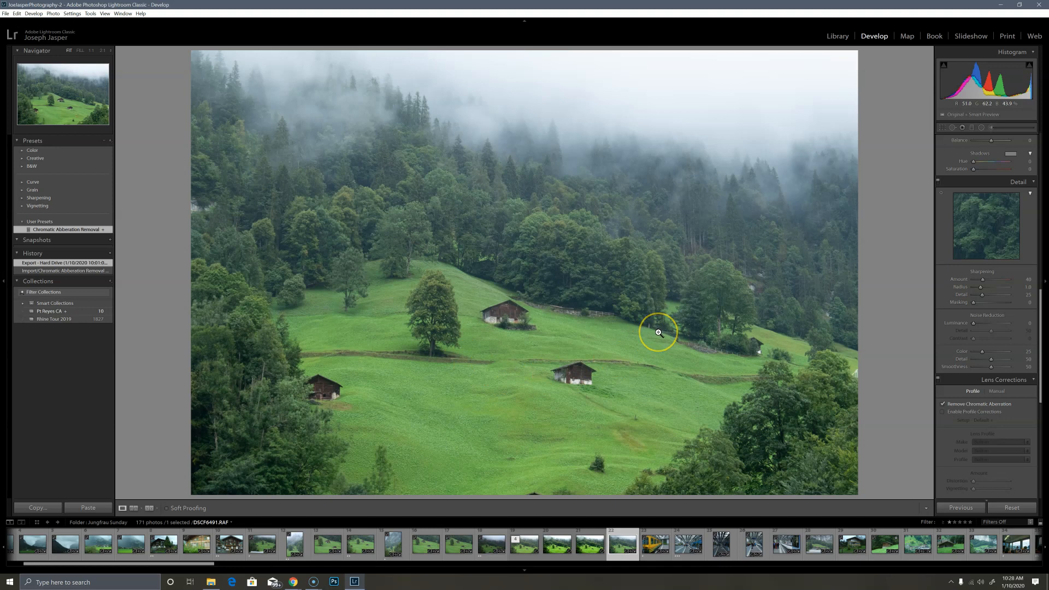
pyautogui.moveTo(639, 365)
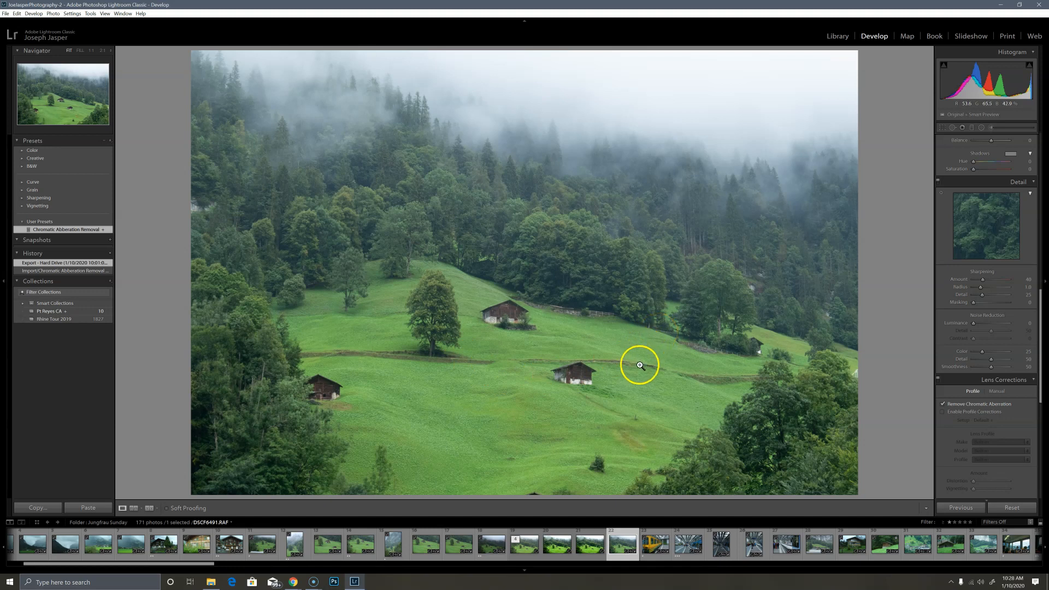
pyautogui.moveTo(835, 348)
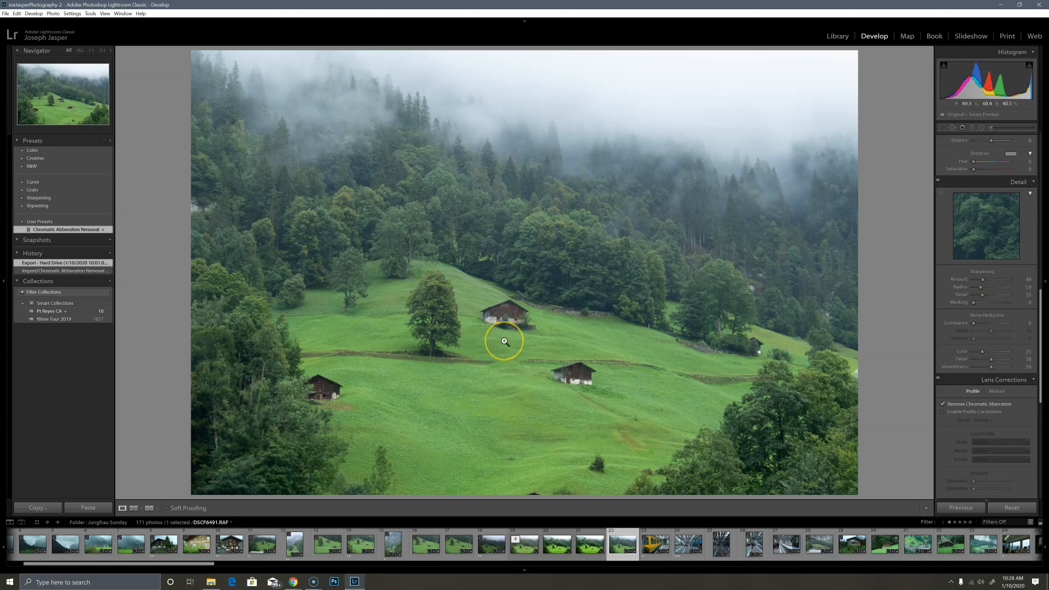
# Step: Switch to the edited TIFF copy and reveal its Basic and Tone Curve panels
pyautogui.click(518, 542)
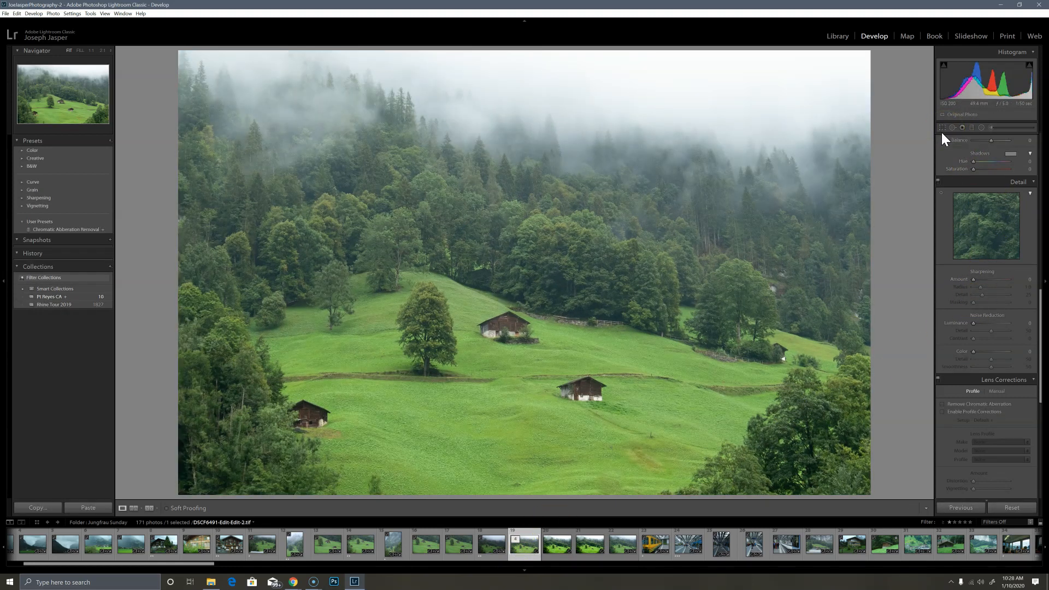
pyautogui.click(941, 128)
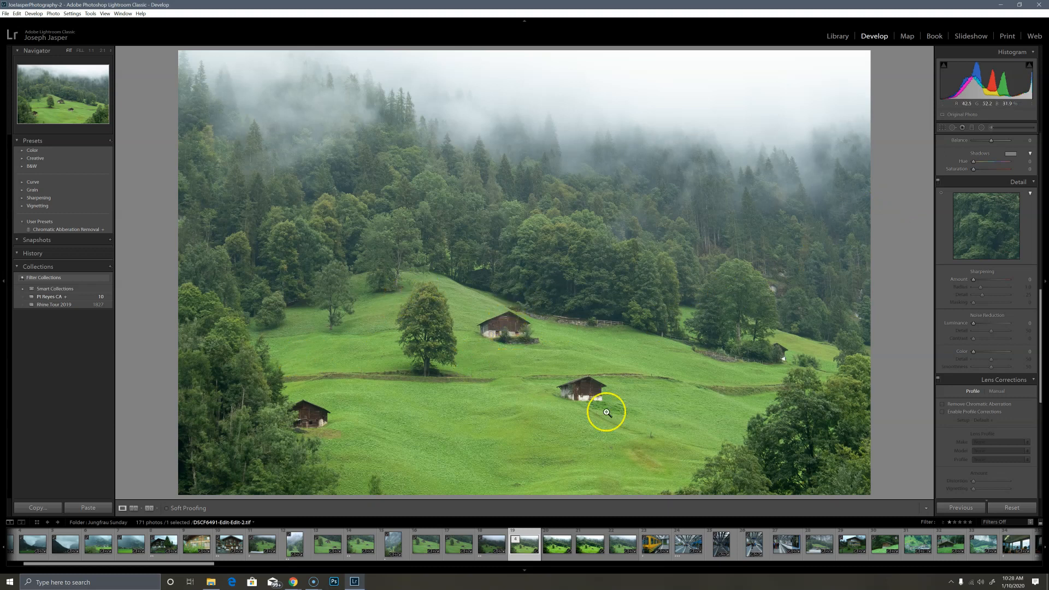
pyautogui.moveTo(514, 346)
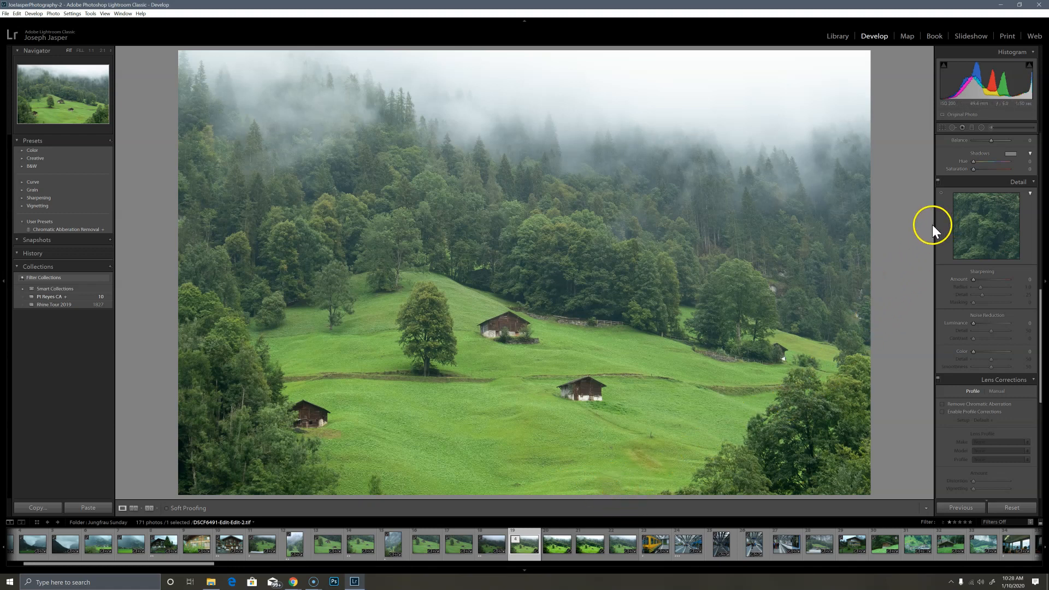
pyautogui.moveTo(929, 229)
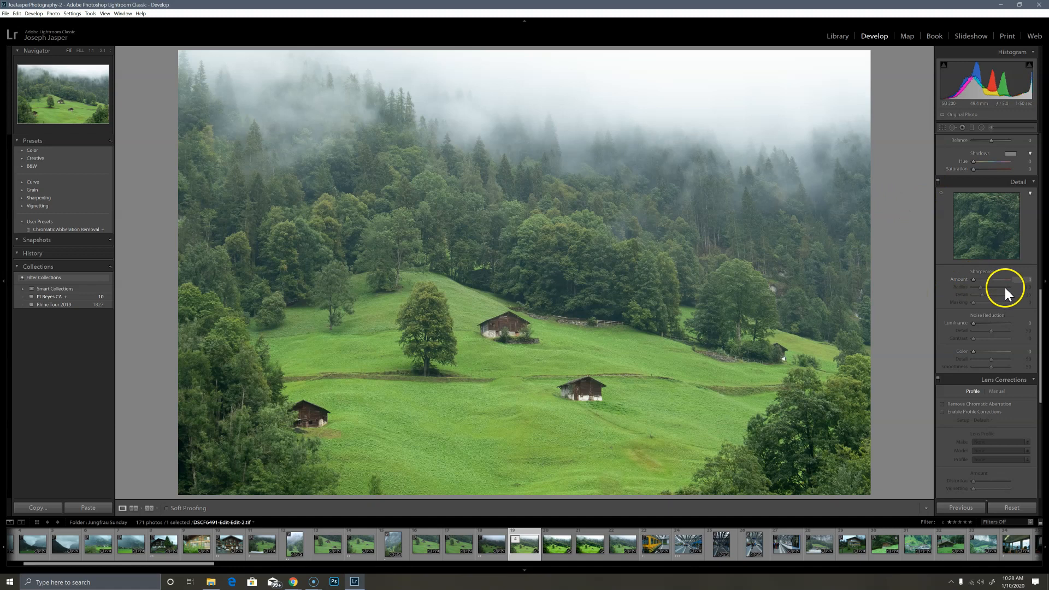
pyautogui.moveTo(914, 282)
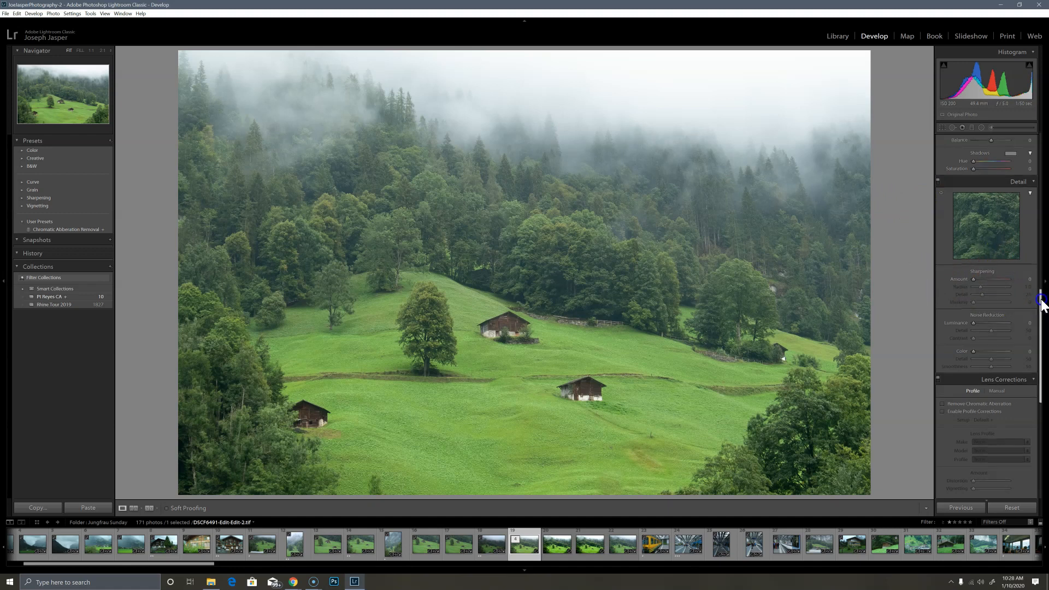
pyautogui.scroll(-3)
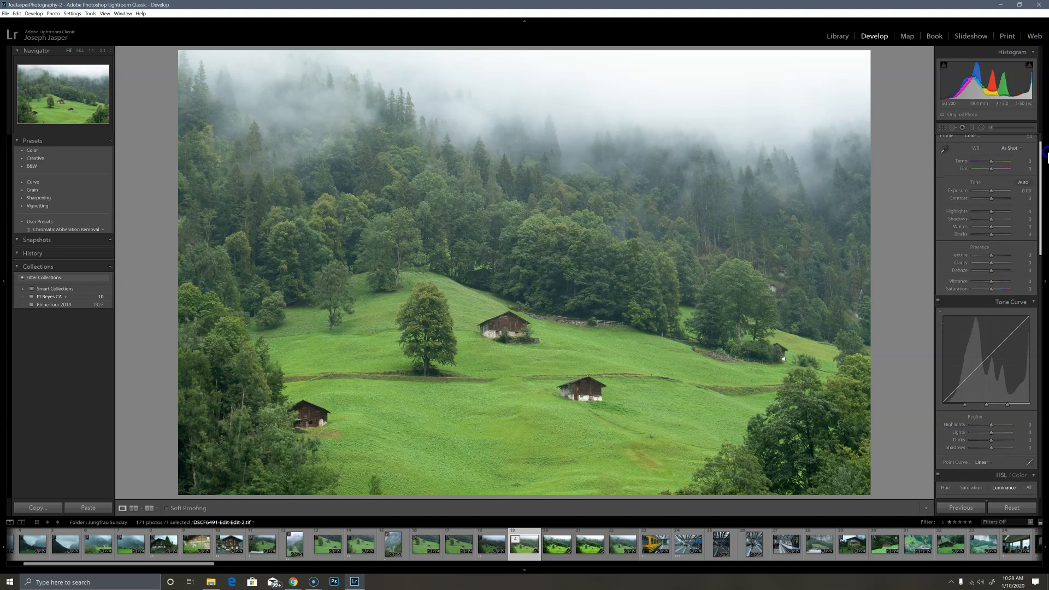
pyautogui.scroll(-3)
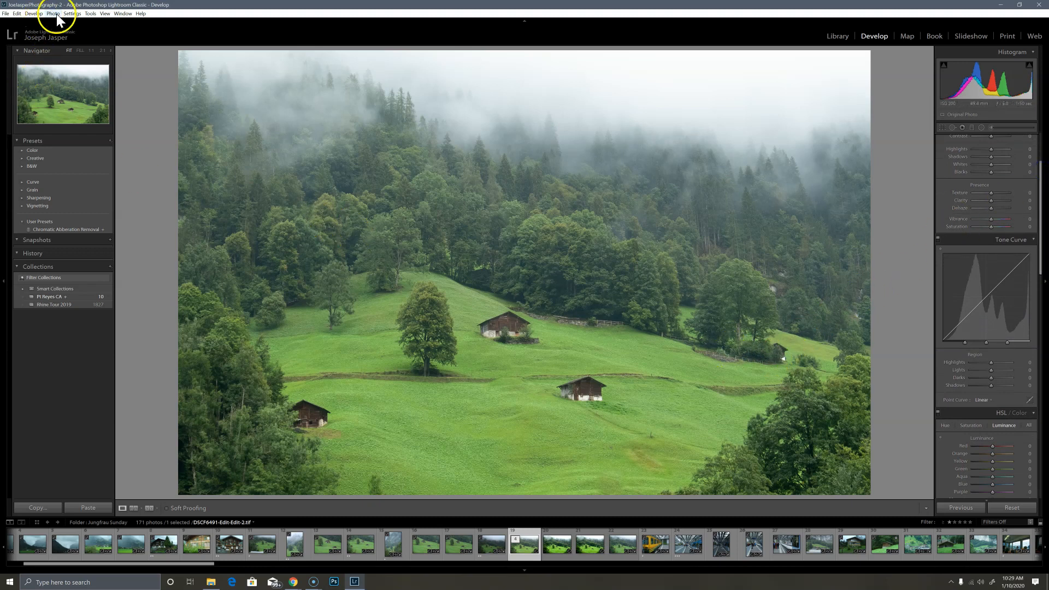
pyautogui.click(52, 14)
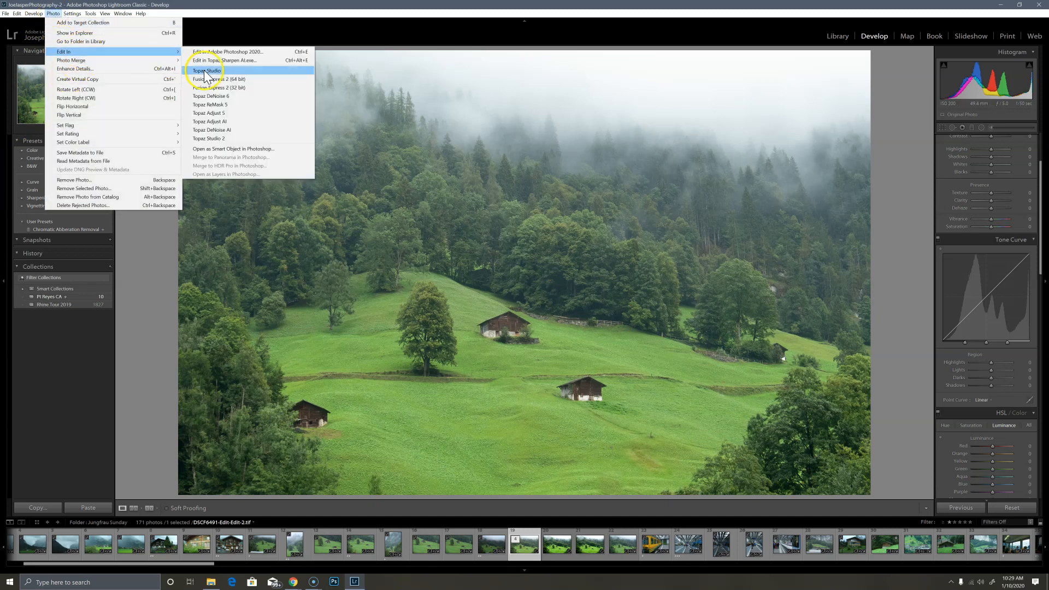
pyautogui.moveTo(215, 121)
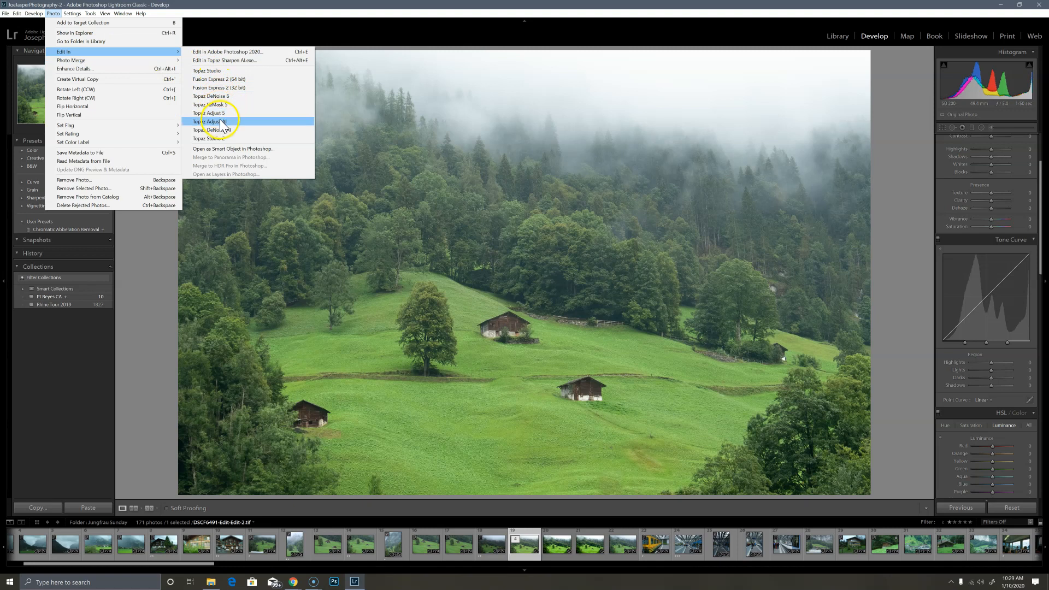
pyautogui.moveTo(224, 130)
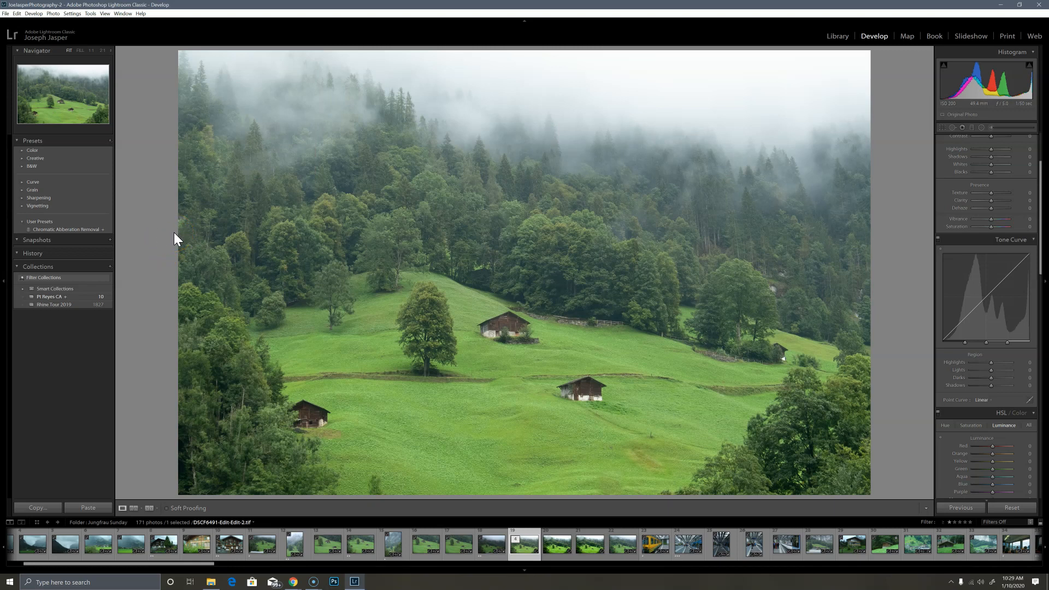
pyautogui.moveTo(627, 311)
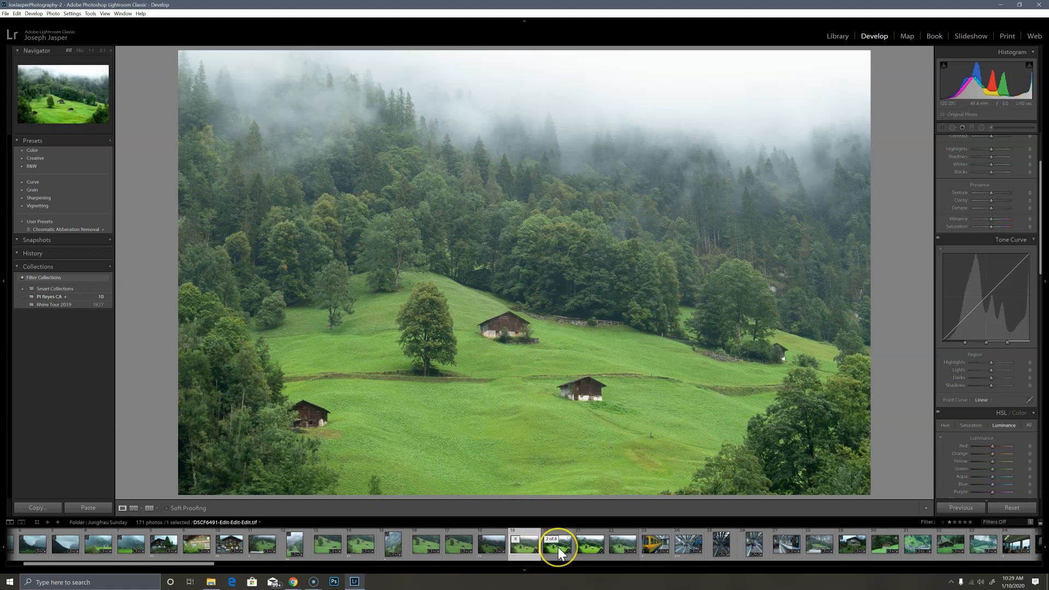
pyautogui.moveTo(561, 545)
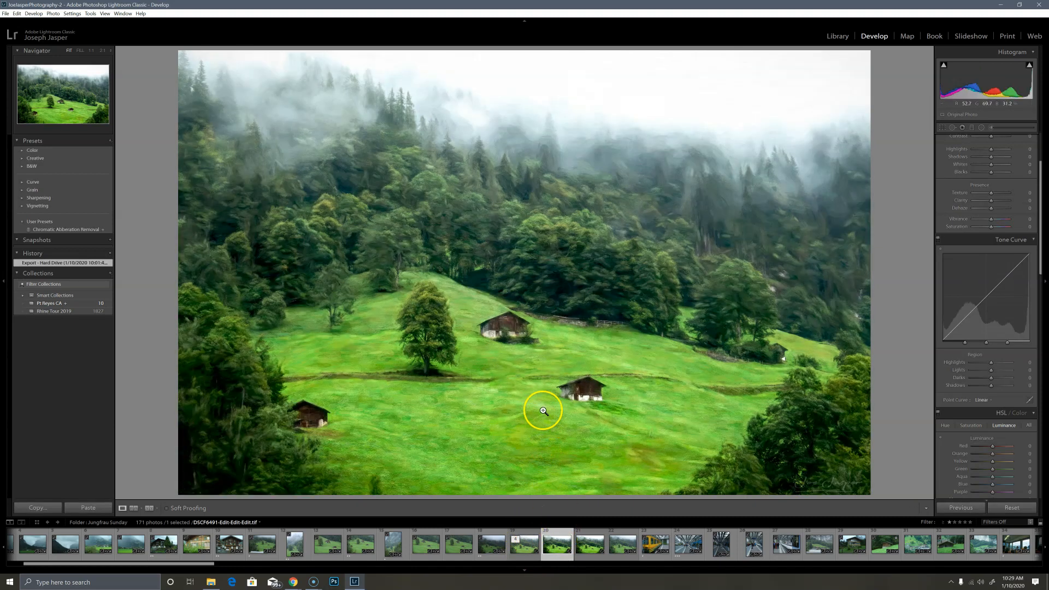
pyautogui.moveTo(505, 97)
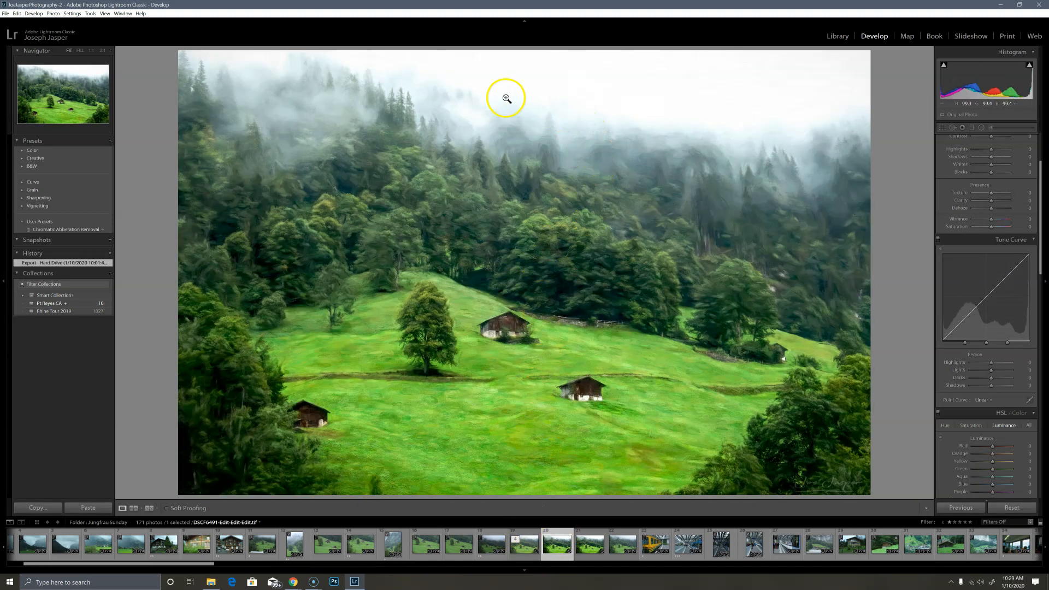
pyautogui.moveTo(340, 120)
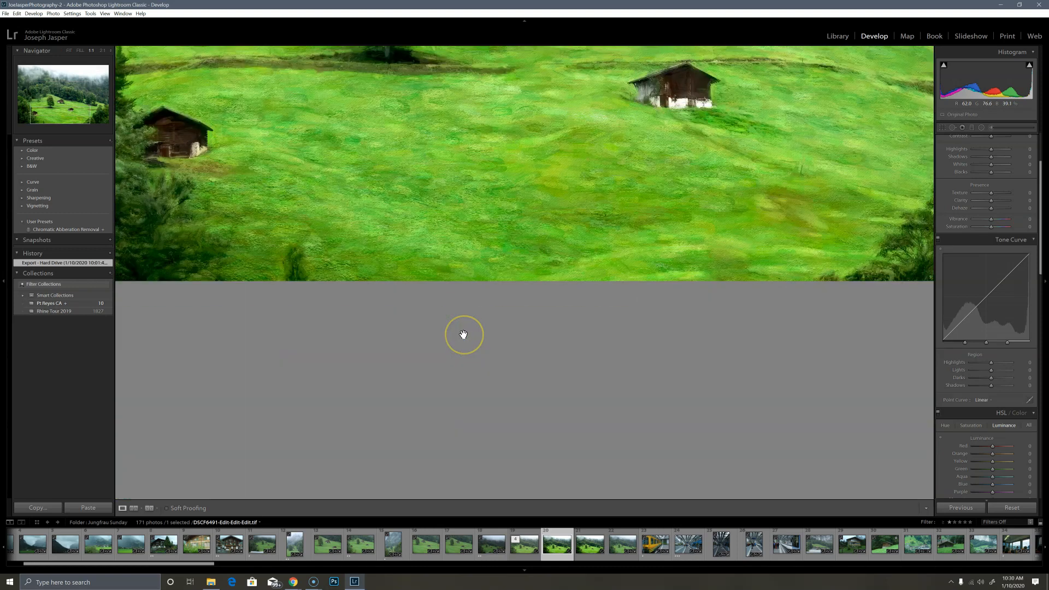
# Step: Bring up the painted Edit-Edit-Edit.tif version to inspect its brushwork
pyautogui.click(545, 543)
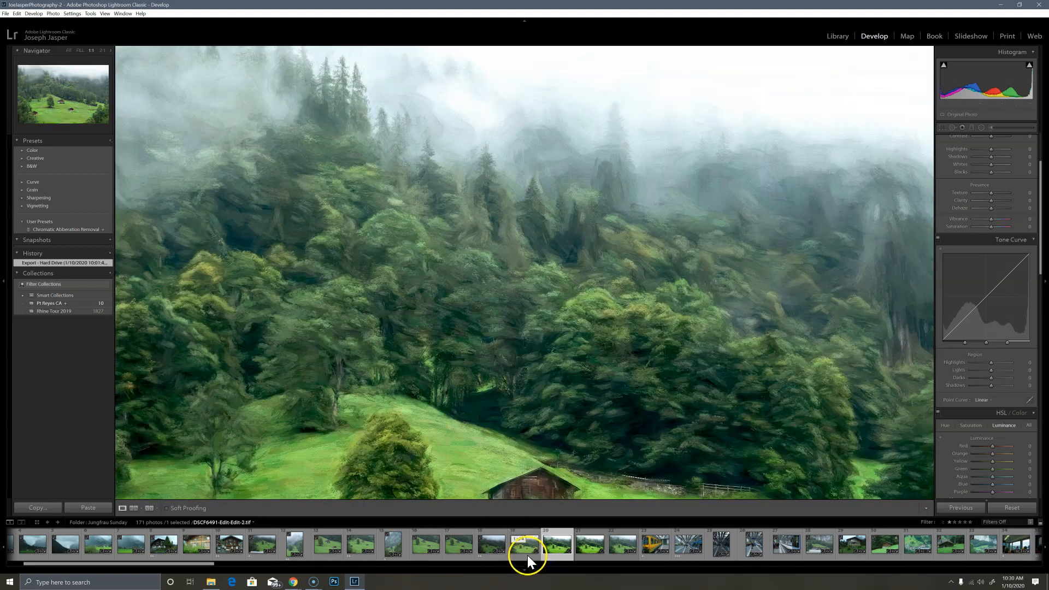
# Step: Send the edited copy to Topaz Studio 2 as a copy with Lightroom adjustments
pyautogui.click(526, 543)
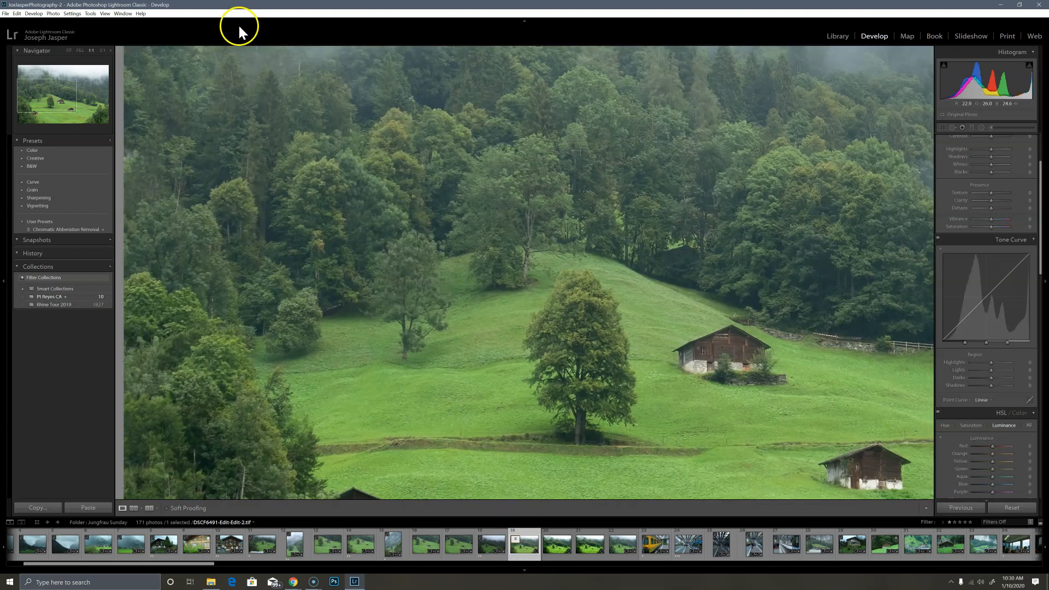
pyautogui.click(53, 13)
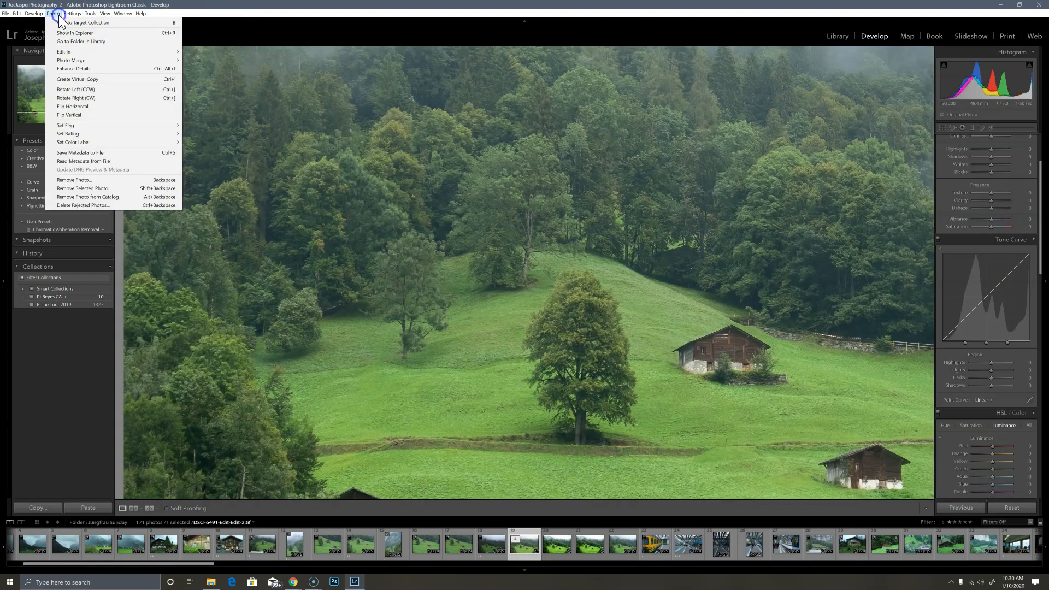
pyautogui.moveTo(64, 51)
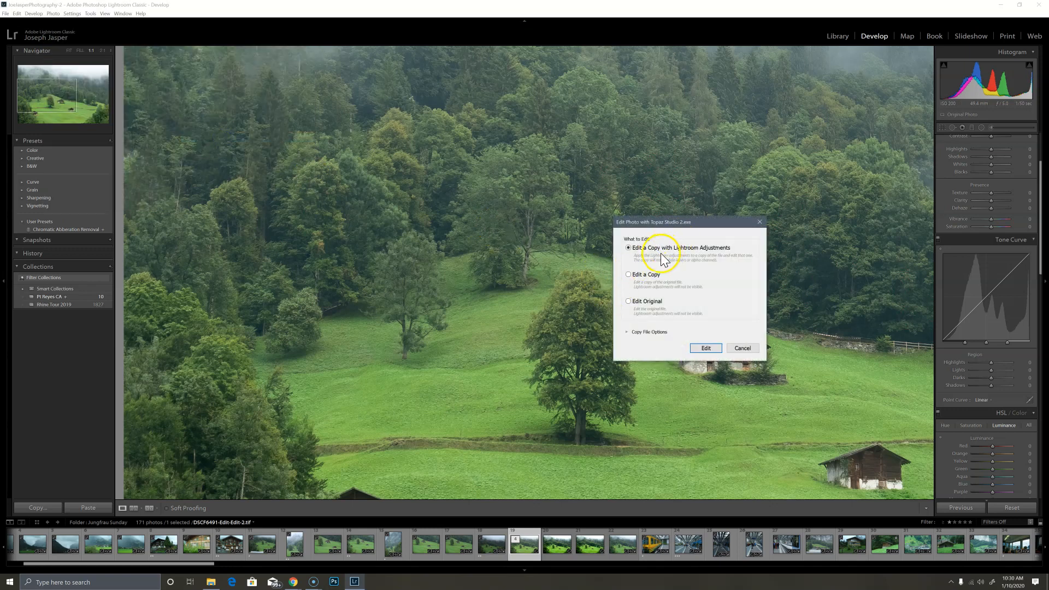
pyautogui.click(705, 348)
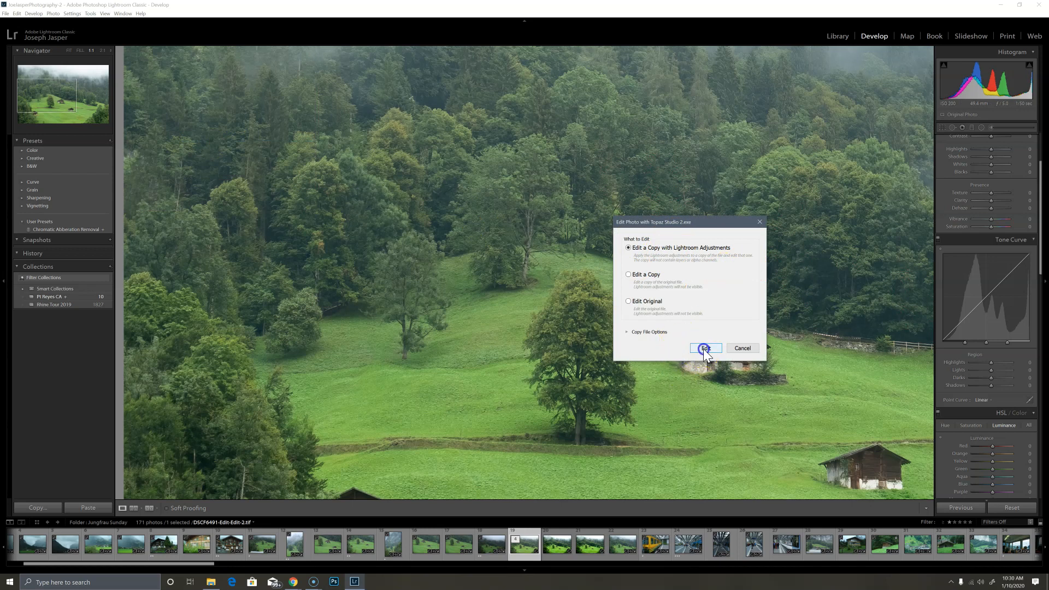
pyautogui.click(704, 347)
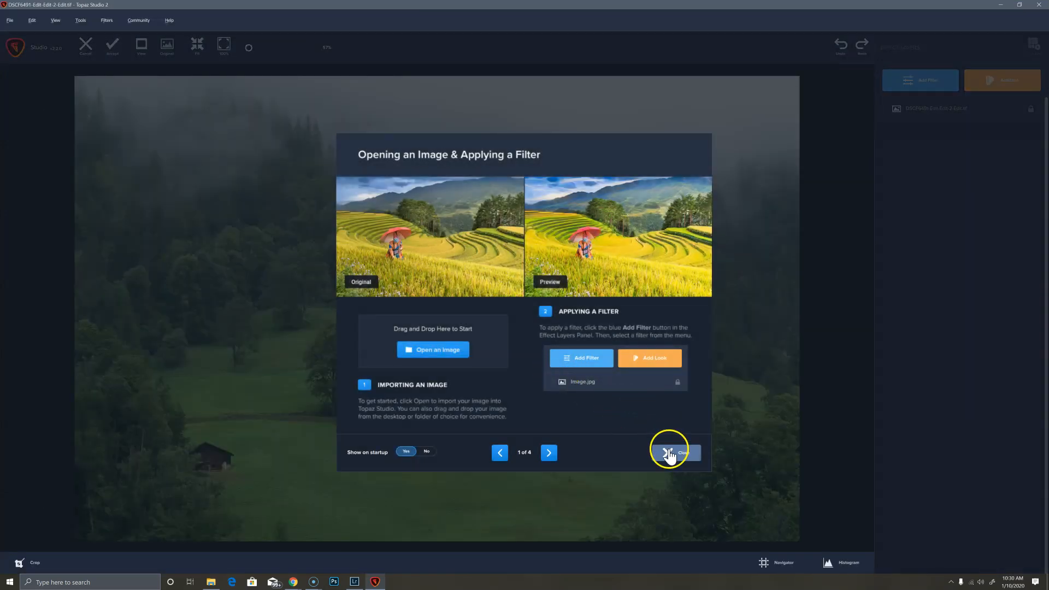
# Step: Dismiss the tutorial, search the looks for 'simpl' and apply Simple Sketch
pyautogui.click(675, 453)
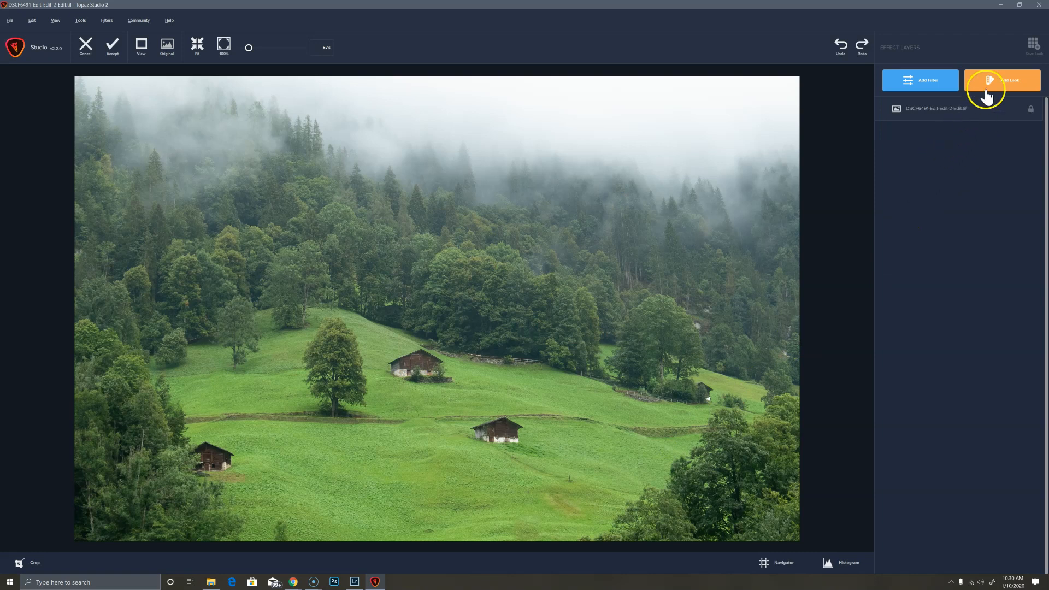
pyautogui.click(1002, 79)
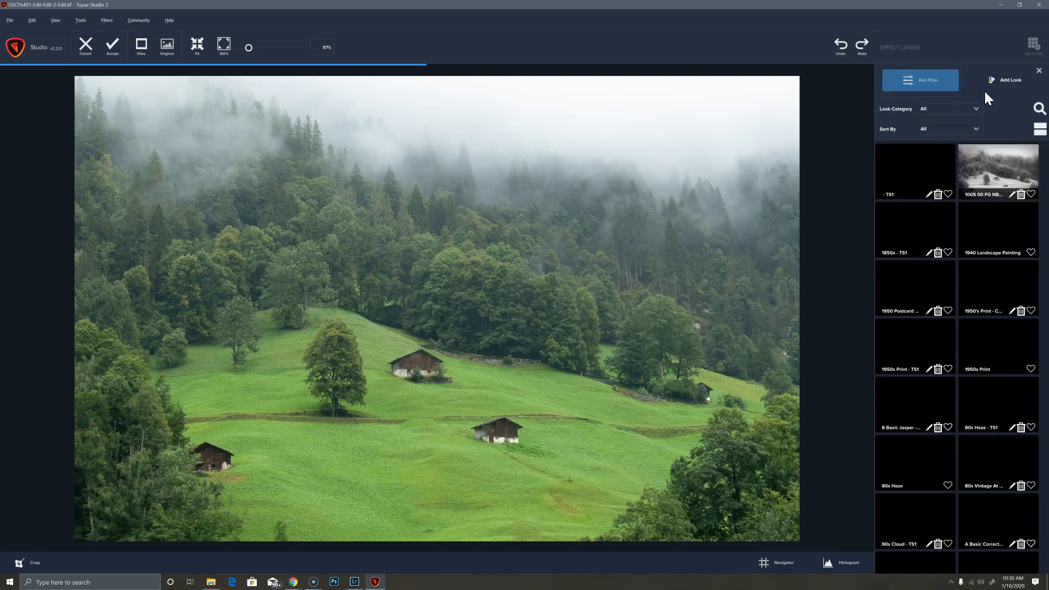
pyautogui.click(1039, 109)
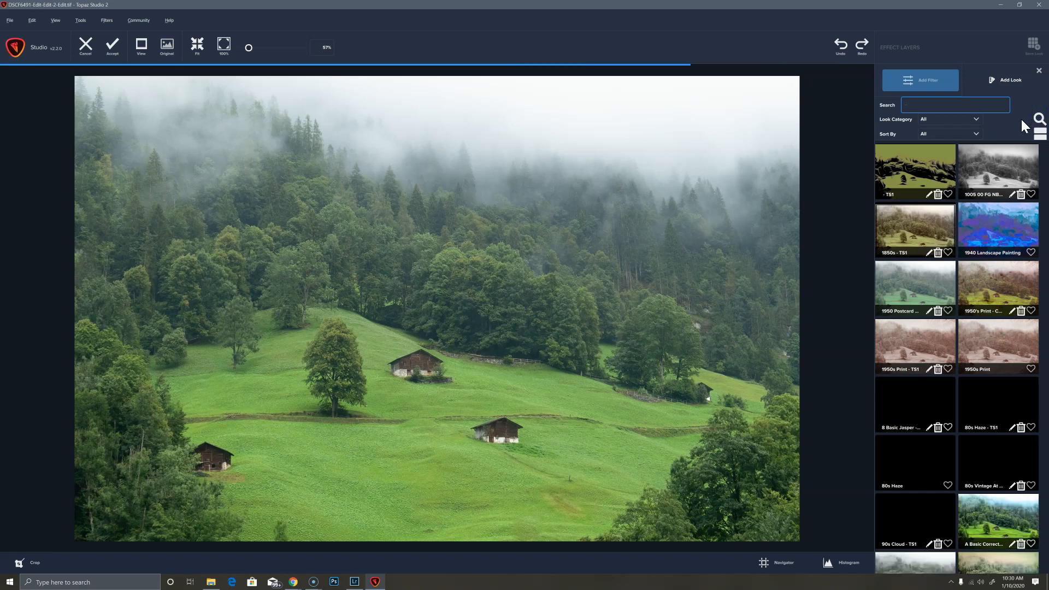
pyautogui.write('simplify')
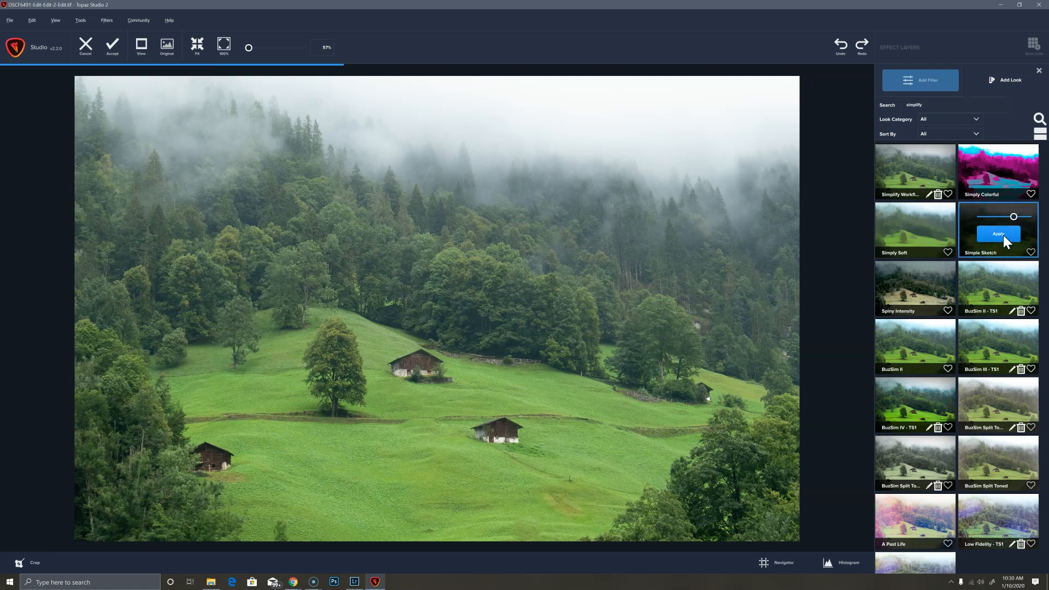
pyautogui.click(997, 234)
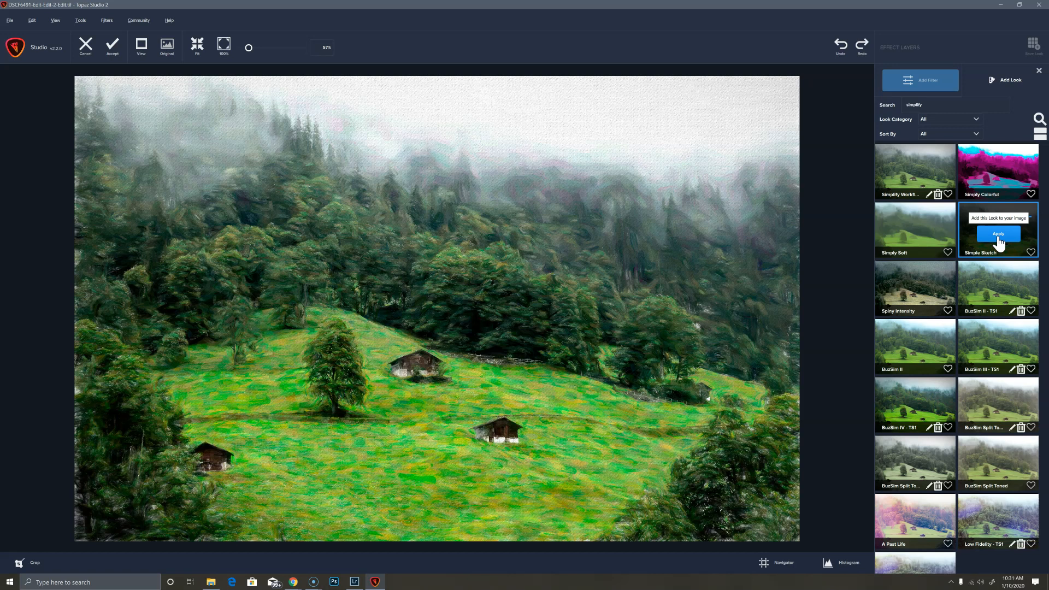
pyautogui.click(996, 234)
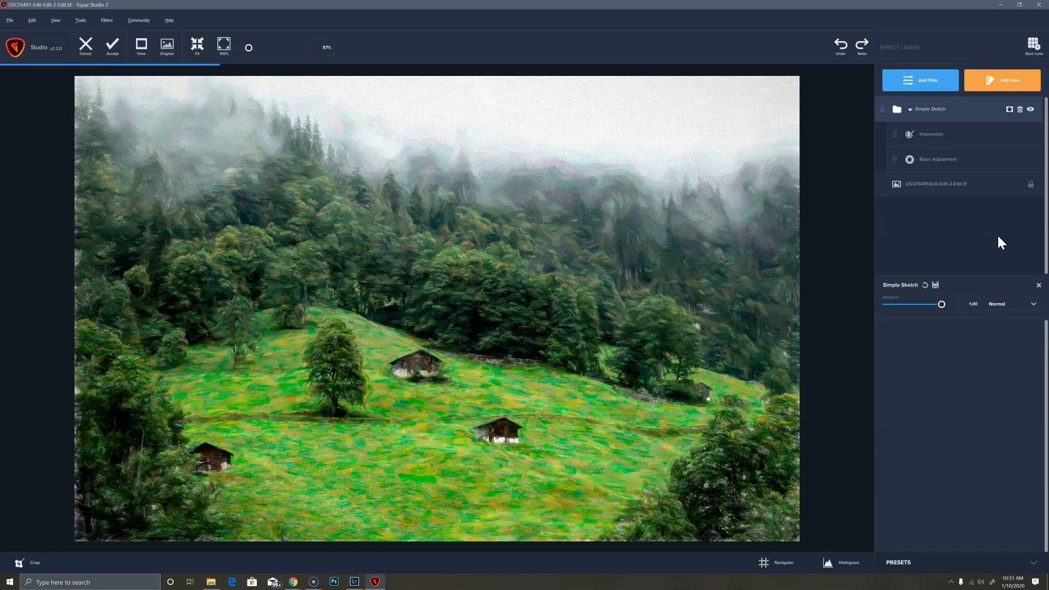
pyautogui.moveTo(613, 292)
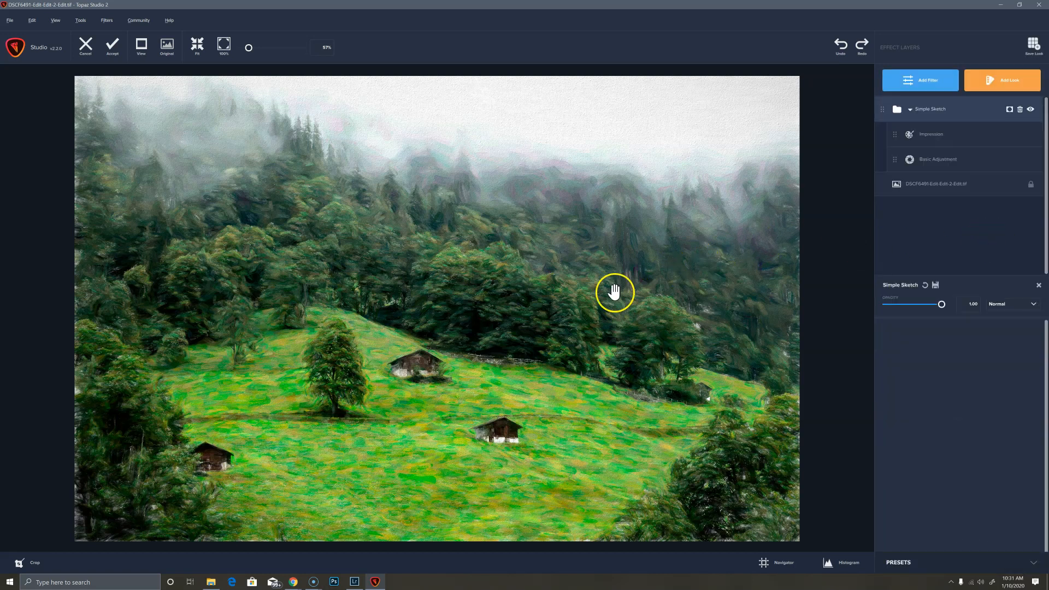
pyautogui.moveTo(515, 287)
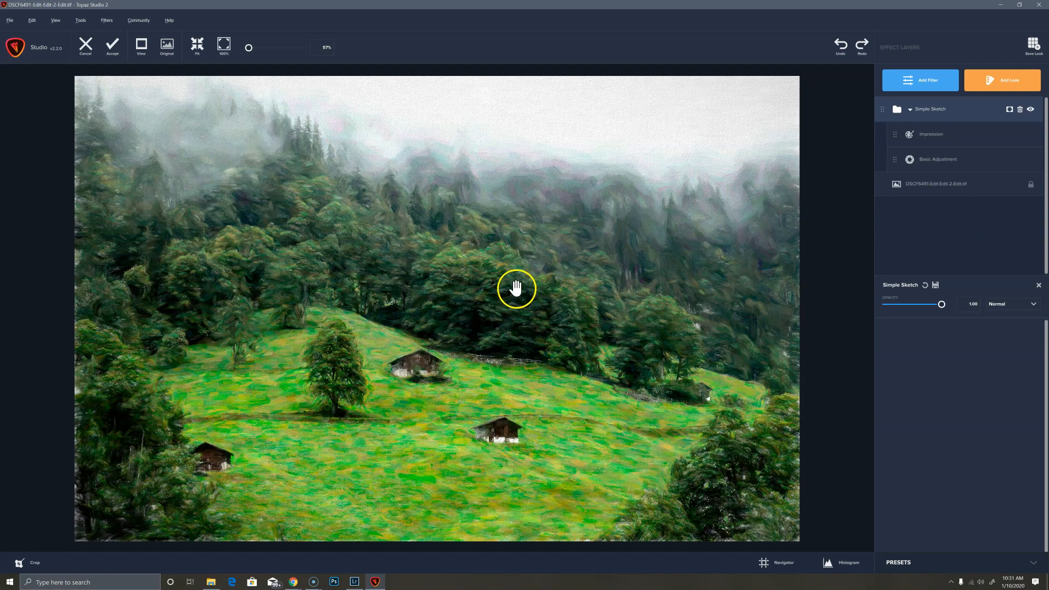
pyautogui.click(166, 46)
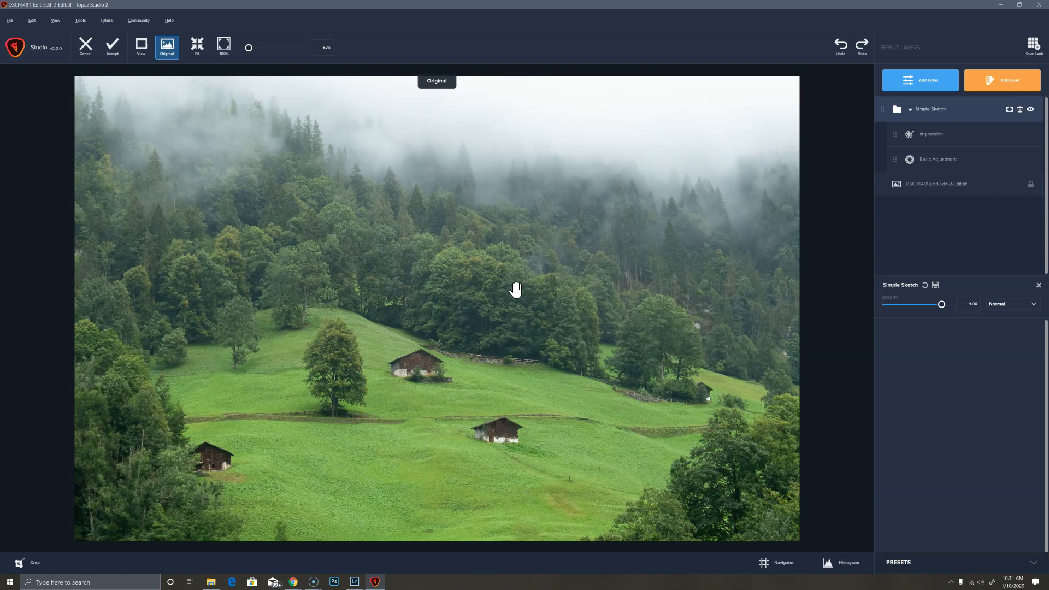
pyautogui.click(166, 46)
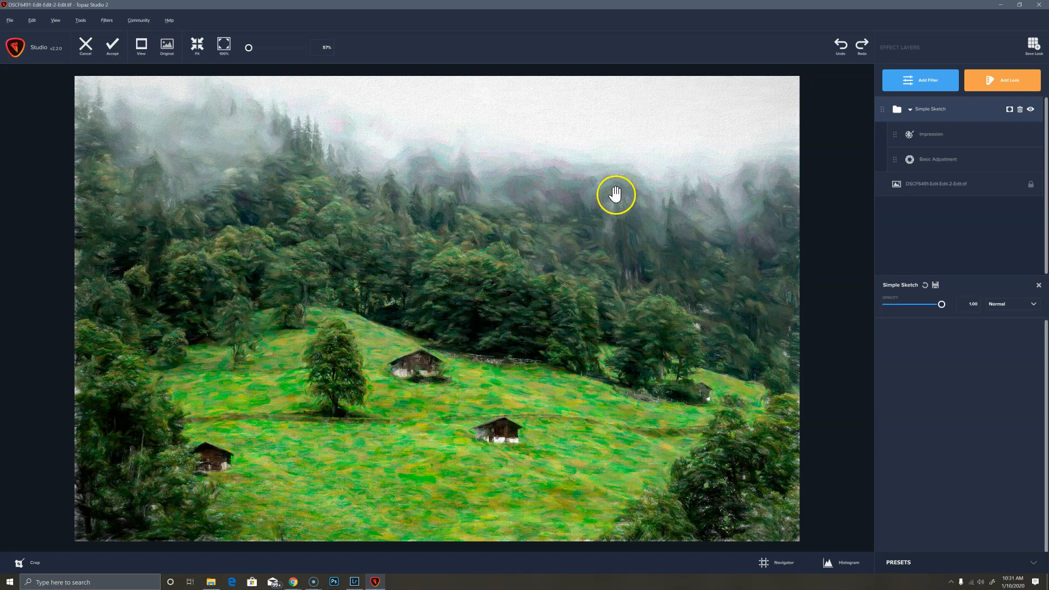
pyautogui.moveTo(865, 253)
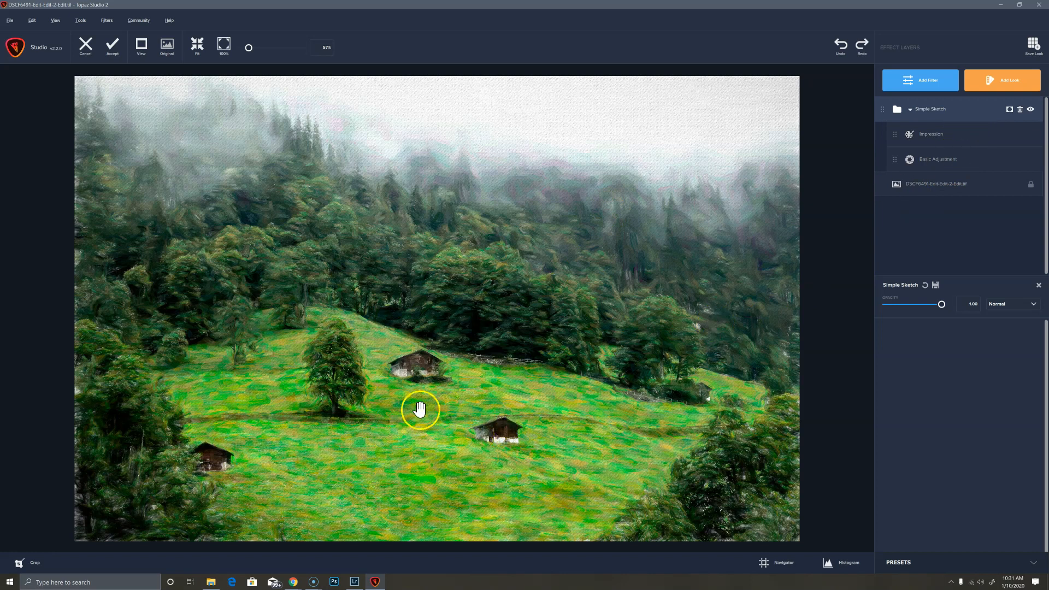
pyautogui.moveTo(463, 456)
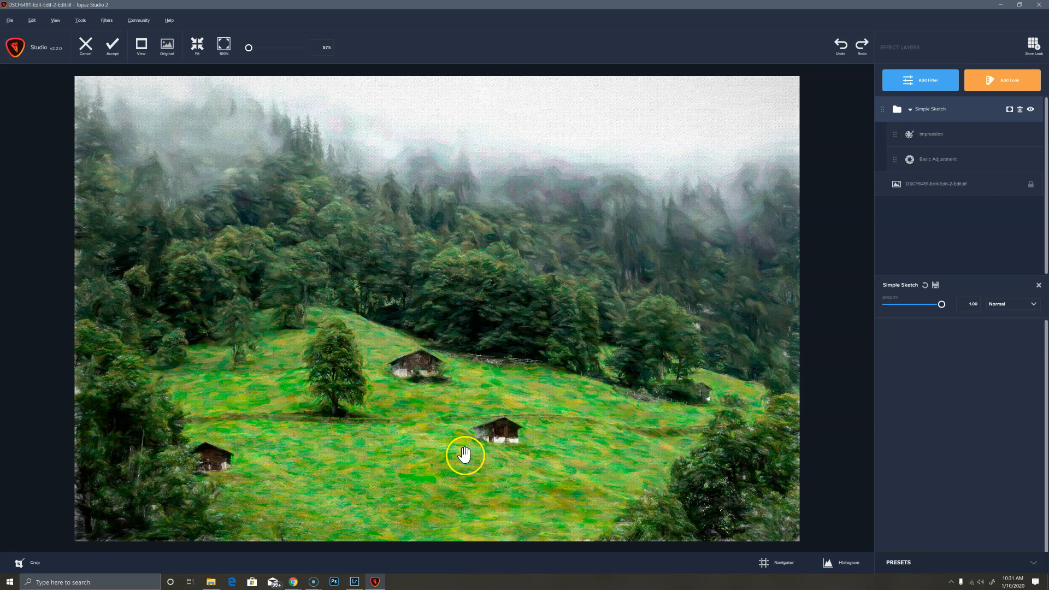
pyautogui.moveTo(910, 240)
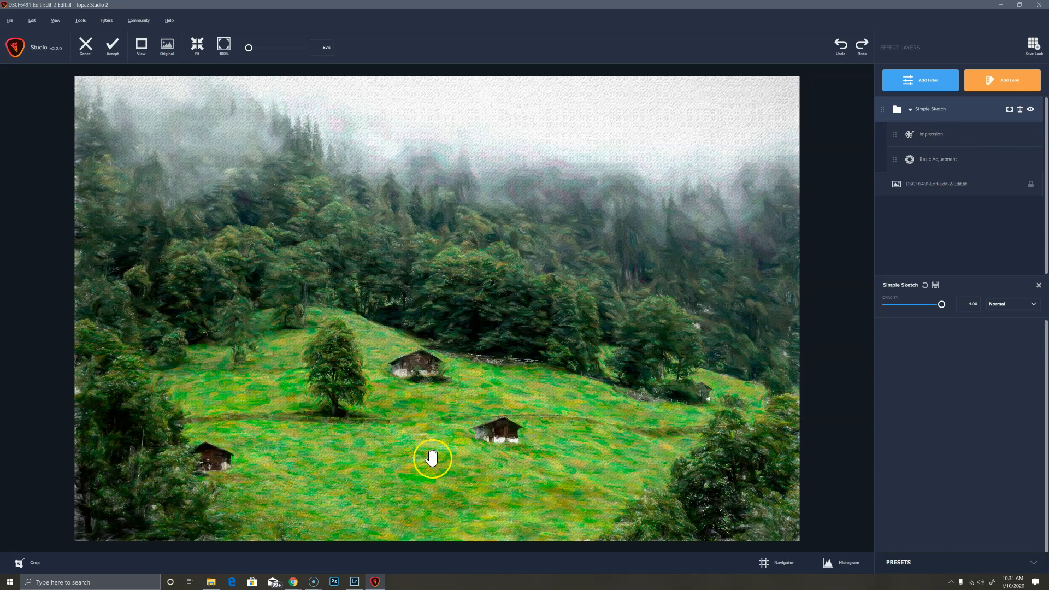
pyautogui.moveTo(441, 445)
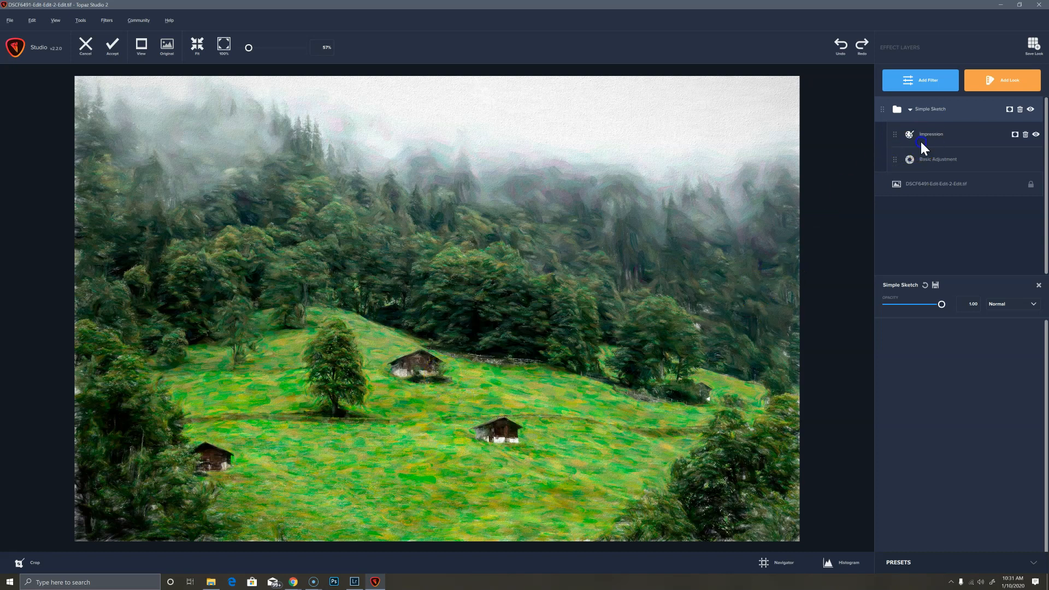
# Step: Lower the Impression filter's Stroke Color Variation to about 0.15
pyautogui.click(929, 134)
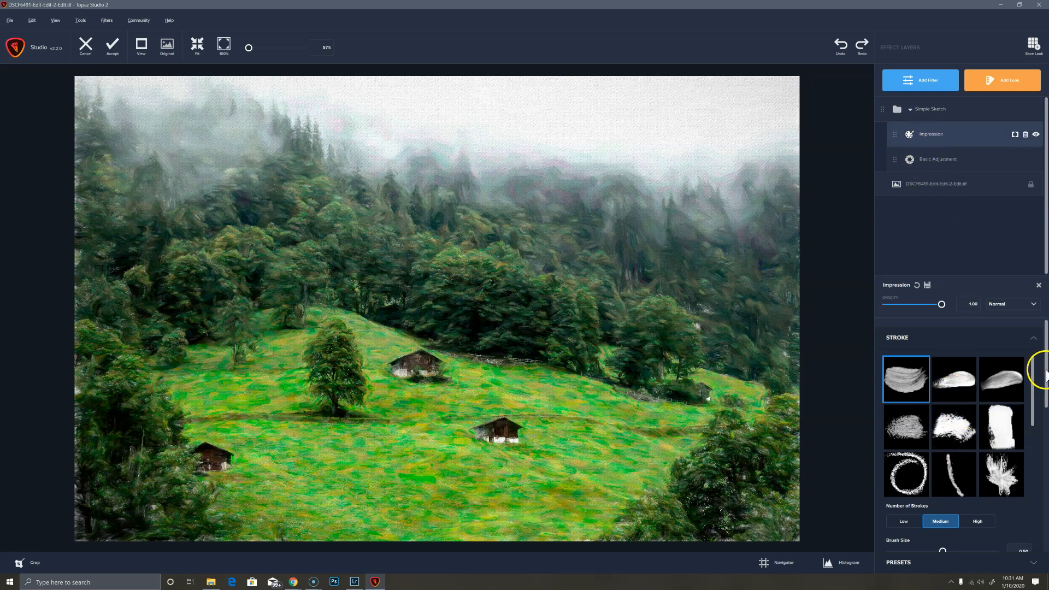
pyautogui.scroll(-3)
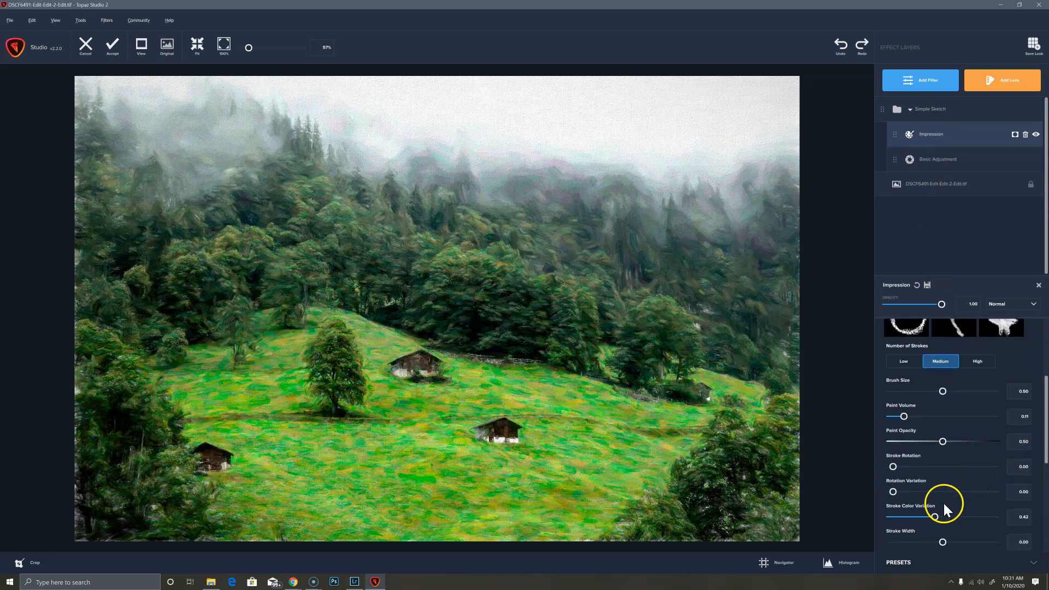
pyautogui.moveTo(942, 517); pyautogui.dragTo(901, 516)
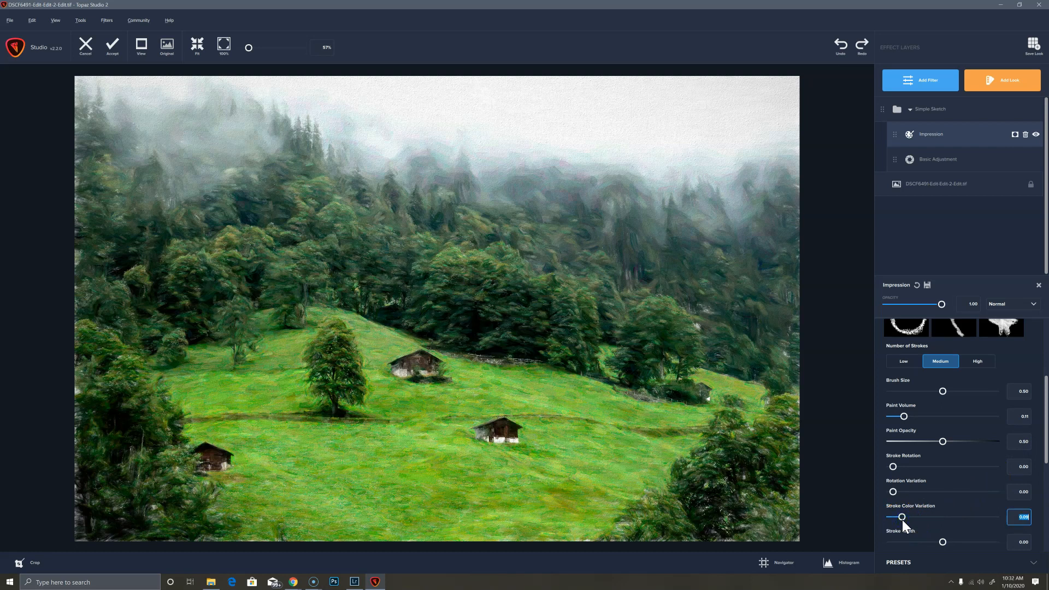
pyautogui.moveTo(902, 517); pyautogui.dragTo(907, 516)
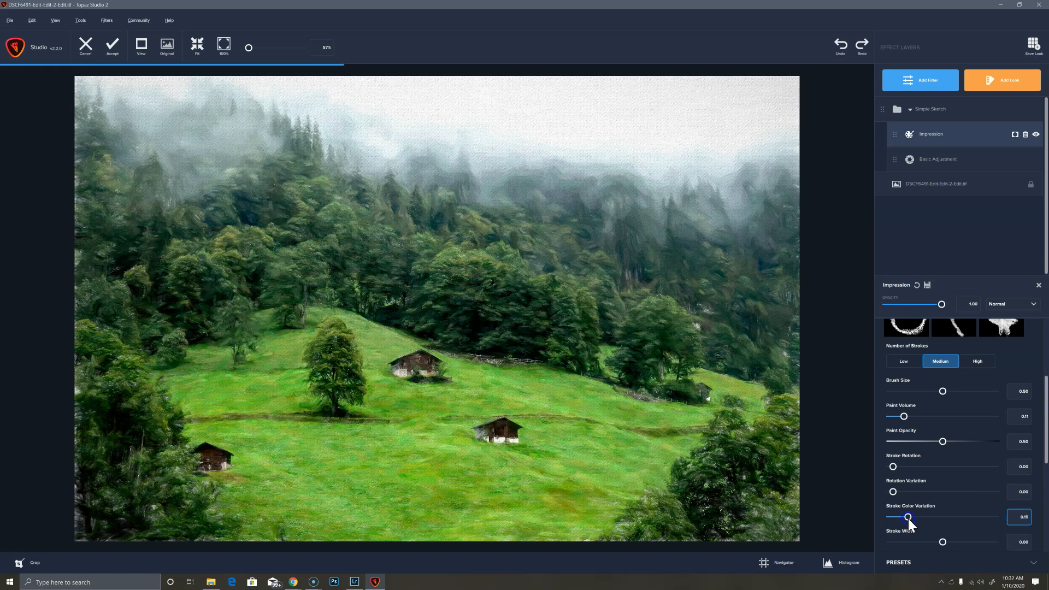
pyautogui.moveTo(909, 516); pyautogui.dragTo(907, 517)
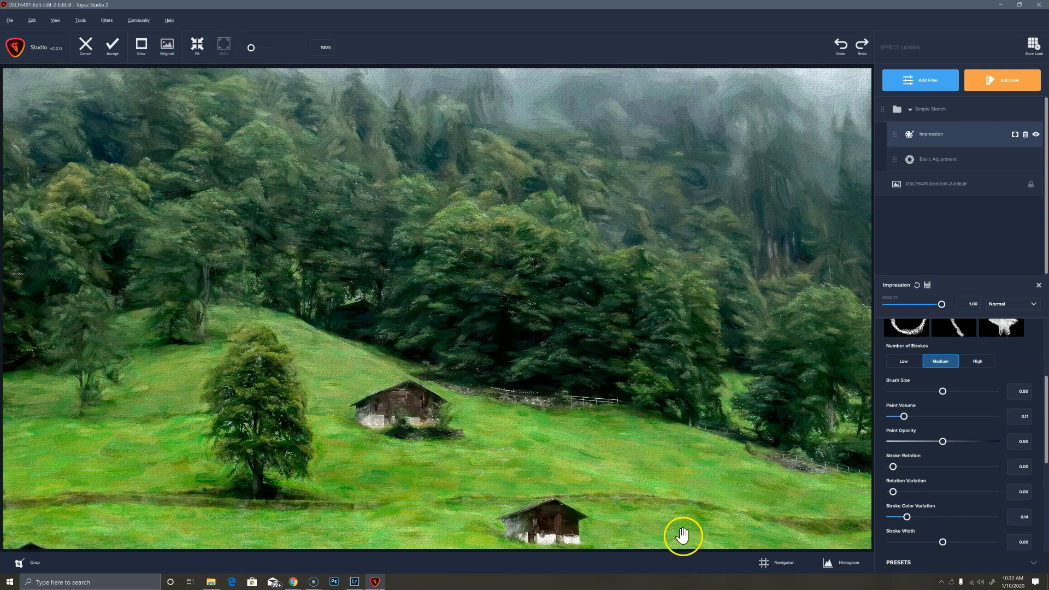
pyautogui.click(166, 46)
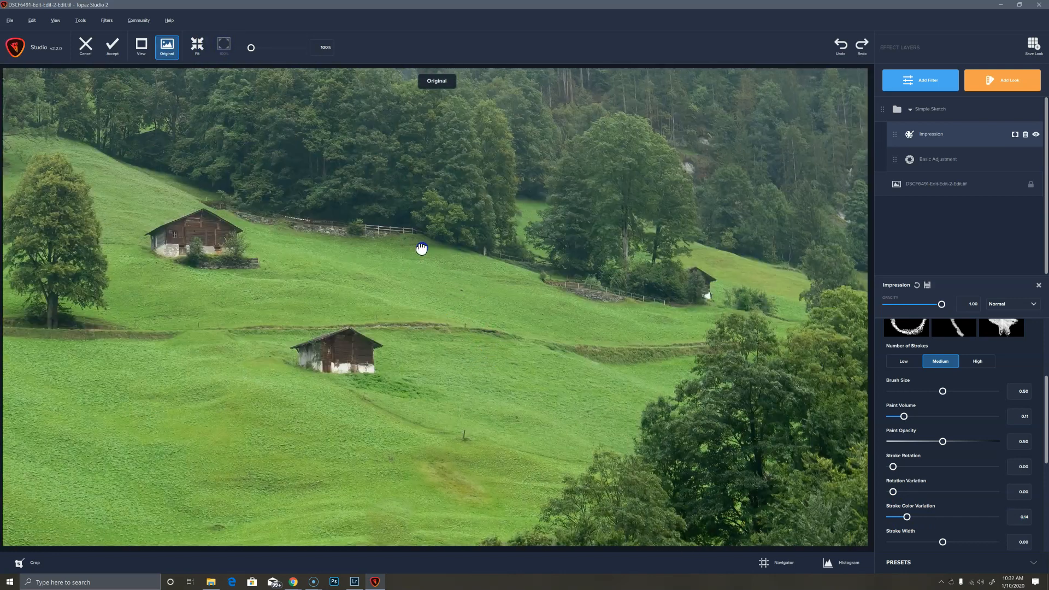
pyautogui.click(166, 46)
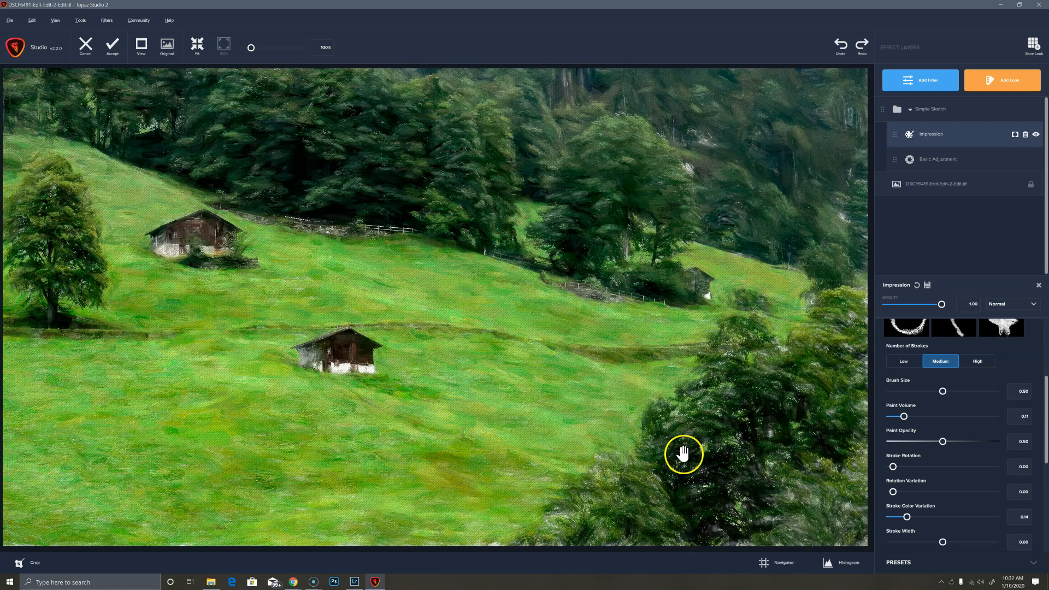
pyautogui.moveTo(684, 186)
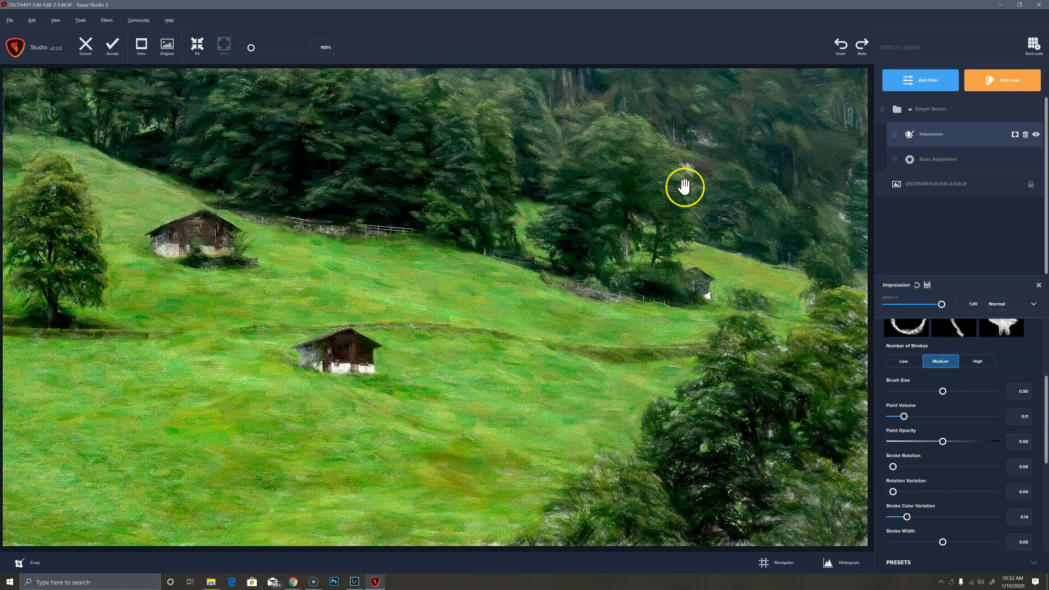
pyautogui.moveTo(771, 500)
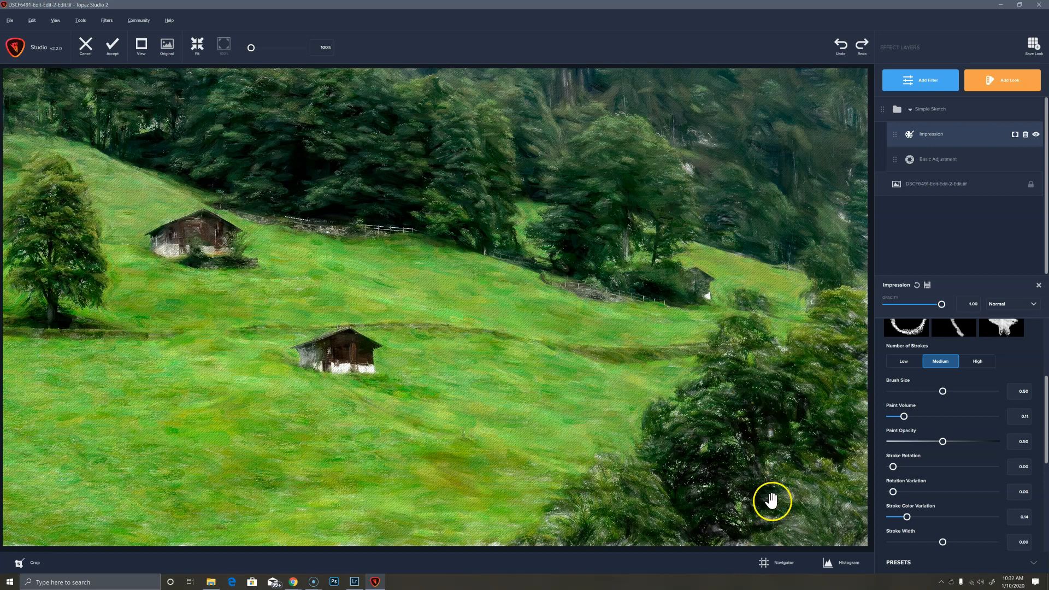
pyautogui.moveTo(639, 478)
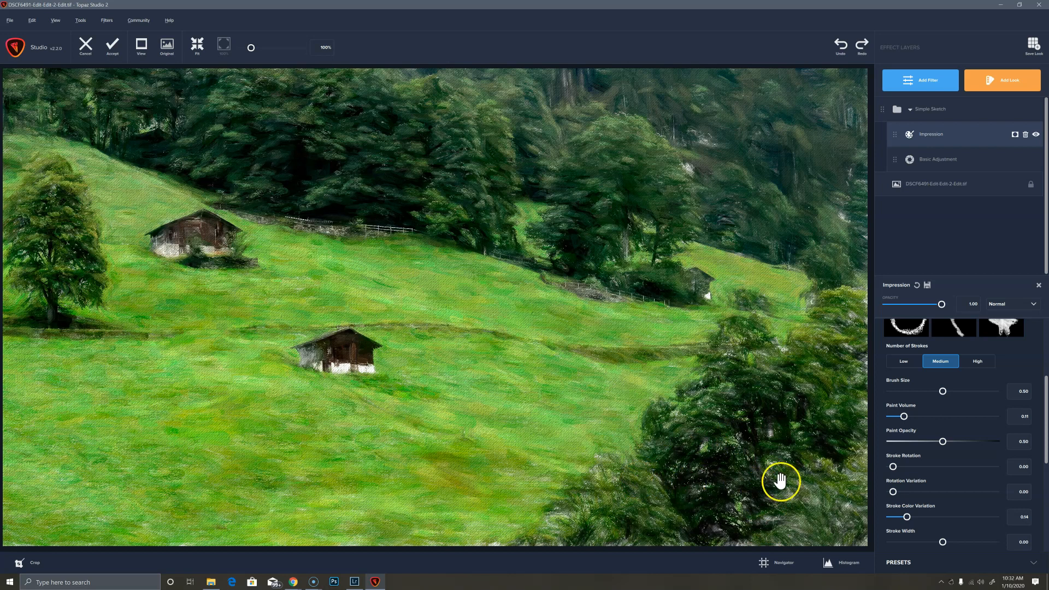
# Step: Set Impression Coverage to 1.00 and Coverage Transition to about 0.01
pyautogui.scroll(-3)
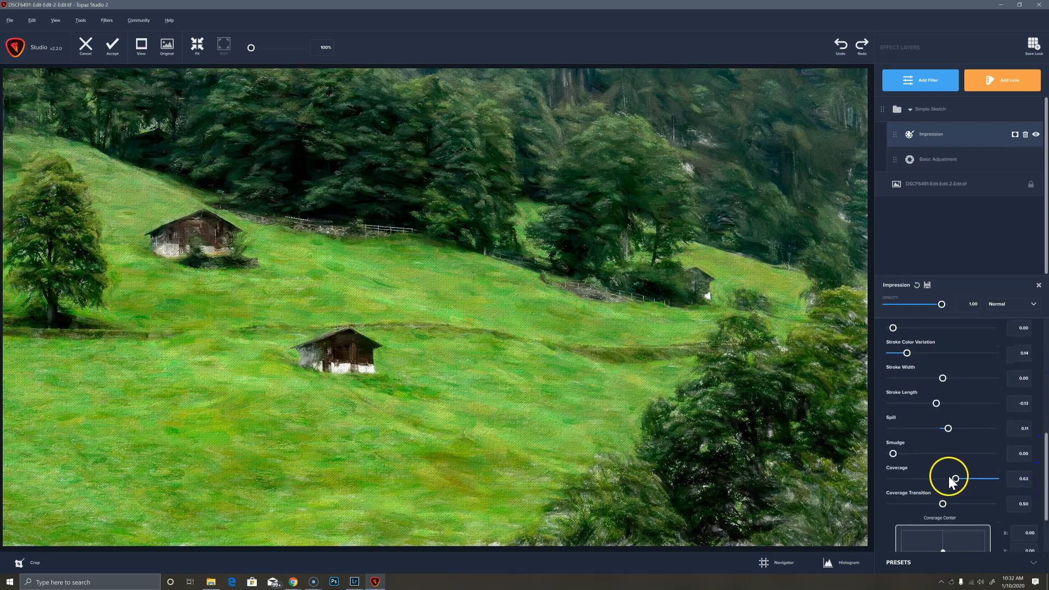
pyautogui.moveTo(948, 479); pyautogui.dragTo(994, 479)
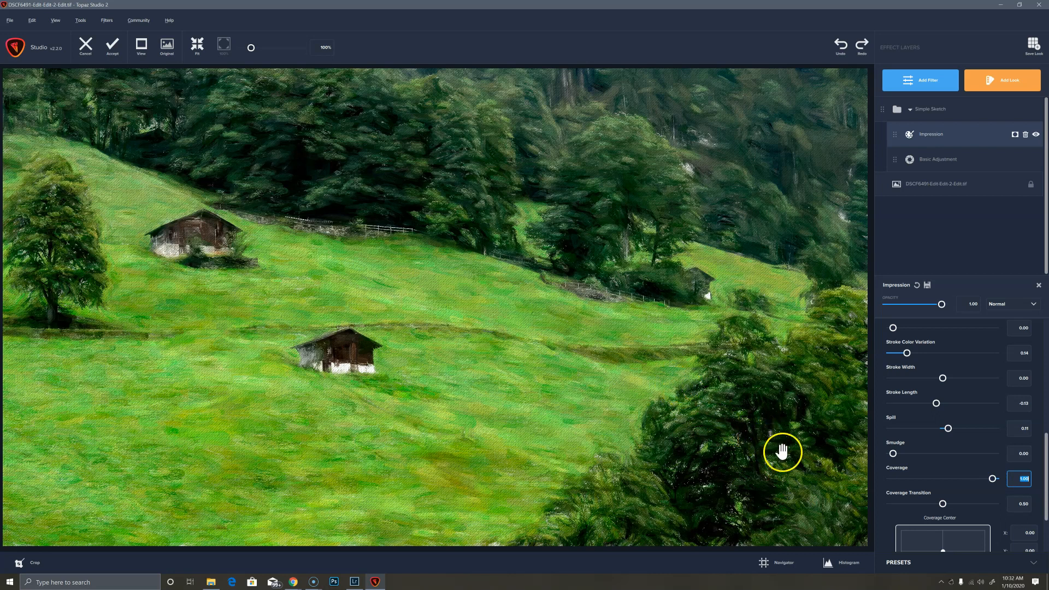
pyautogui.moveTo(943, 503); pyautogui.dragTo(892, 503)
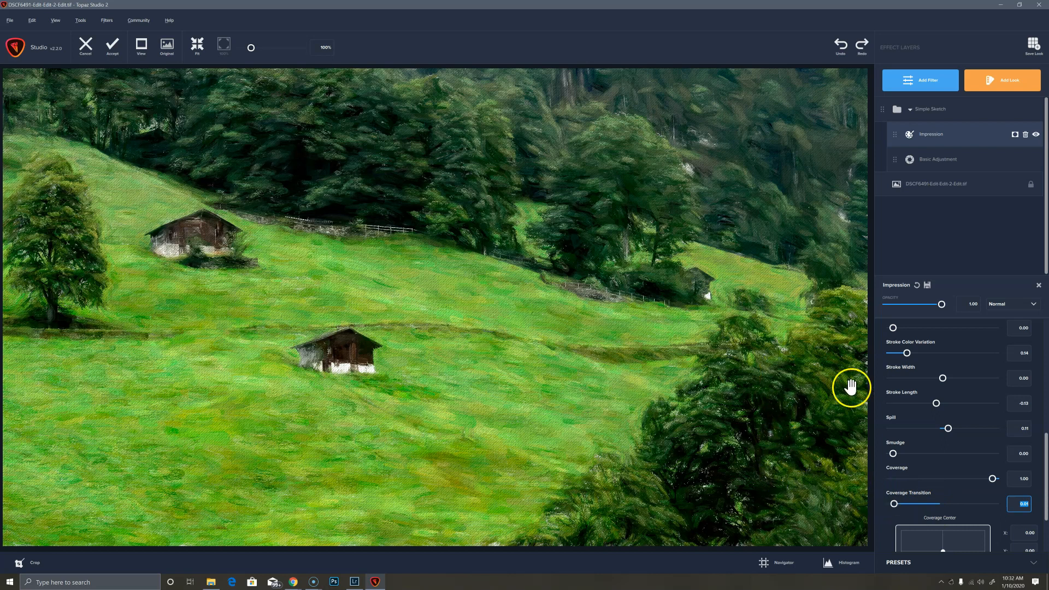
pyautogui.moveTo(912, 362)
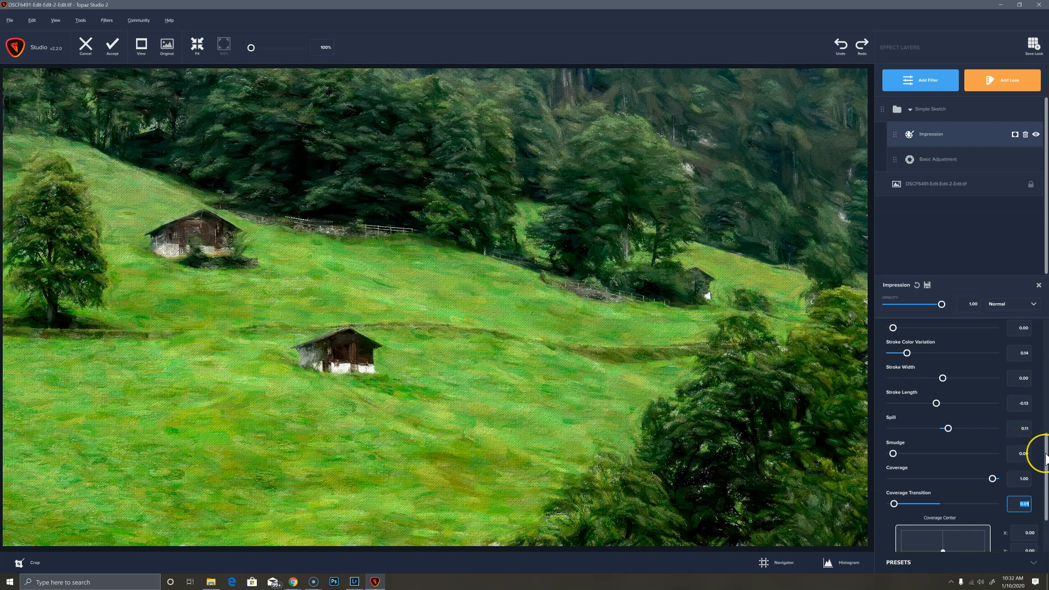
pyautogui.scroll(-3)
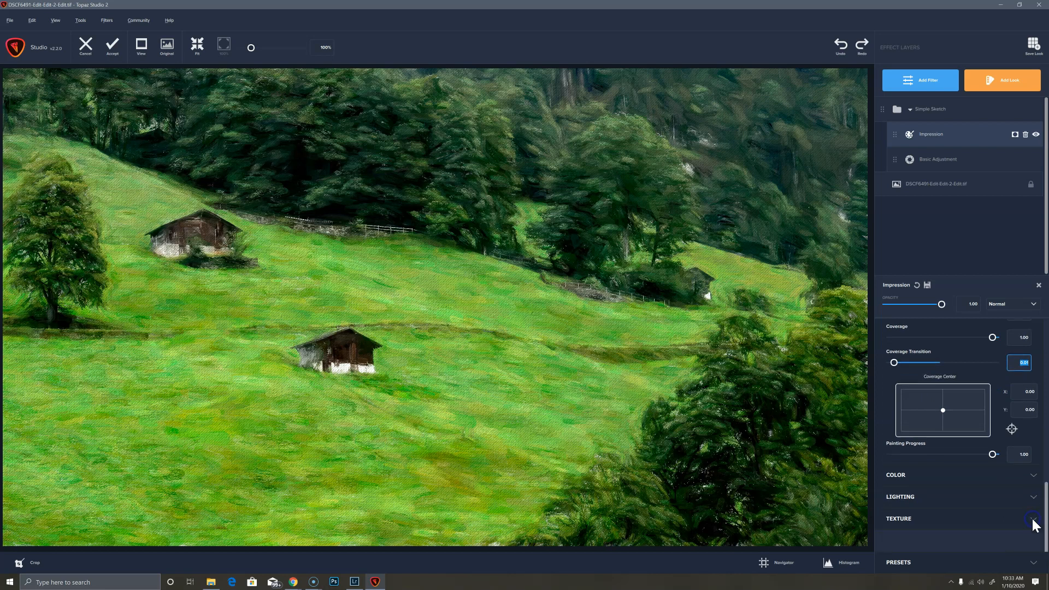
# Step: In the Texture section, switch Background Type from solid colour to Original
pyautogui.click(1037, 519)
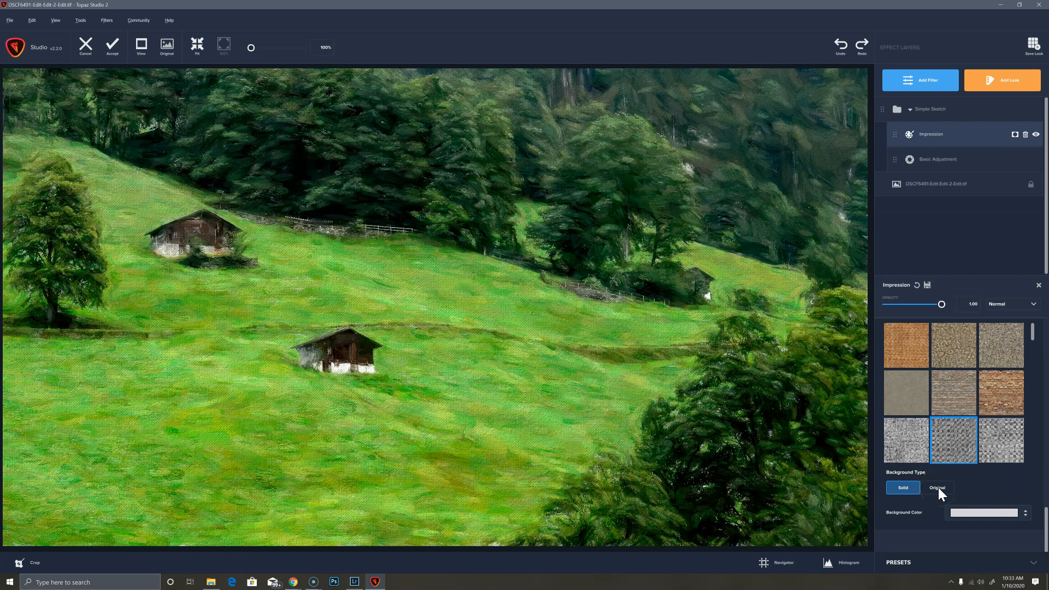
pyautogui.click(936, 488)
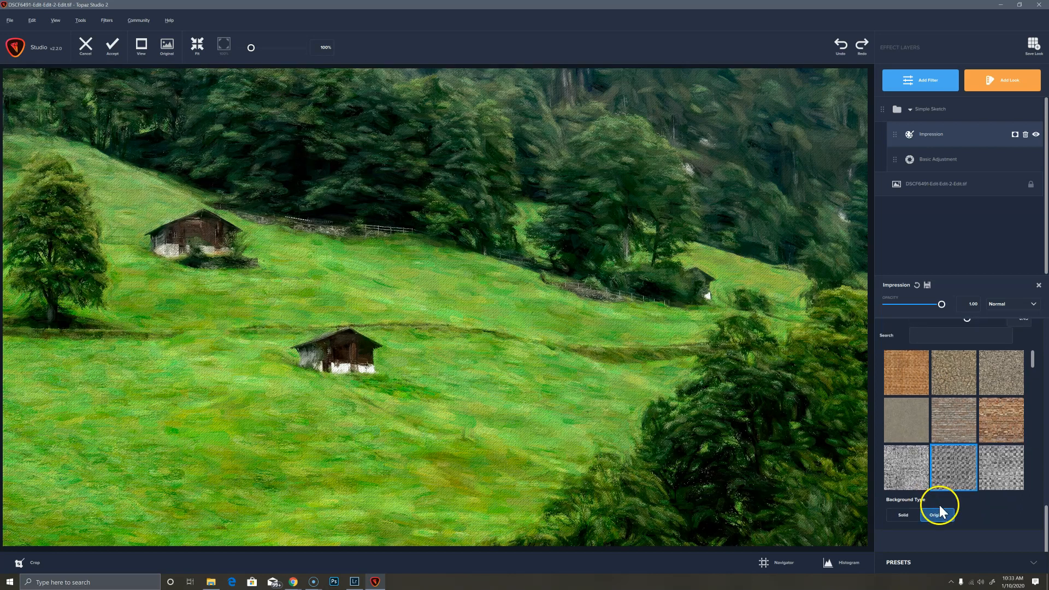
pyautogui.click(937, 515)
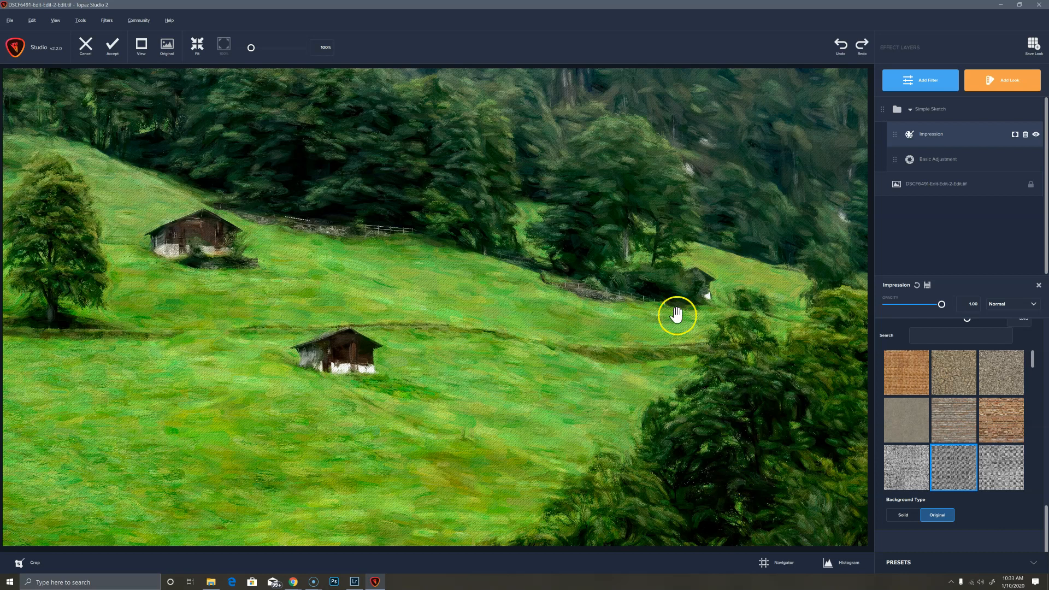
pyautogui.moveTo(649, 272)
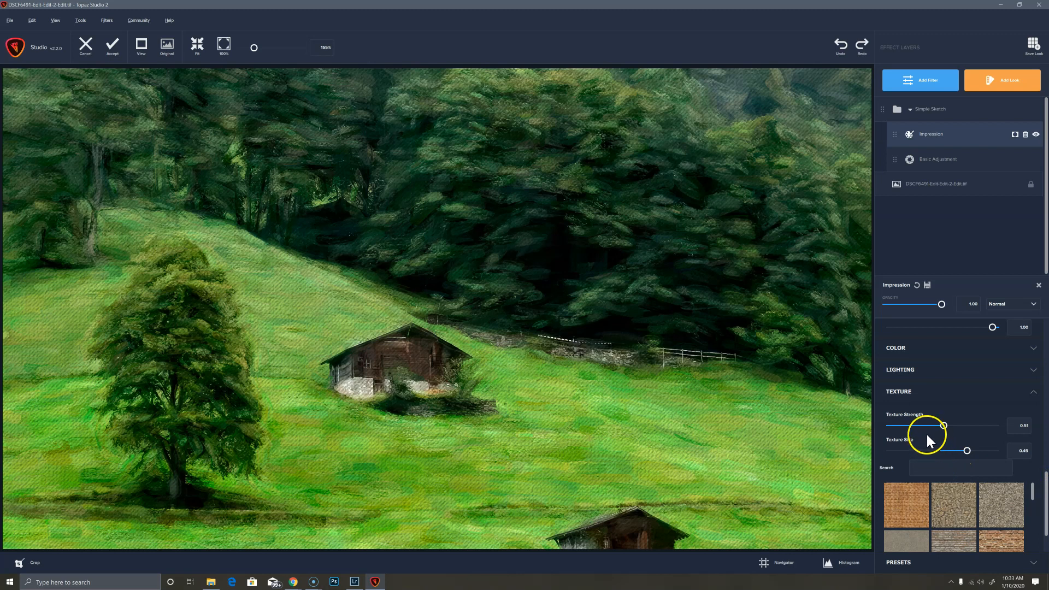
# Step: Lower the Texture Strength slider to about half
pyautogui.moveTo(942, 425); pyautogui.dragTo(921, 426)
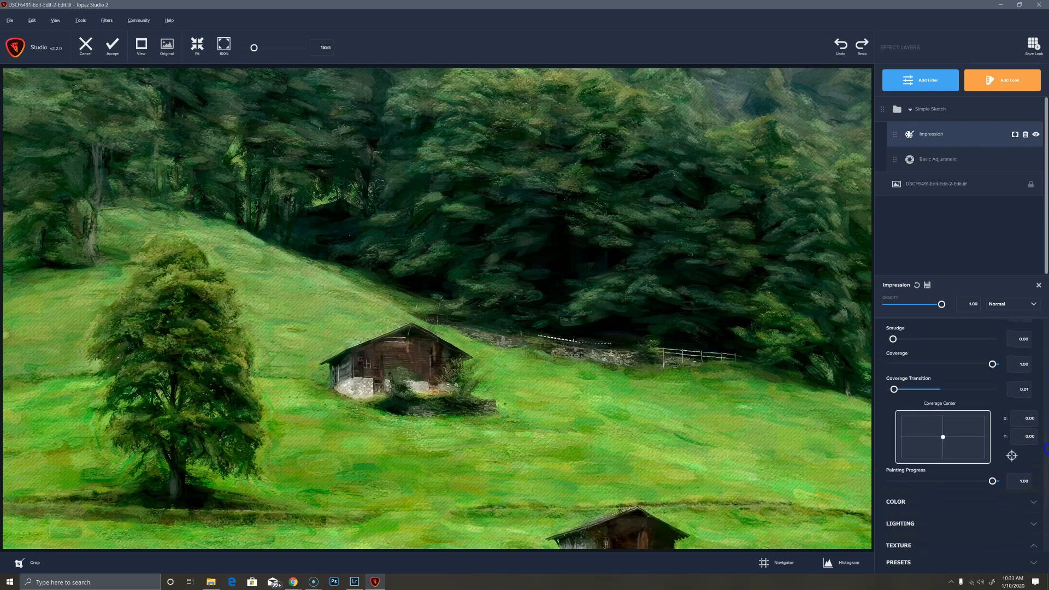
pyautogui.scroll(-3)
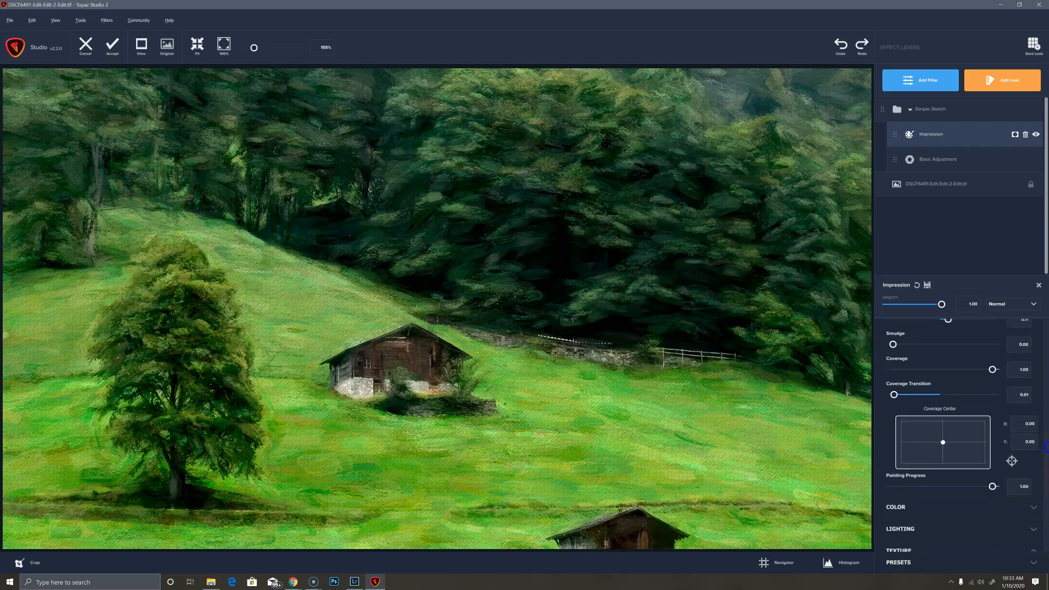
pyautogui.scroll(-3)
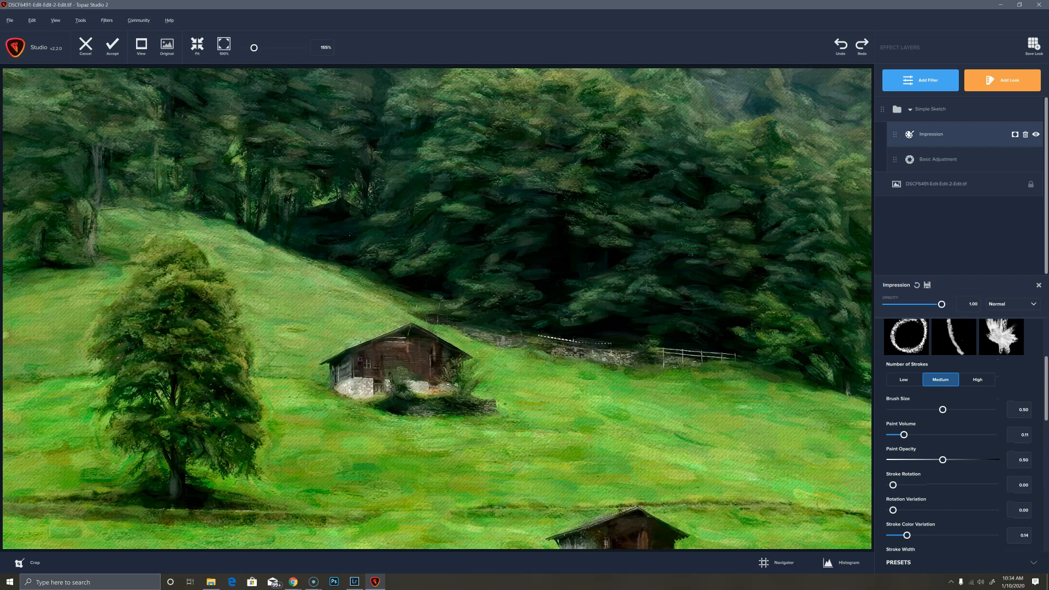
pyautogui.moveTo(991, 386)
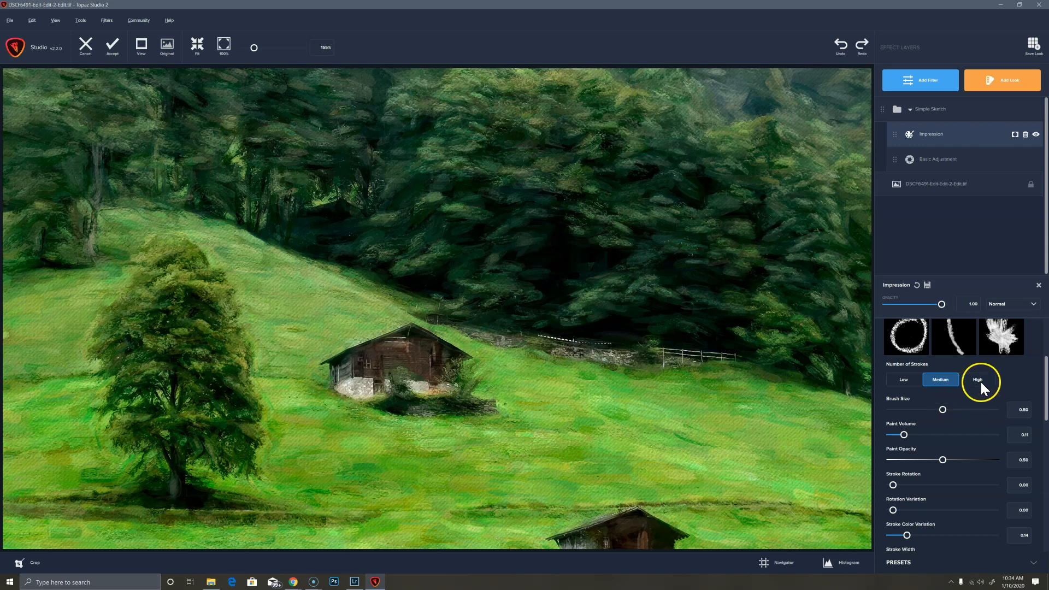
pyautogui.click(975, 379)
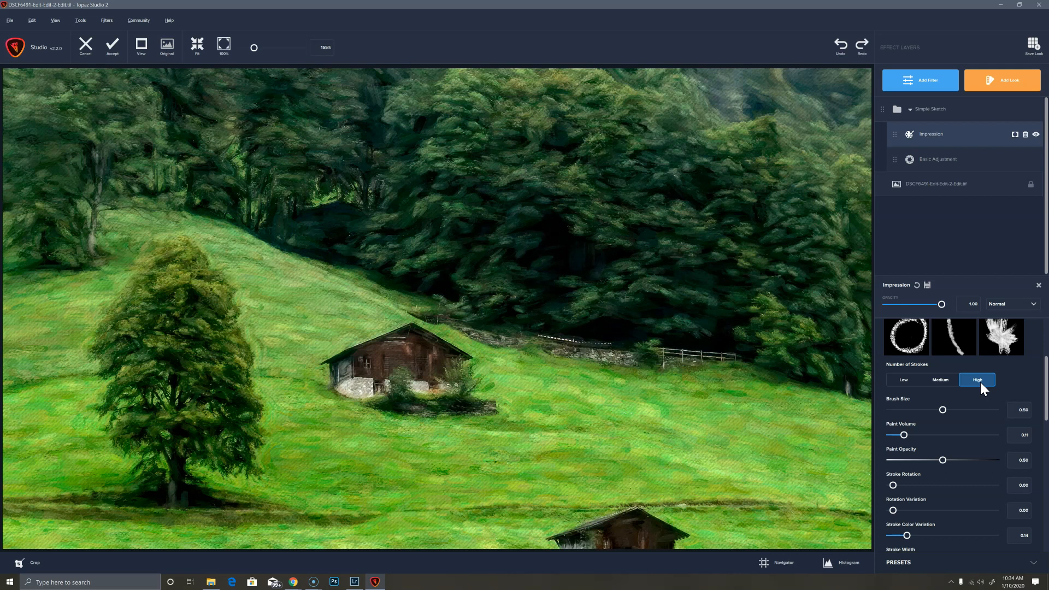
pyautogui.moveTo(920, 387)
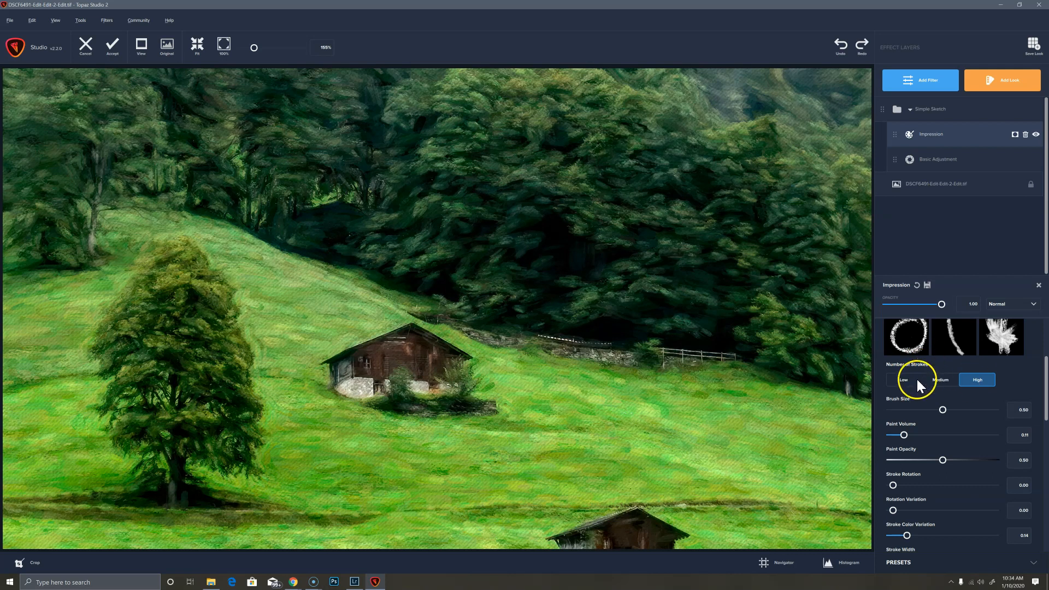
pyautogui.click(904, 379)
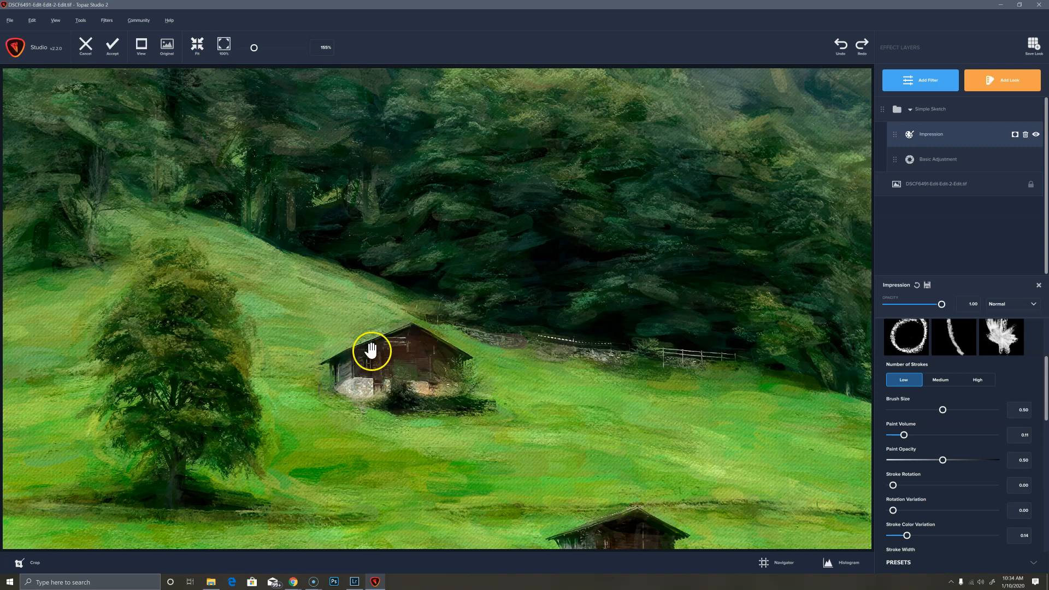
pyautogui.click(197, 44)
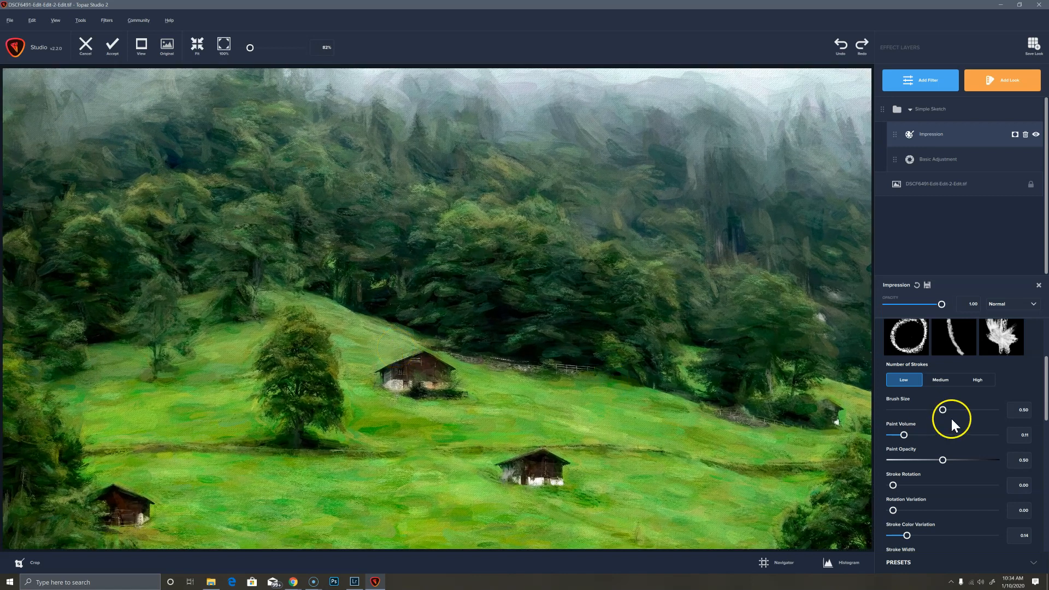
# Step: Set Number of Strokes to Medium, Paint Volume to 0.43 and Paint Opacity to 0.54
pyautogui.click(939, 380)
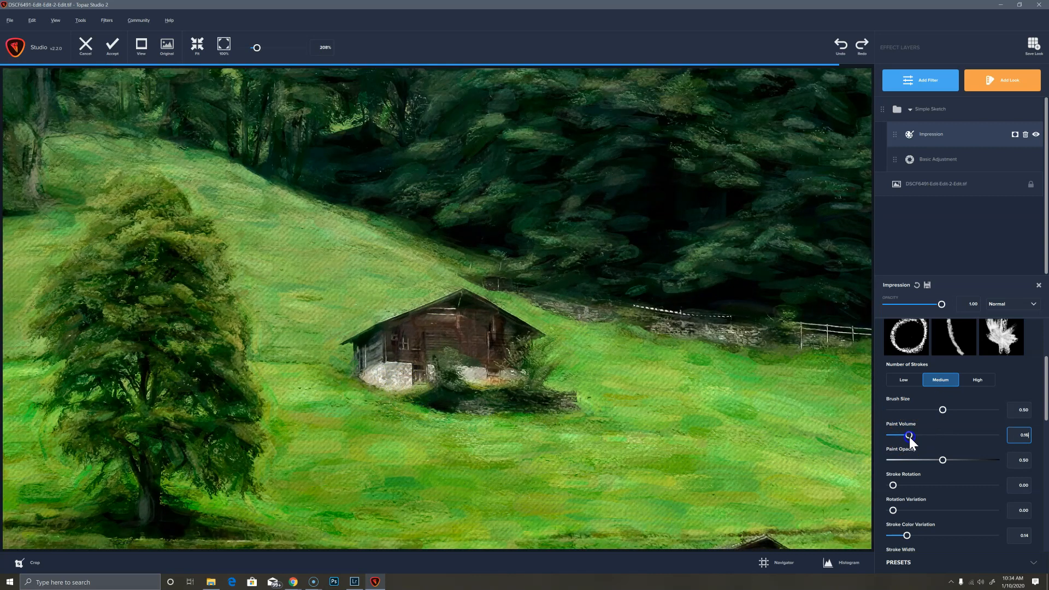
pyautogui.moveTo(908, 436); pyautogui.dragTo(919, 436)
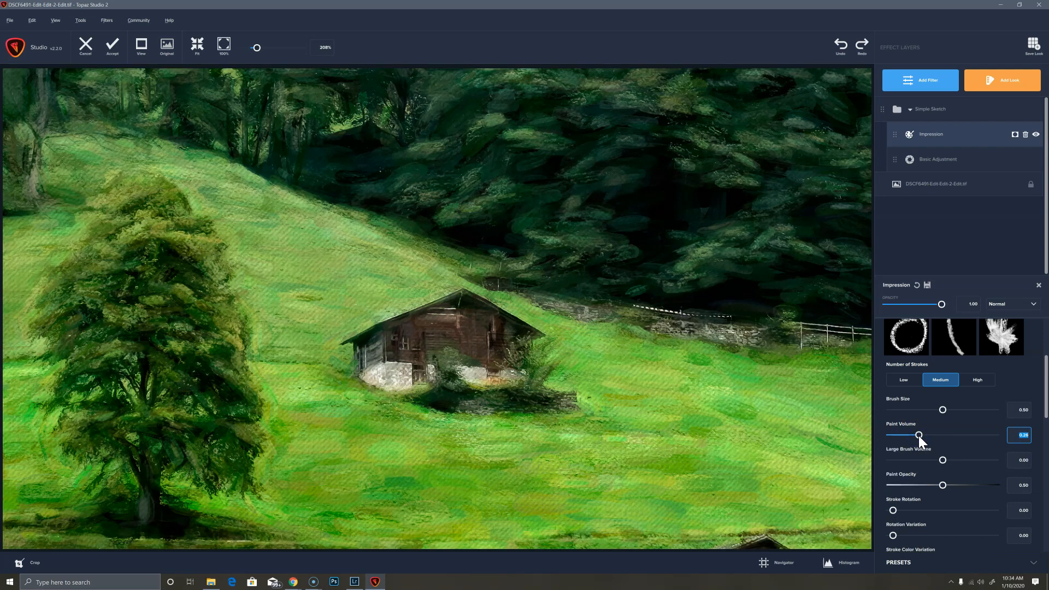
pyautogui.moveTo(918, 435); pyautogui.dragTo(929, 435)
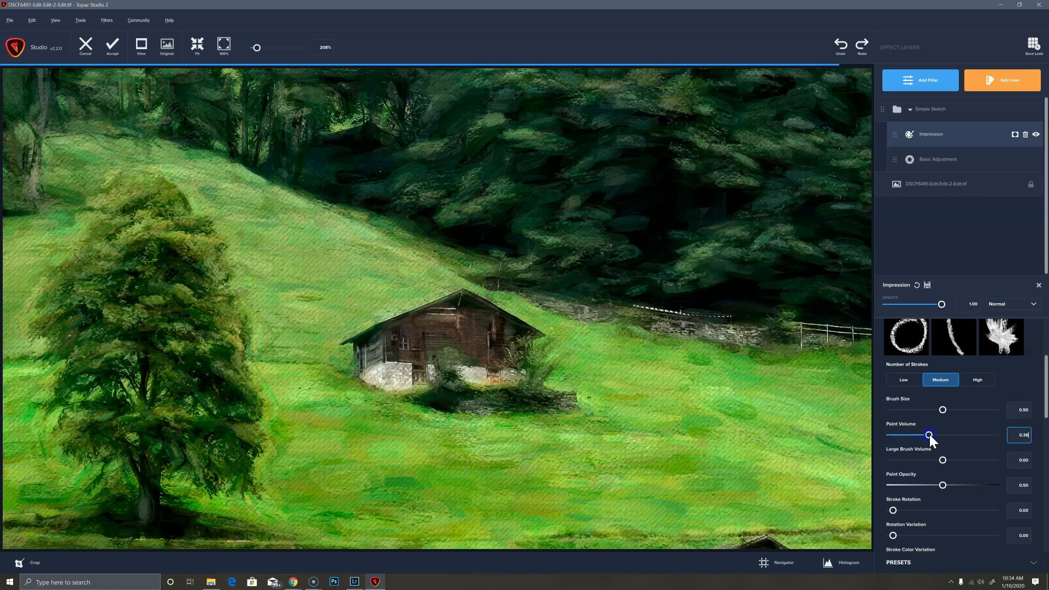
pyautogui.moveTo(928, 435); pyautogui.dragTo(937, 435)
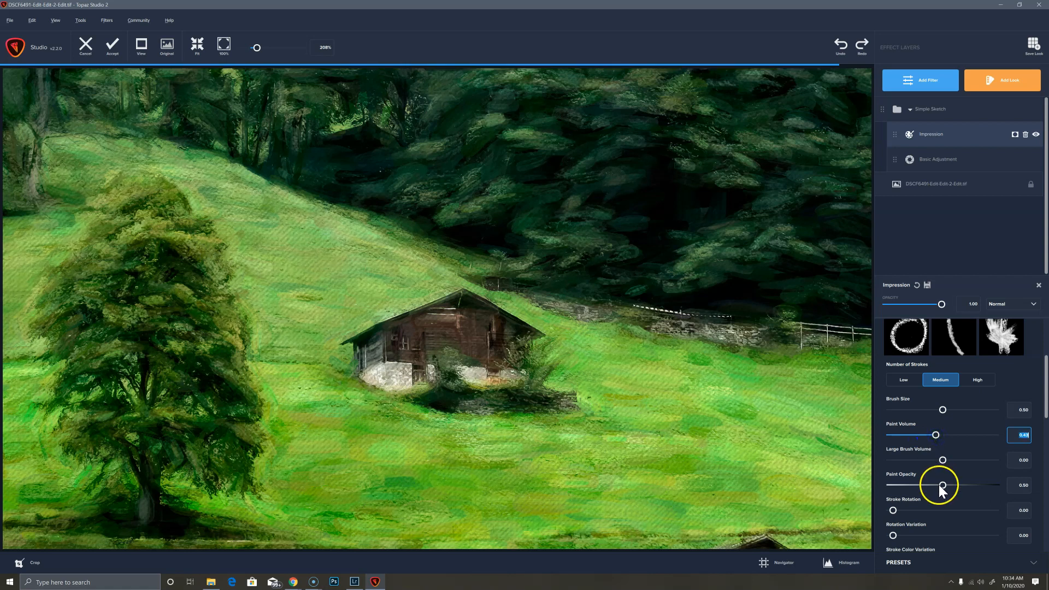
pyautogui.moveTo(940, 485); pyautogui.dragTo(946, 485)
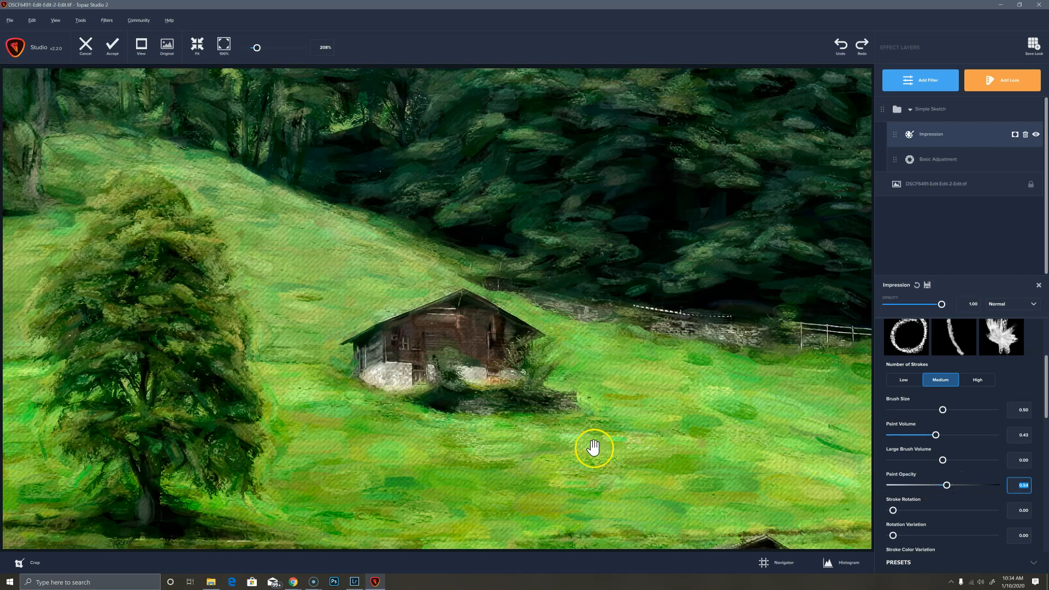
pyautogui.moveTo(805, 392)
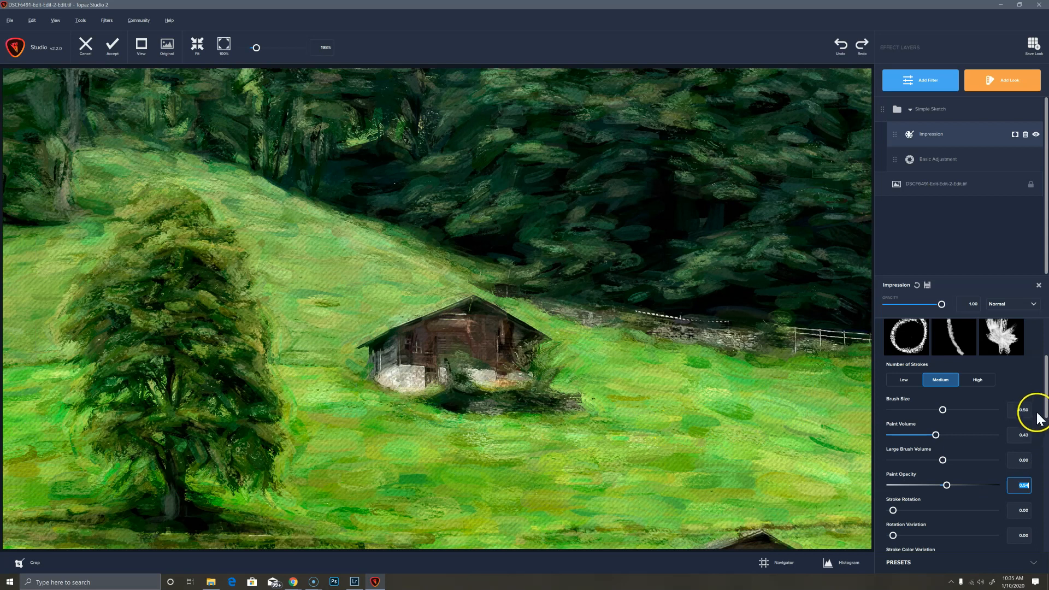
pyautogui.moveTo(291, 396)
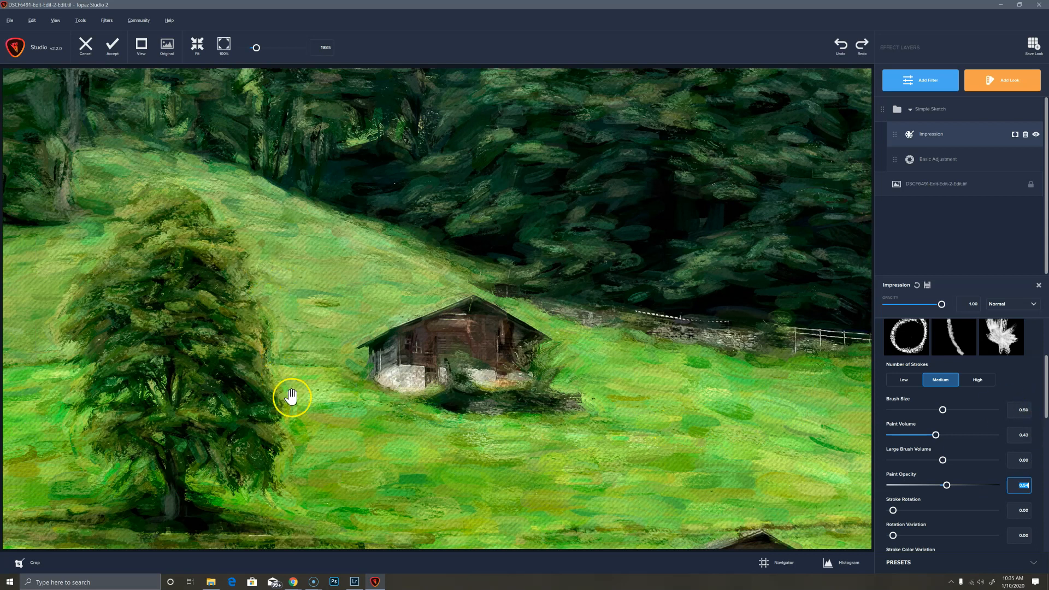
pyautogui.moveTo(964, 461)
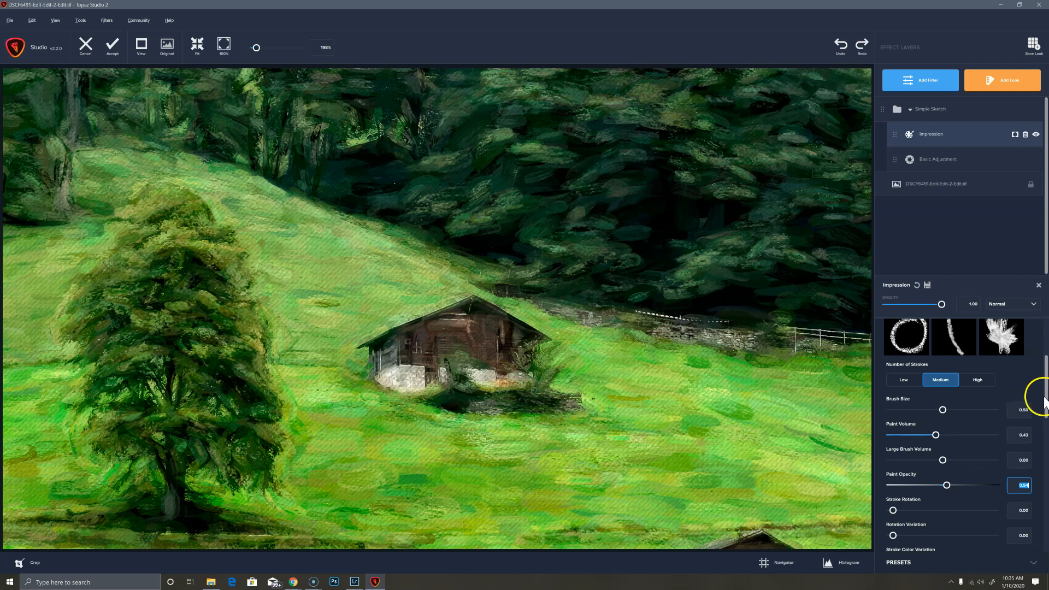
# Step: Reduce the Spill of the paint strokes
pyautogui.scroll(-3)
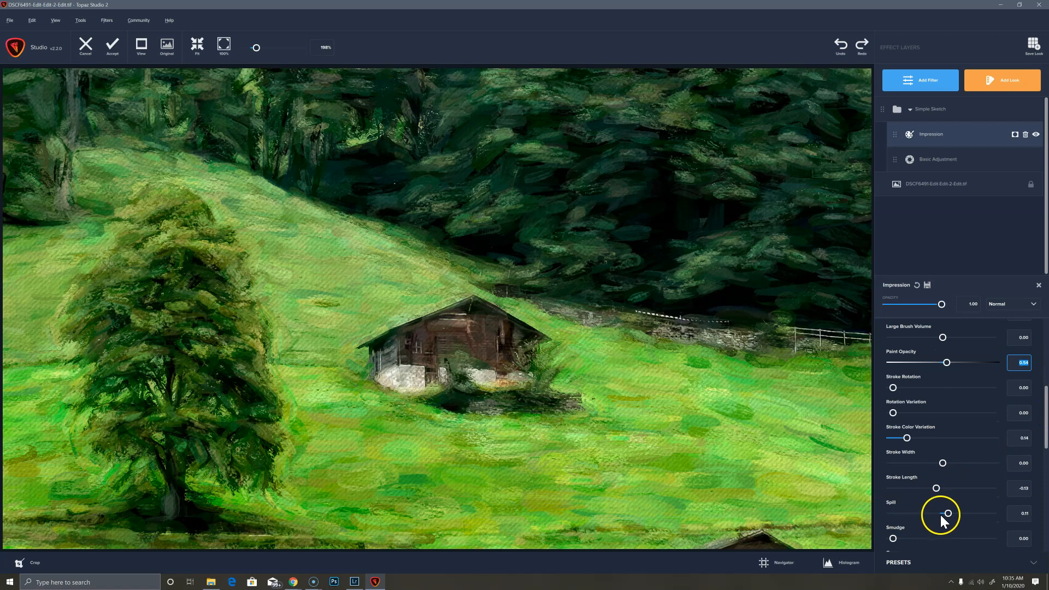
pyautogui.moveTo(940, 514); pyautogui.dragTo(927, 514)
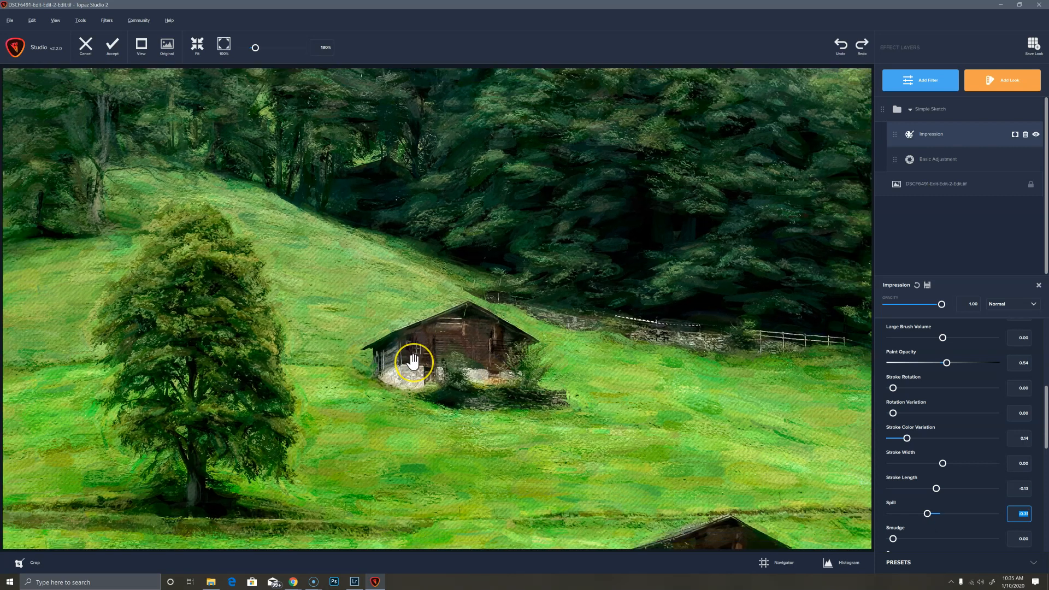
pyautogui.scroll(-3)
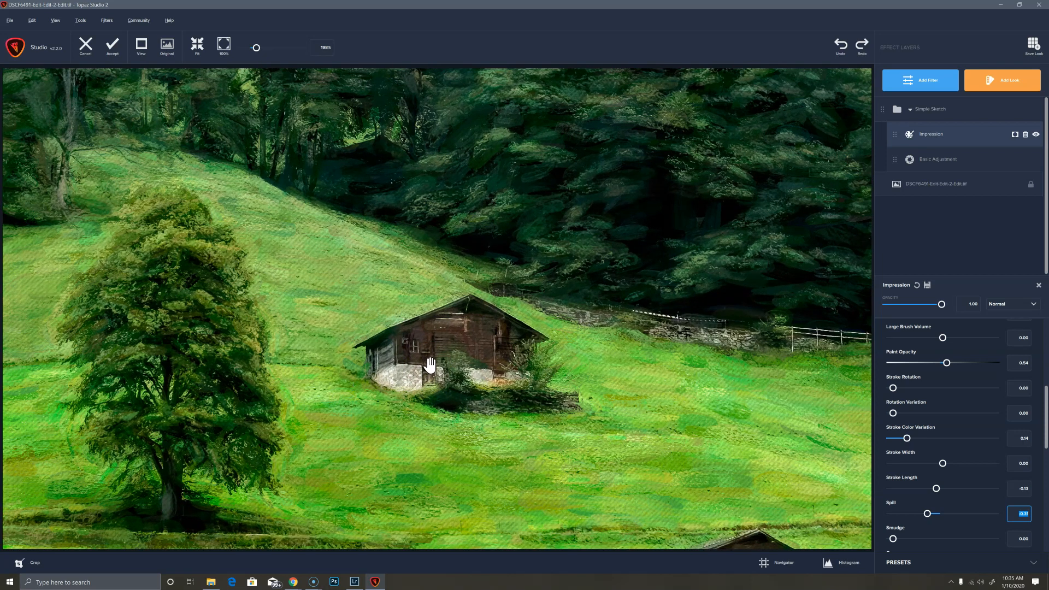
pyautogui.moveTo(496, 341)
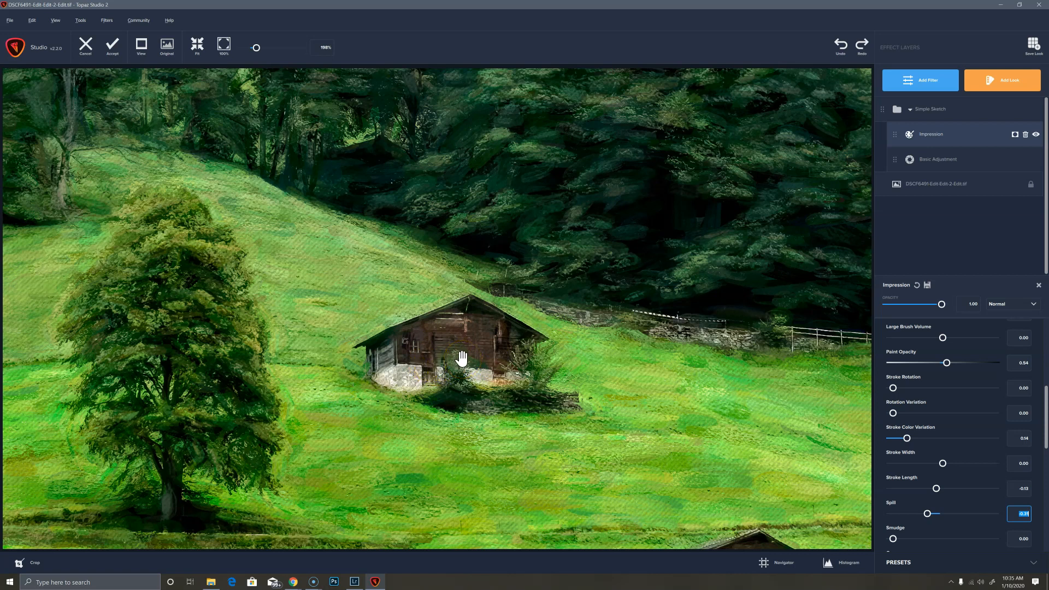
pyautogui.scroll(-3)
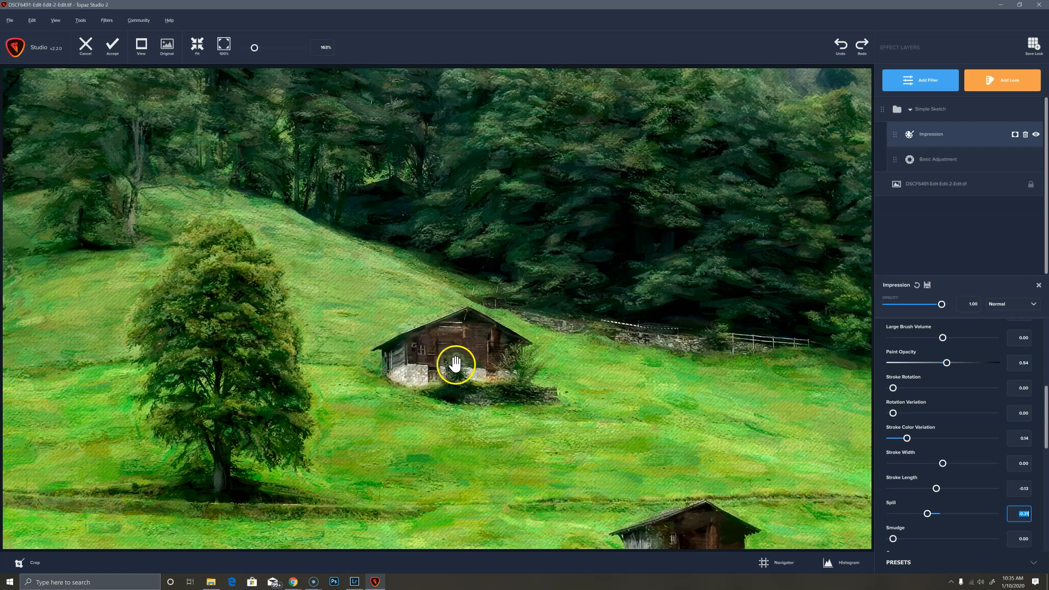
pyautogui.click(196, 44)
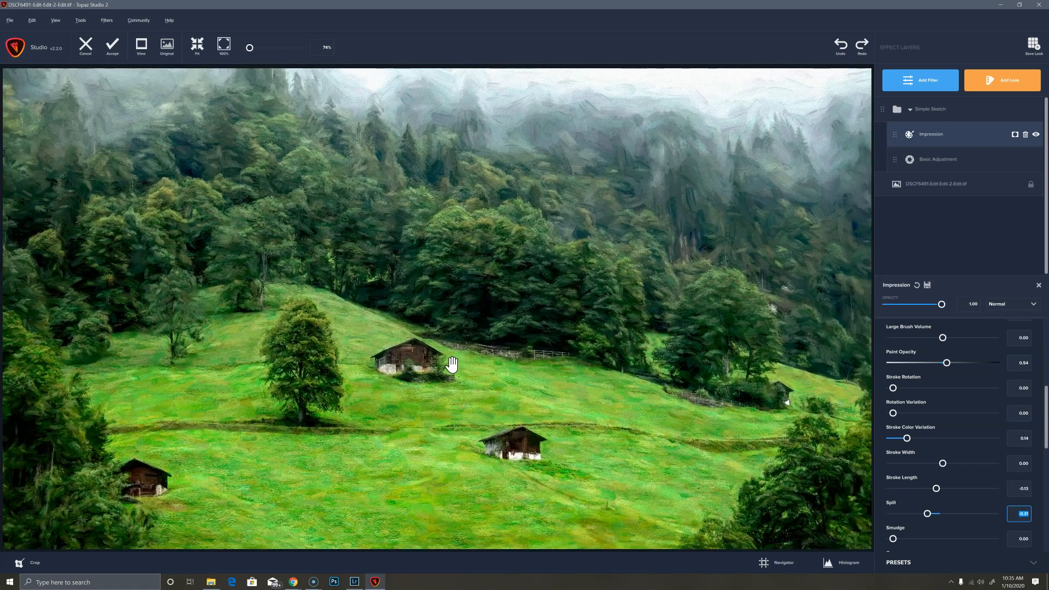
pyautogui.moveTo(939, 94)
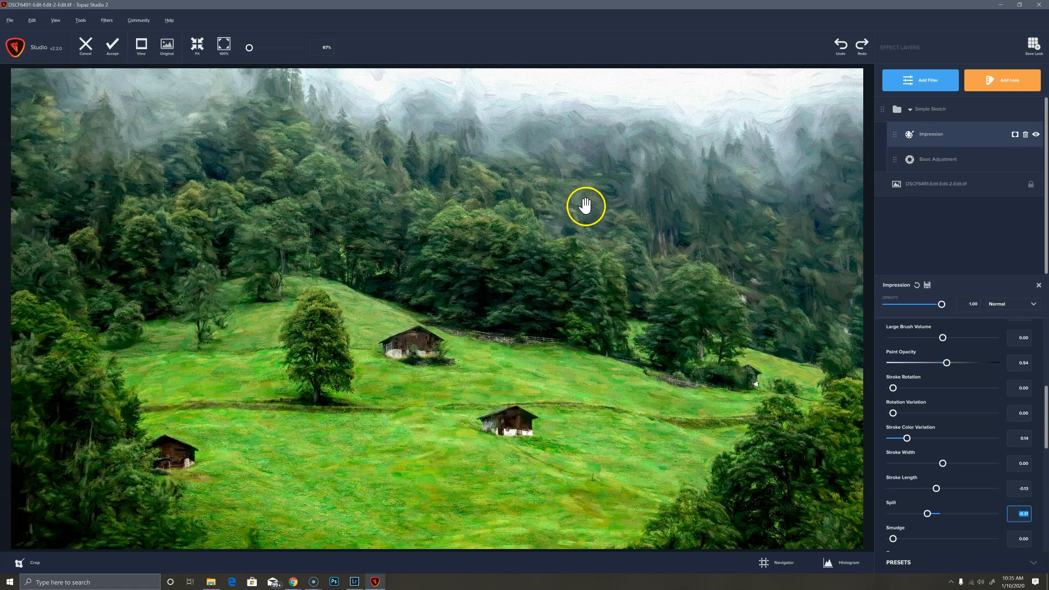
pyautogui.scroll(-3)
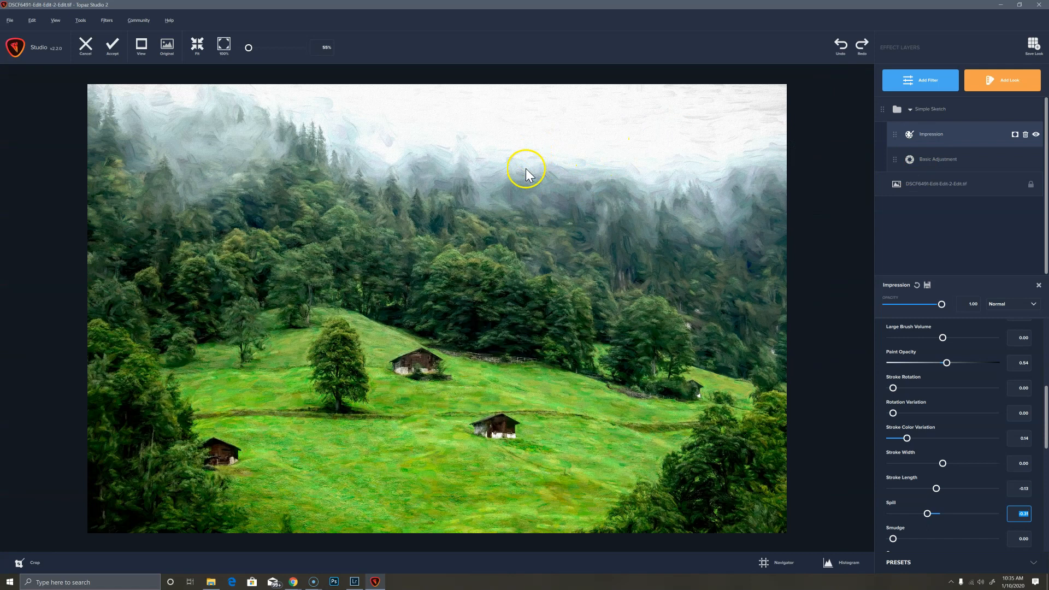
pyautogui.moveTo(335, 180)
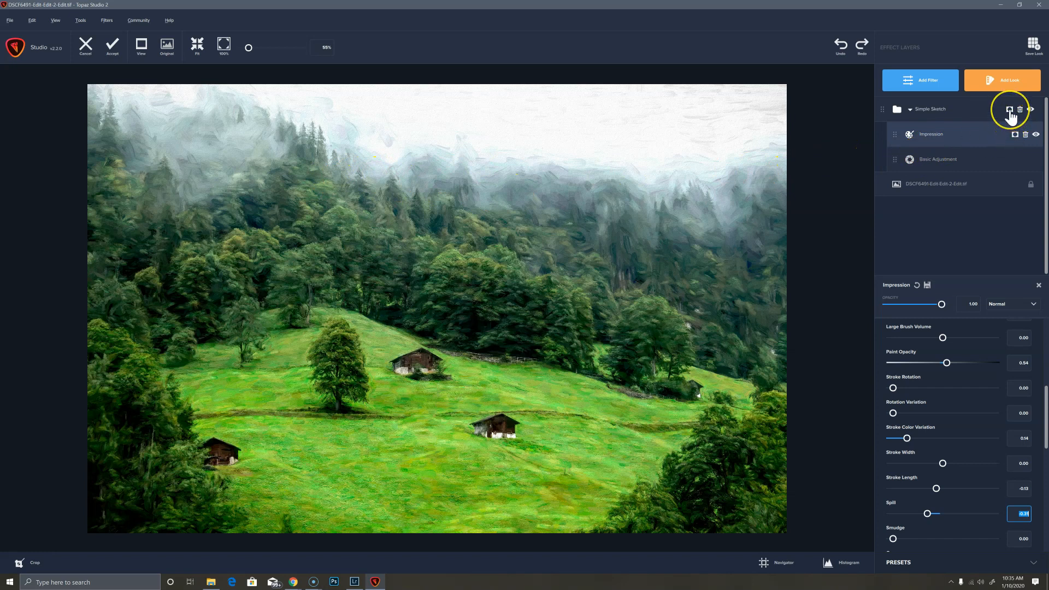
pyautogui.moveTo(1009, 109)
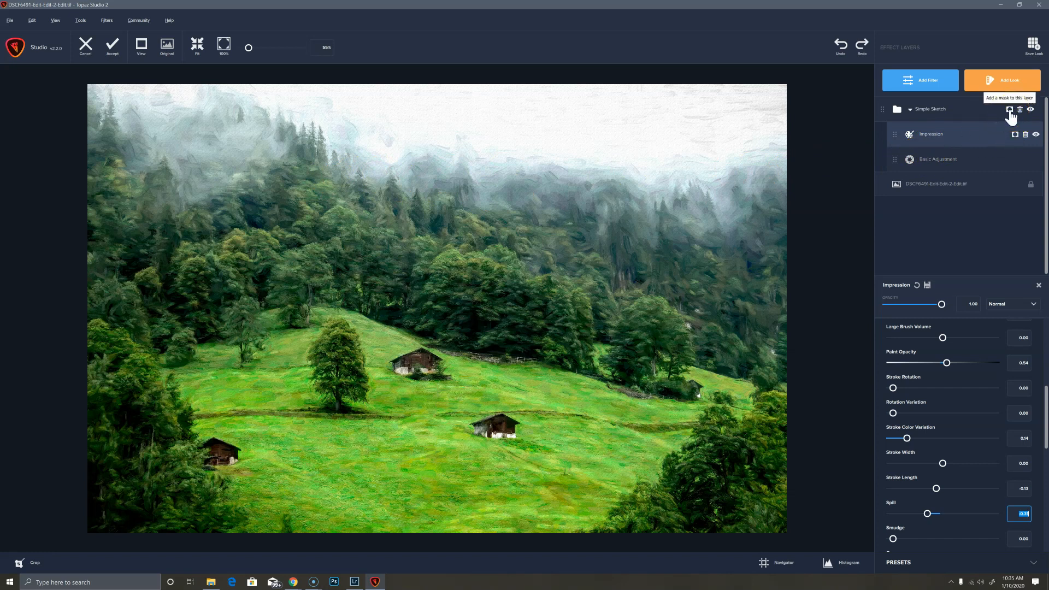
# Step: Give the Simple Sketch group a gradient mask with edge awareness about 0.76 and slightly raised transparency
pyautogui.click(1009, 109)
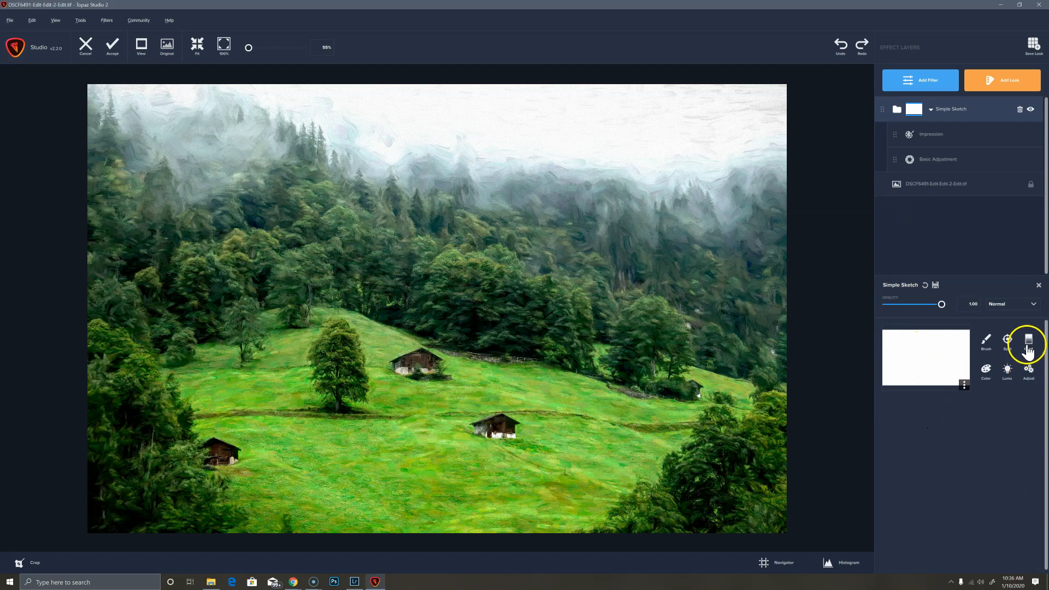
pyautogui.click(1028, 340)
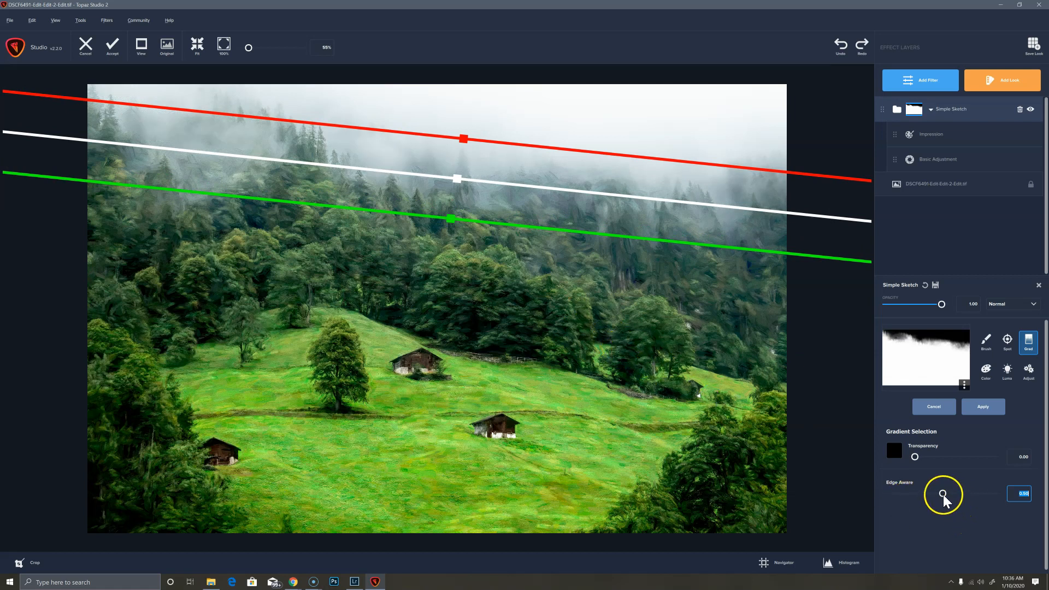
pyautogui.moveTo(950, 494); pyautogui.dragTo(940, 493)
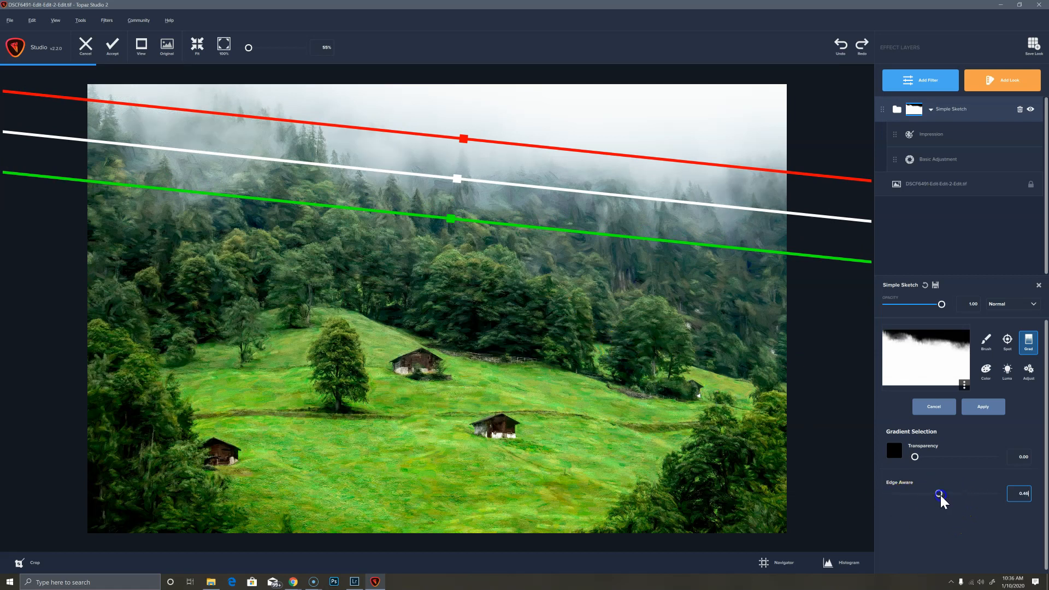
pyautogui.moveTo(939, 493); pyautogui.dragTo(967, 494)
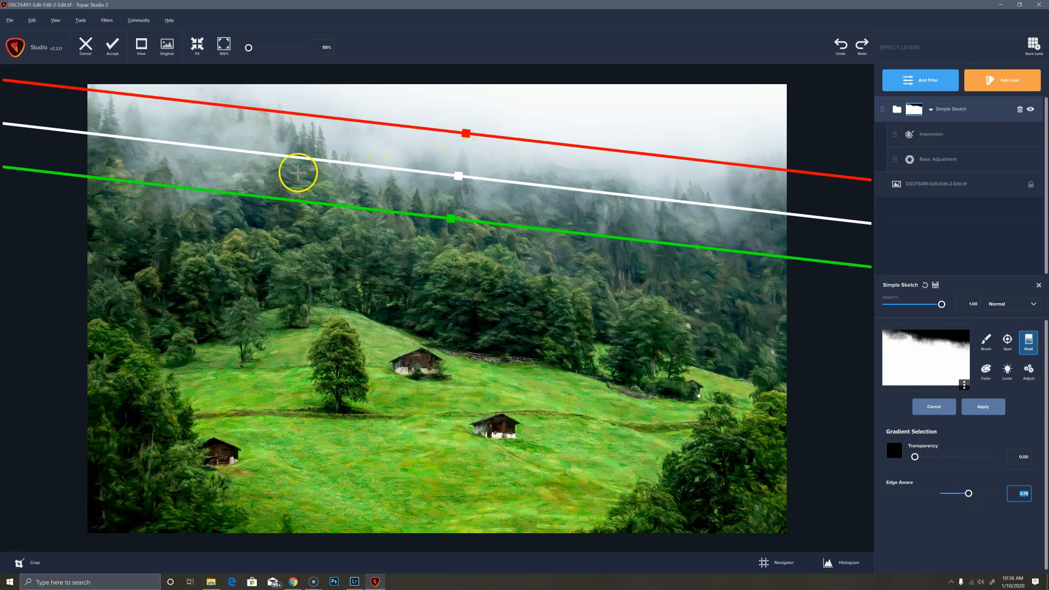
pyautogui.moveTo(715, 129)
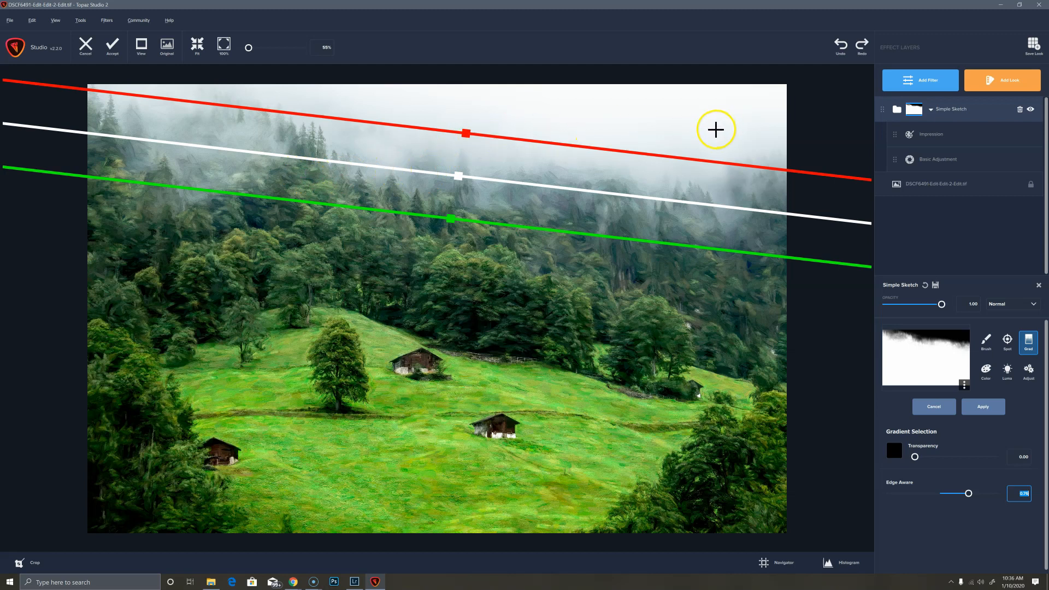
pyautogui.moveTo(653, 155)
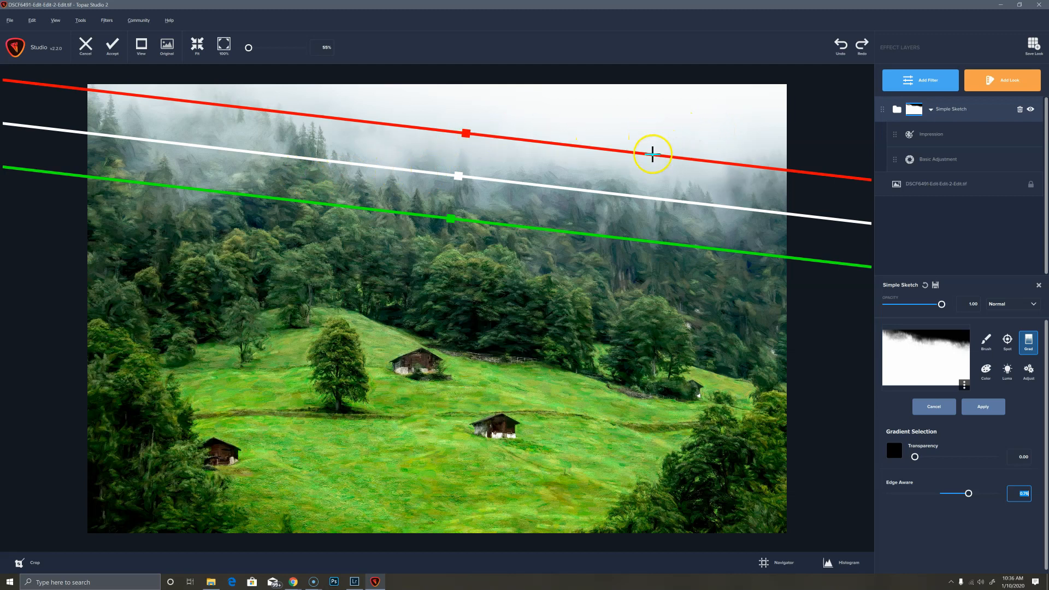
pyautogui.moveTo(654, 107)
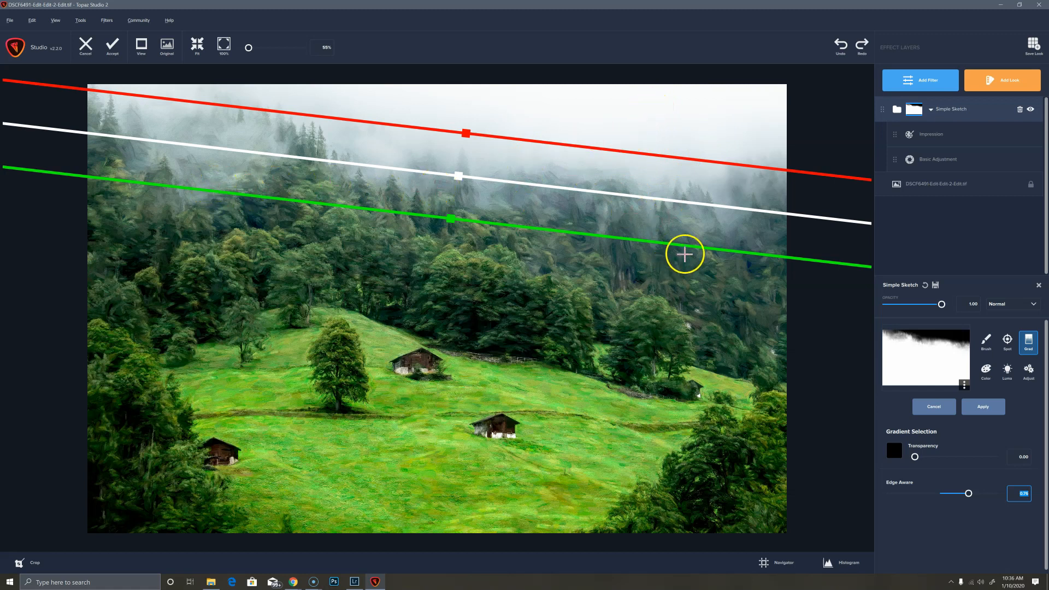
pyautogui.moveTo(699, 274)
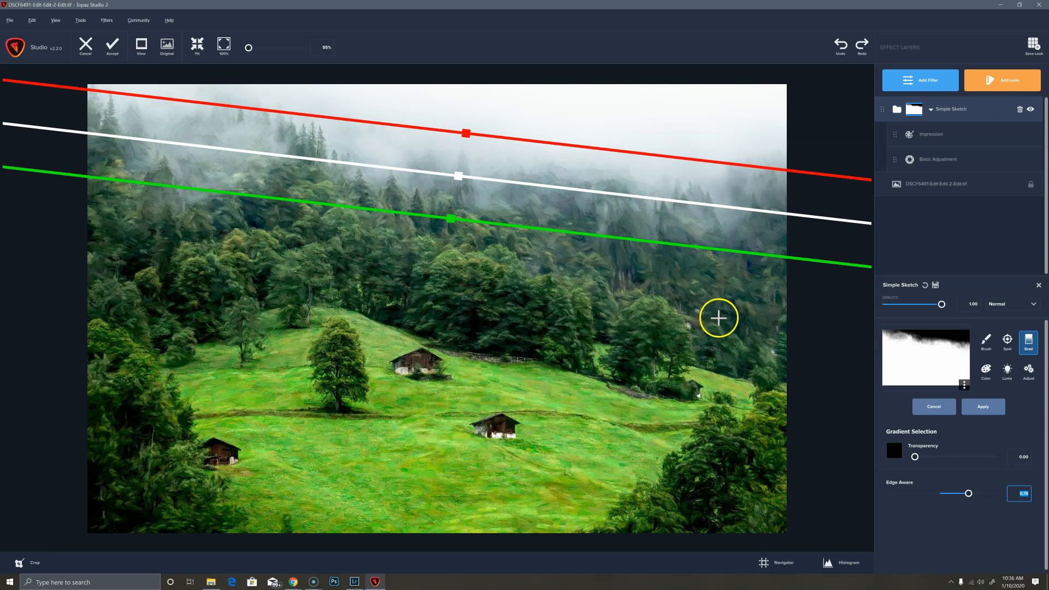
pyautogui.moveTo(613, 194)
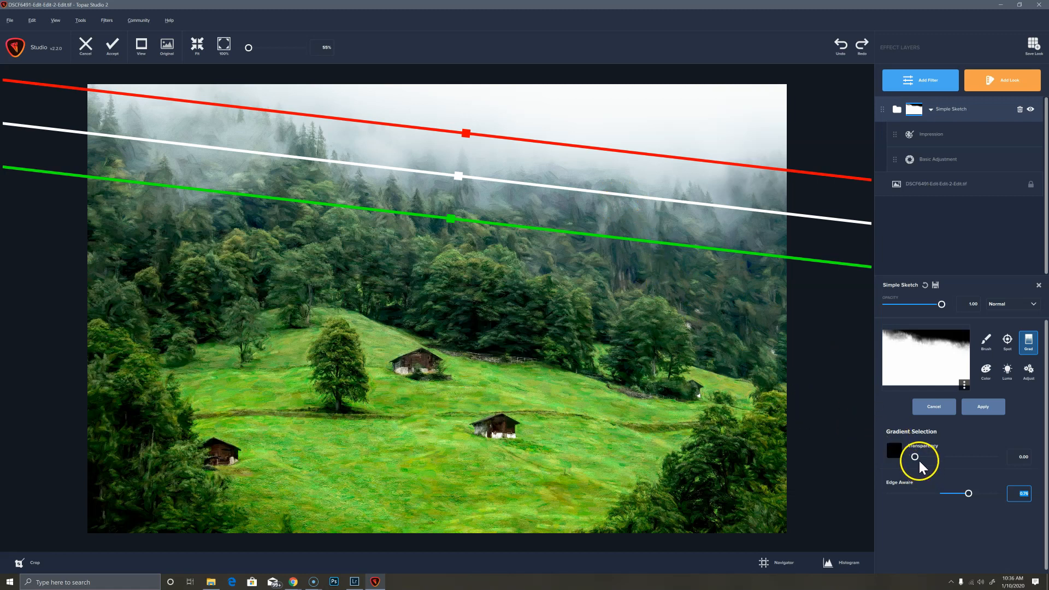
pyautogui.moveTo(502, 241)
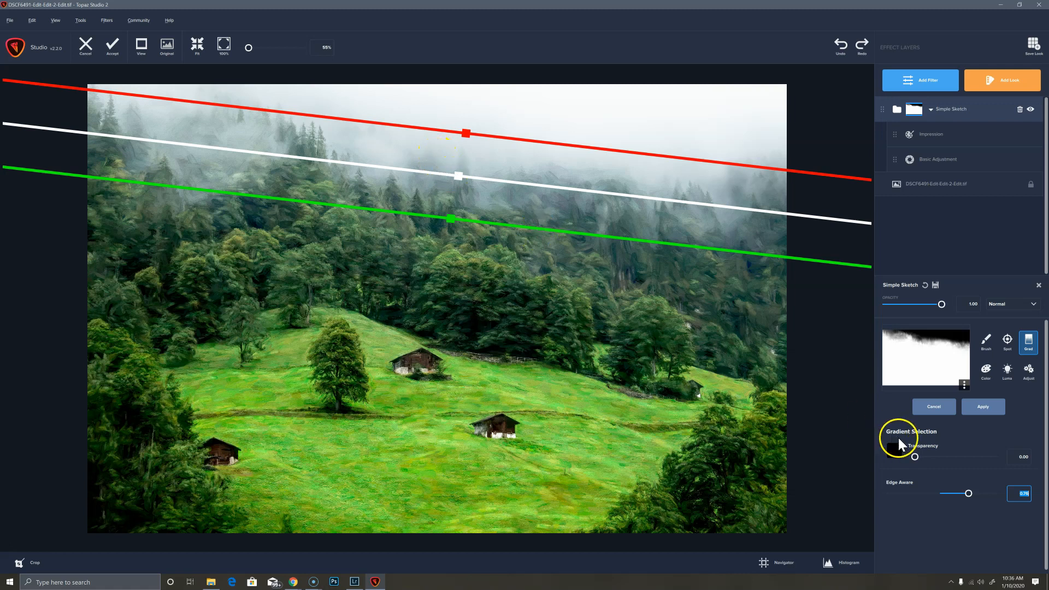
pyautogui.moveTo(916, 456); pyautogui.dragTo(926, 457)
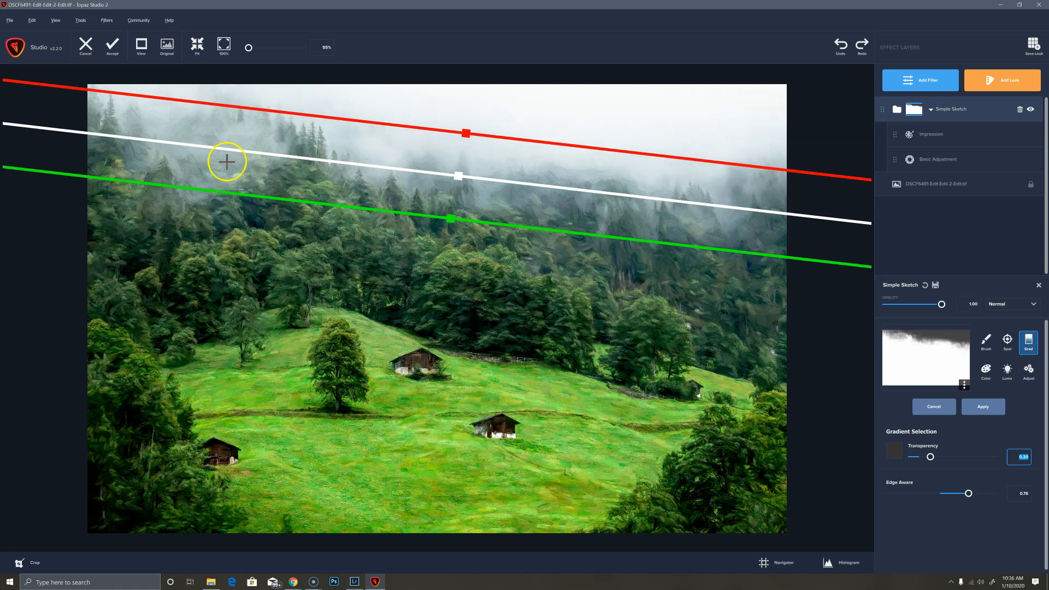
pyautogui.moveTo(617, 166)
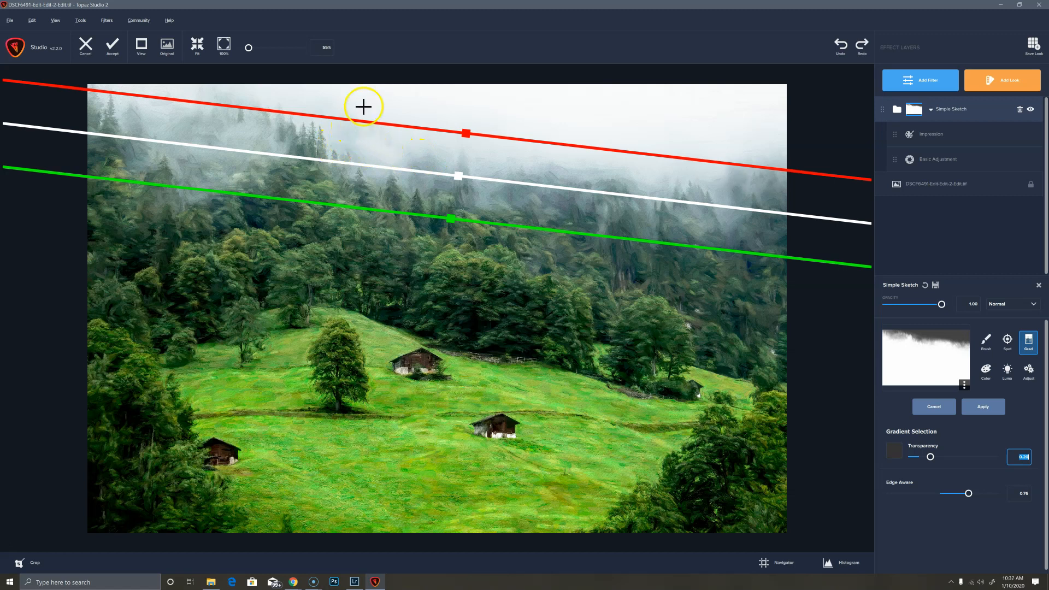
pyautogui.moveTo(965, 344)
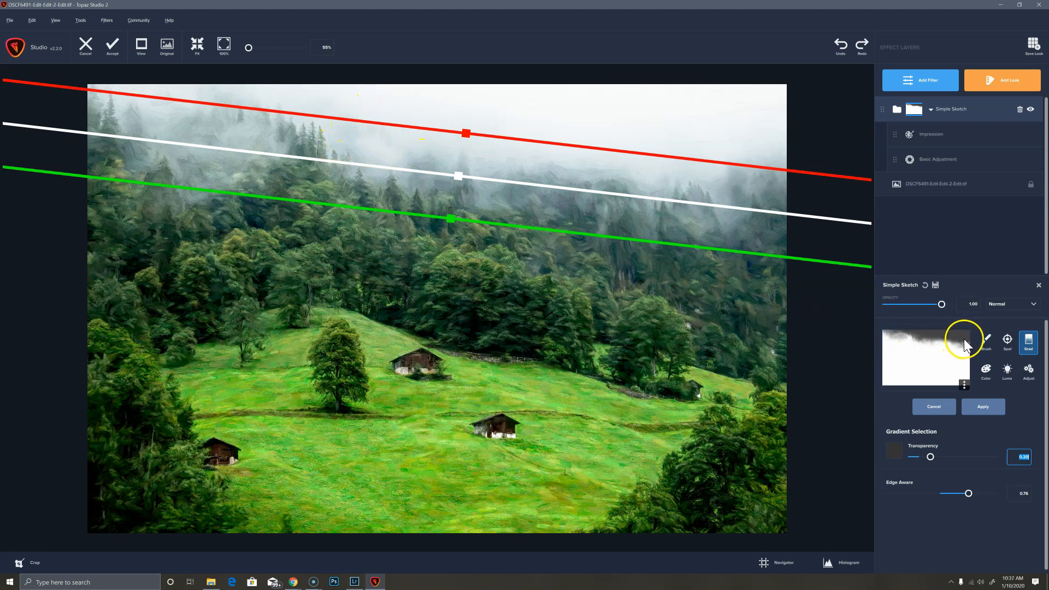
# Step: Apply the gradient, then brush the sketch effect off the upper-left treetops
pyautogui.click(985, 342)
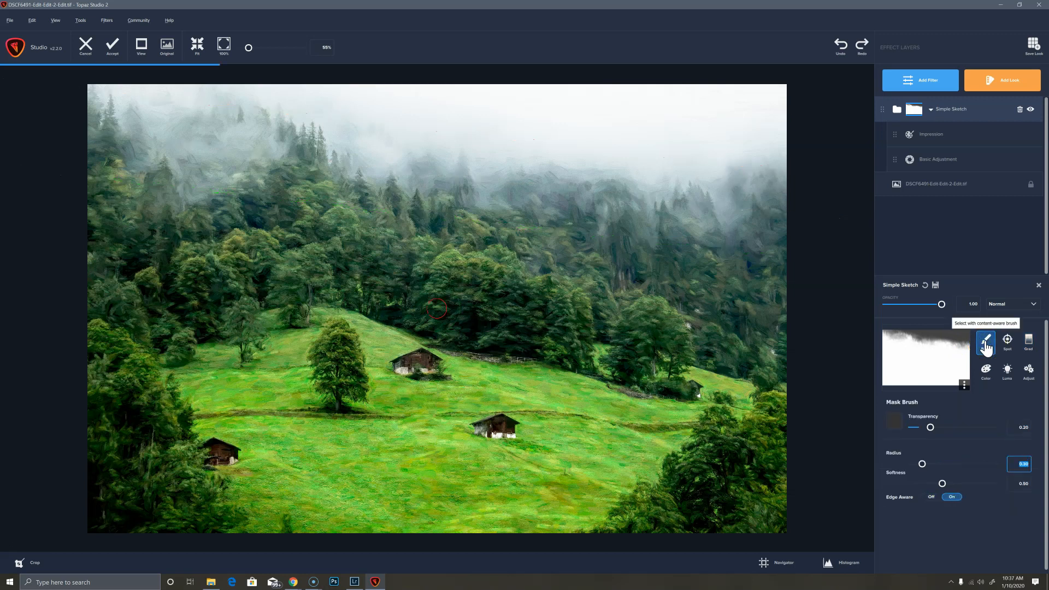
pyautogui.click(984, 341)
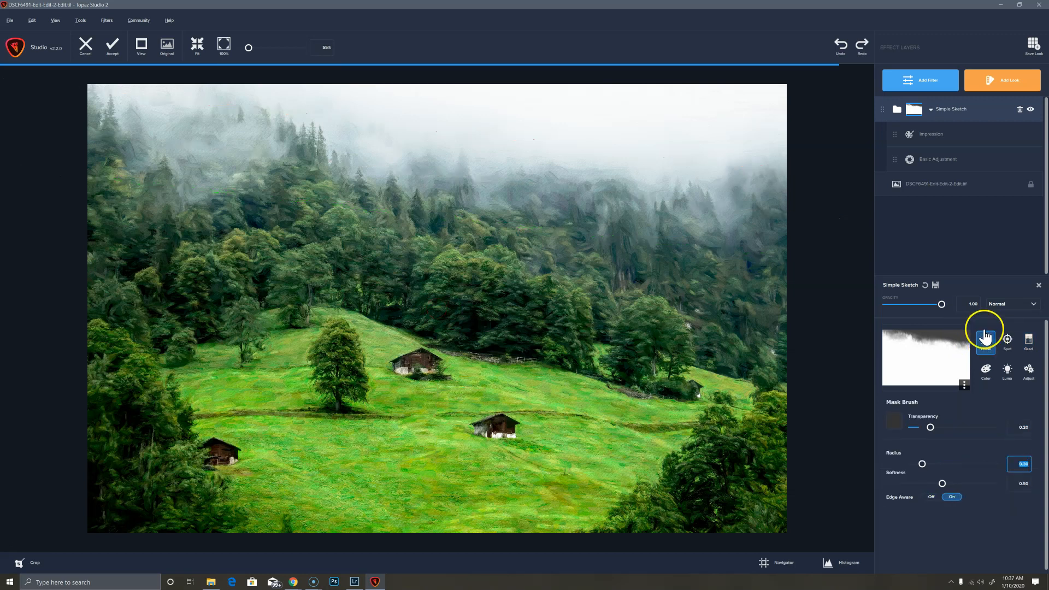
pyautogui.click(984, 341)
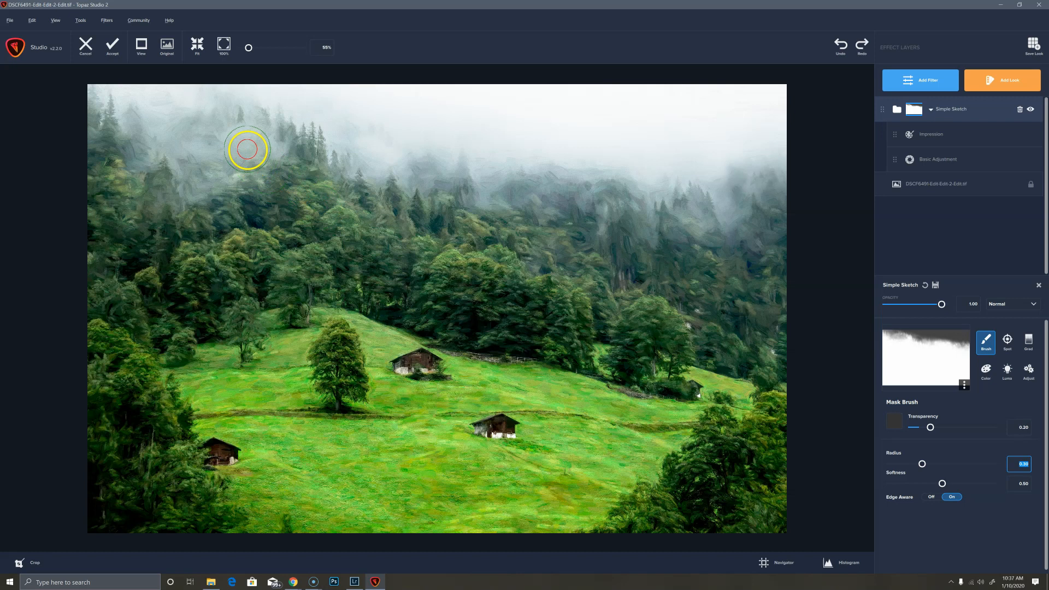
pyautogui.moveTo(248, 150); pyautogui.dragTo(213, 172)
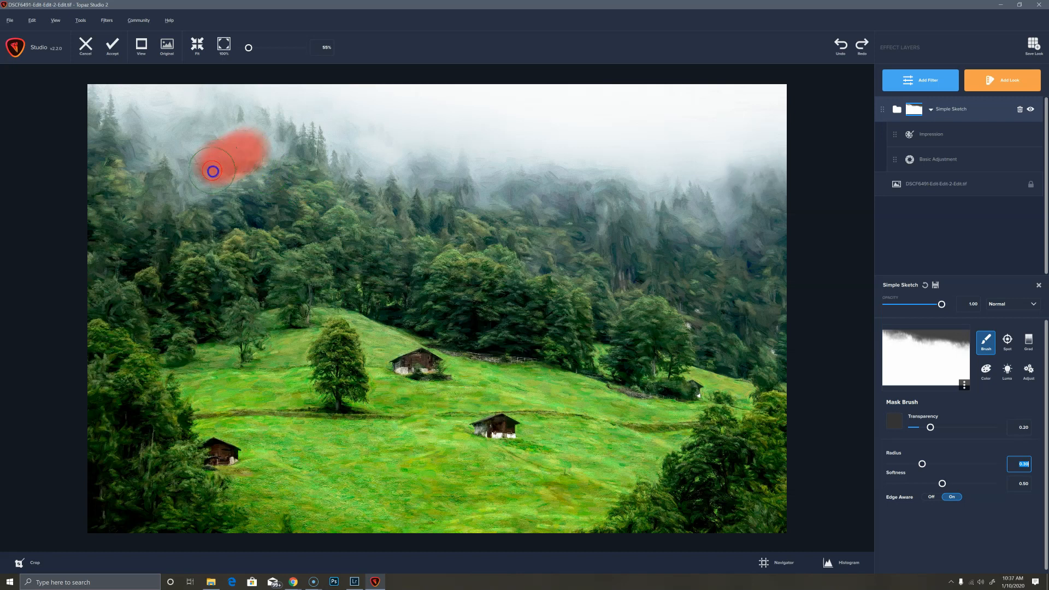
pyautogui.moveTo(212, 171); pyautogui.dragTo(152, 132)
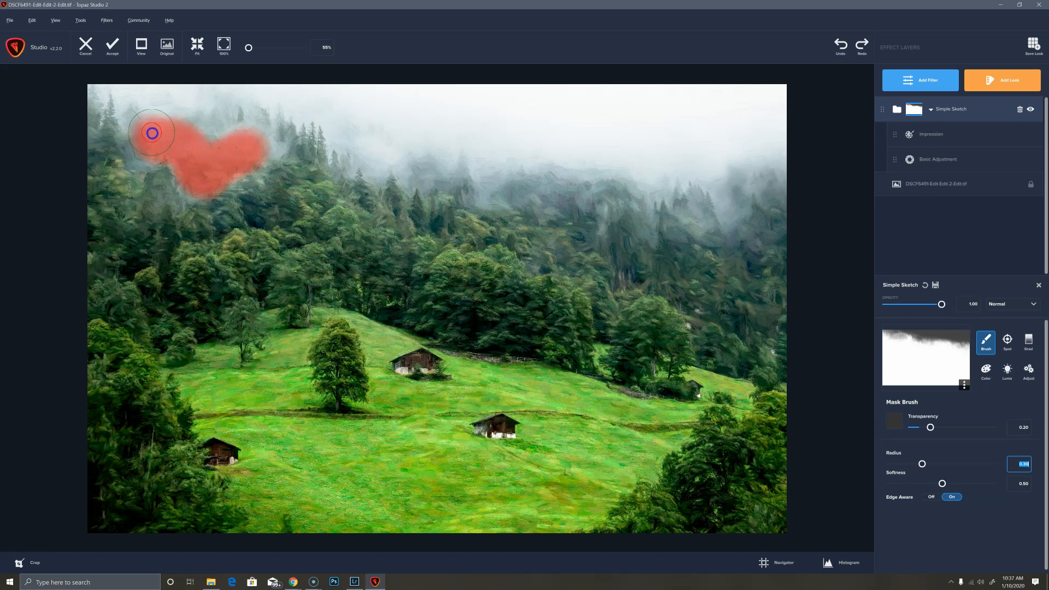
pyautogui.moveTo(152, 132); pyautogui.dragTo(248, 154)
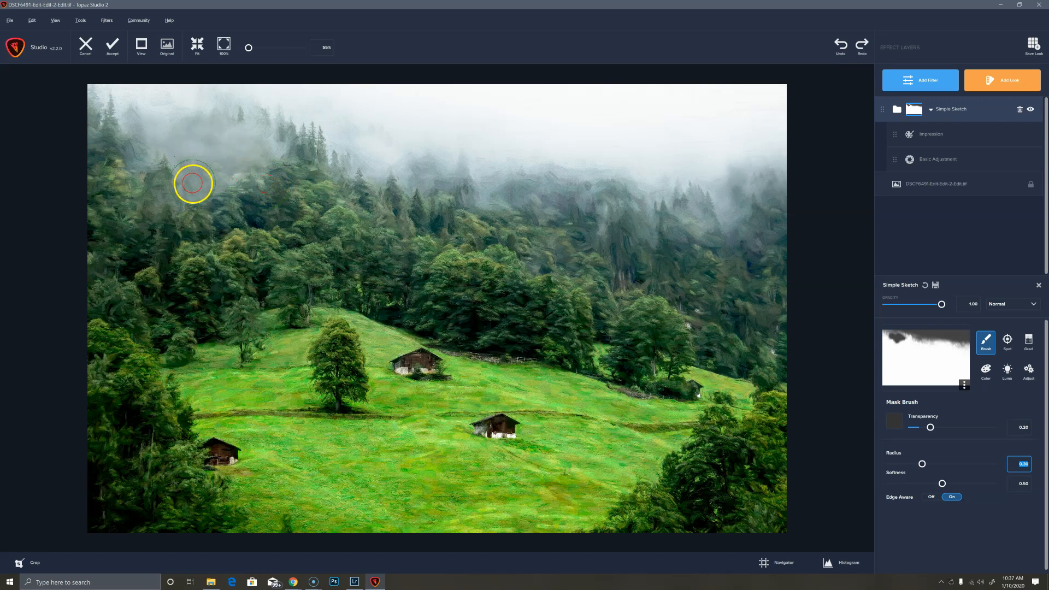
pyautogui.moveTo(867, 353)
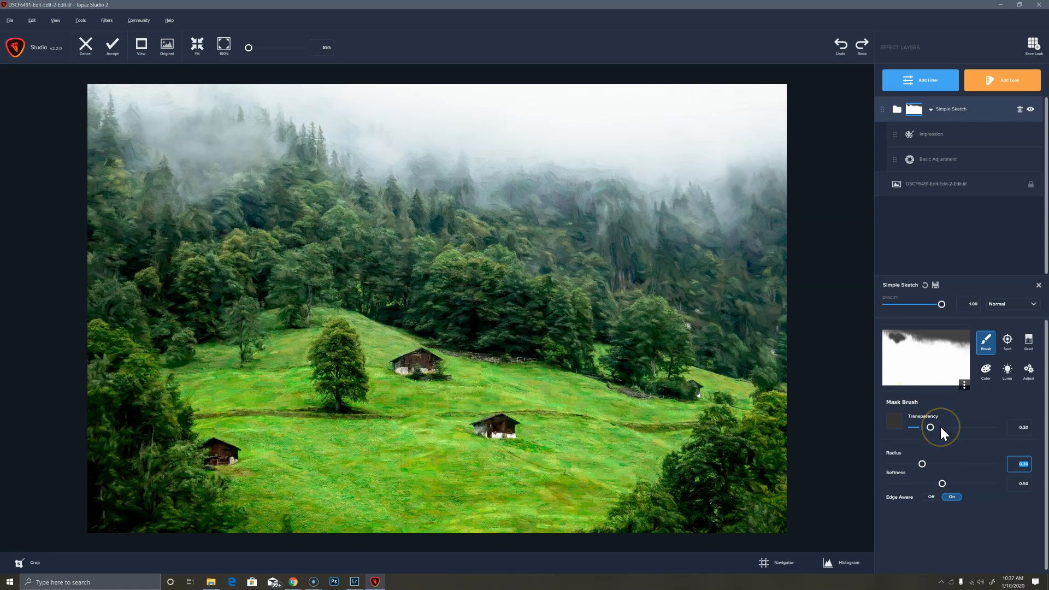
# Step: Raise brush transparency to about 0.48 and repaint the mask over the upper-left treetops
pyautogui.moveTo(929, 427); pyautogui.dragTo(947, 427)
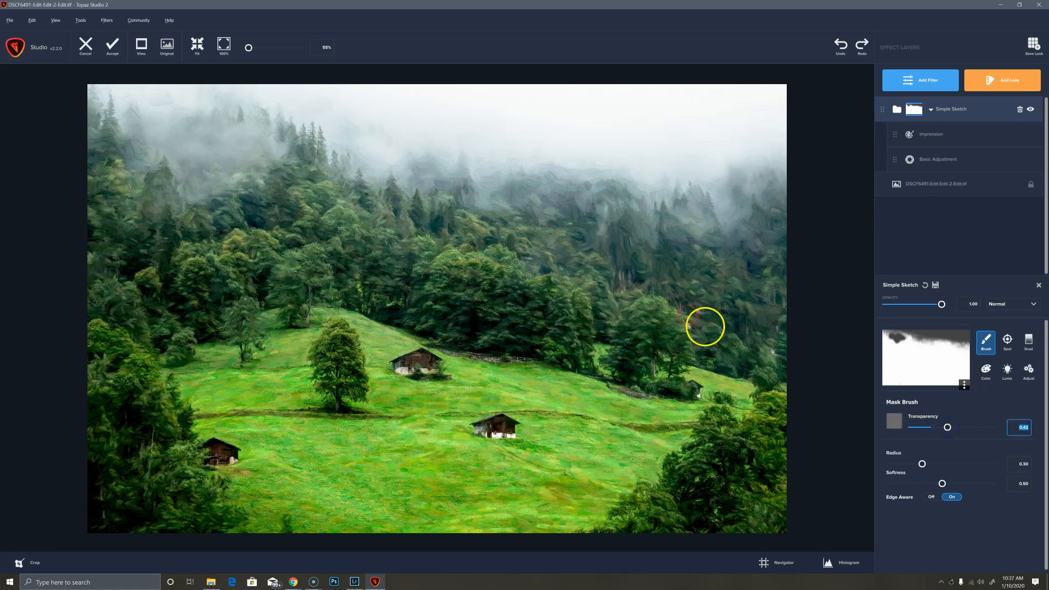
pyautogui.moveTo(703, 326); pyautogui.dragTo(226, 171)
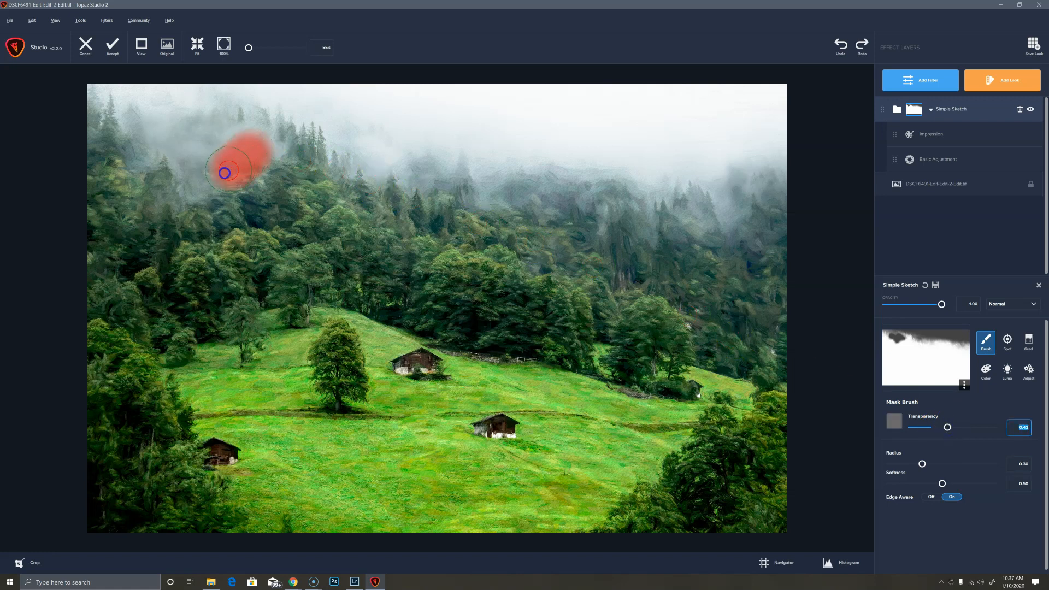
pyautogui.moveTo(225, 172); pyautogui.dragTo(151, 113)
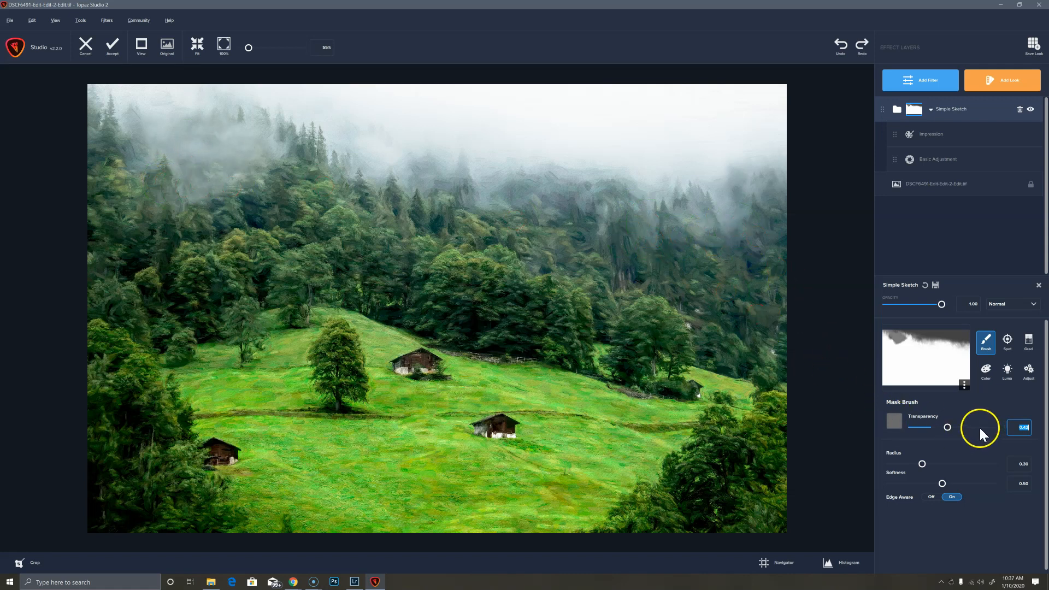
# Step: With a larger brush at about 0.66 transparency, brush the effect off the right and central treeline
pyautogui.moveTo(947, 427); pyautogui.dragTo(975, 428)
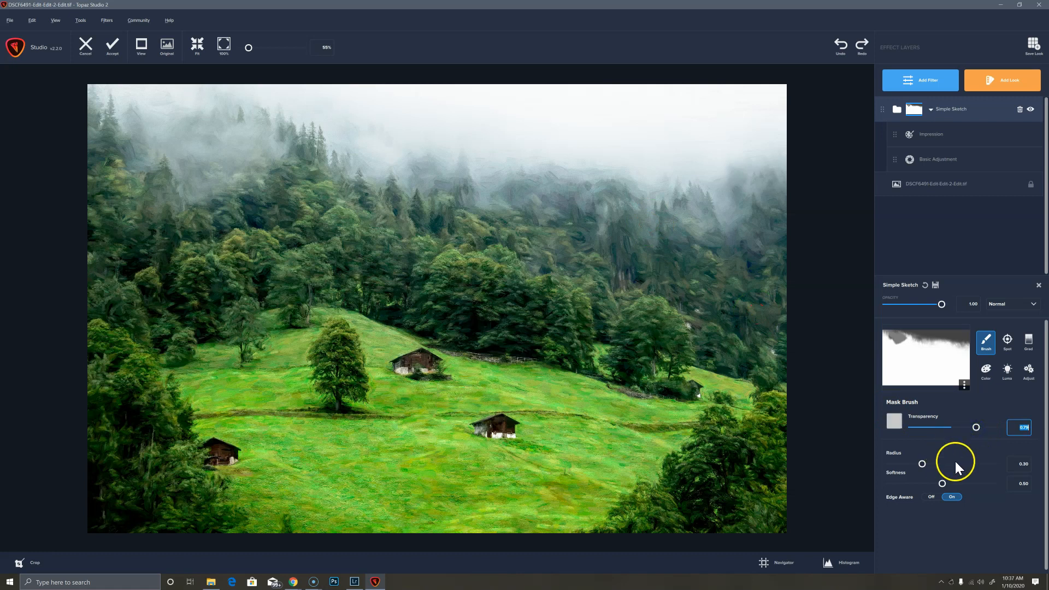
pyautogui.moveTo(922, 463); pyautogui.dragTo(953, 463)
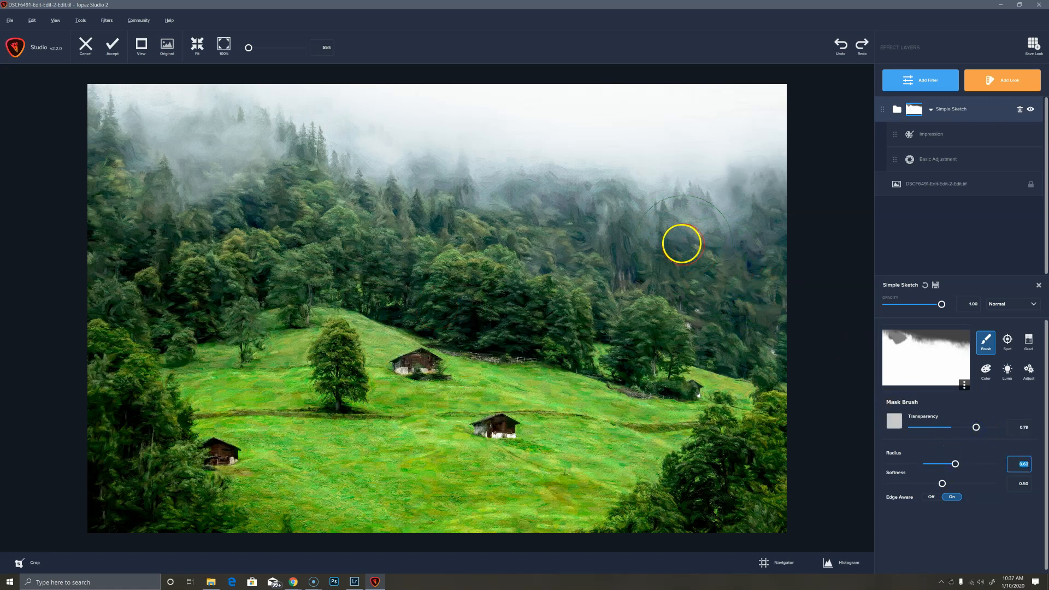
pyautogui.moveTo(680, 243); pyautogui.dragTo(714, 295)
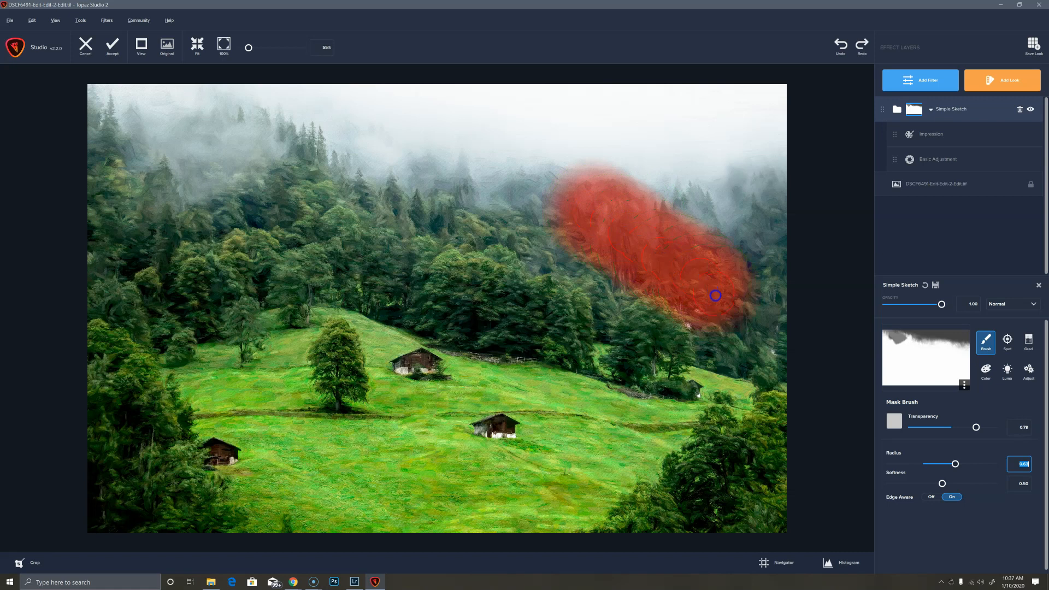
pyautogui.moveTo(714, 295); pyautogui.dragTo(558, 231)
pyautogui.write('0.64')
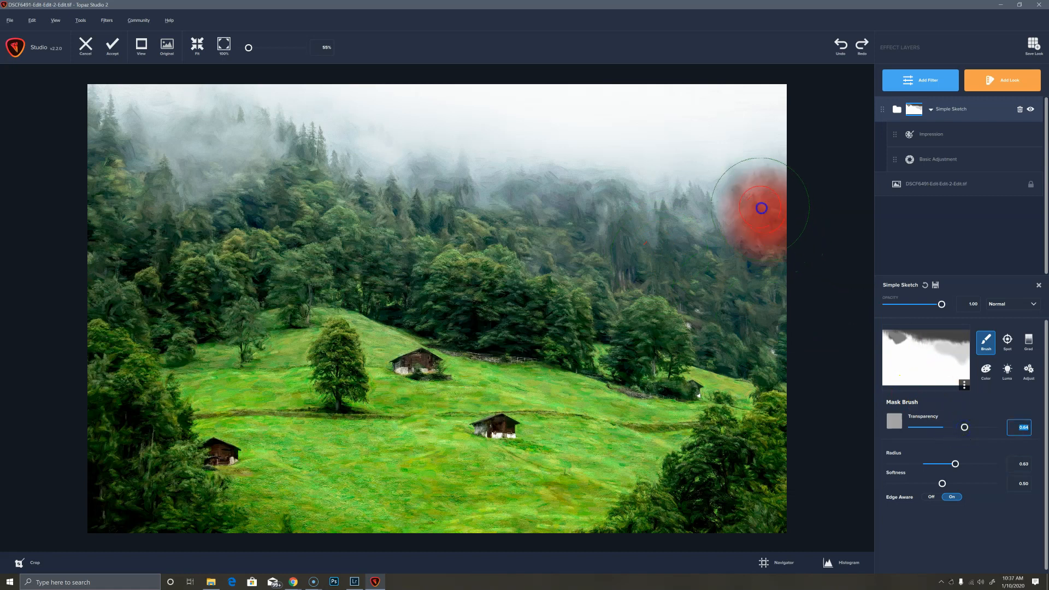
pyautogui.moveTo(761, 208); pyautogui.dragTo(544, 194)
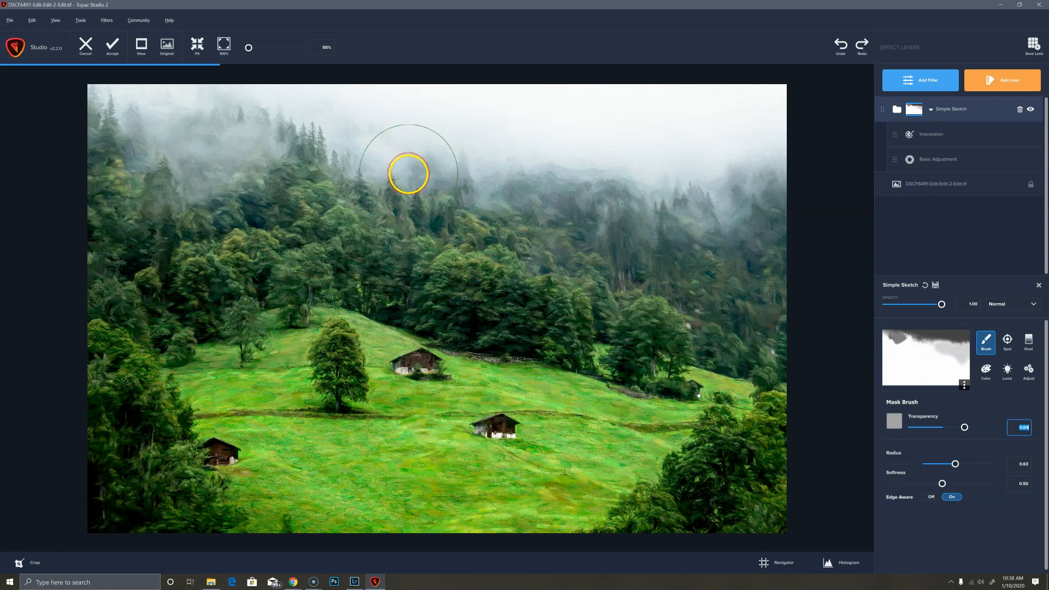
pyautogui.moveTo(415, 171)
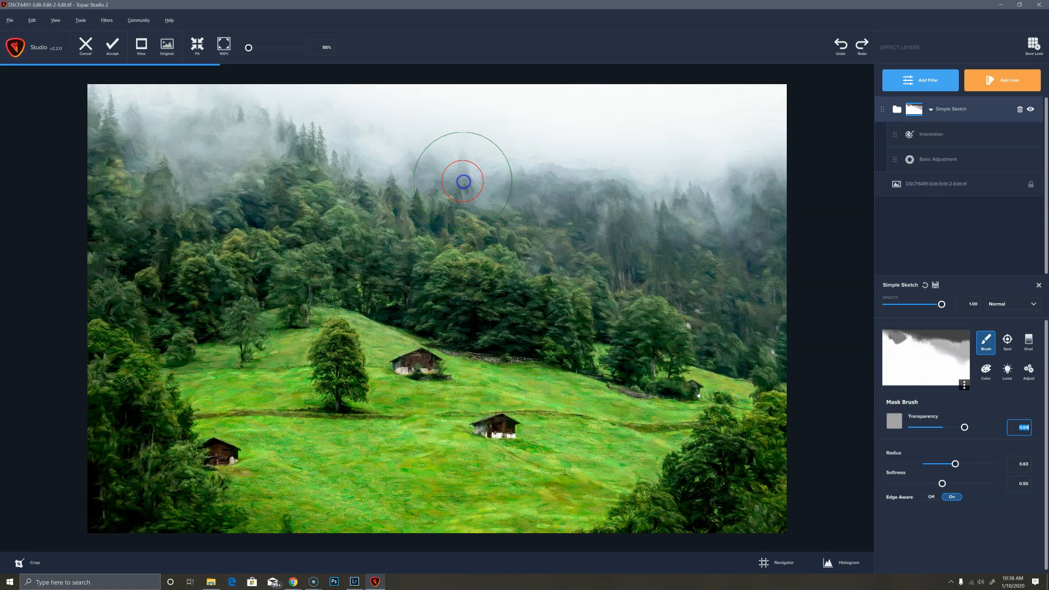
pyautogui.moveTo(461, 181); pyautogui.dragTo(761, 269)
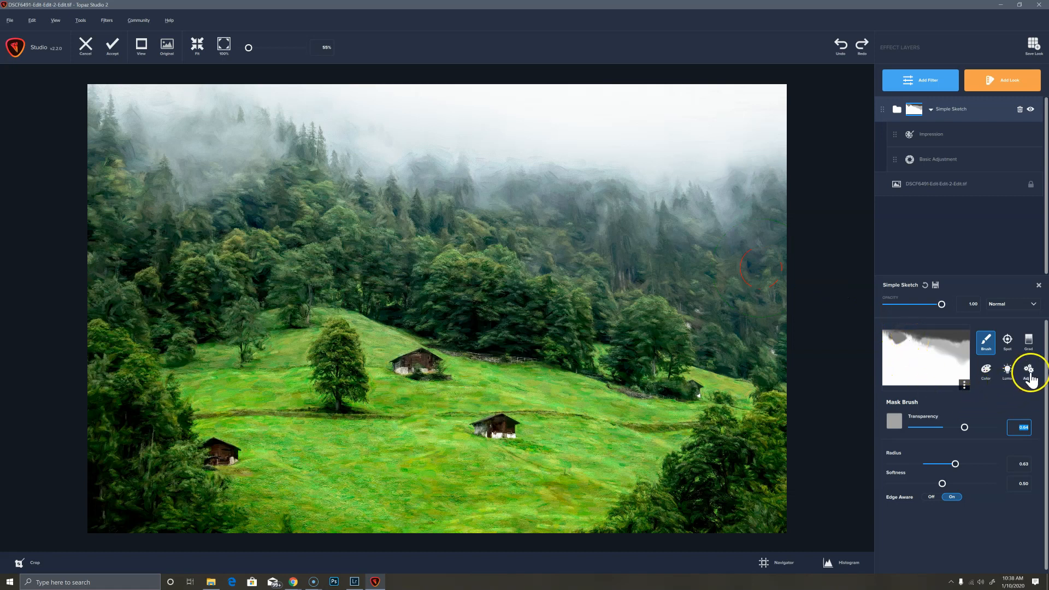
# Step: Finish the Simple Sketch mask refinement and select the Basic Adjustment layer
pyautogui.click(1027, 371)
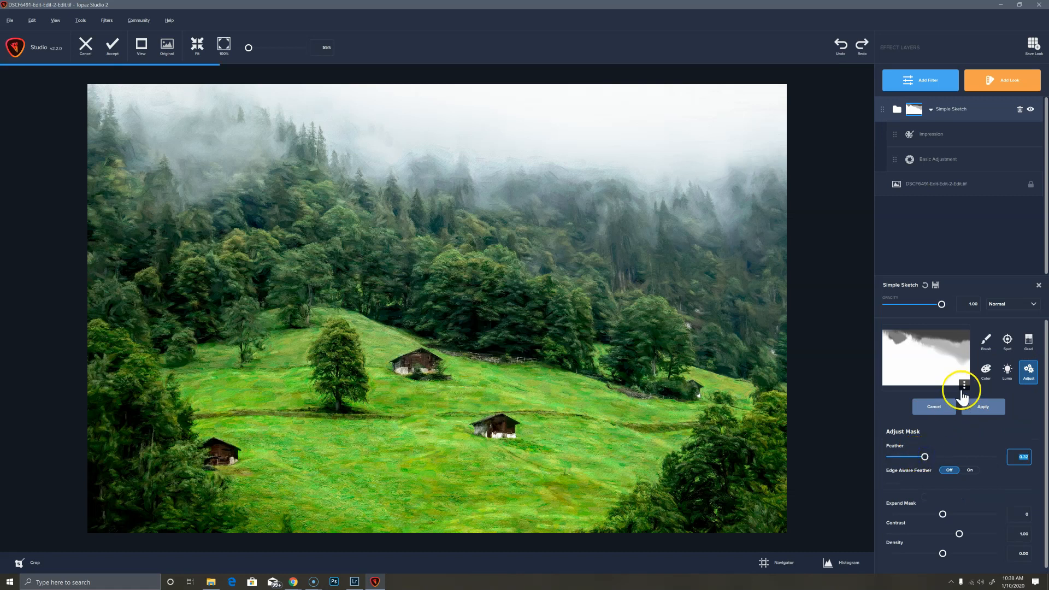
pyautogui.moveTo(892, 375)
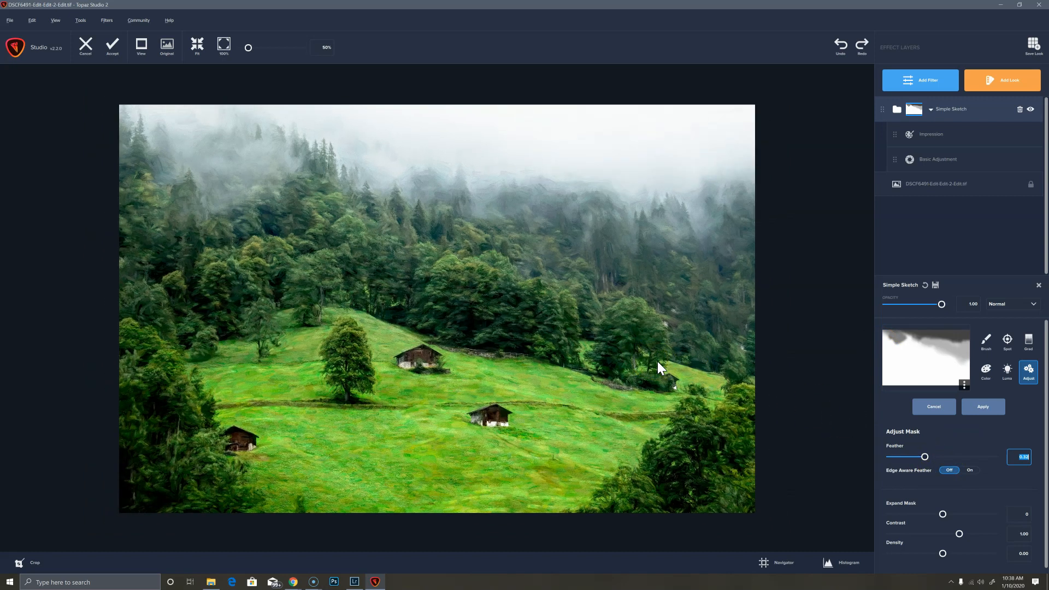
pyautogui.moveTo(558, 381)
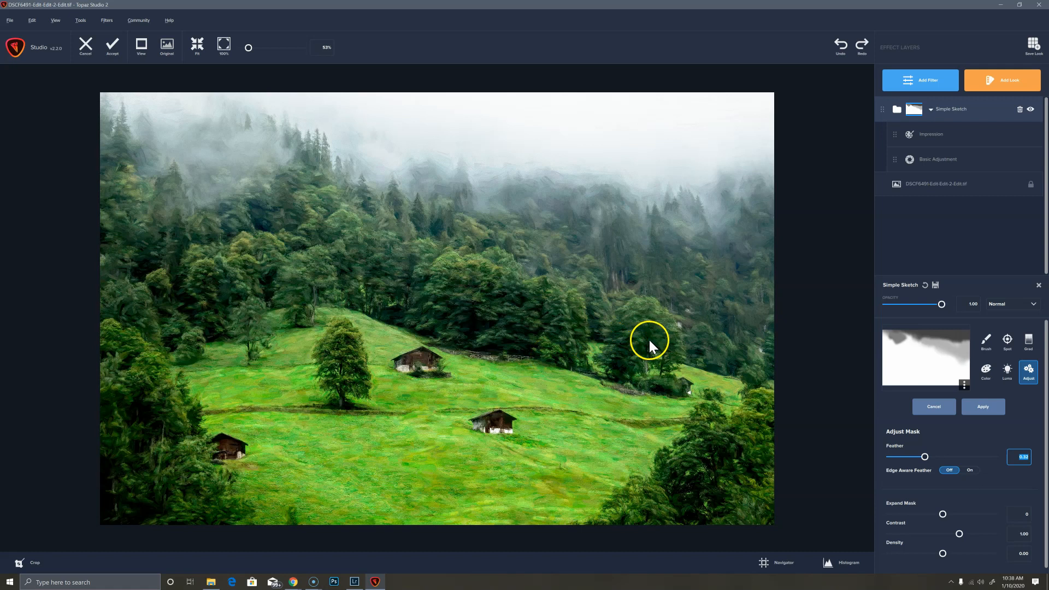
pyautogui.click(938, 160)
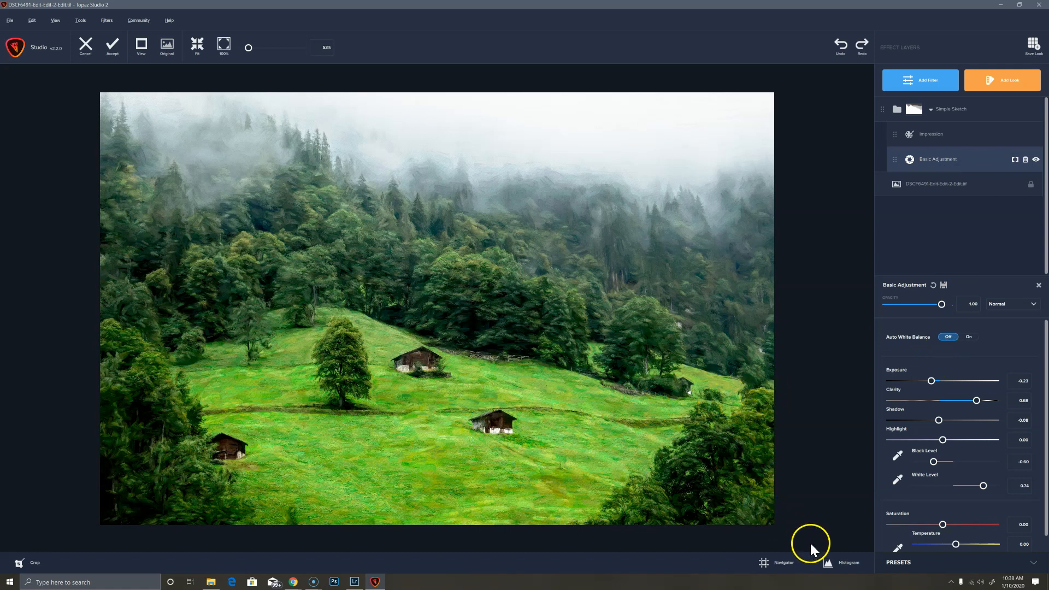
# Step: With the histogram shown, set exposure about -0.09, black level -0.50 and shadow -0.15
pyautogui.click(847, 563)
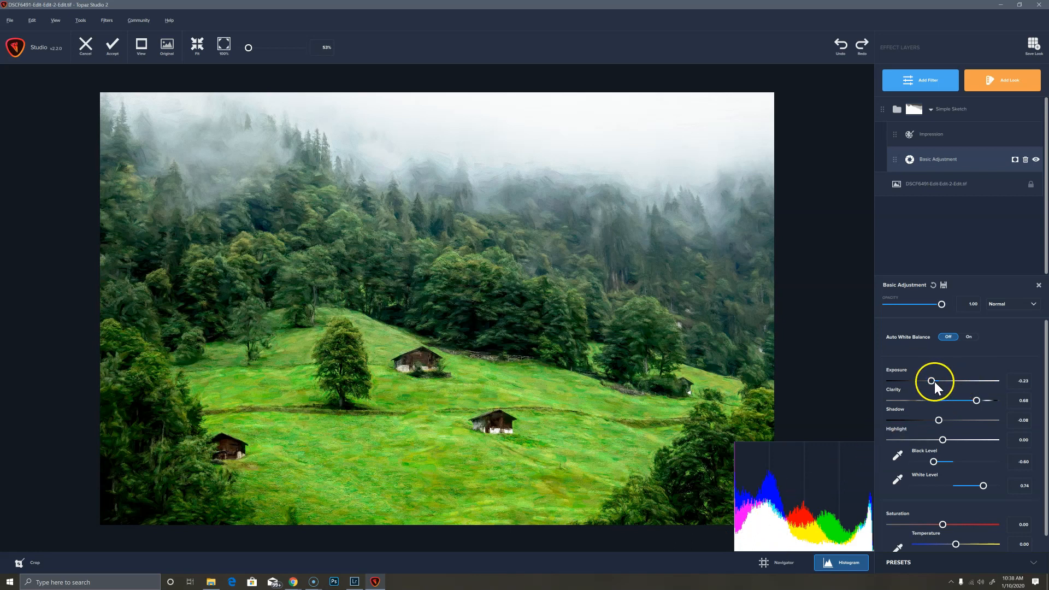
pyautogui.moveTo(931, 380); pyautogui.dragTo(938, 380)
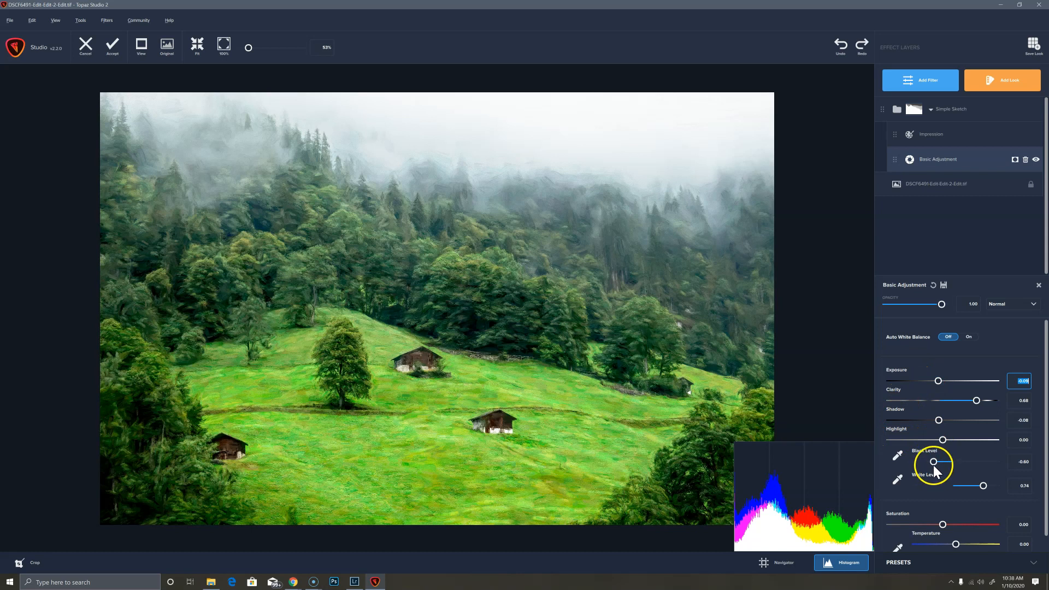
pyautogui.moveTo(756, 522)
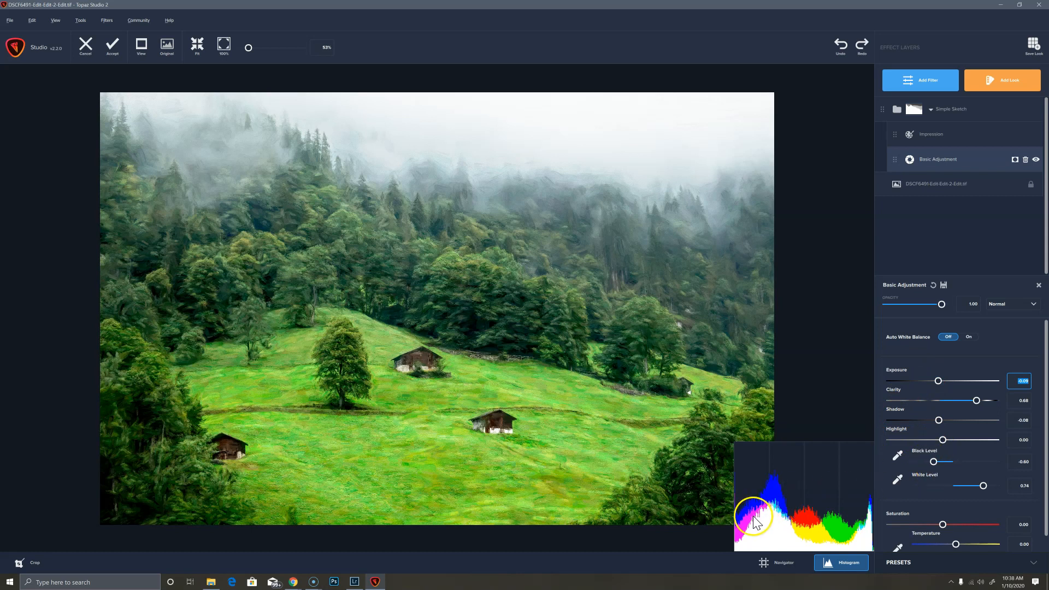
pyautogui.moveTo(929, 465)
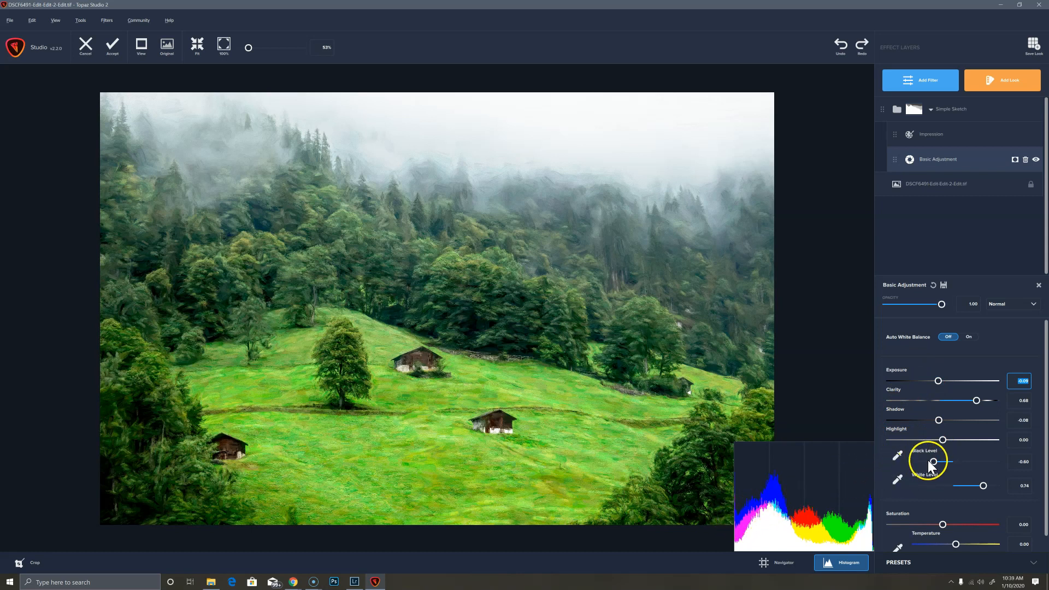
pyautogui.moveTo(936, 461); pyautogui.dragTo(932, 463)
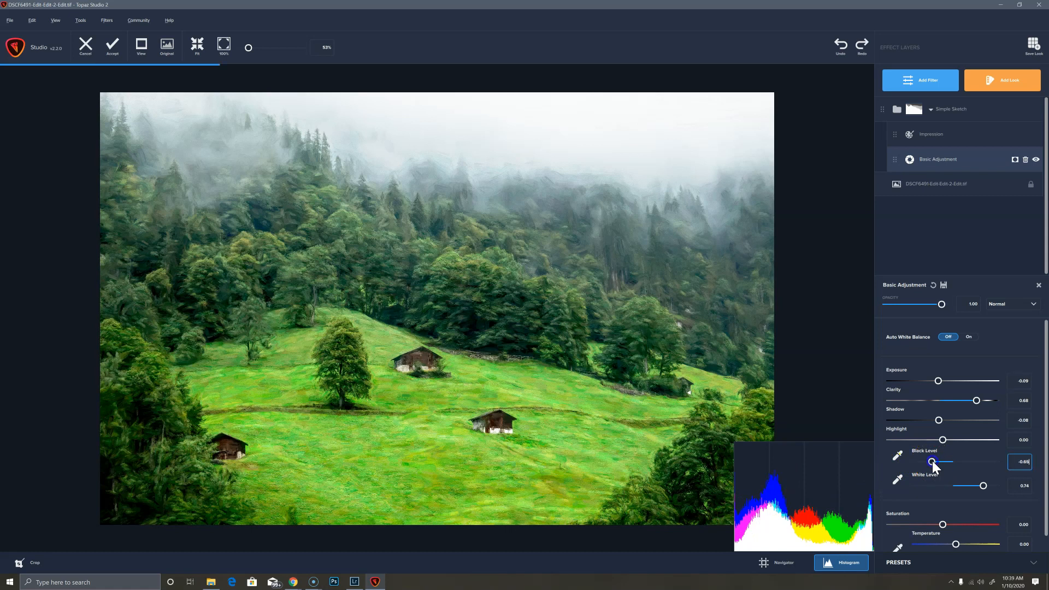
pyautogui.moveTo(930, 462); pyautogui.dragTo(934, 462)
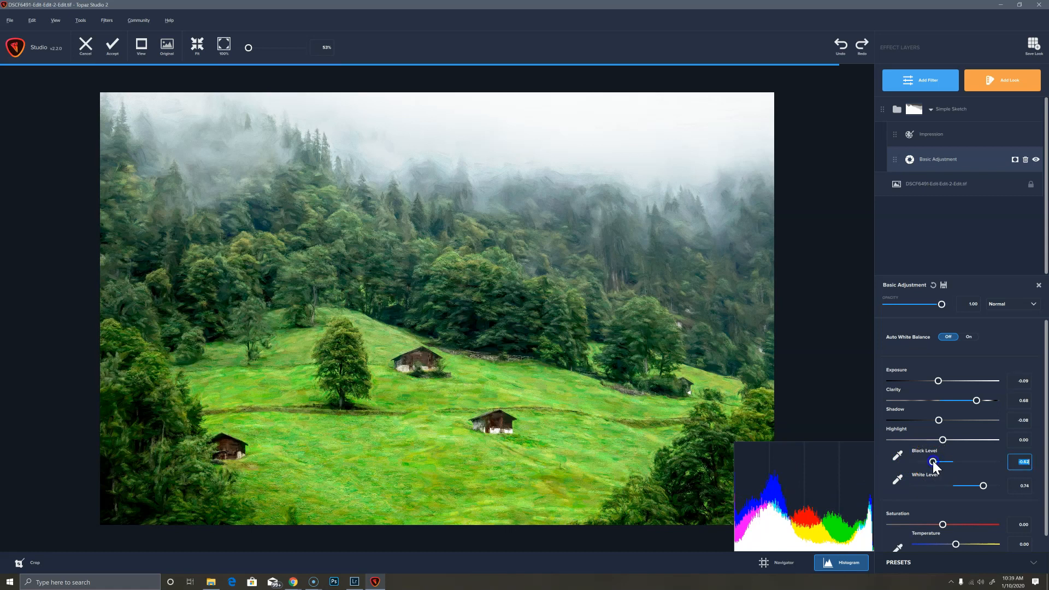
pyautogui.moveTo(936, 462); pyautogui.dragTo(934, 462)
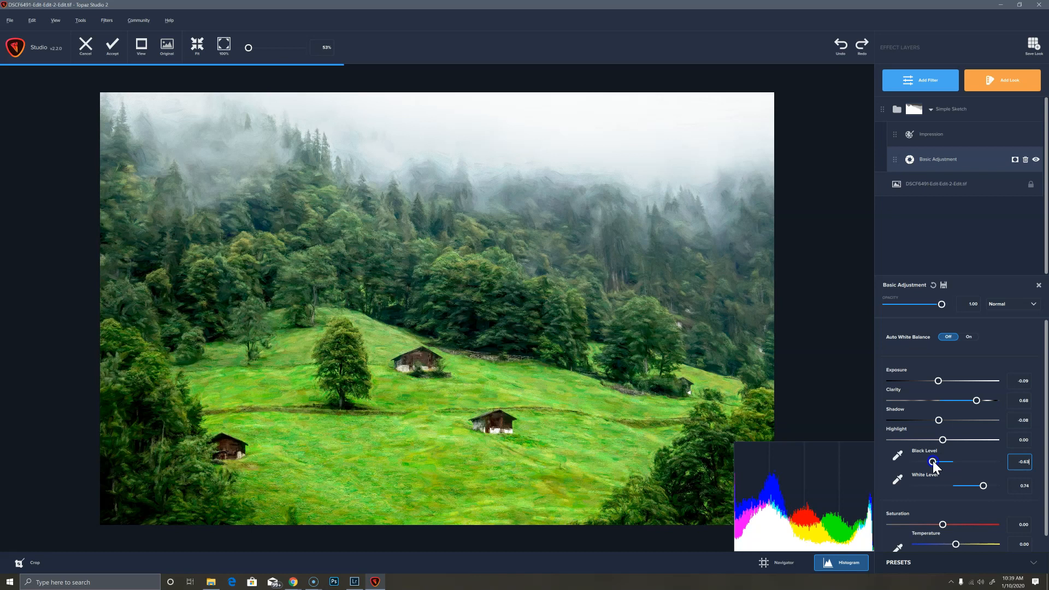
pyautogui.moveTo(933, 462); pyautogui.dragTo(937, 462)
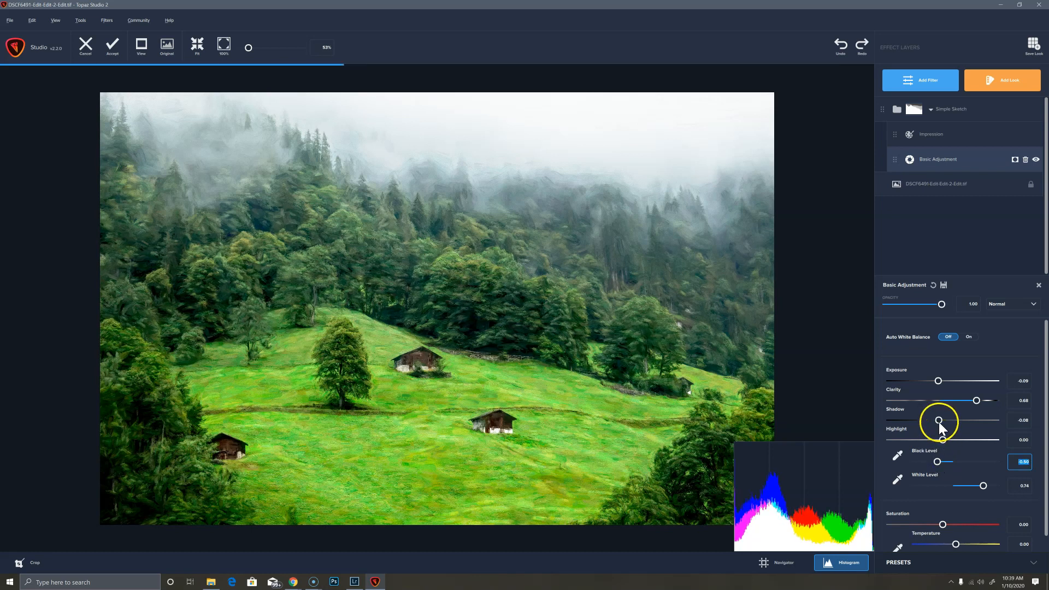
pyautogui.moveTo(938, 420); pyautogui.dragTo(935, 420)
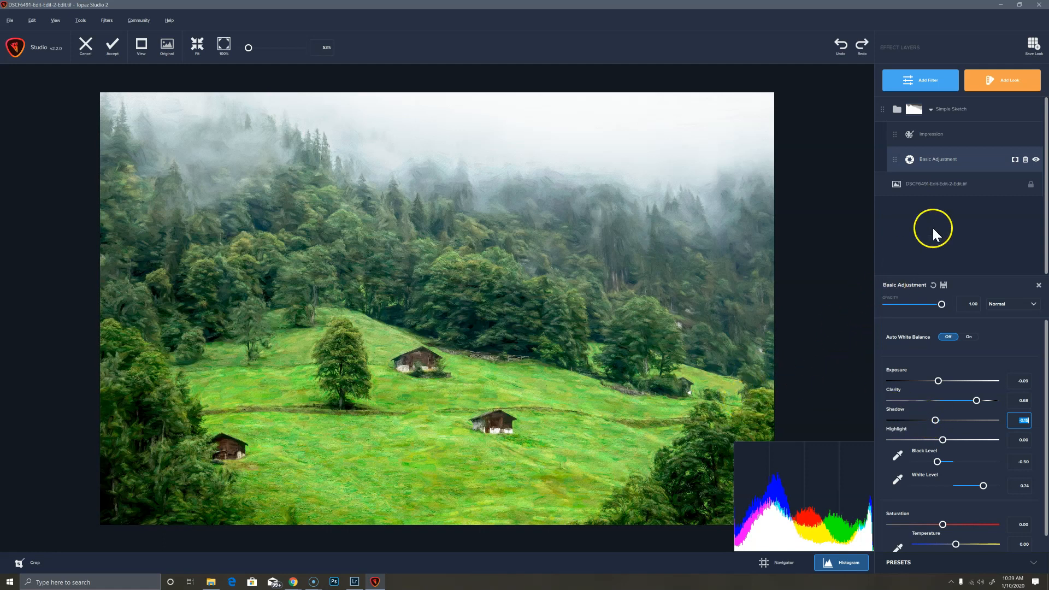
pyautogui.moveTo(991, 82)
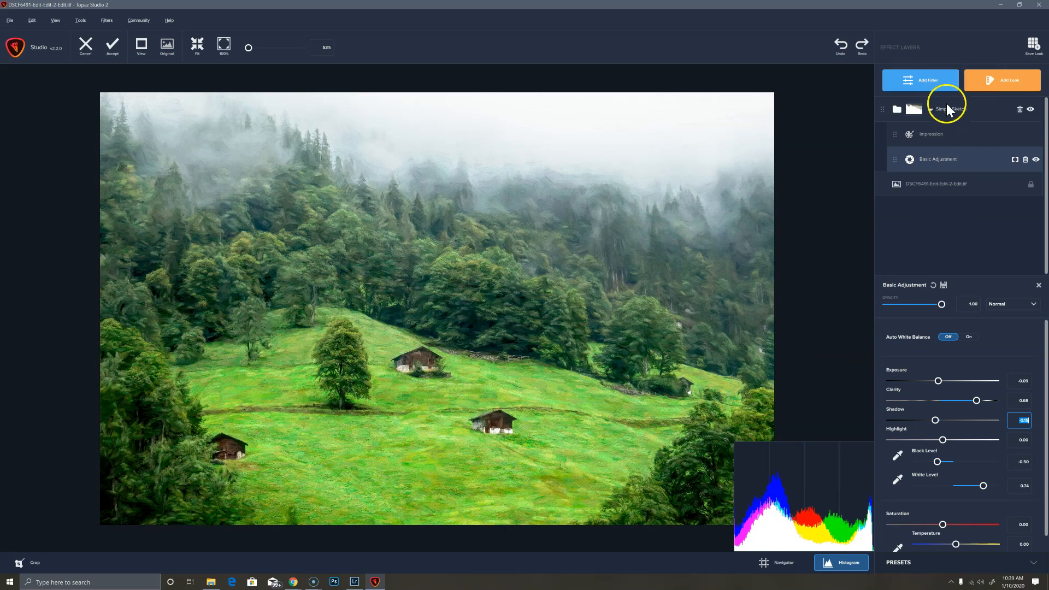
pyautogui.moveTo(739, 332)
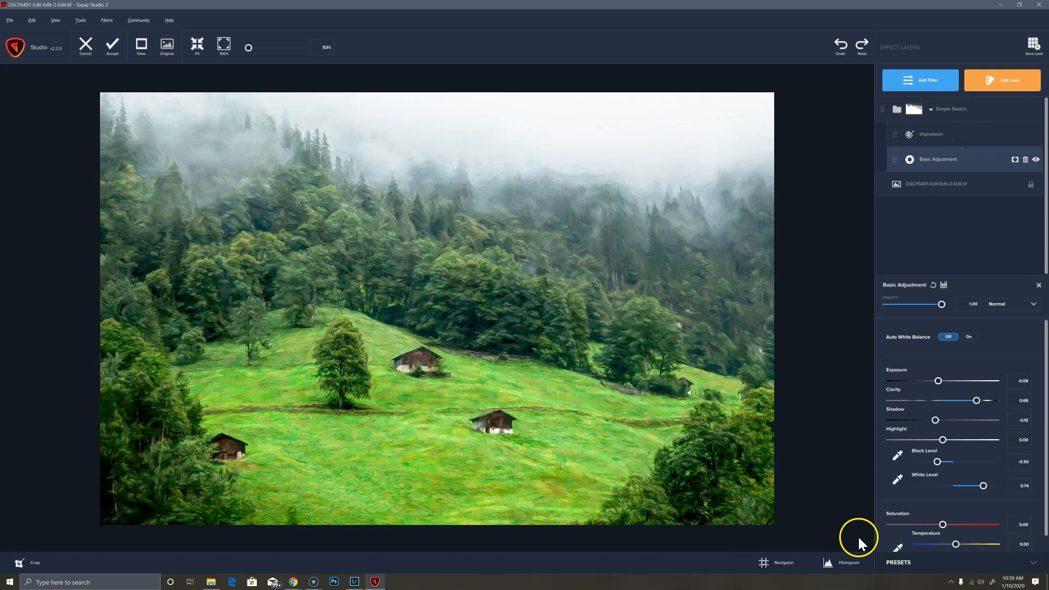
pyautogui.moveTo(860, 540)
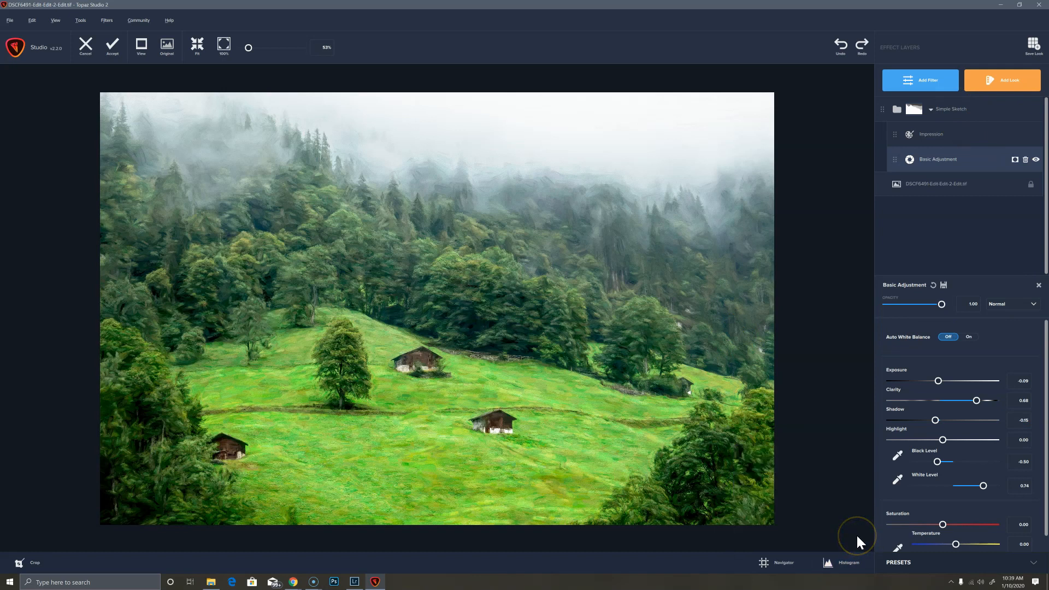
pyautogui.moveTo(772, 387)
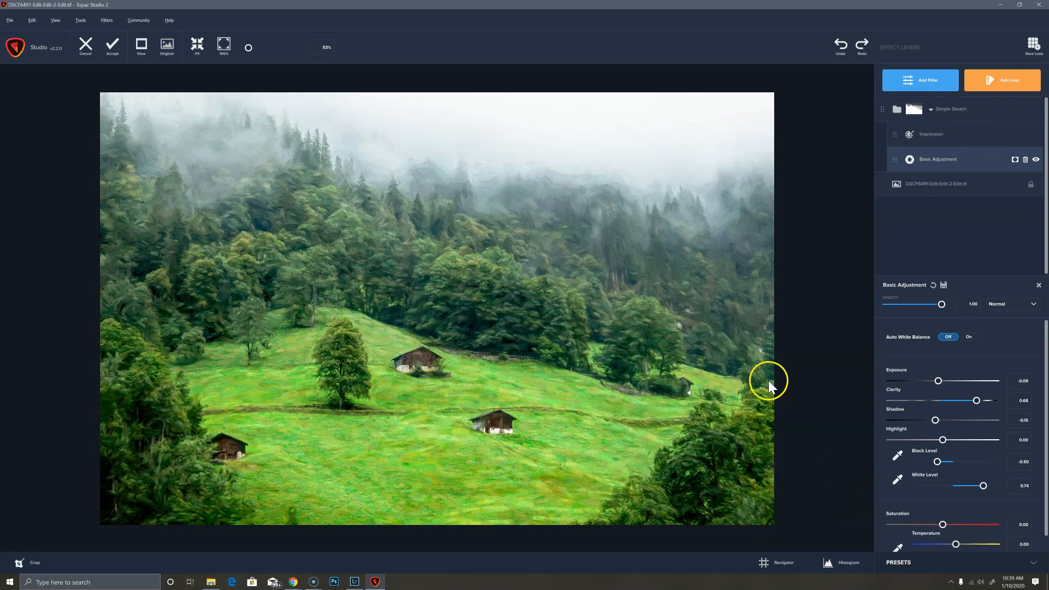
pyautogui.click(166, 45)
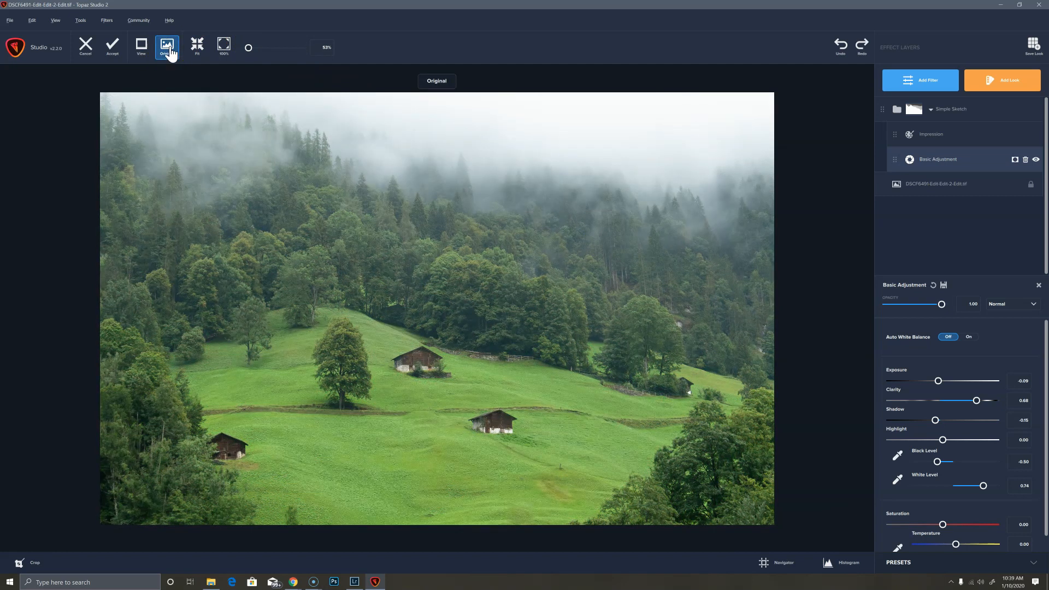
pyautogui.click(166, 46)
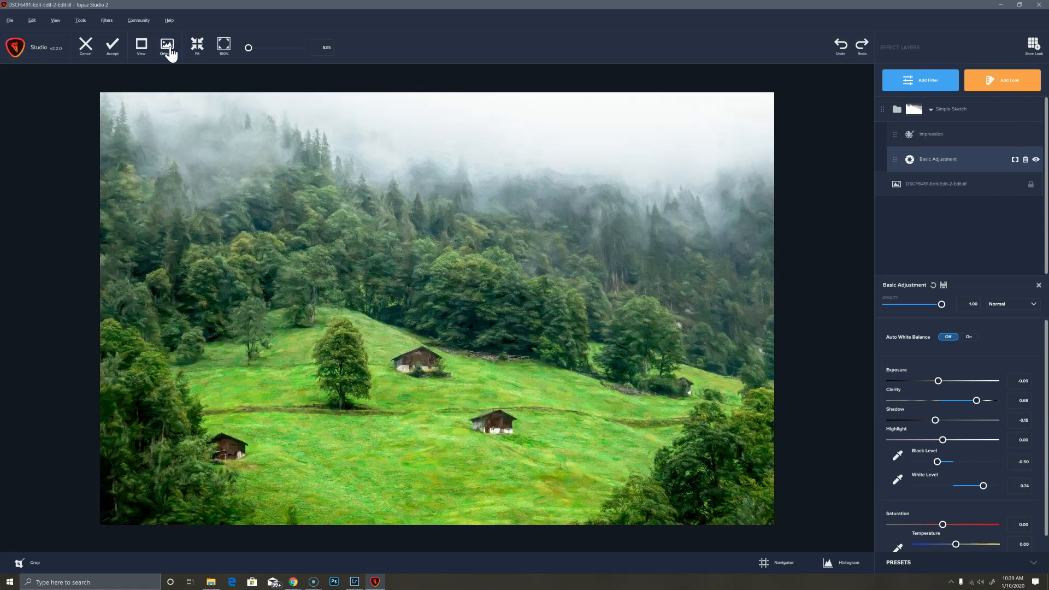
pyautogui.click(166, 44)
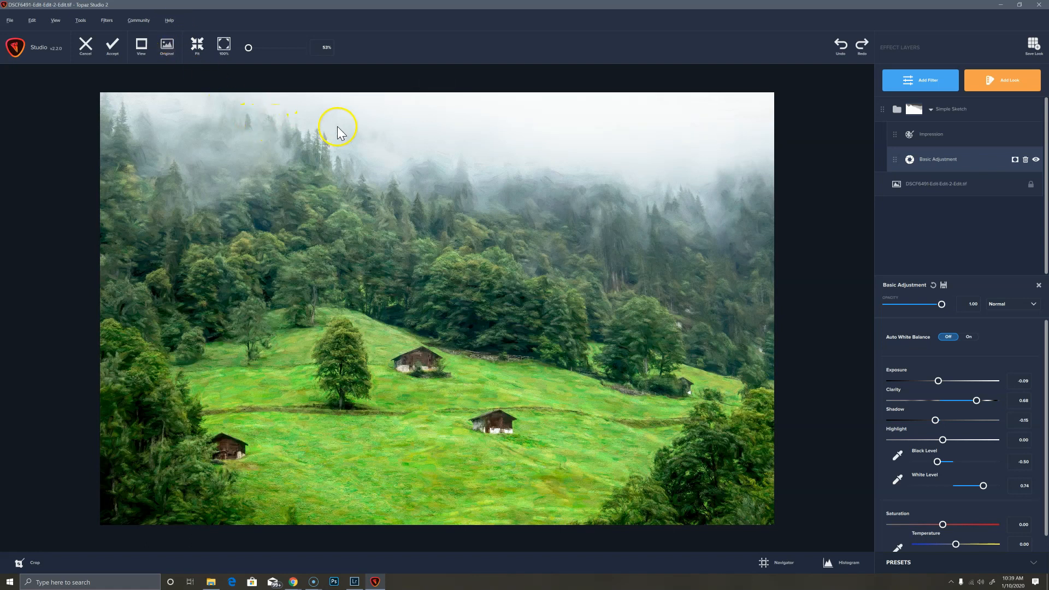
pyautogui.moveTo(702, 147)
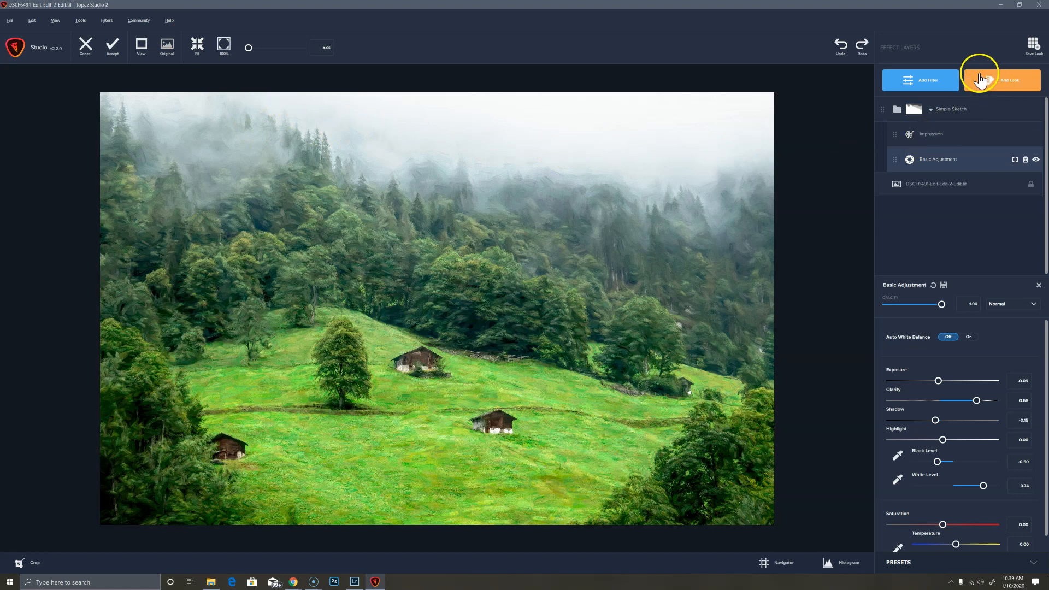
# Step: Add a Color Overlay filter with the warm copper preset, keeping its tan colour
pyautogui.click(920, 79)
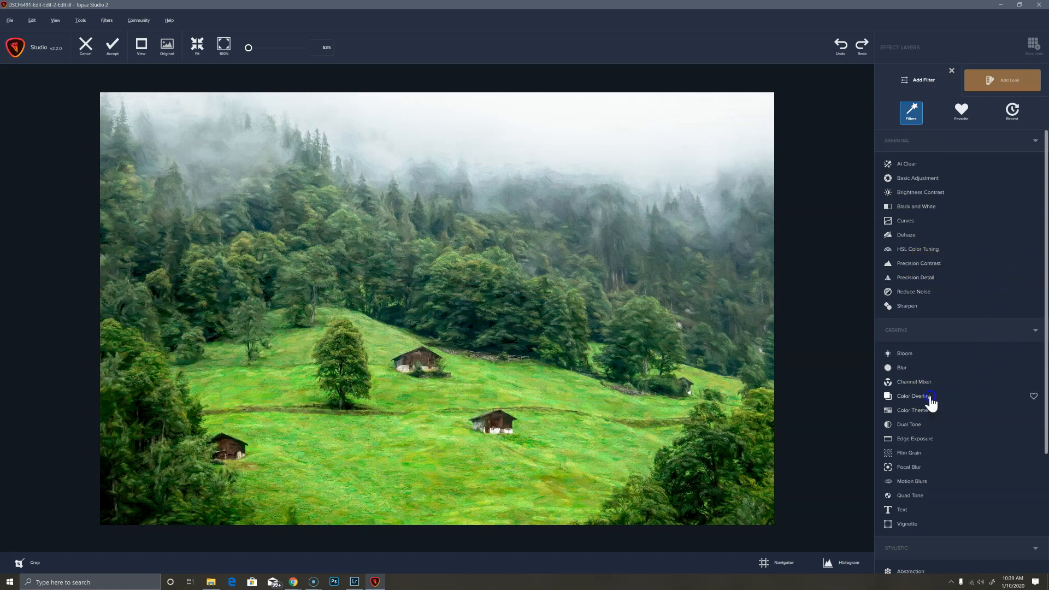
pyautogui.click(911, 396)
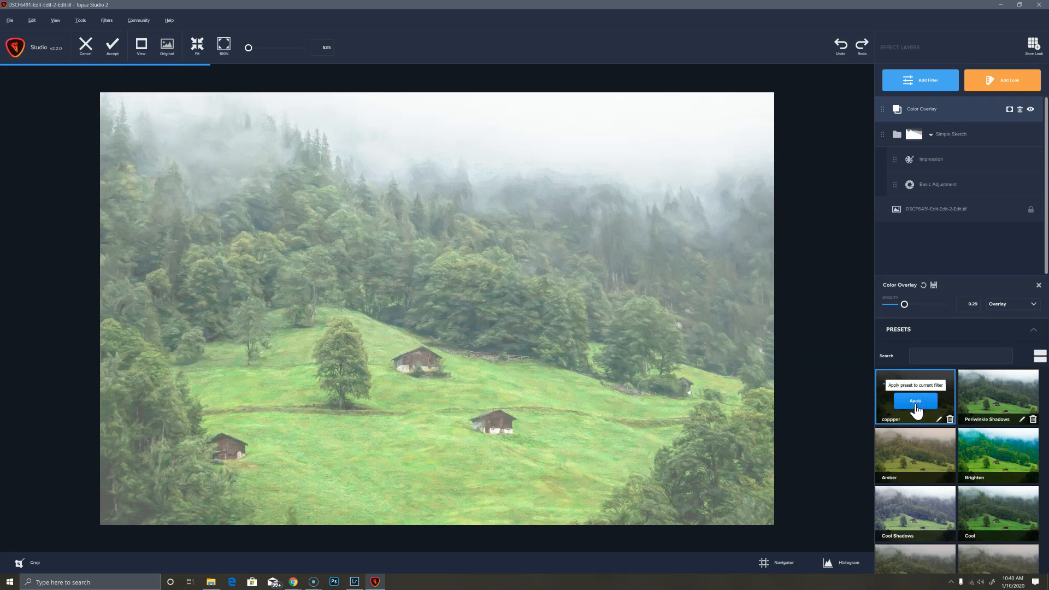
pyautogui.click(915, 401)
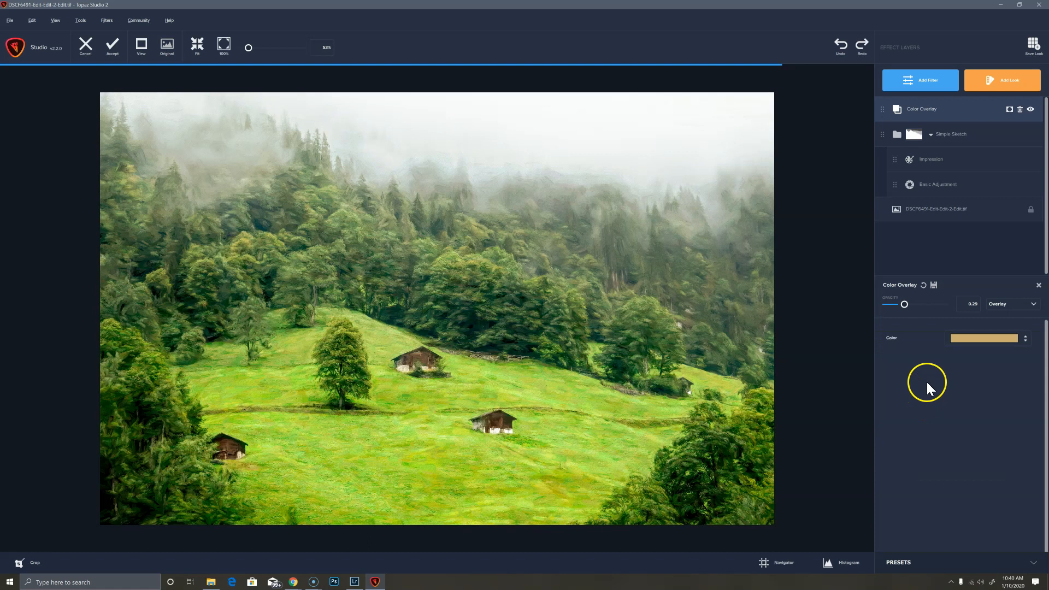
pyautogui.moveTo(740, 387)
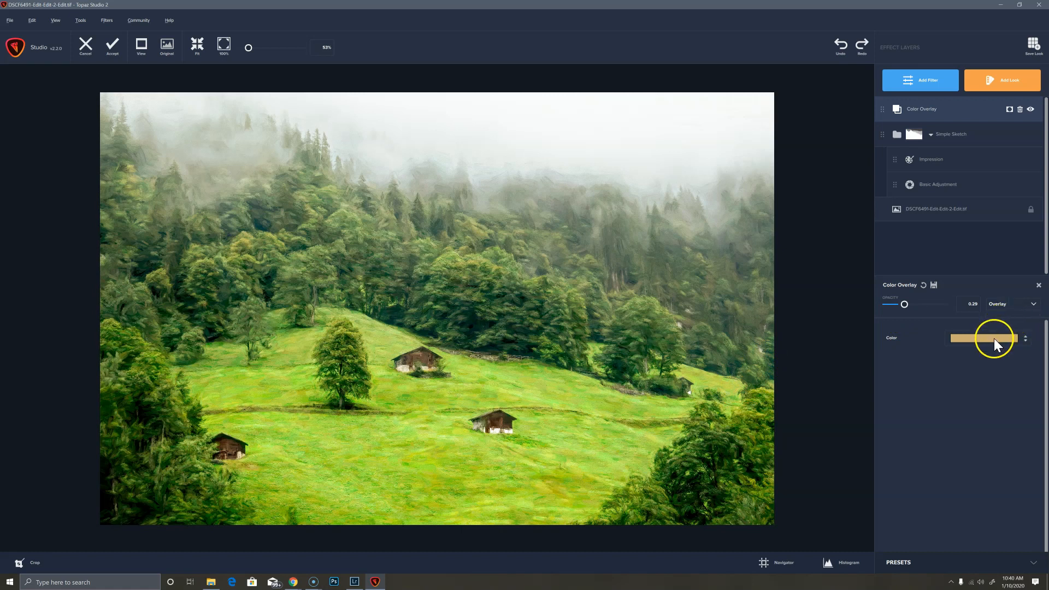
pyautogui.moveTo(983, 345)
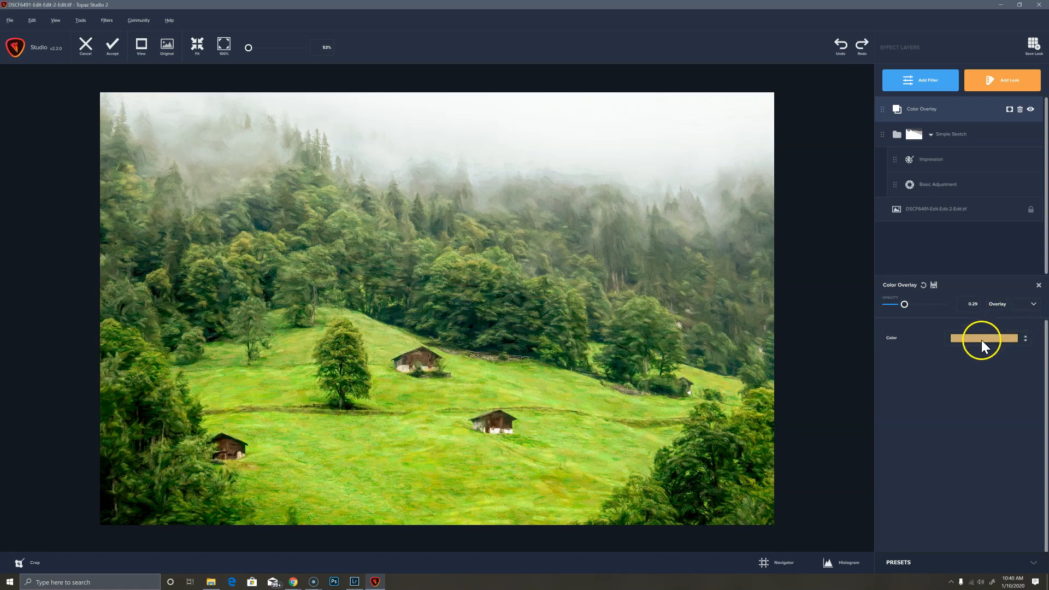
pyautogui.click(983, 337)
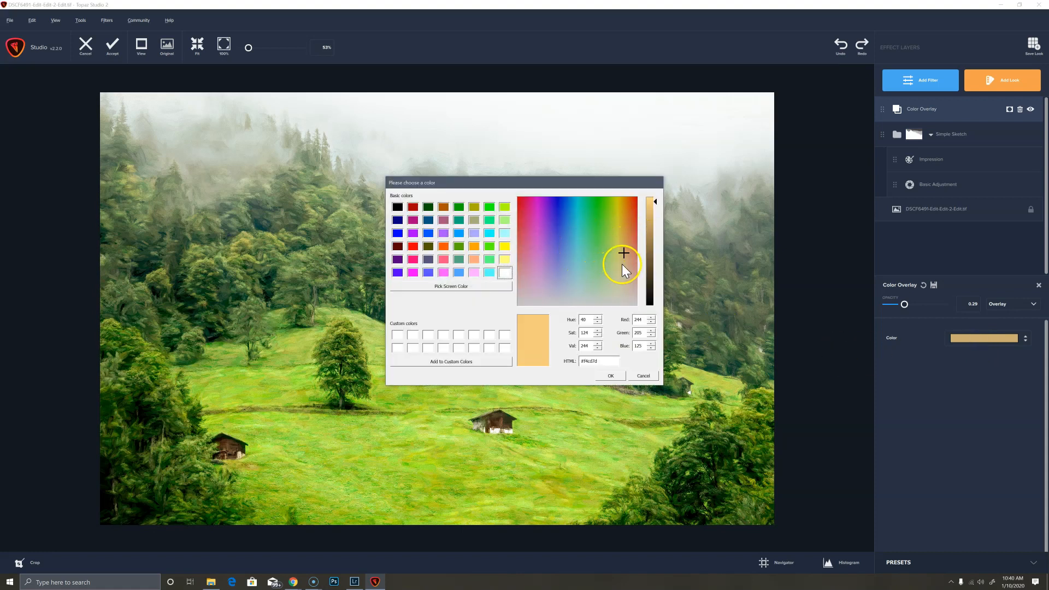
pyautogui.moveTo(943, 338)
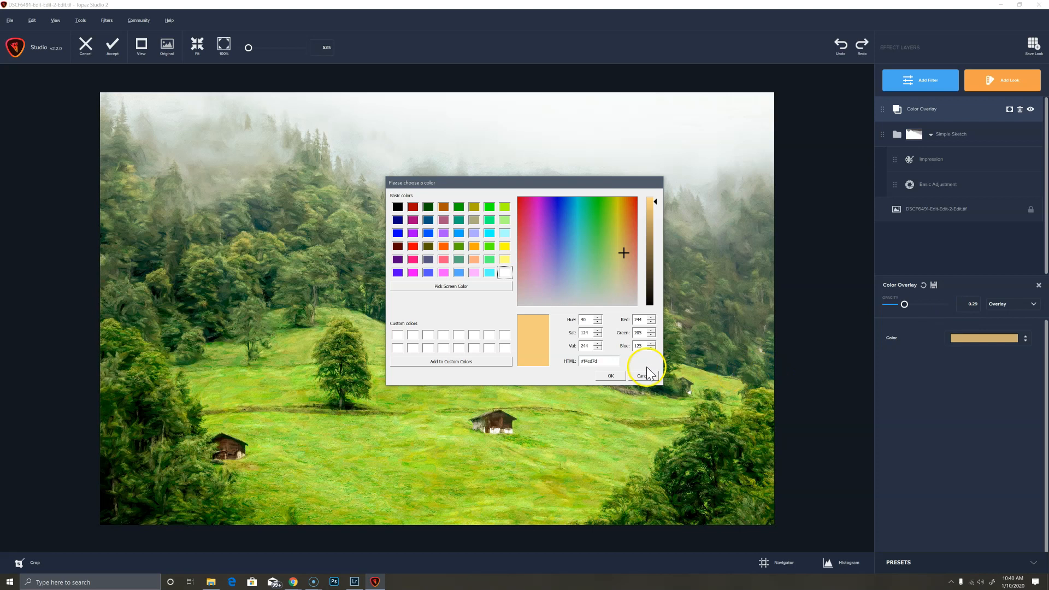
pyautogui.click(641, 374)
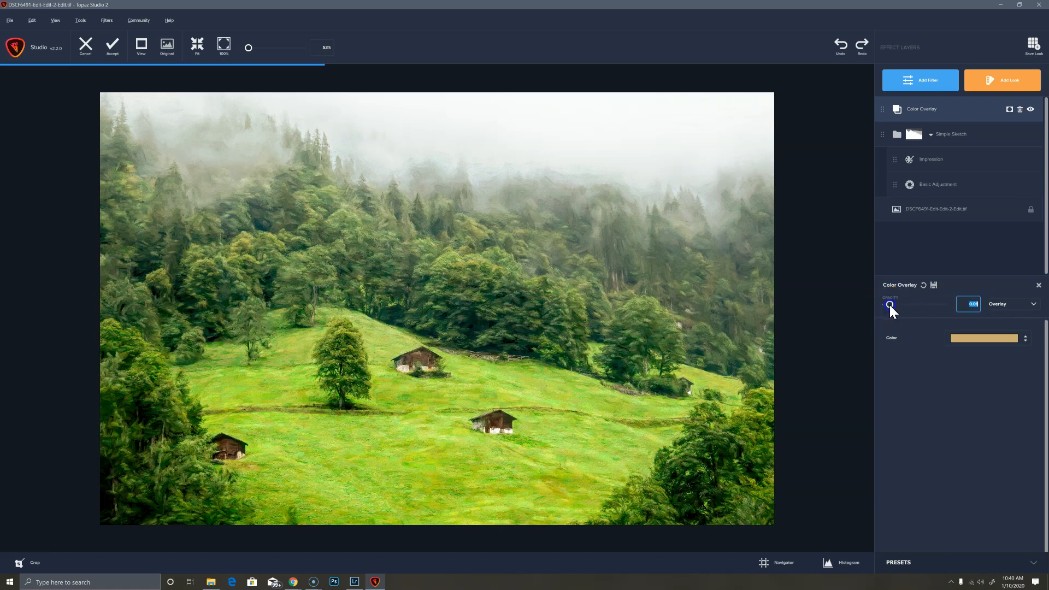
# Step: Lower the tan overlay's opacity, compare it hidden and shown, and leave it enabled
pyautogui.moveTo(886, 306); pyautogui.dragTo(892, 306)
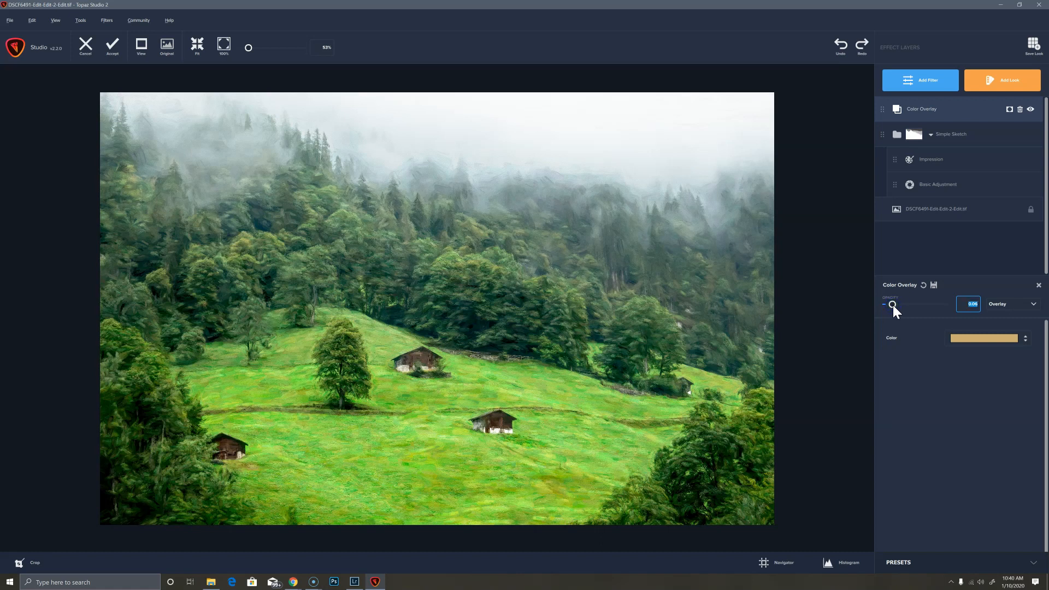
pyautogui.moveTo(893, 305); pyautogui.dragTo(891, 305)
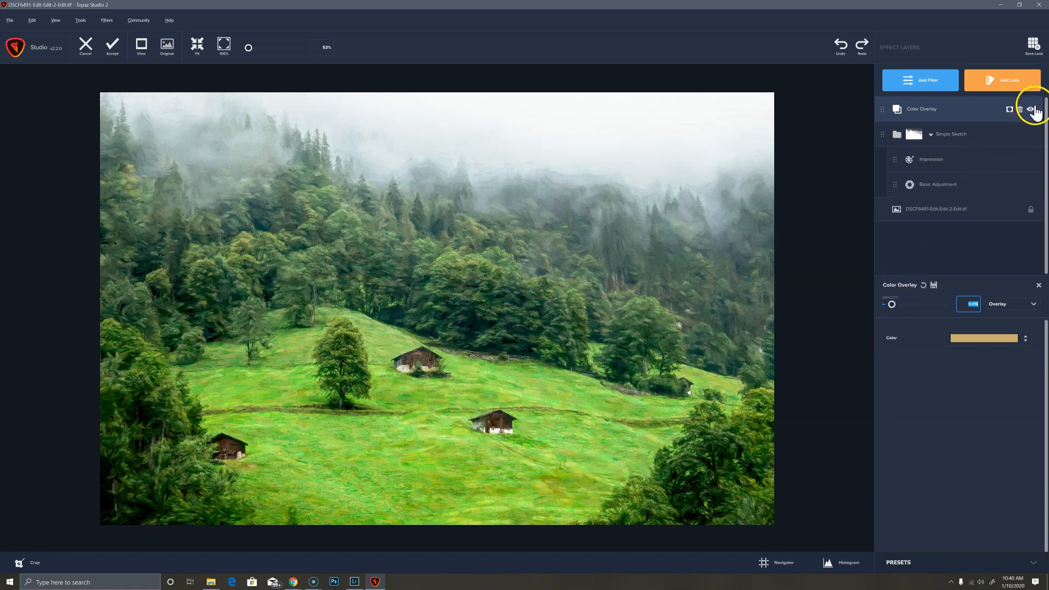
pyautogui.moveTo(1032, 109)
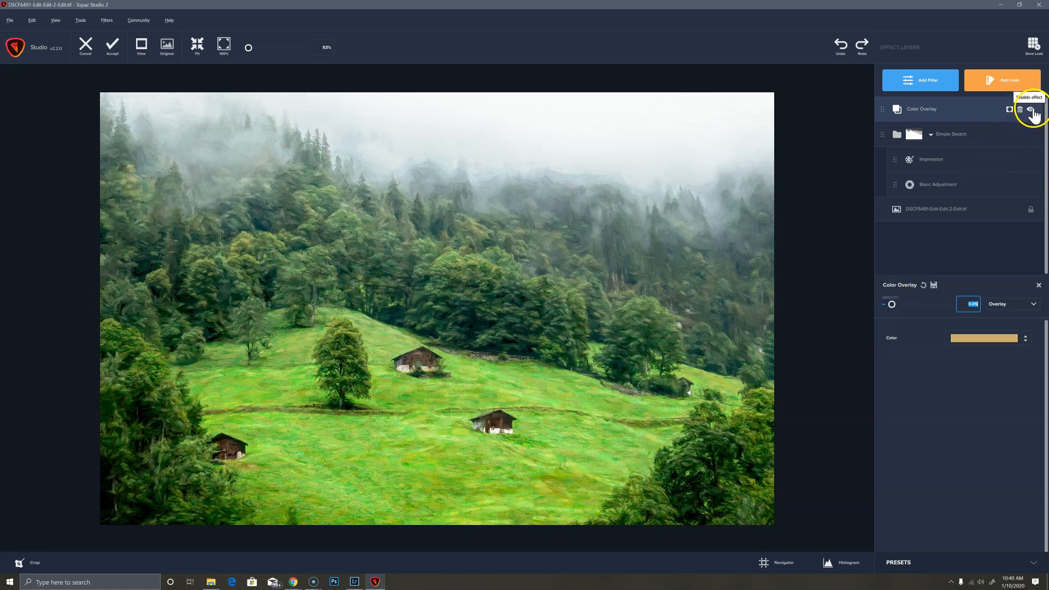
pyautogui.click(1030, 109)
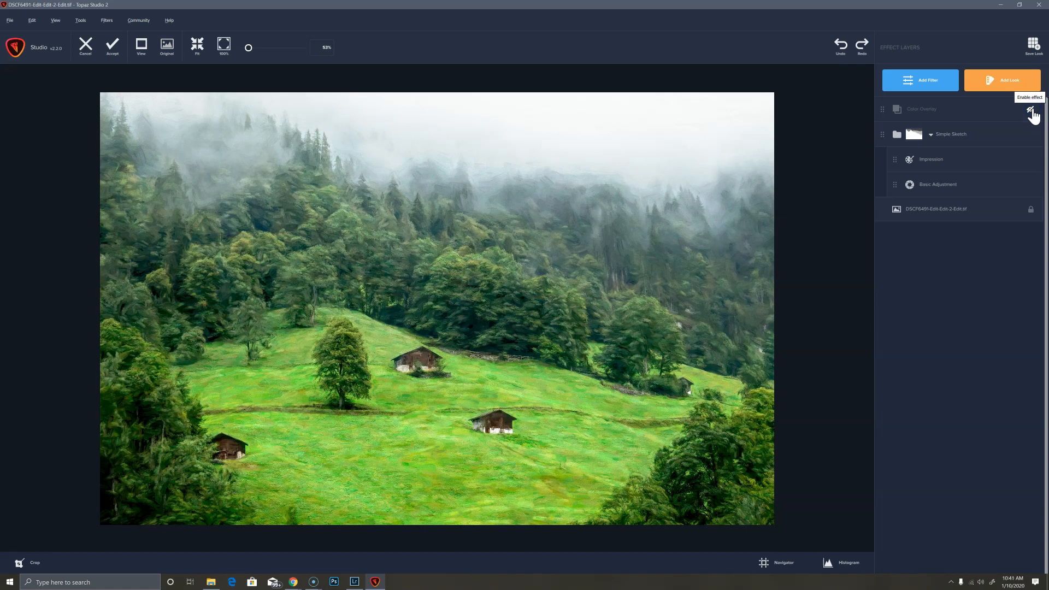
pyautogui.click(1031, 111)
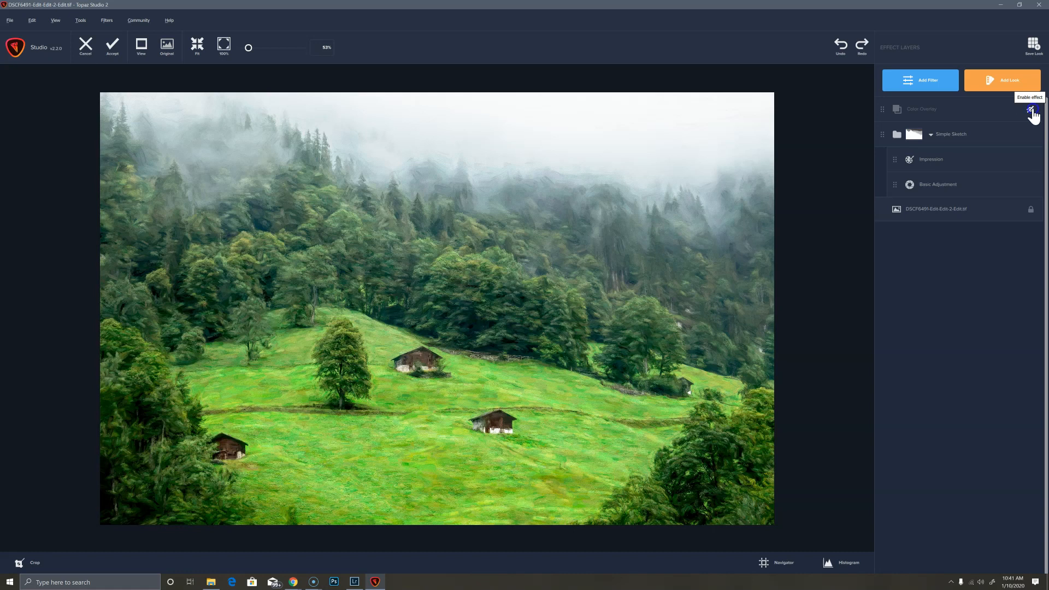
pyautogui.click(1030, 109)
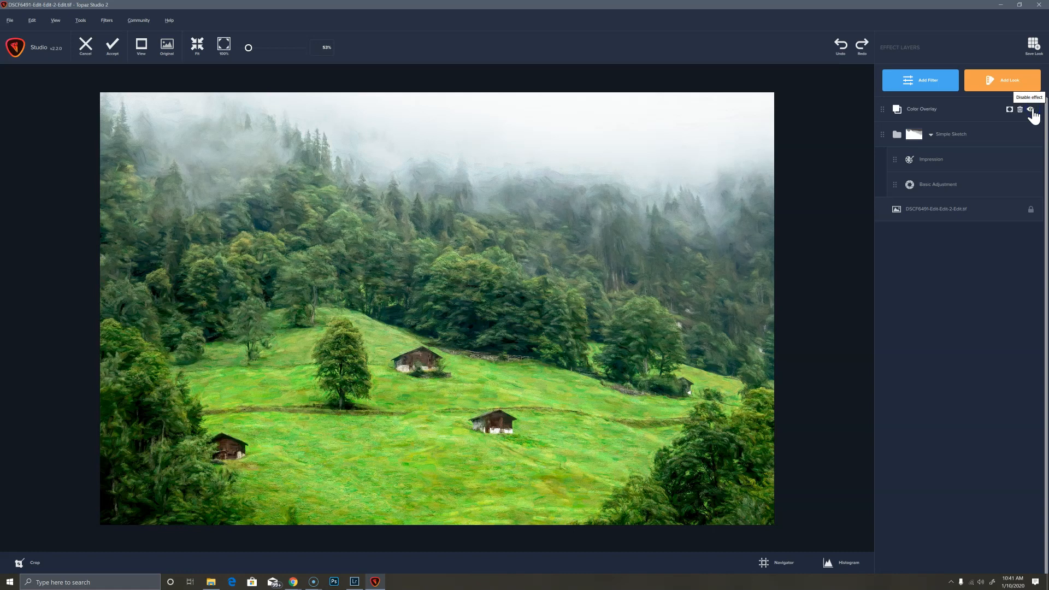
pyautogui.click(1029, 110)
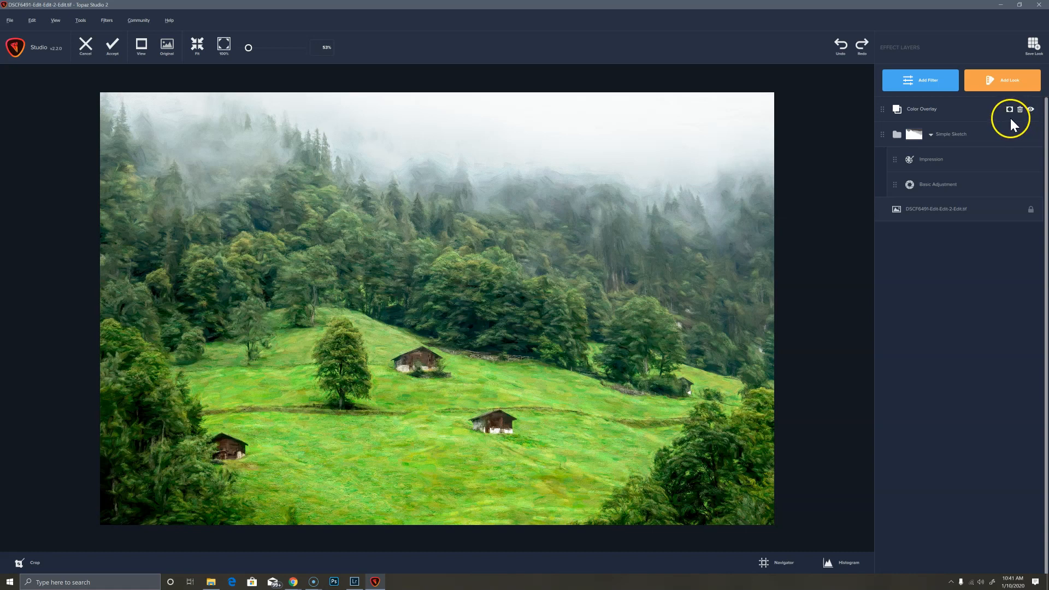
pyautogui.moveTo(926, 80)
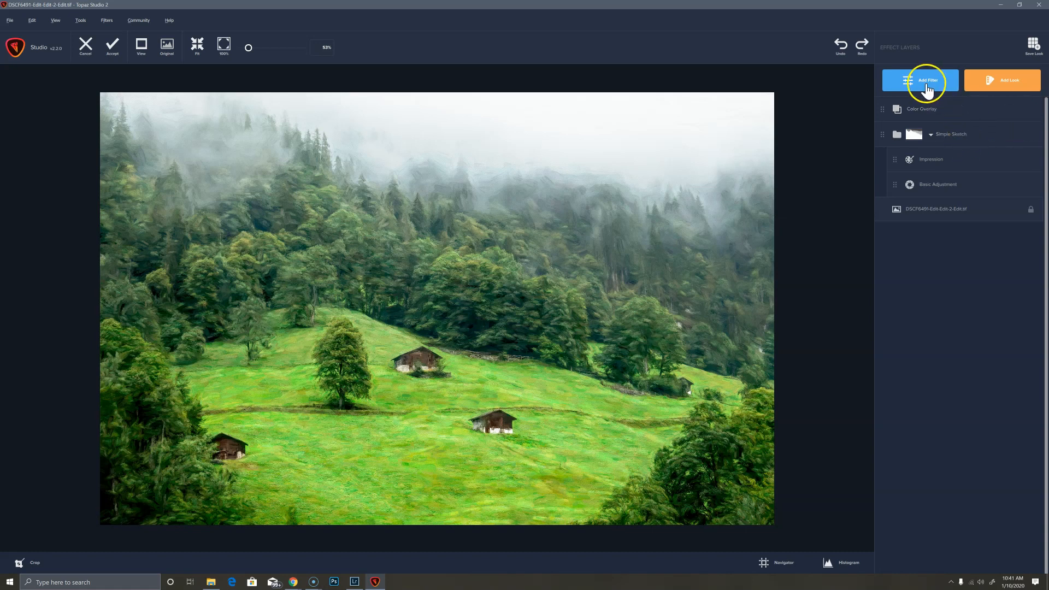
# Step: Add a second Color Overlay from the Periwinkle Shadows preset, recoloured dark grey #444751
pyautogui.click(927, 79)
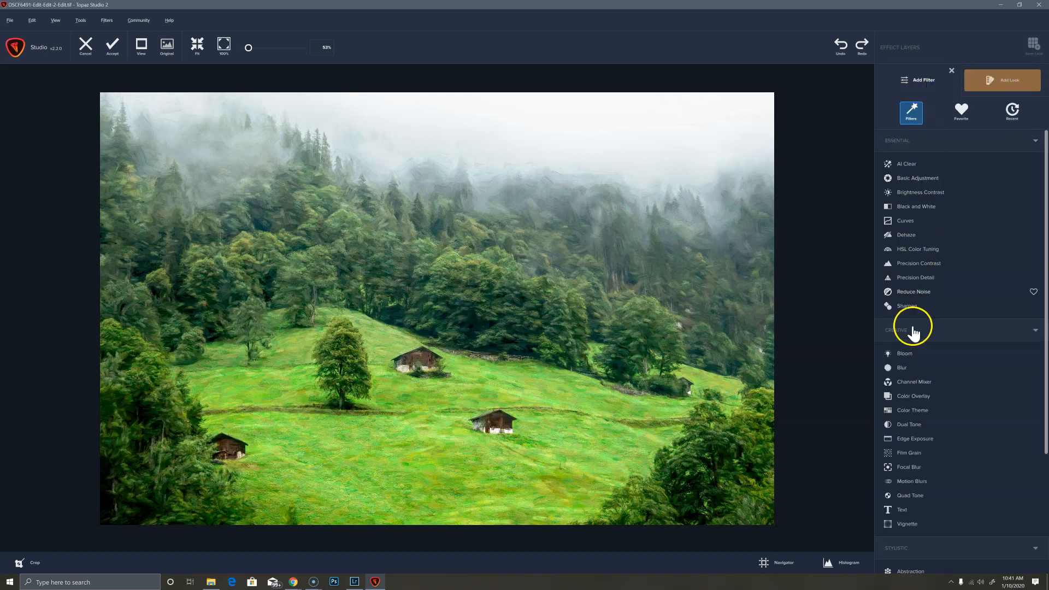
pyautogui.click(911, 396)
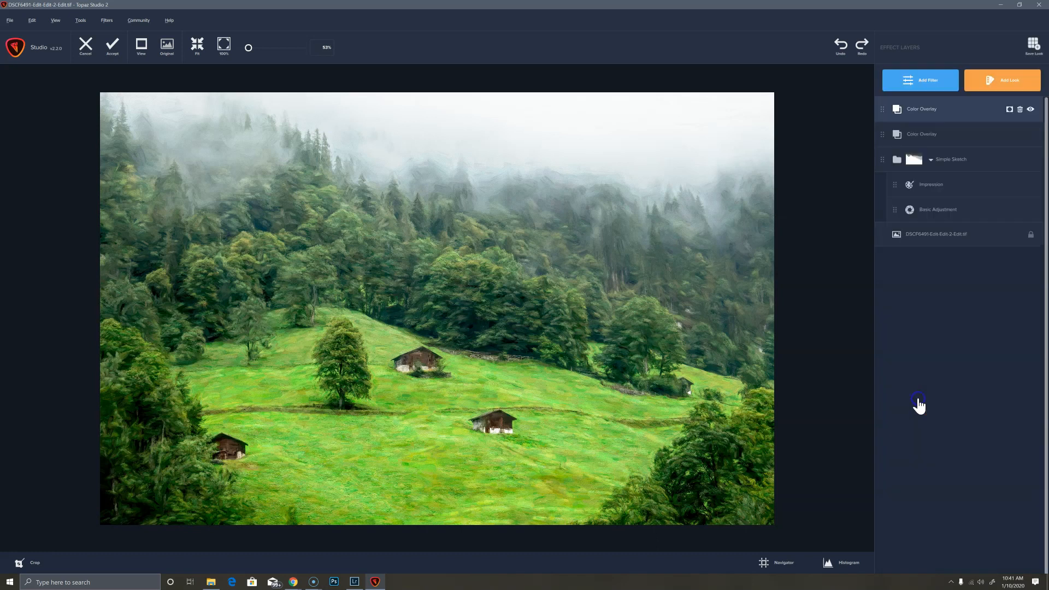
pyautogui.click(922, 109)
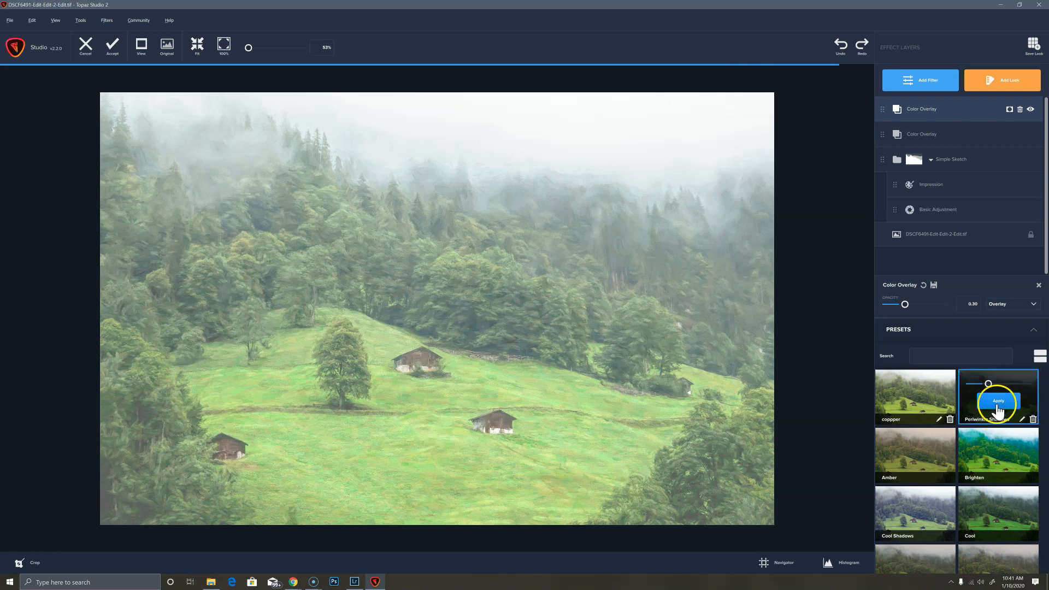
pyautogui.click(998, 400)
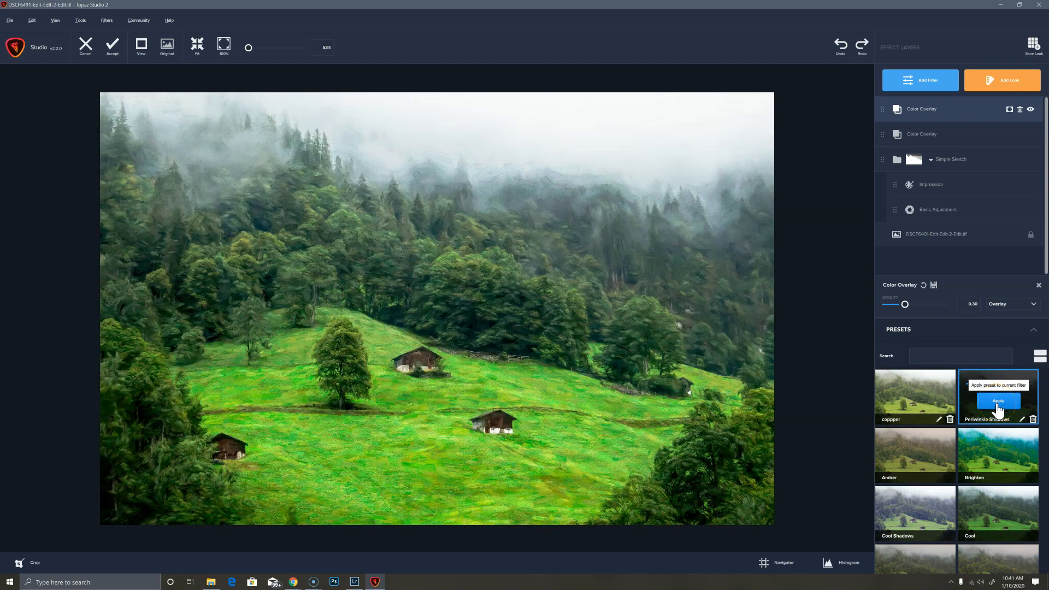
pyautogui.click(1035, 329)
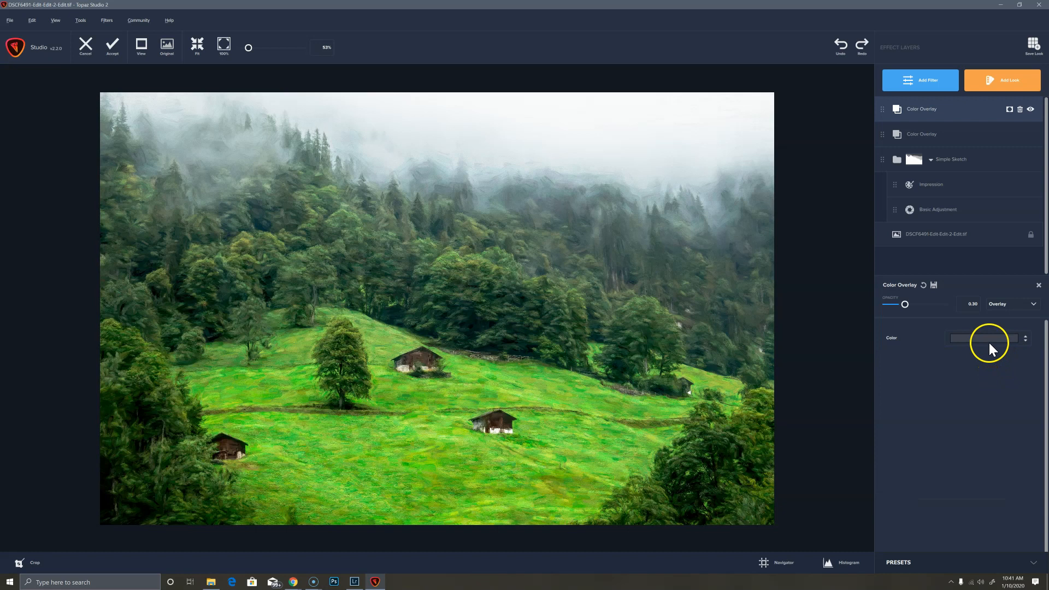
pyautogui.click(982, 337)
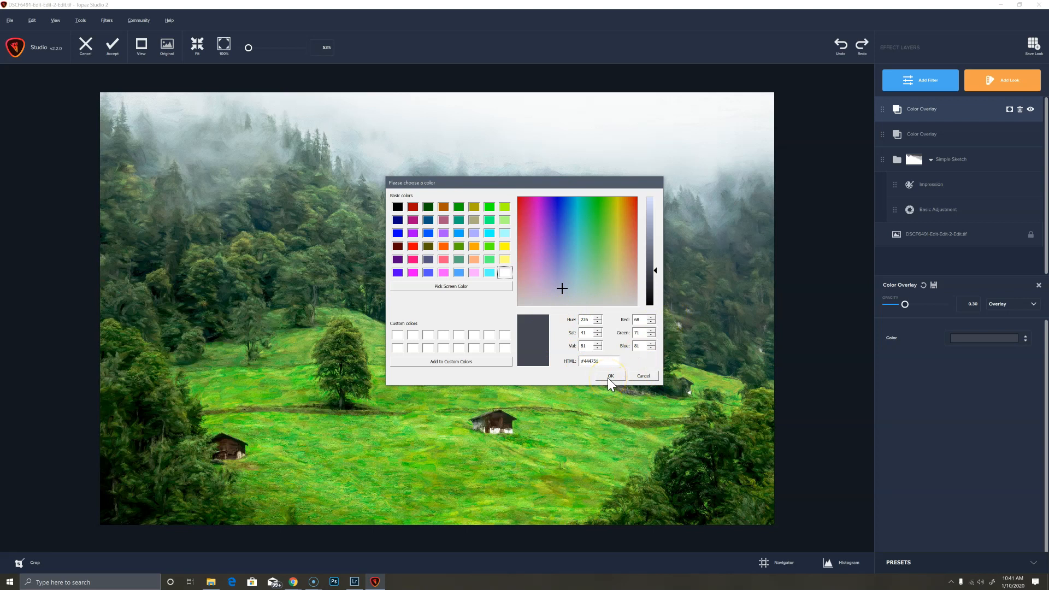
pyautogui.click(609, 375)
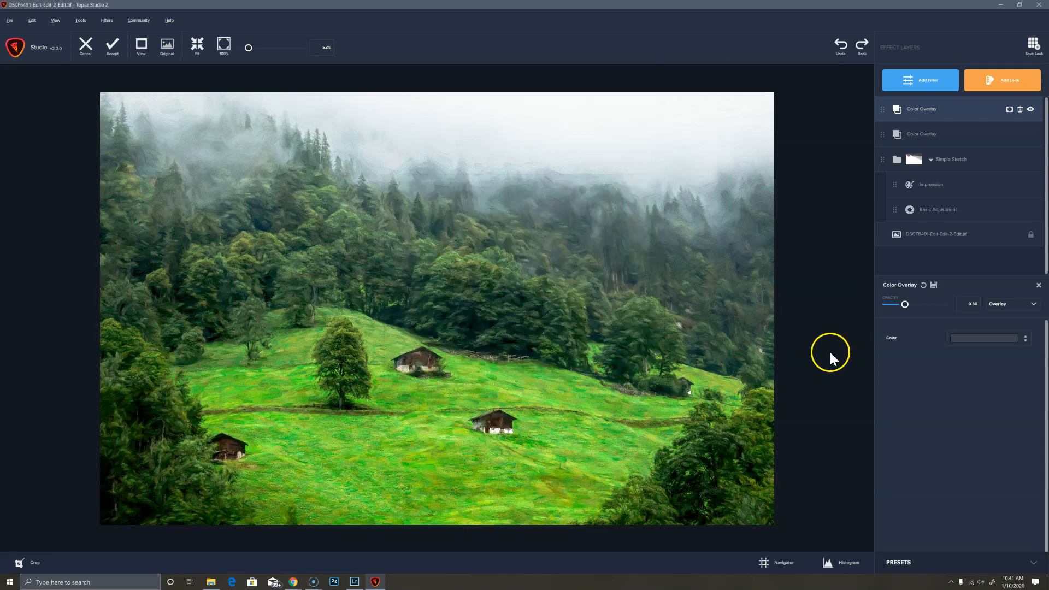
pyautogui.moveTo(1001, 303)
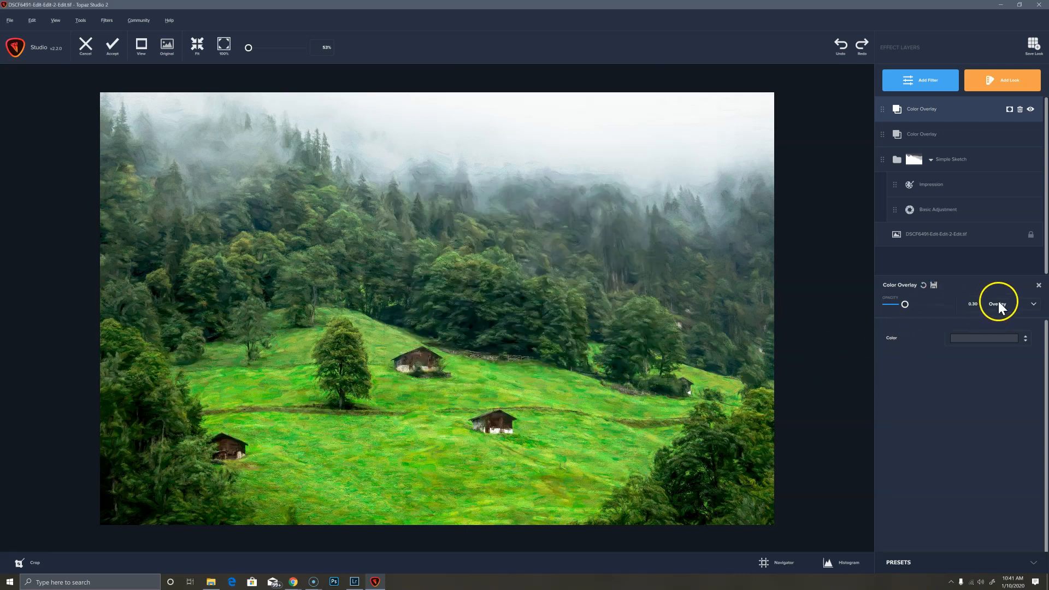
pyautogui.moveTo(999, 304)
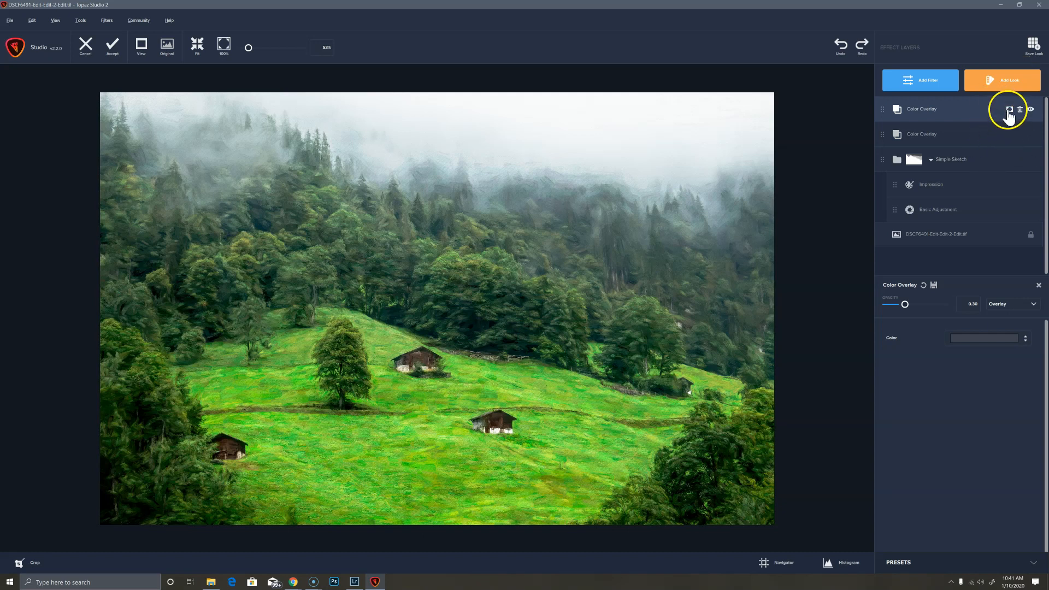
# Step: Mask the dark grey overlay by luminosity at about 0.17 with range near 0.05, then ready the brush
pyautogui.click(1010, 110)
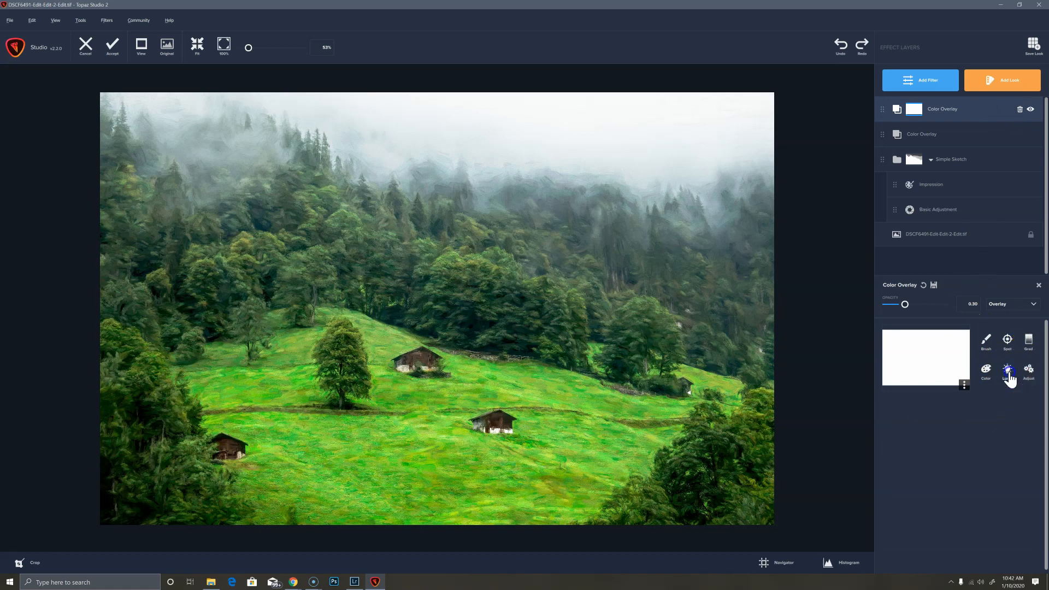
pyautogui.click(1006, 371)
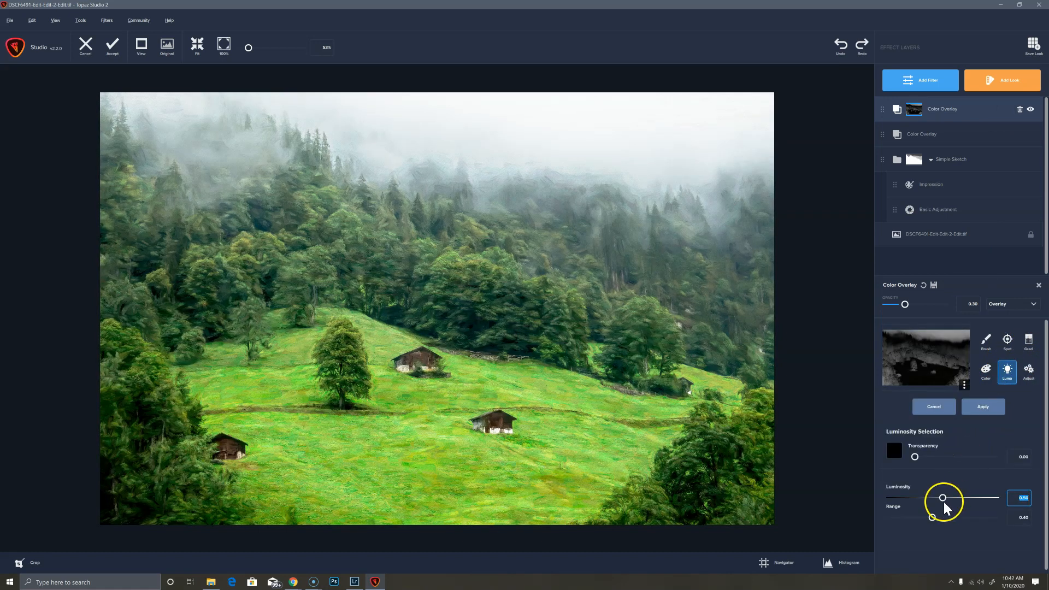
pyautogui.moveTo(943, 498); pyautogui.dragTo(921, 498)
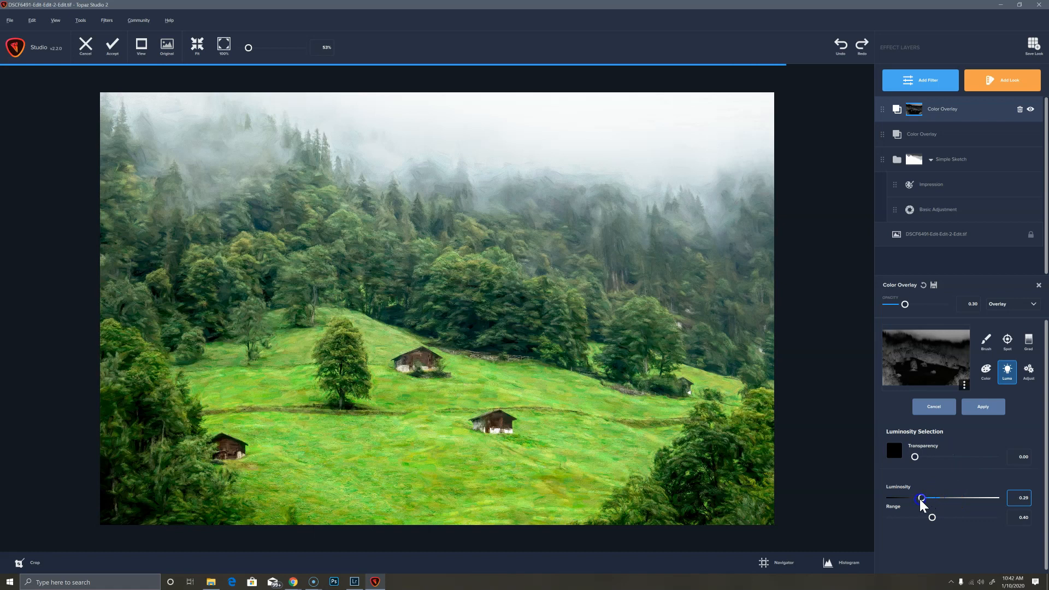
pyautogui.moveTo(922, 498); pyautogui.dragTo(911, 498)
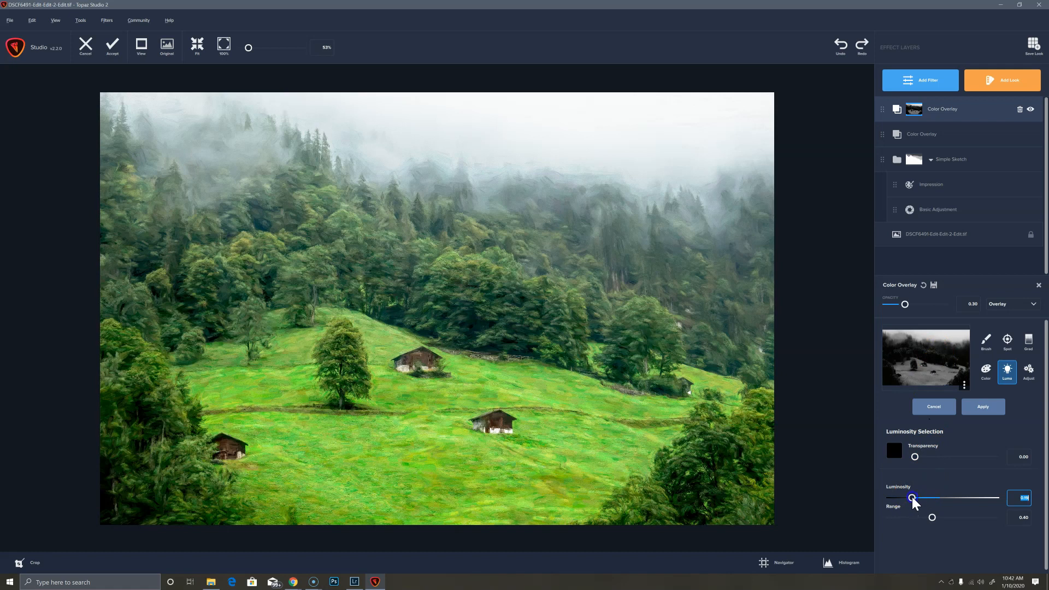
pyautogui.moveTo(911, 498); pyautogui.dragTo(910, 498)
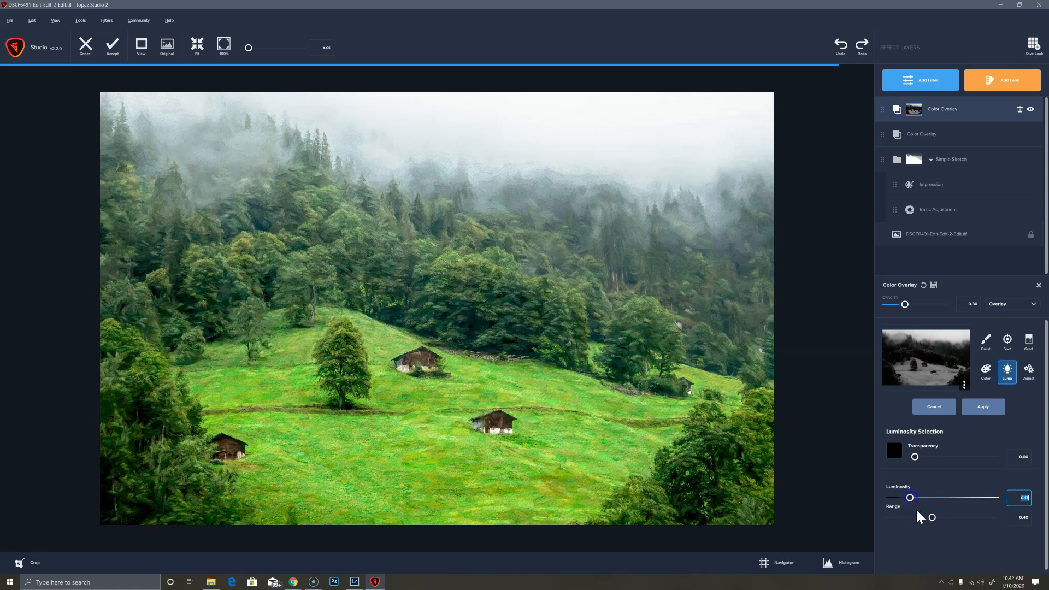
pyautogui.moveTo(932, 516); pyautogui.dragTo(917, 516)
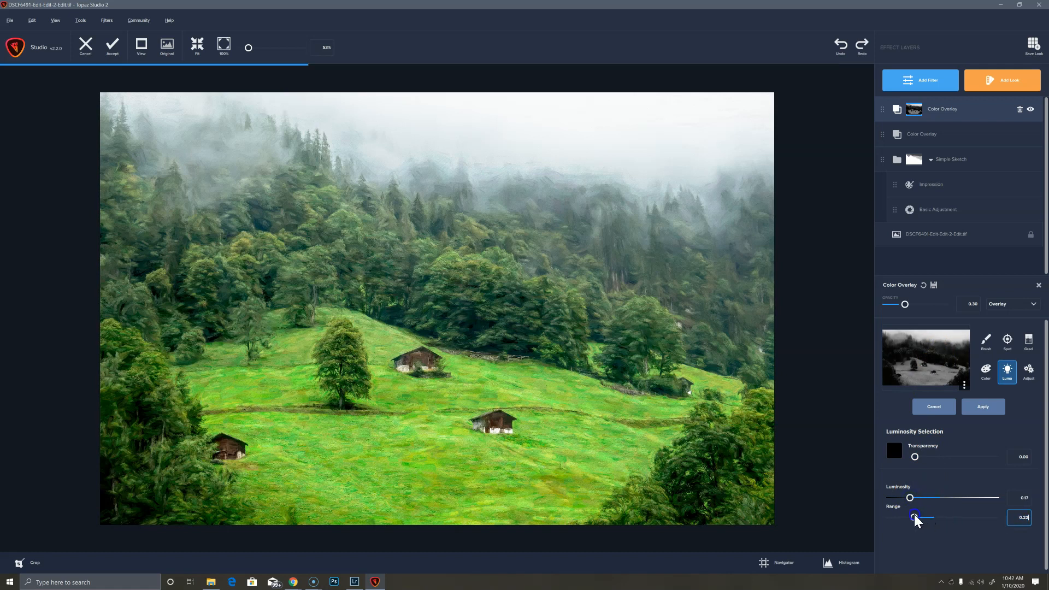
pyautogui.moveTo(916, 516); pyautogui.dragTo(911, 517)
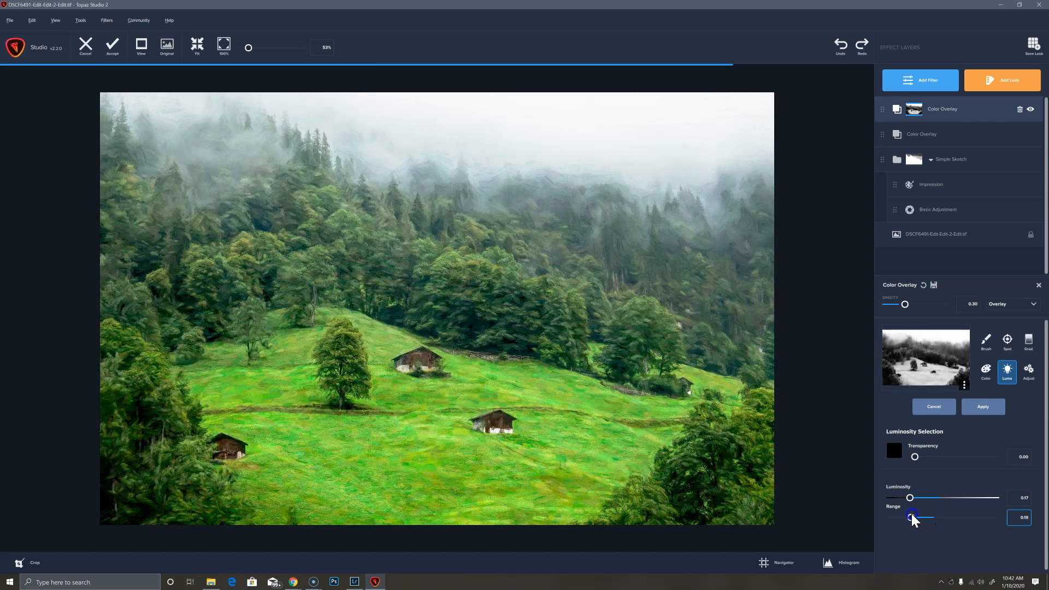
pyautogui.moveTo(913, 517); pyautogui.dragTo(908, 517)
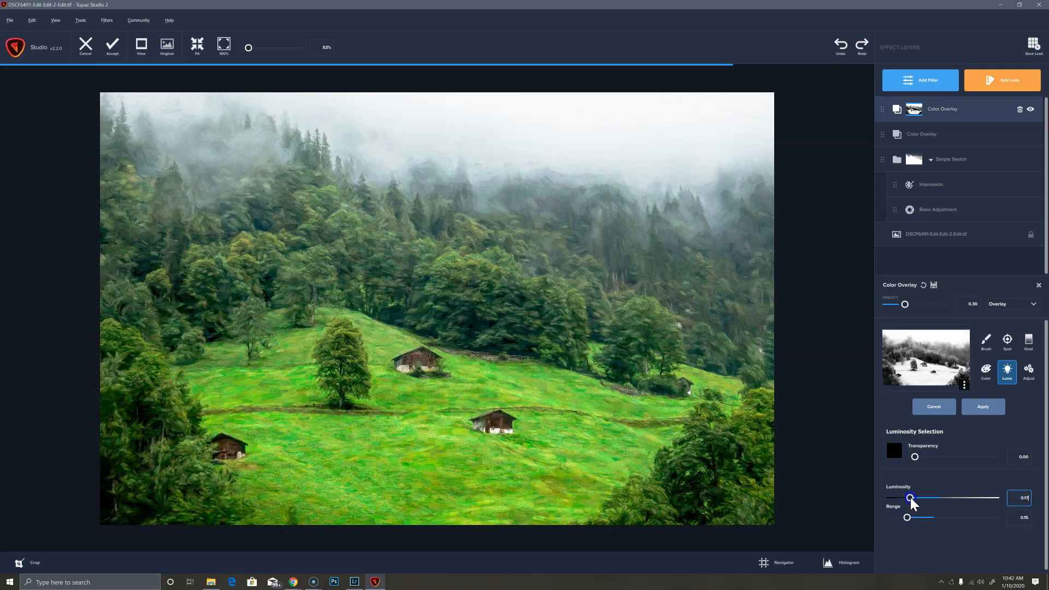
pyautogui.click(910, 498)
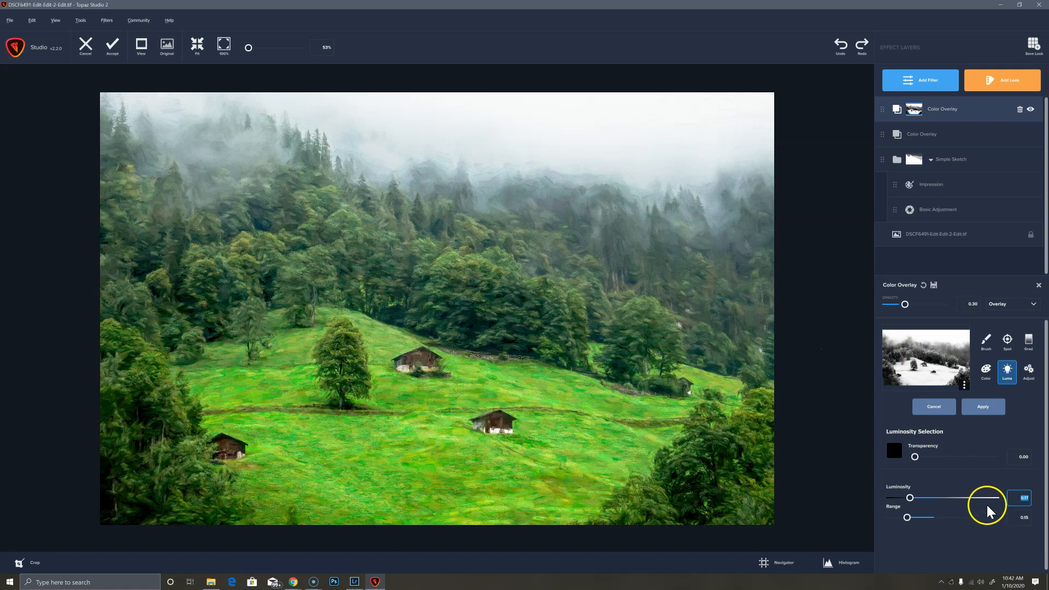
pyautogui.moveTo(984, 341)
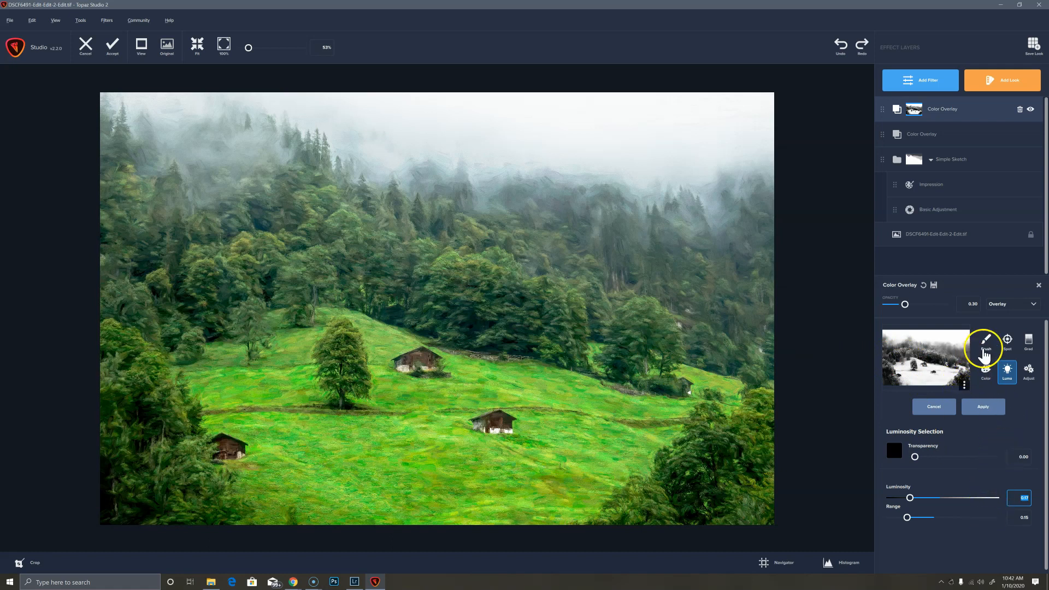
pyautogui.moveTo(984, 344)
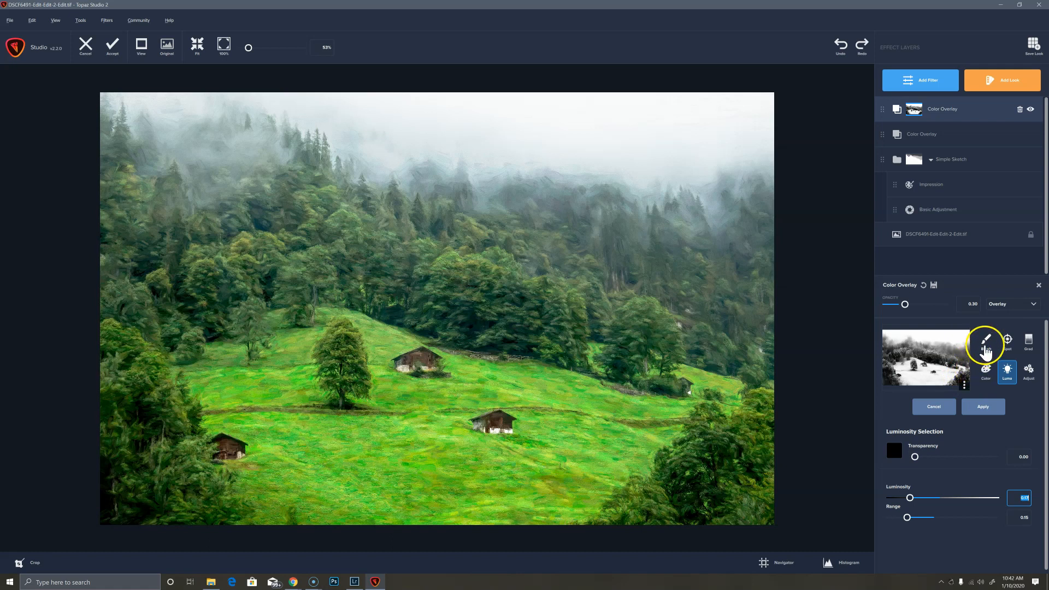
pyautogui.click(985, 341)
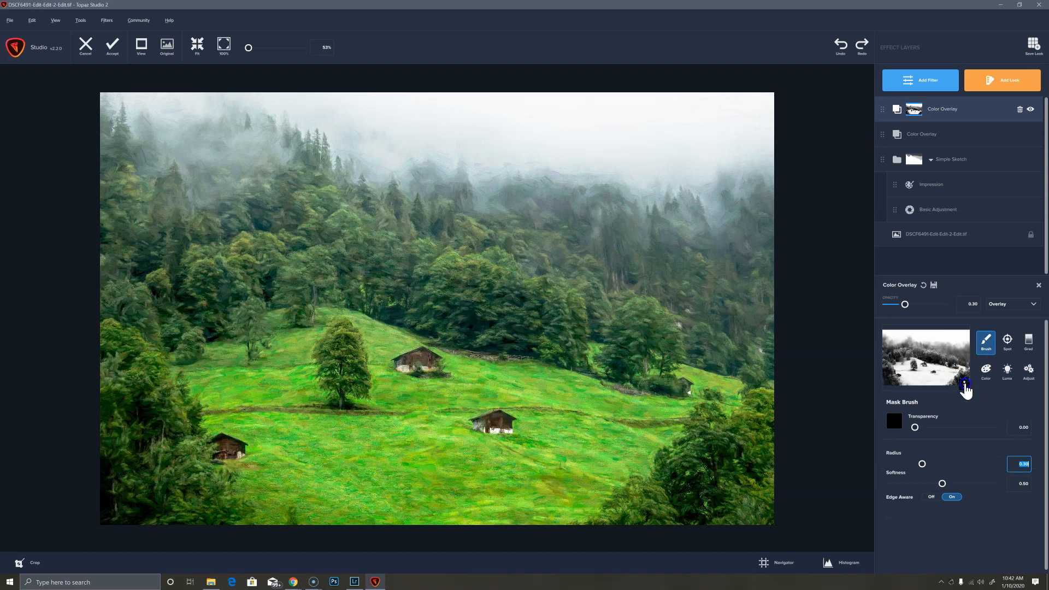
# Step: Invert the luminosity mask on the top Color Overlay
pyautogui.rightClick(964, 385)
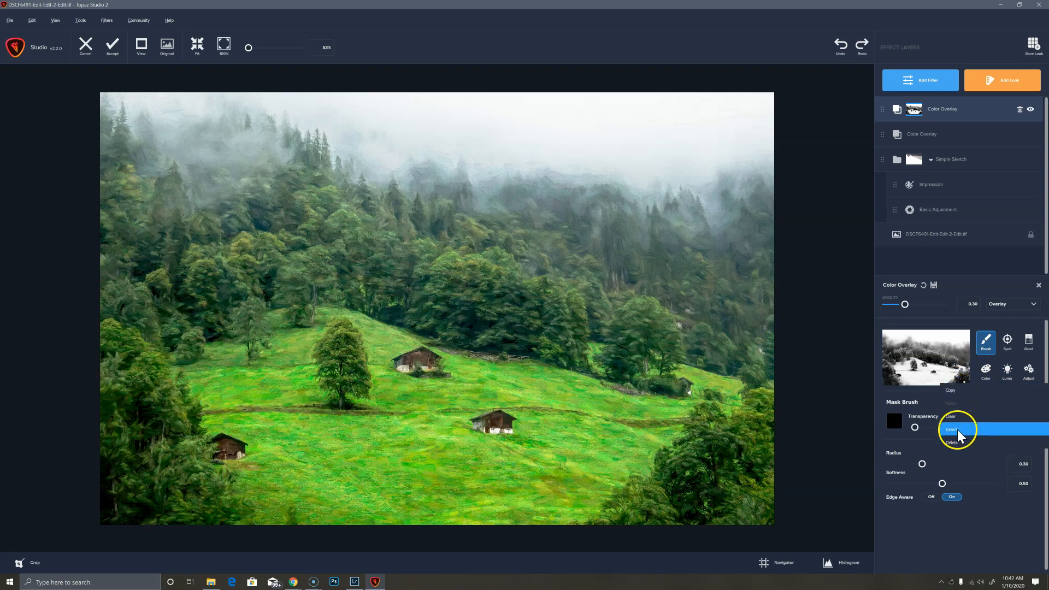
pyautogui.click(950, 428)
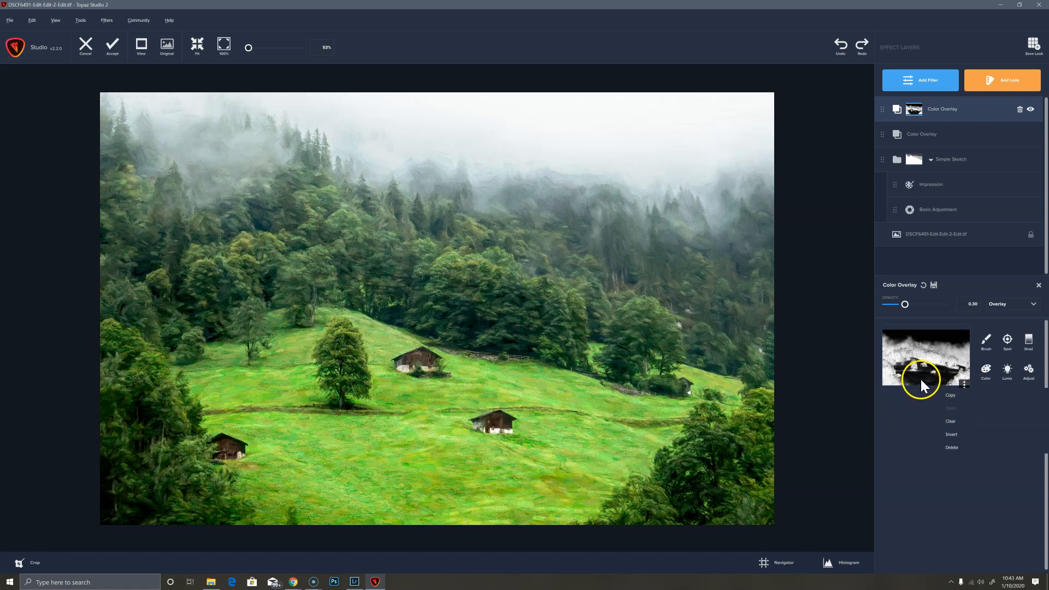
pyautogui.moveTo(657, 181)
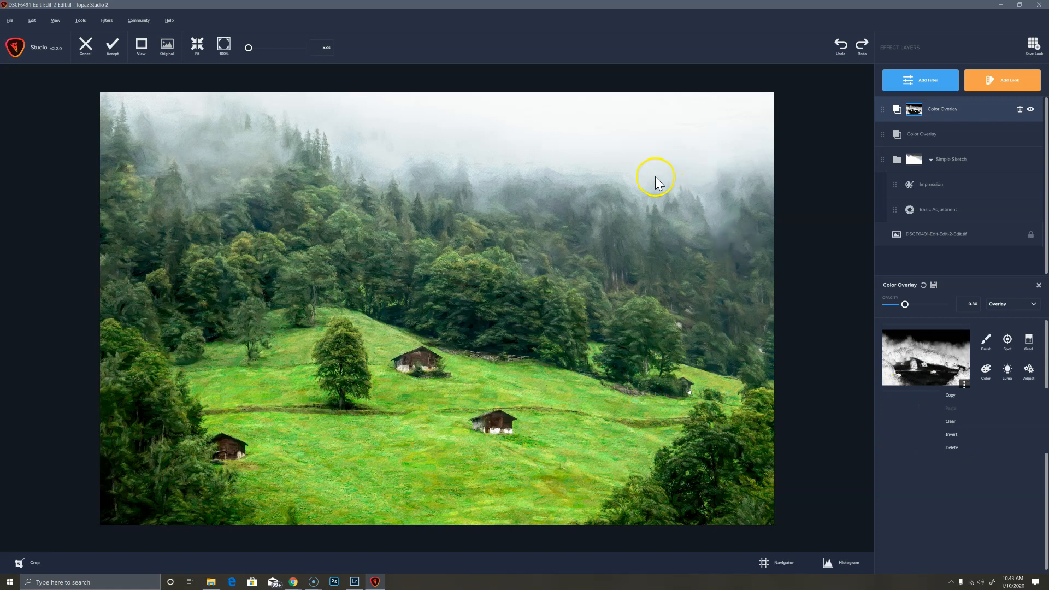
pyautogui.moveTo(632, 221)
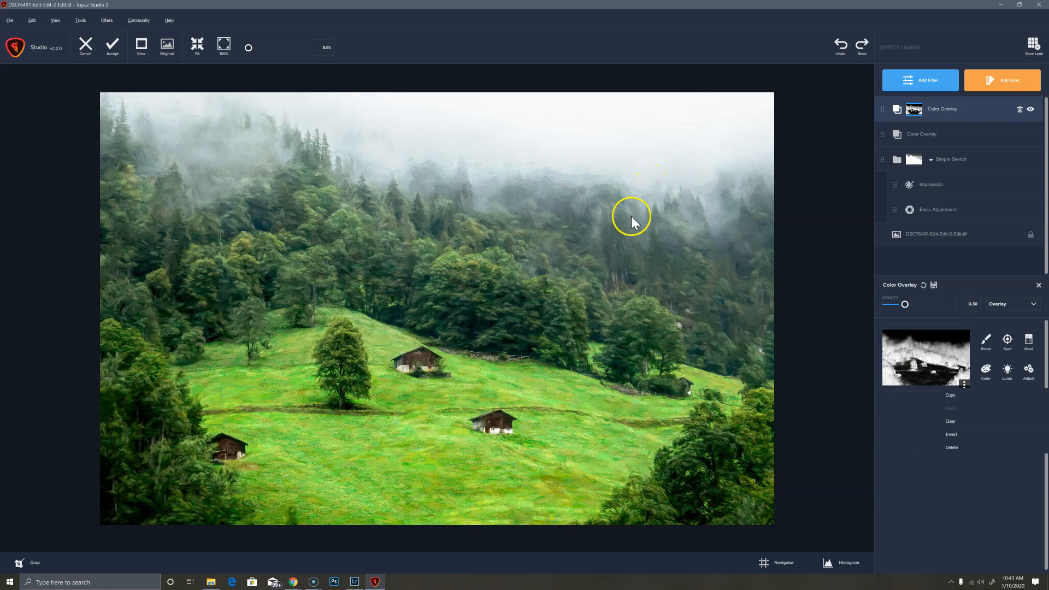
pyautogui.moveTo(886, 354)
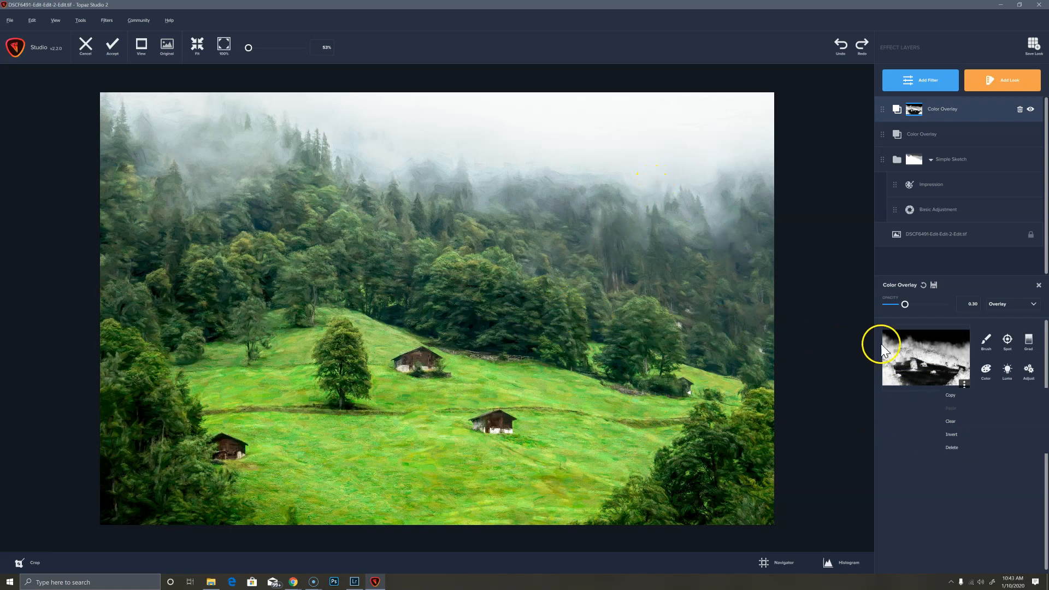
pyautogui.moveTo(432, 318)
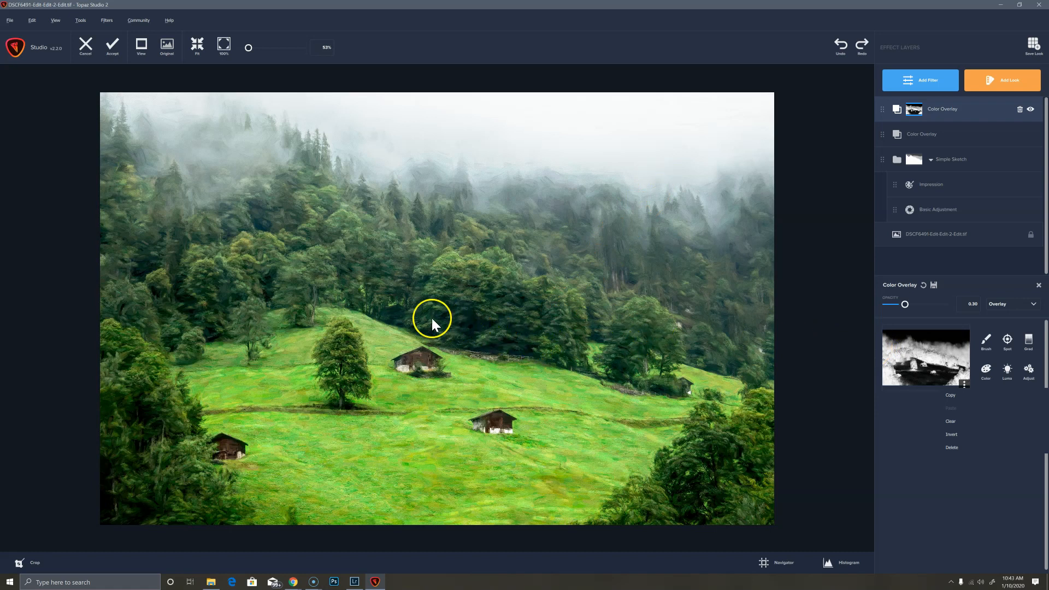
pyautogui.moveTo(896, 314)
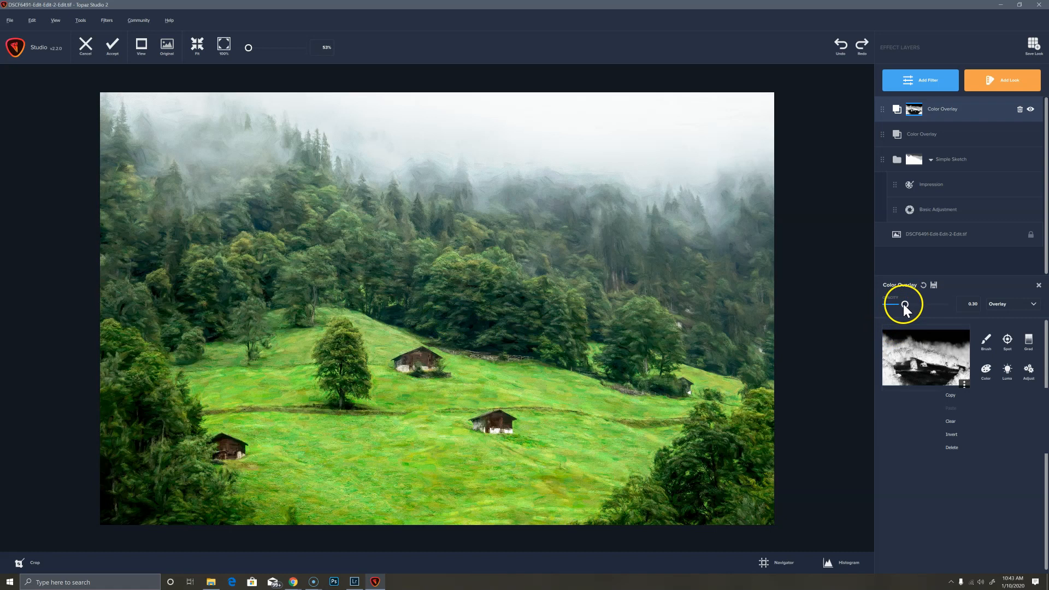
# Step: Lower the slate-grey Color Overlay's opacity from 0.90 to a barely visible level near 0.05–0.08
pyautogui.moveTo(904, 303); pyautogui.dragTo(895, 304)
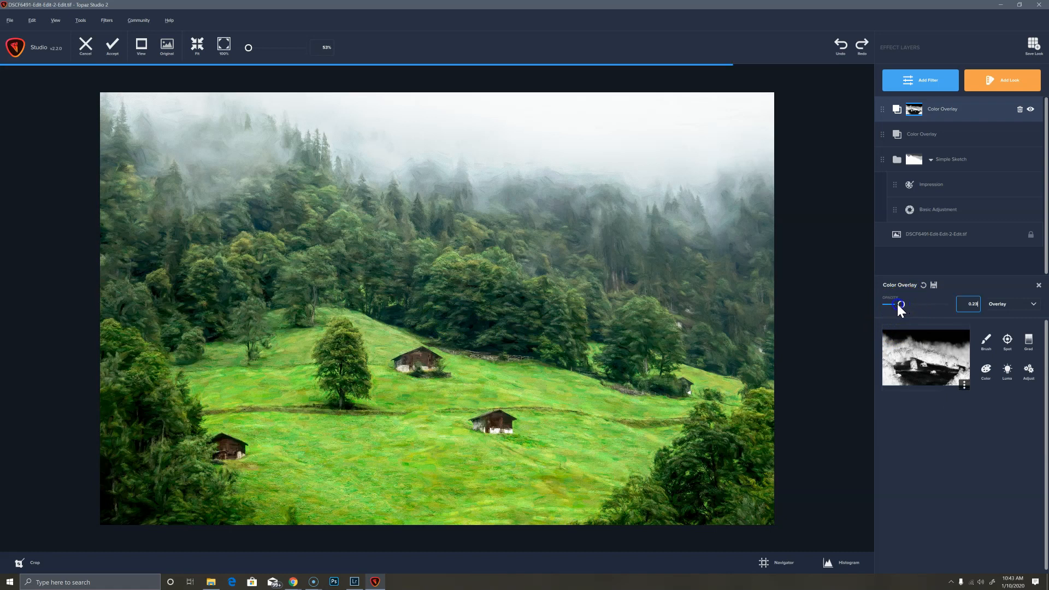
pyautogui.moveTo(901, 305); pyautogui.dragTo(889, 305)
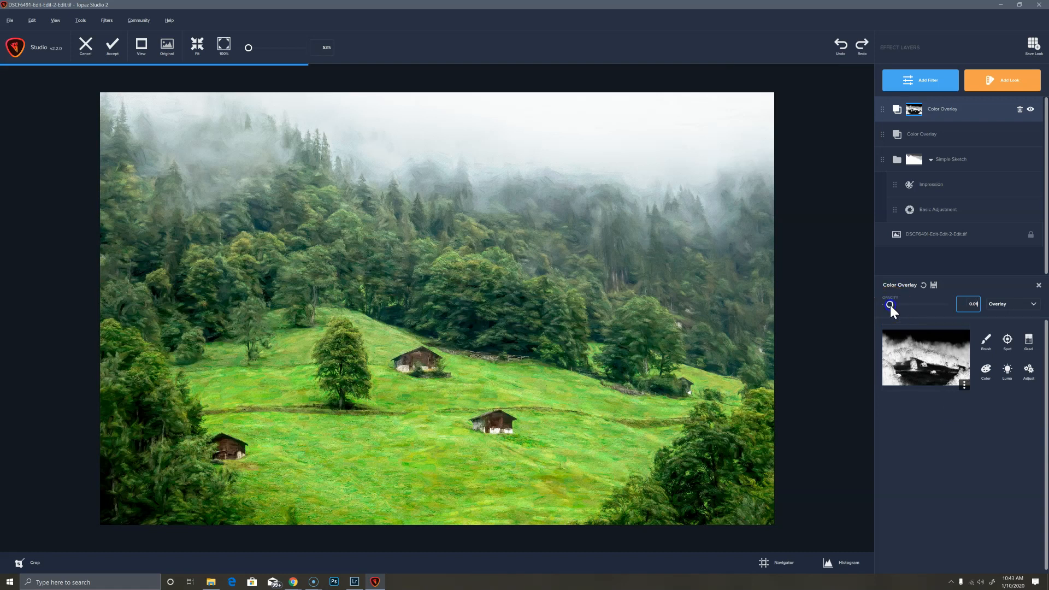
pyautogui.moveTo(890, 304); pyautogui.dragTo(891, 305)
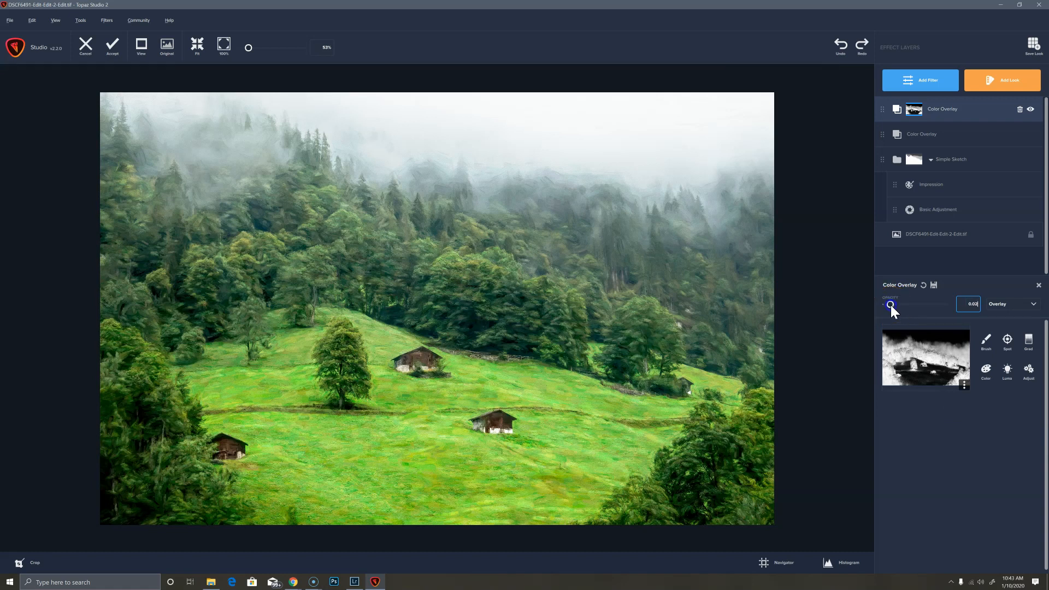
pyautogui.moveTo(890, 305); pyautogui.dragTo(893, 305)
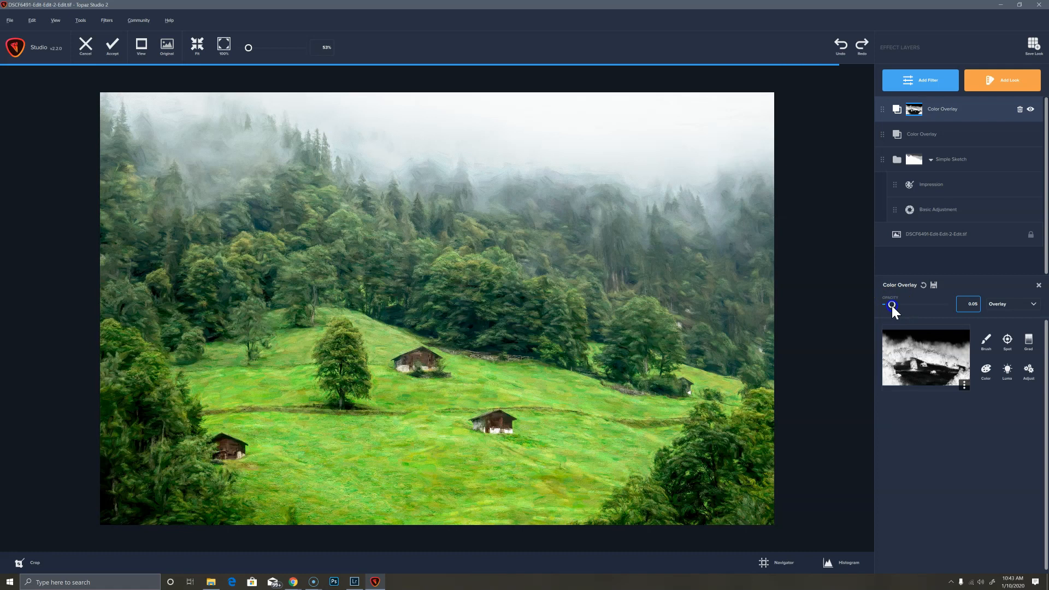
pyautogui.moveTo(891, 305); pyautogui.dragTo(895, 305)
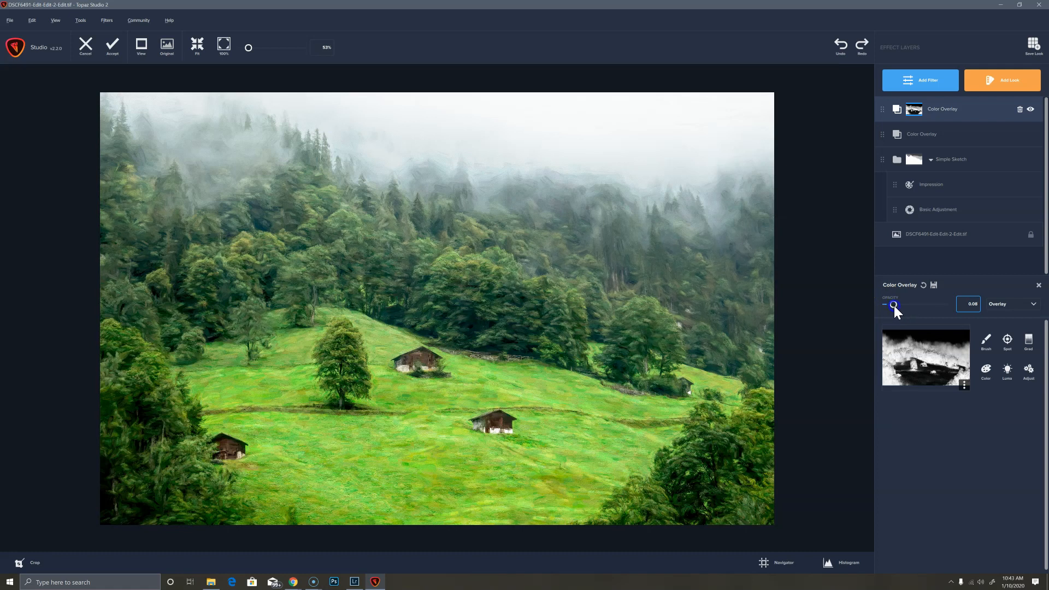
pyautogui.moveTo(894, 304); pyautogui.dragTo(895, 305)
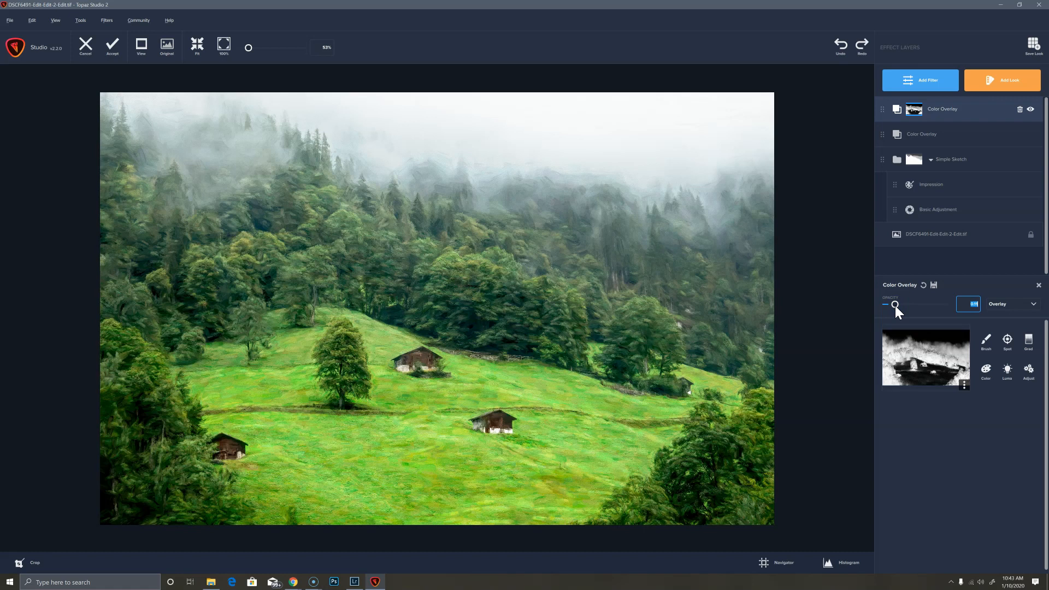
pyautogui.moveTo(896, 305); pyautogui.dragTo(894, 305)
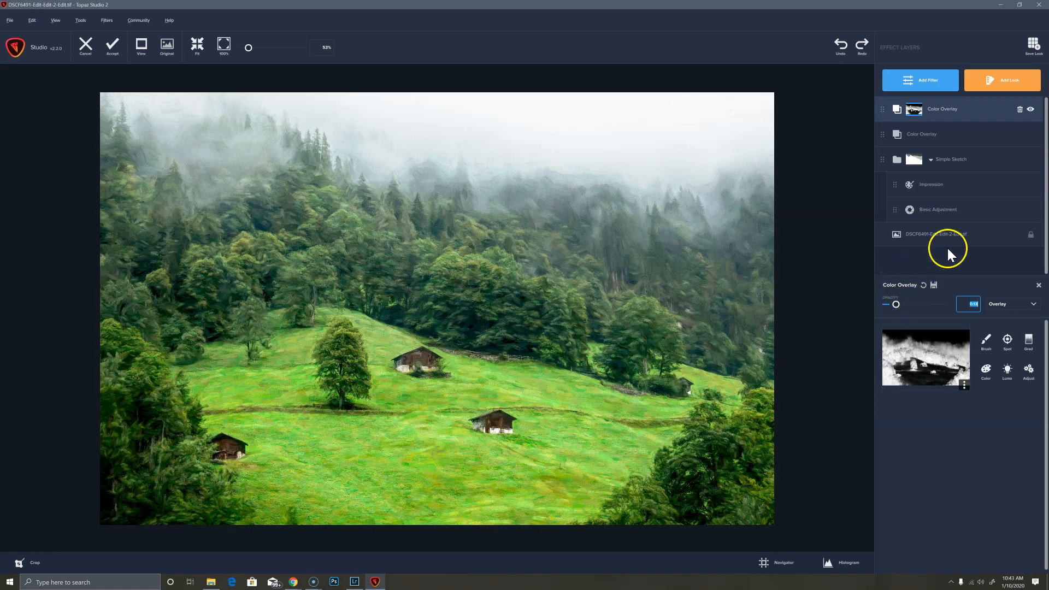
pyautogui.moveTo(982, 119)
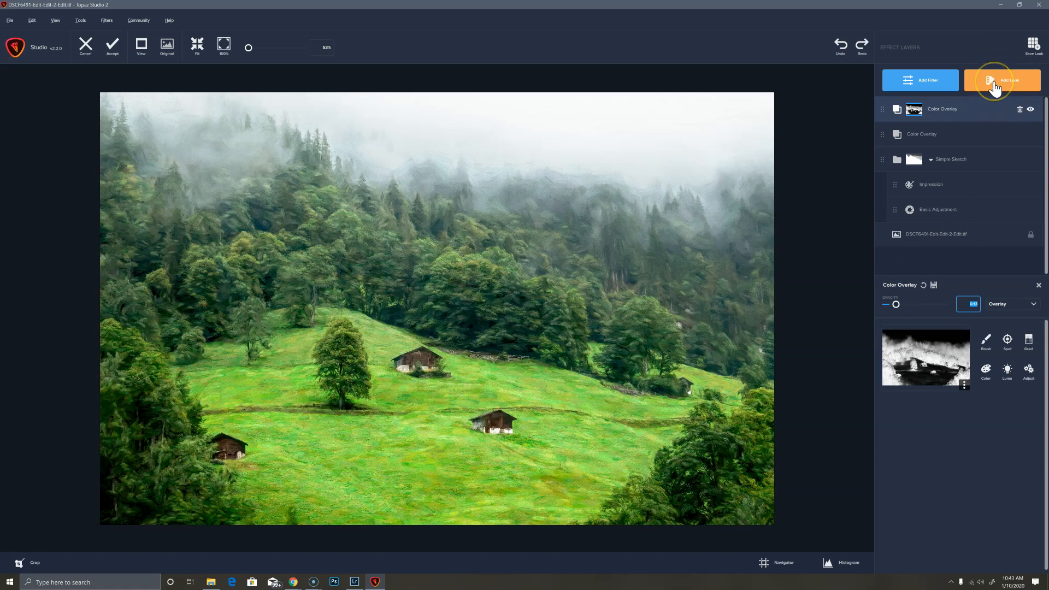
pyautogui.moveTo(1002, 79)
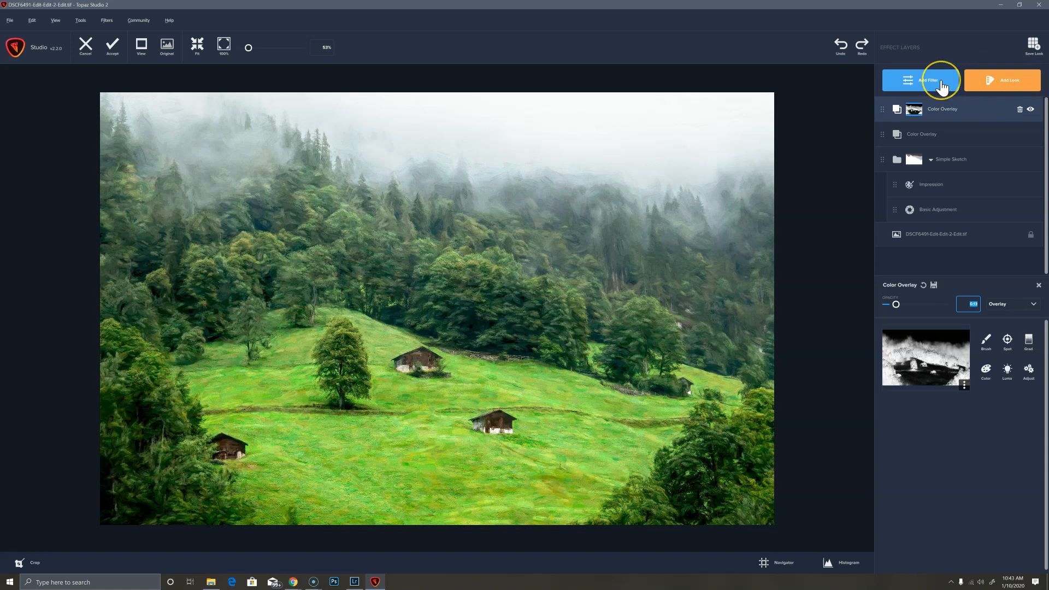
pyautogui.moveTo(920, 80)
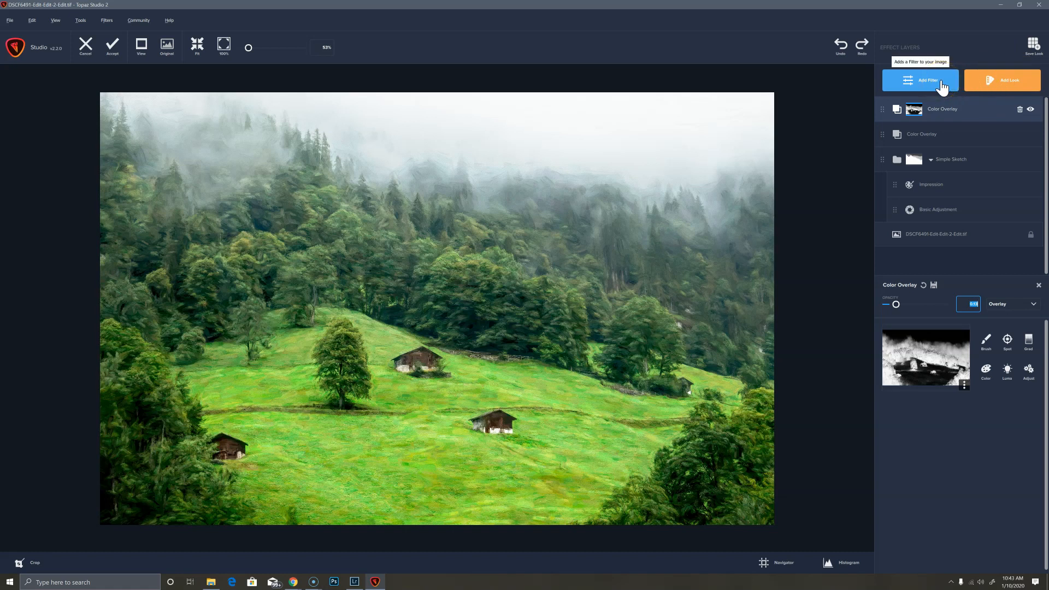
# Step: Add a third Color Overlay filter and try a pale cream tint in the colour chooser
pyautogui.click(920, 80)
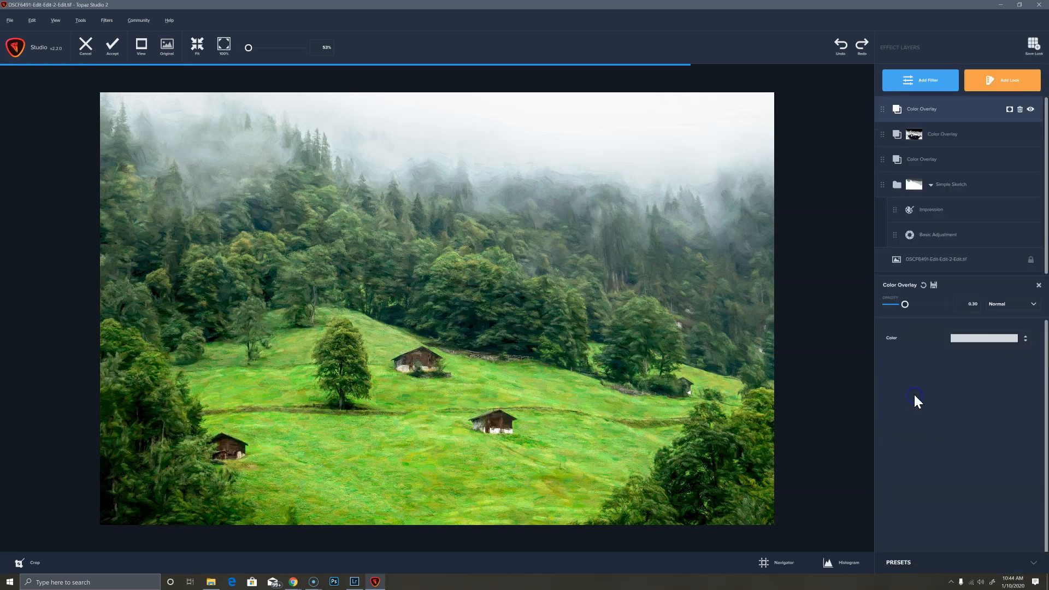
pyautogui.click(983, 337)
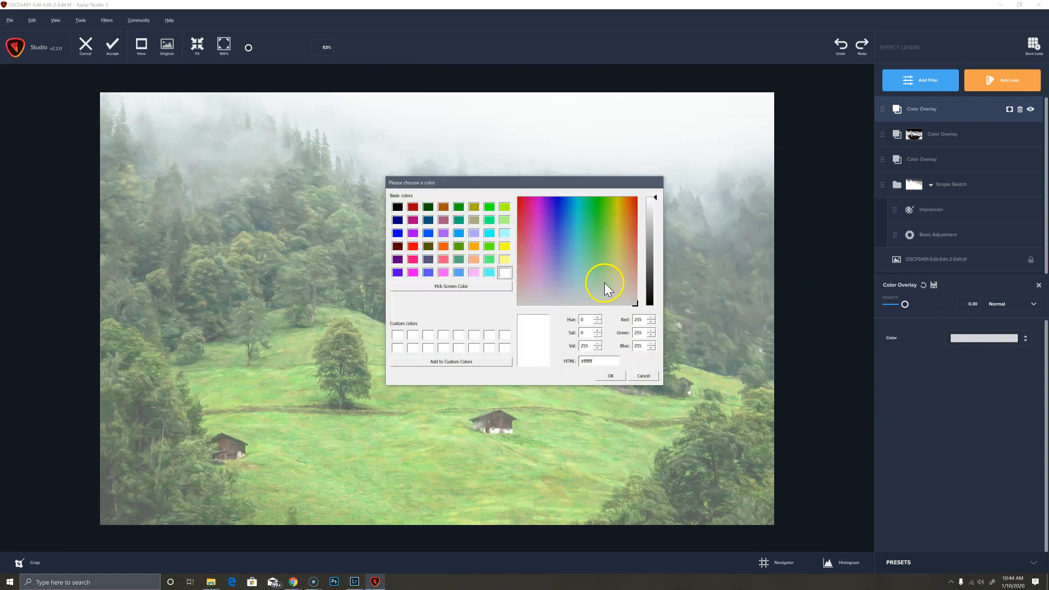
pyautogui.click(616, 281)
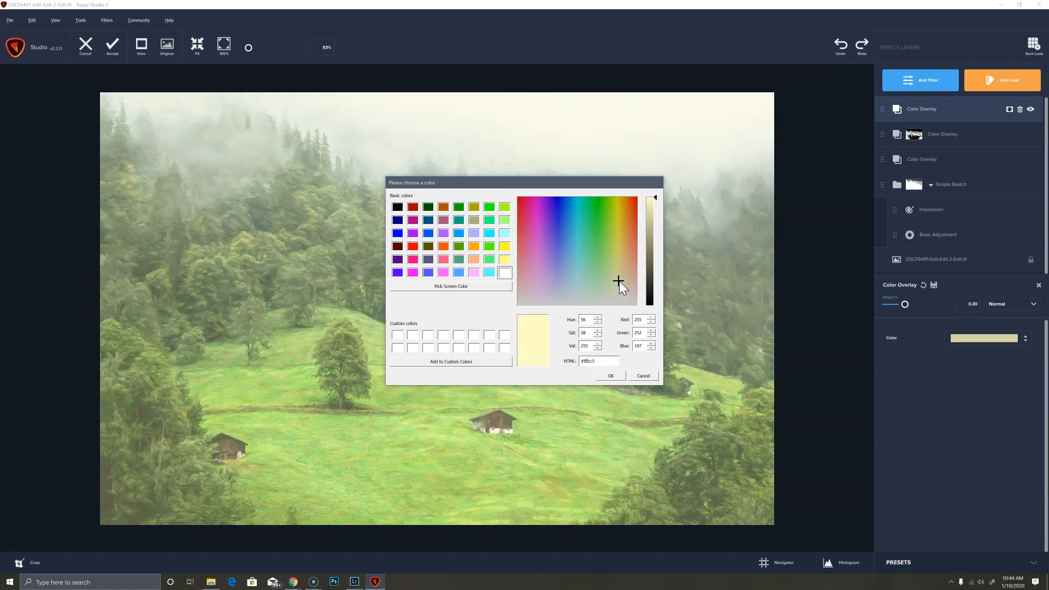
pyautogui.click(624, 273)
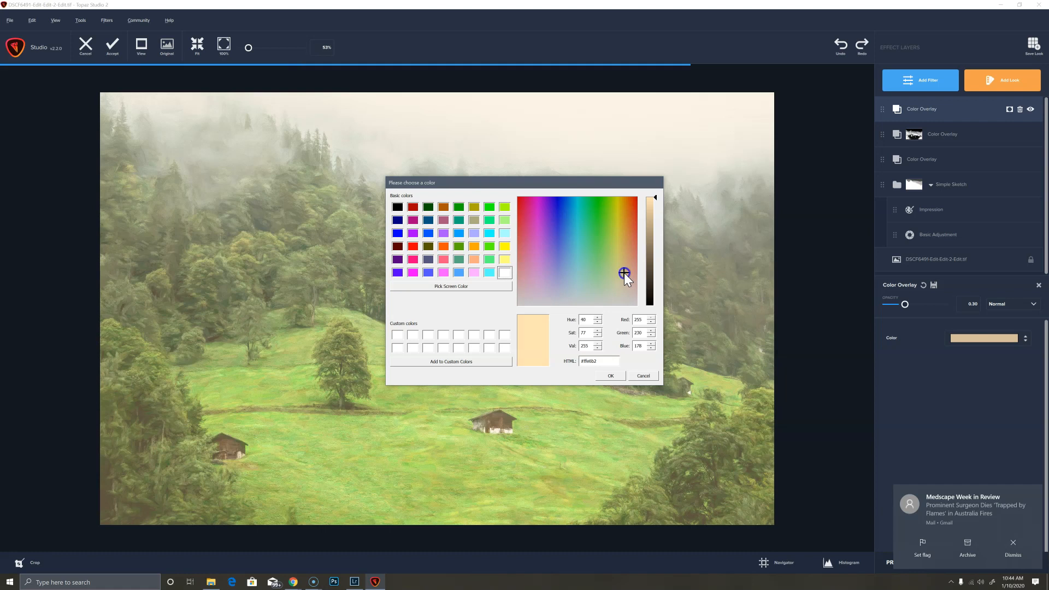
# Step: Settle on a pale mint green for the overlay and confirm it with OK
pyautogui.click(608, 274)
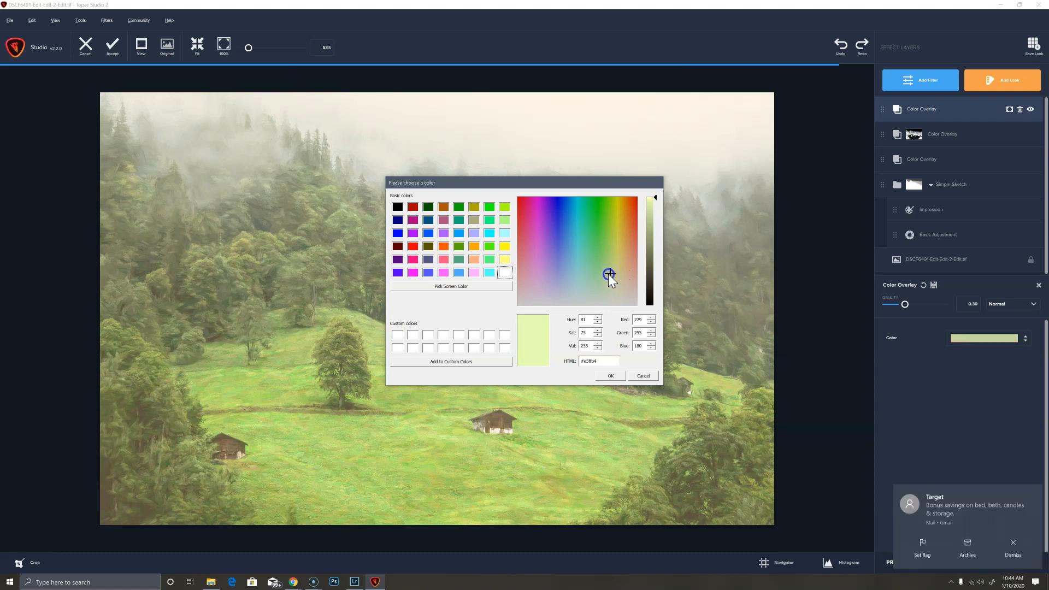
pyautogui.click(599, 271)
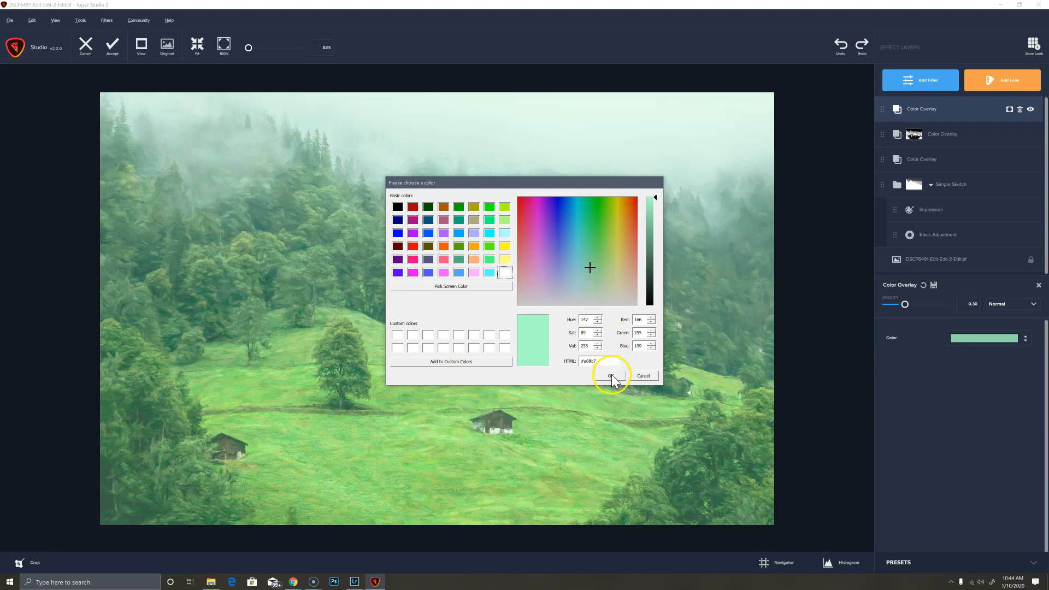
pyautogui.click(609, 375)
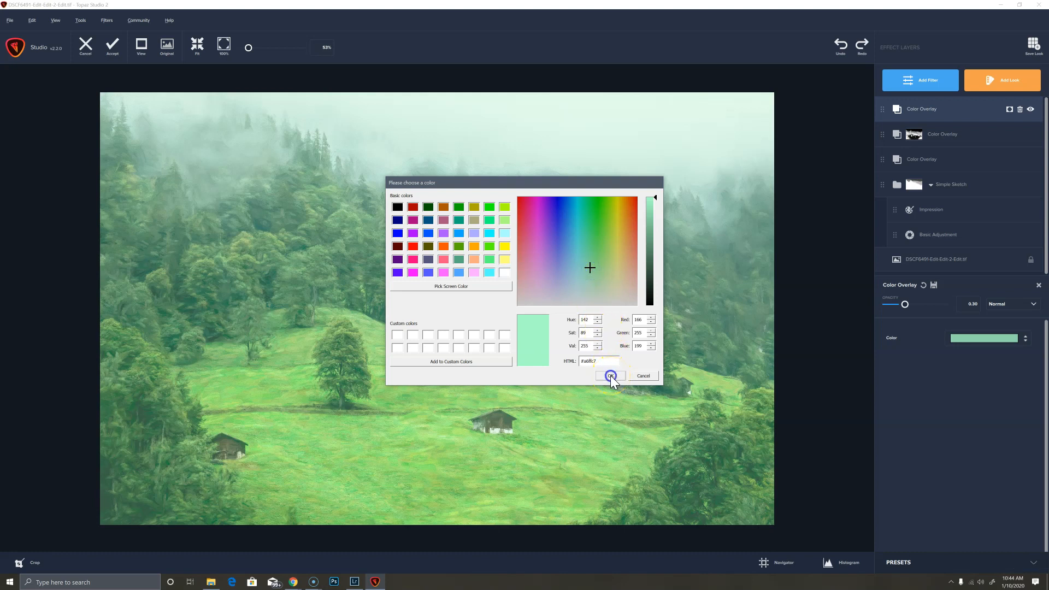
pyautogui.click(609, 375)
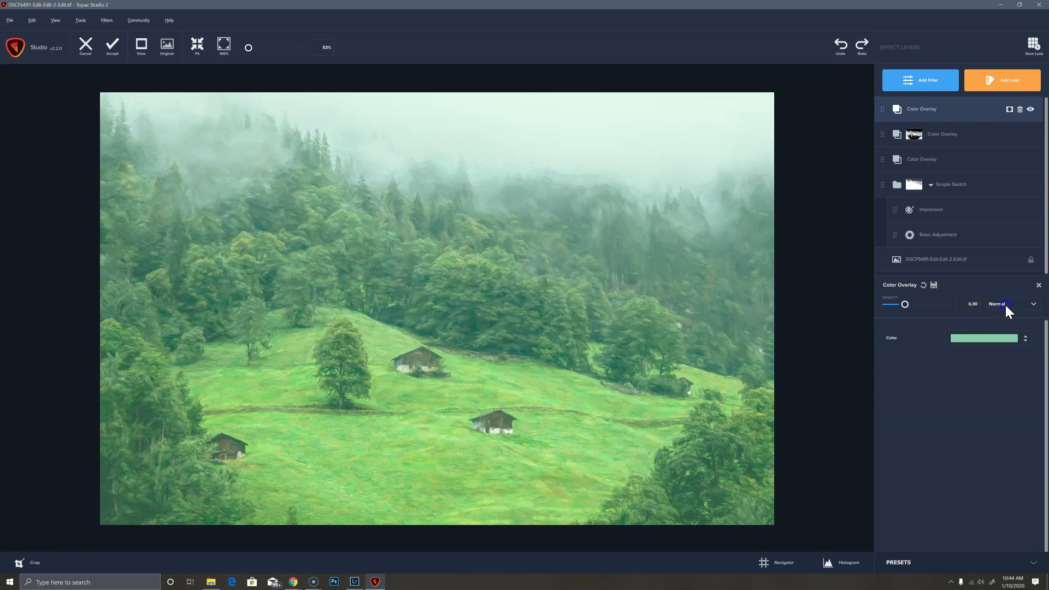
# Step: Blend the mint overlay as Overlay and add a Luma mask with luminosity around 0.71
pyautogui.click(1002, 303)
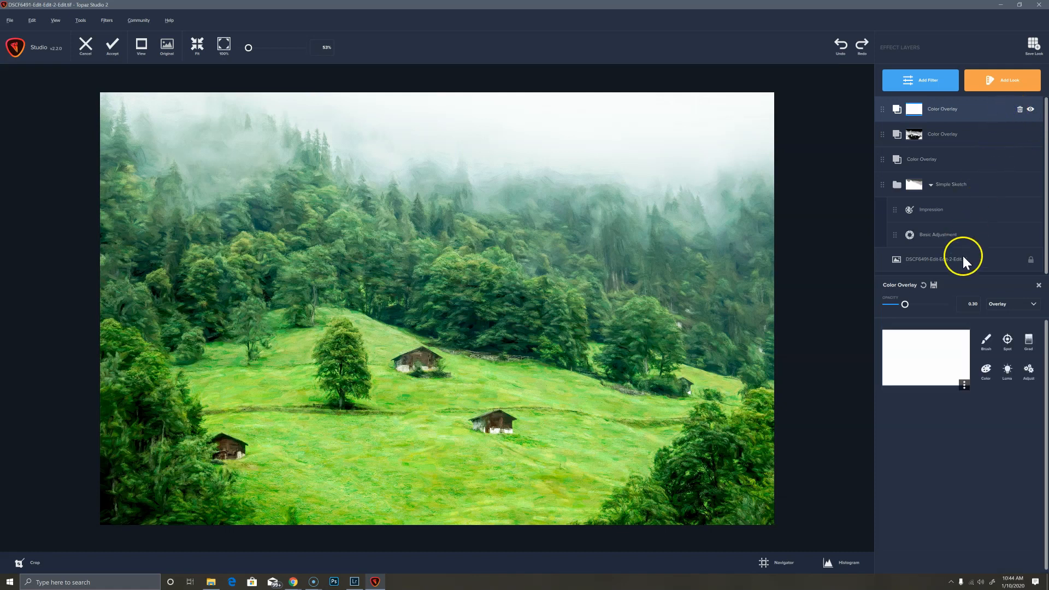
pyautogui.moveTo(374, 314)
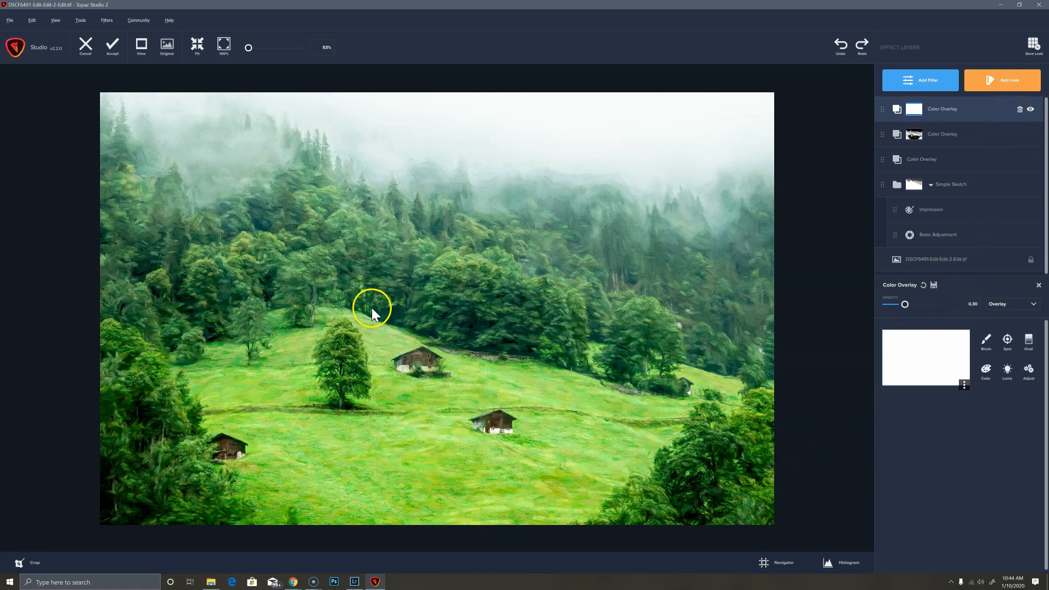
pyautogui.moveTo(984, 343)
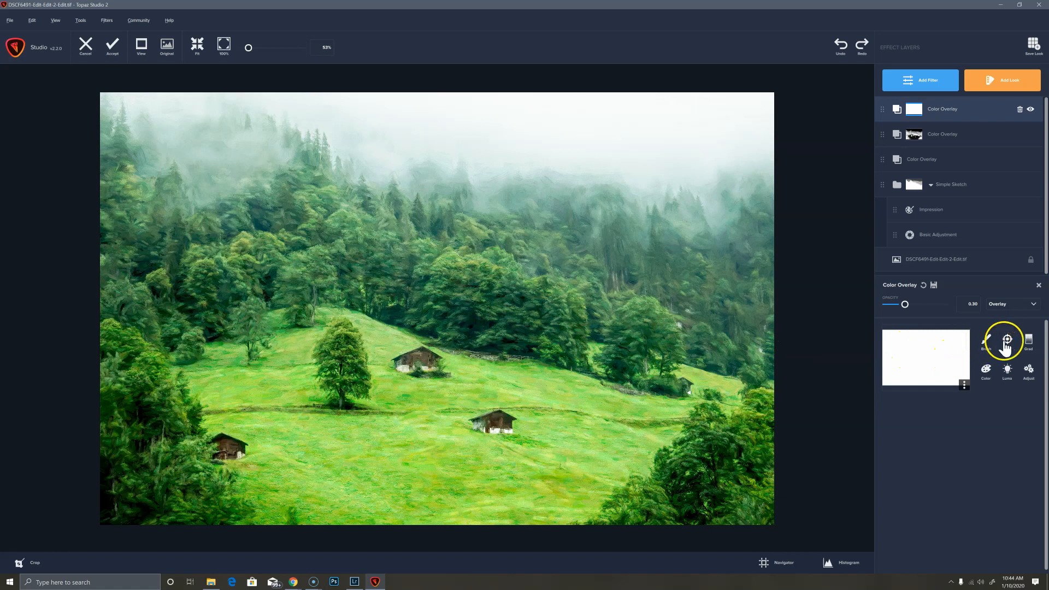
pyautogui.click(1006, 368)
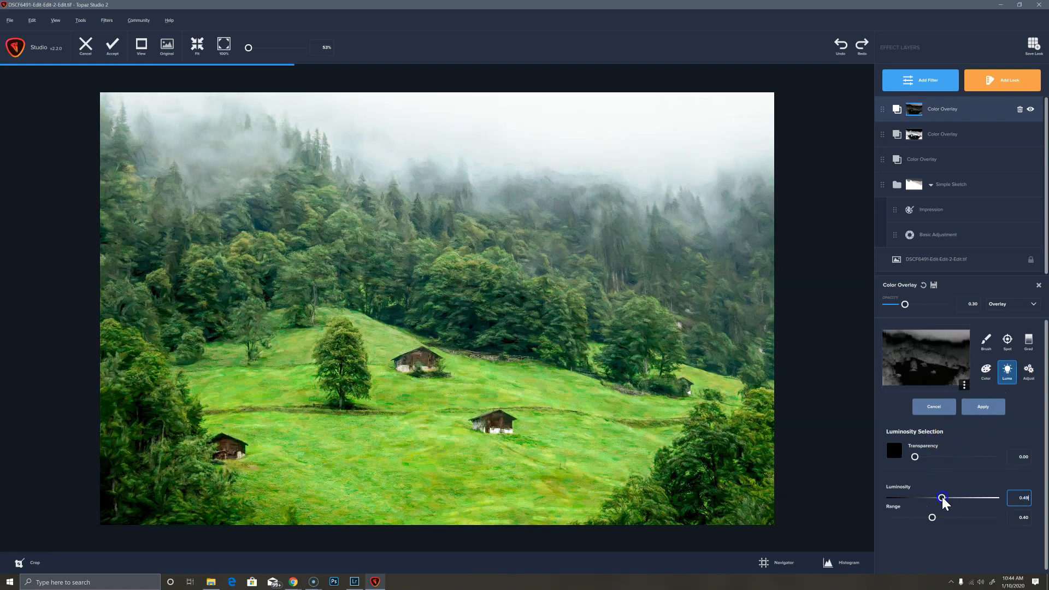
pyautogui.moveTo(943, 499); pyautogui.dragTo(975, 499)
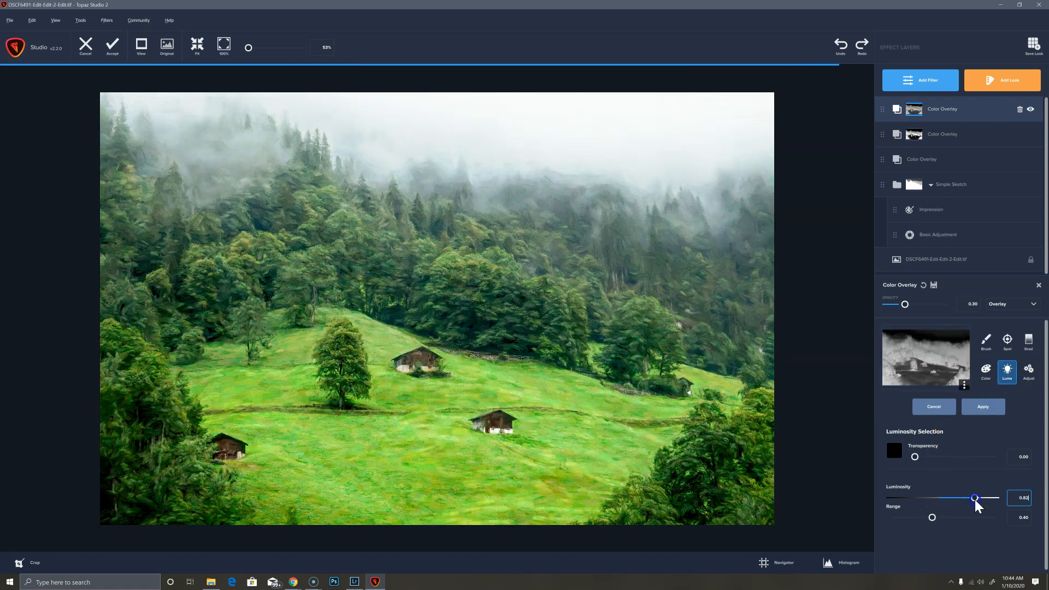
pyautogui.moveTo(974, 498); pyautogui.dragTo(972, 498)
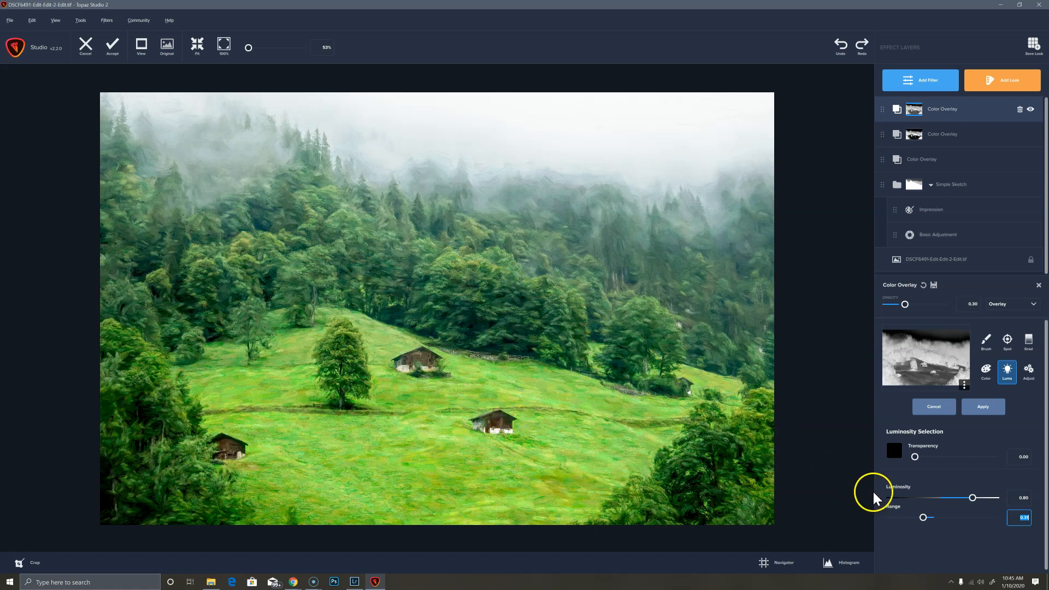
pyautogui.moveTo(976, 498)
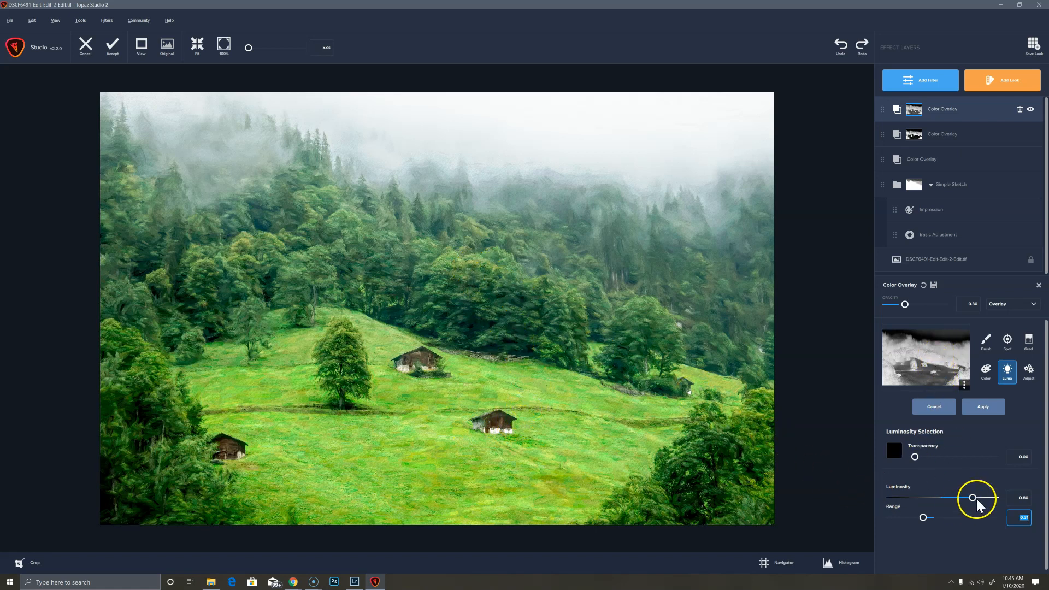
pyautogui.moveTo(973, 498); pyautogui.dragTo(966, 498)
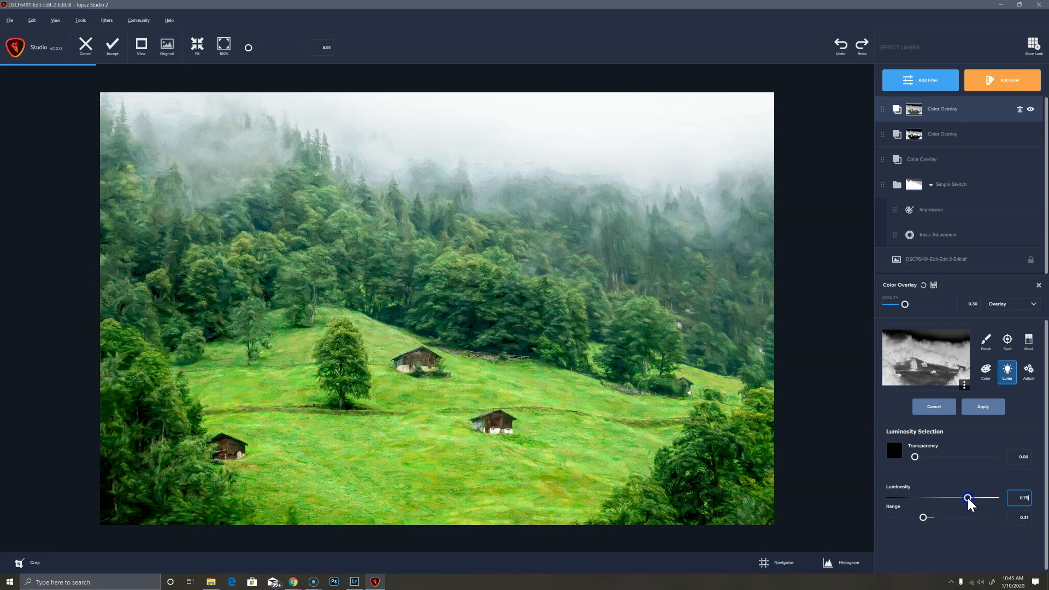
pyautogui.moveTo(967, 498); pyautogui.dragTo(961, 498)
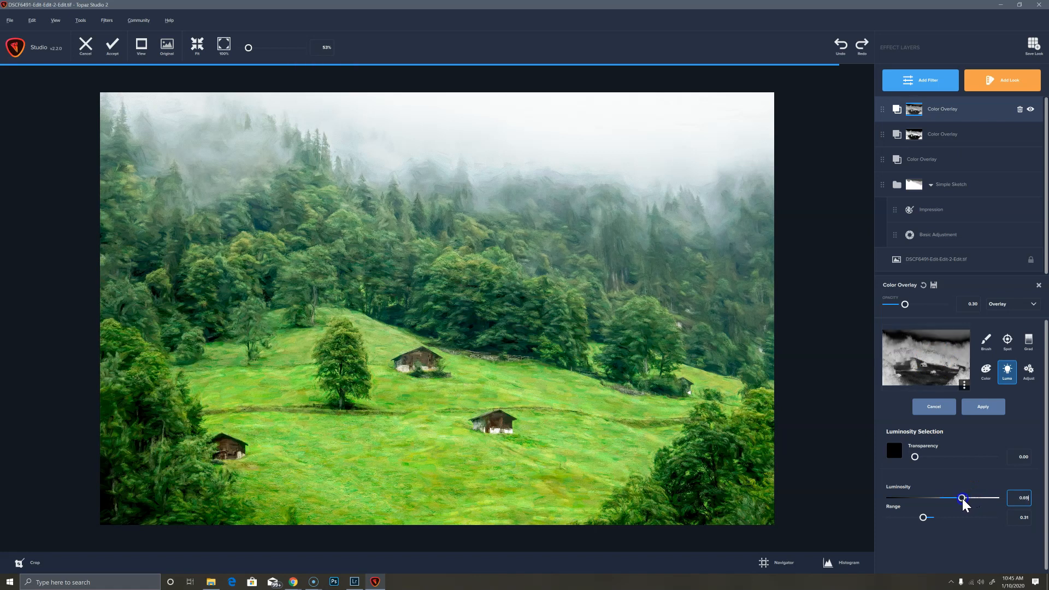
pyautogui.moveTo(961, 498); pyautogui.dragTo(965, 498)
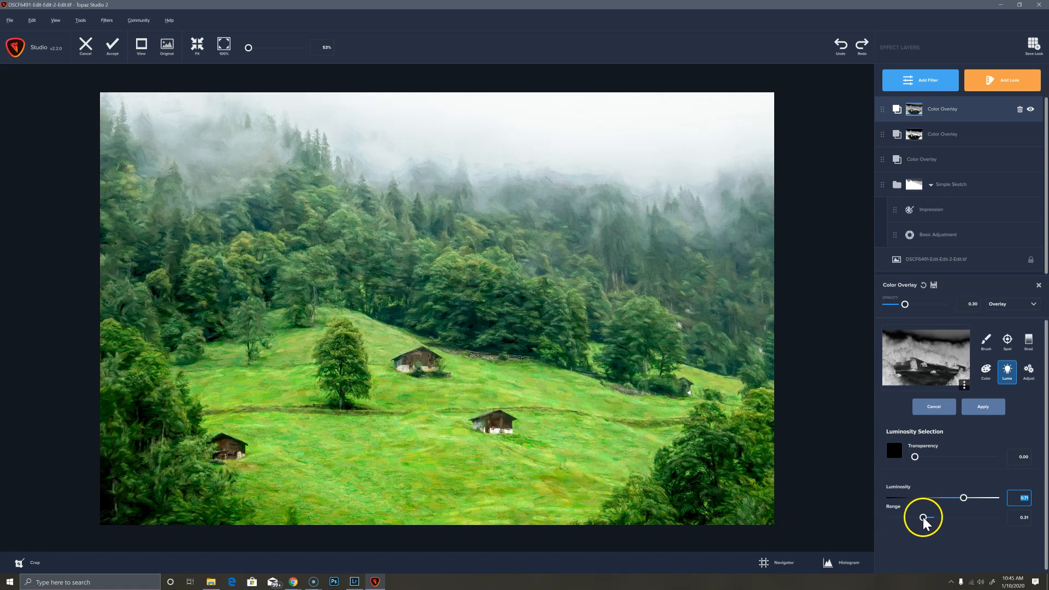
# Step: Narrow the luminosity mask's Range to about 0.24
pyautogui.moveTo(921, 518); pyautogui.dragTo(927, 518)
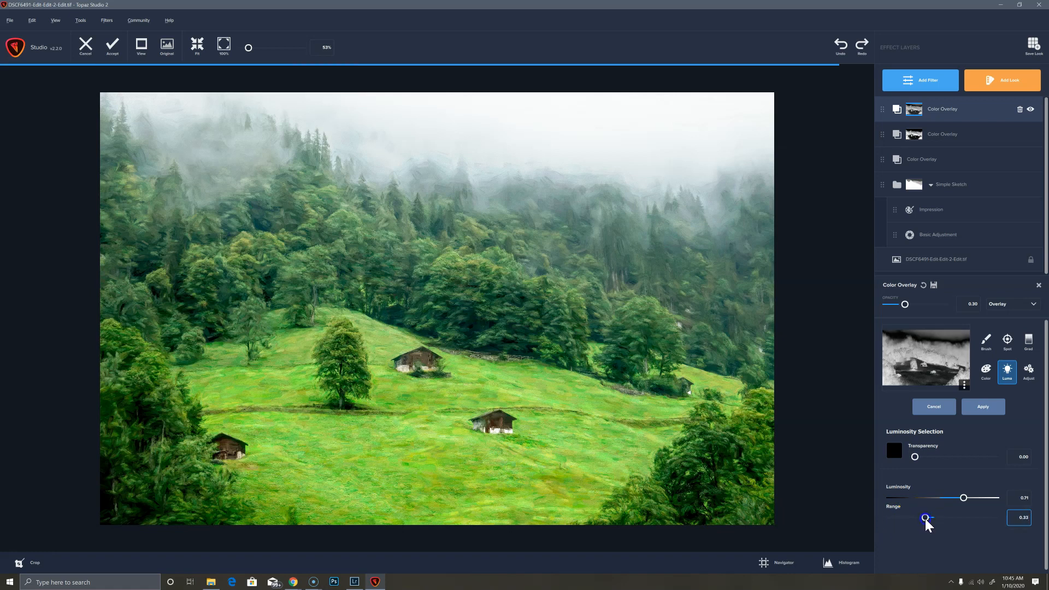
pyautogui.moveTo(925, 518); pyautogui.dragTo(917, 518)
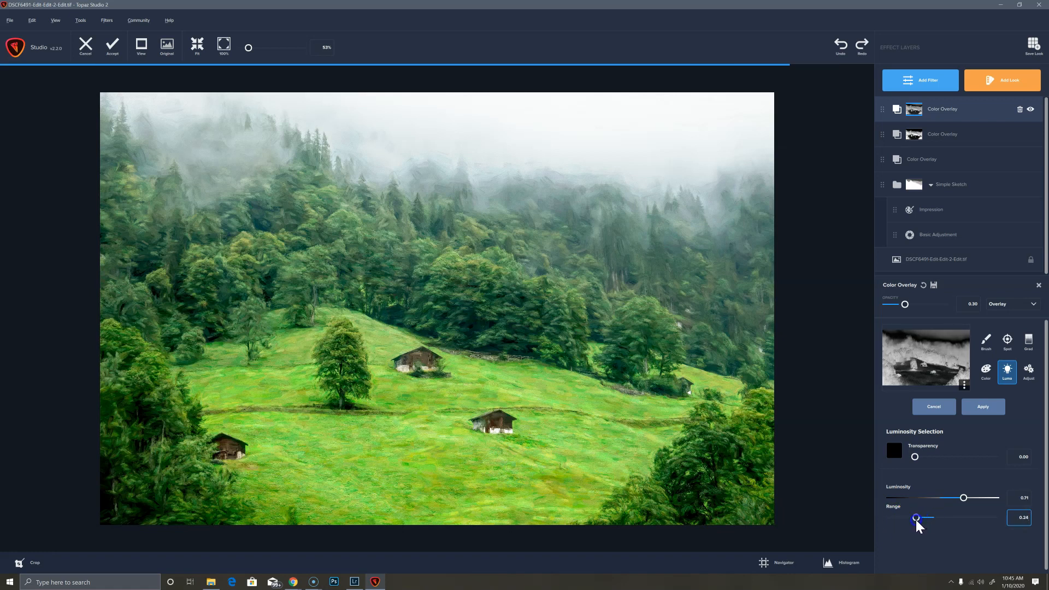
pyautogui.moveTo(916, 517); pyautogui.dragTo(915, 517)
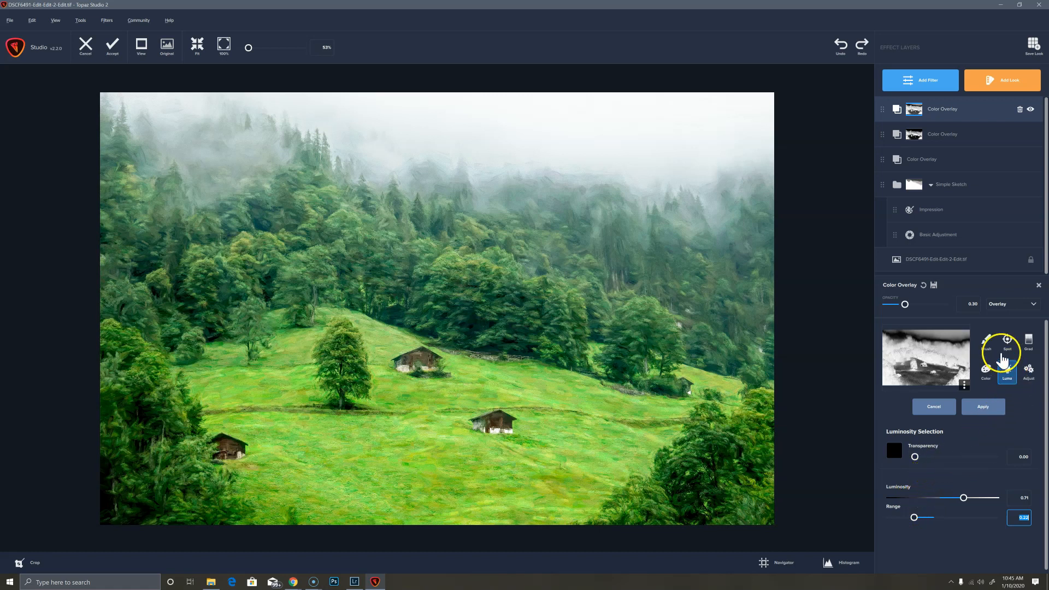
# Step: Keep the luminosity mask via the Brush step and lower the mint overlay's opacity to a faint level
pyautogui.click(986, 341)
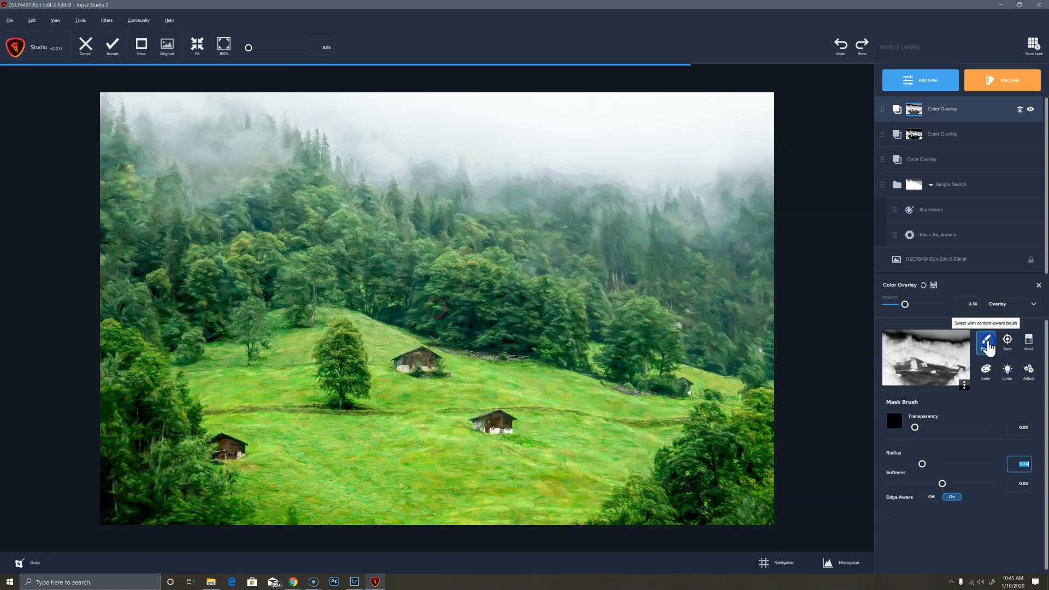
pyautogui.click(963, 385)
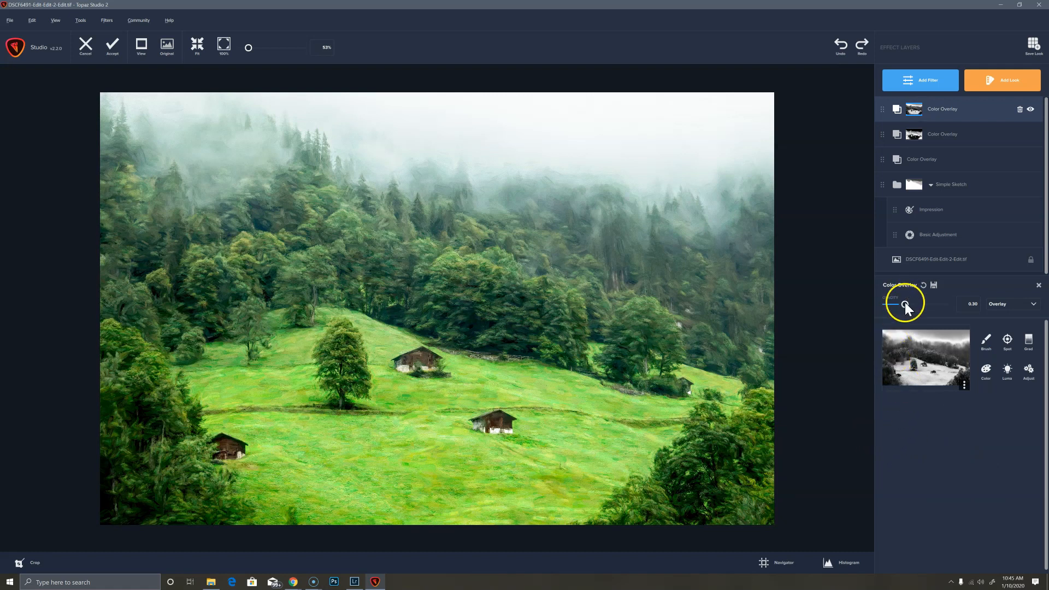
pyautogui.moveTo(907, 304); pyautogui.dragTo(895, 304)
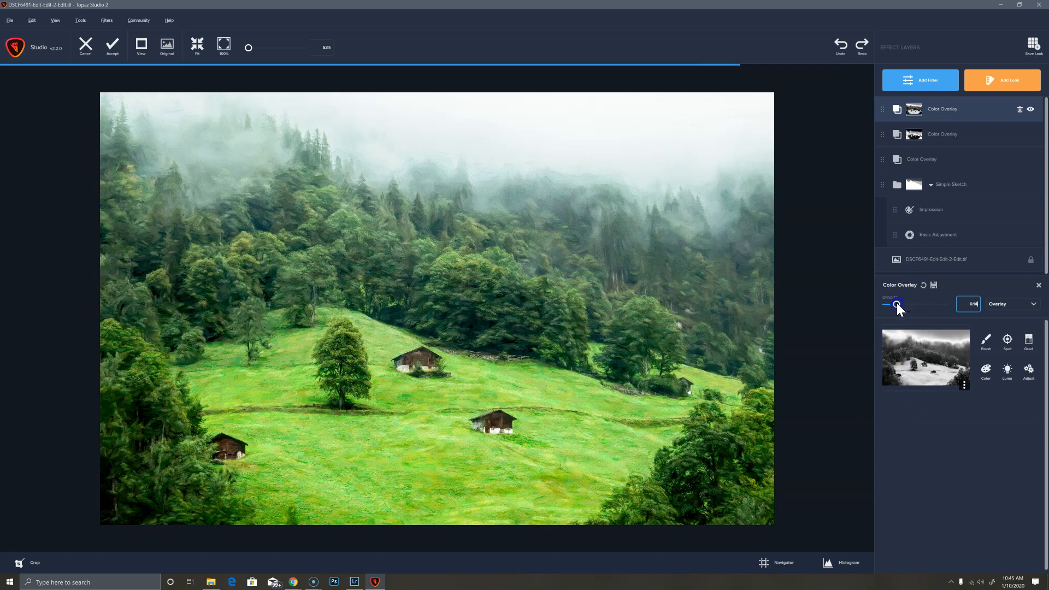
pyautogui.moveTo(898, 303); pyautogui.dragTo(895, 304)
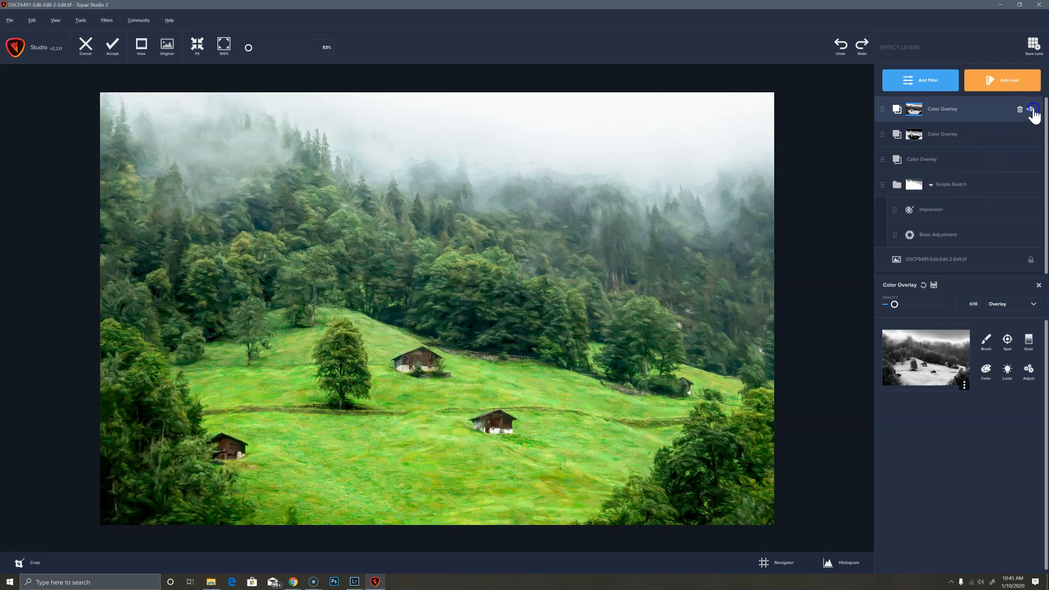
# Step: Hide the mint overlay layer to compare, then switch it back on
pyautogui.click(1032, 109)
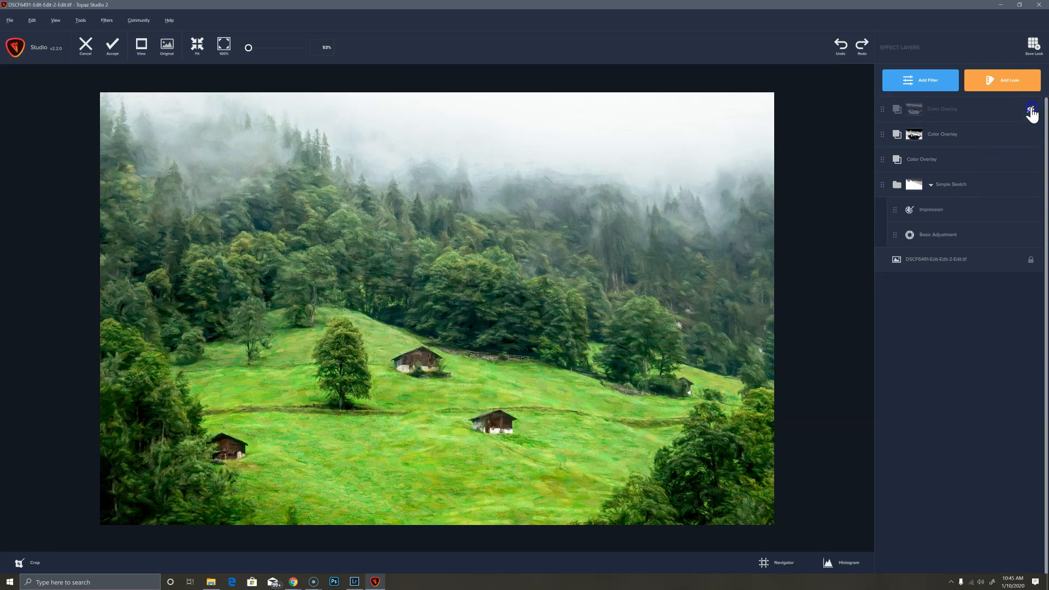
pyautogui.click(1030, 110)
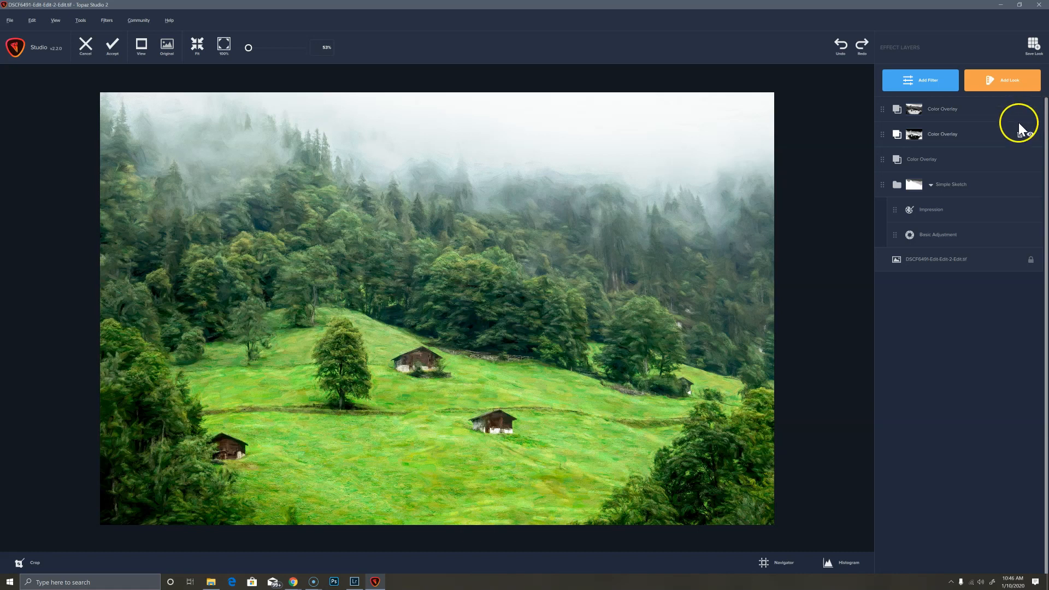
pyautogui.moveTo(460, 477)
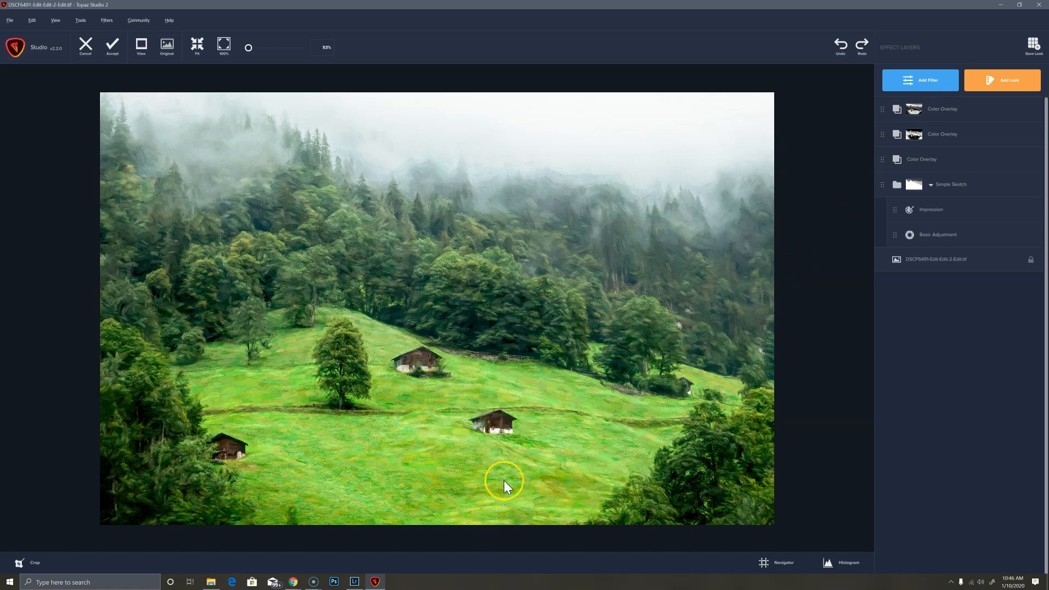
pyautogui.moveTo(467, 486)
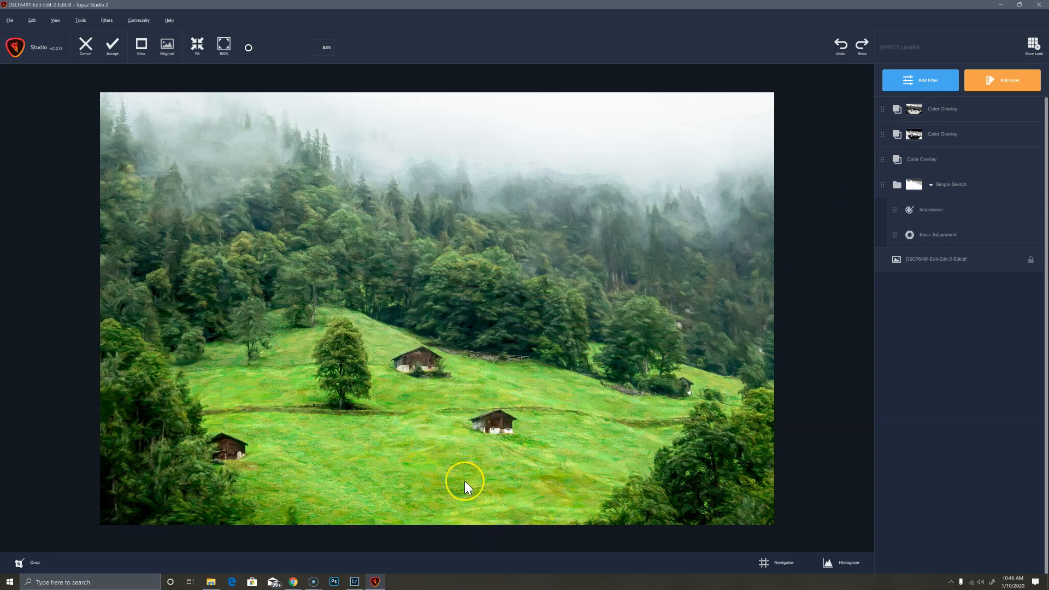
pyautogui.moveTo(459, 470)
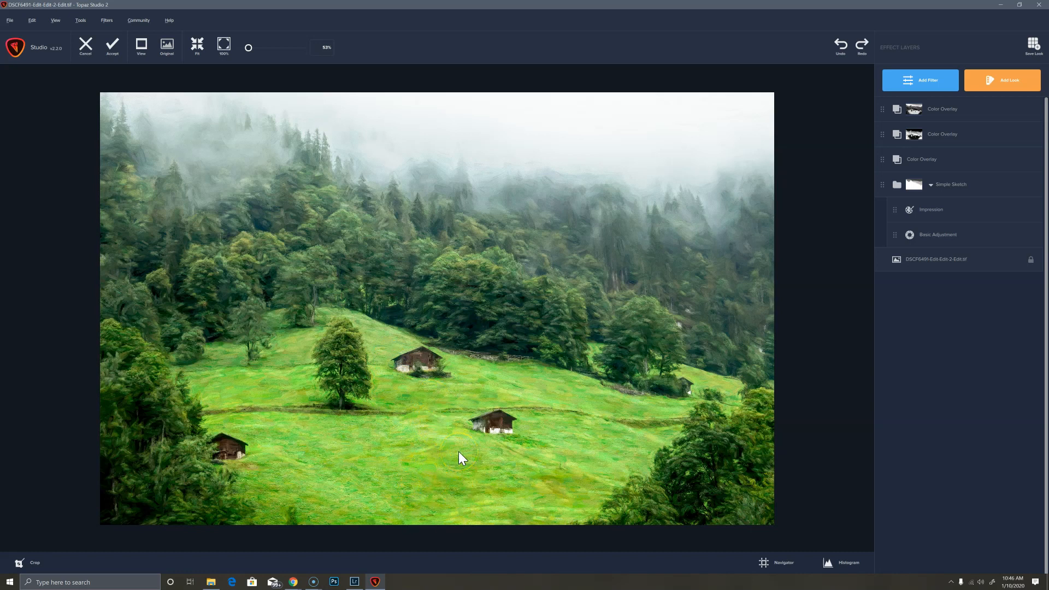
pyautogui.moveTo(945, 94)
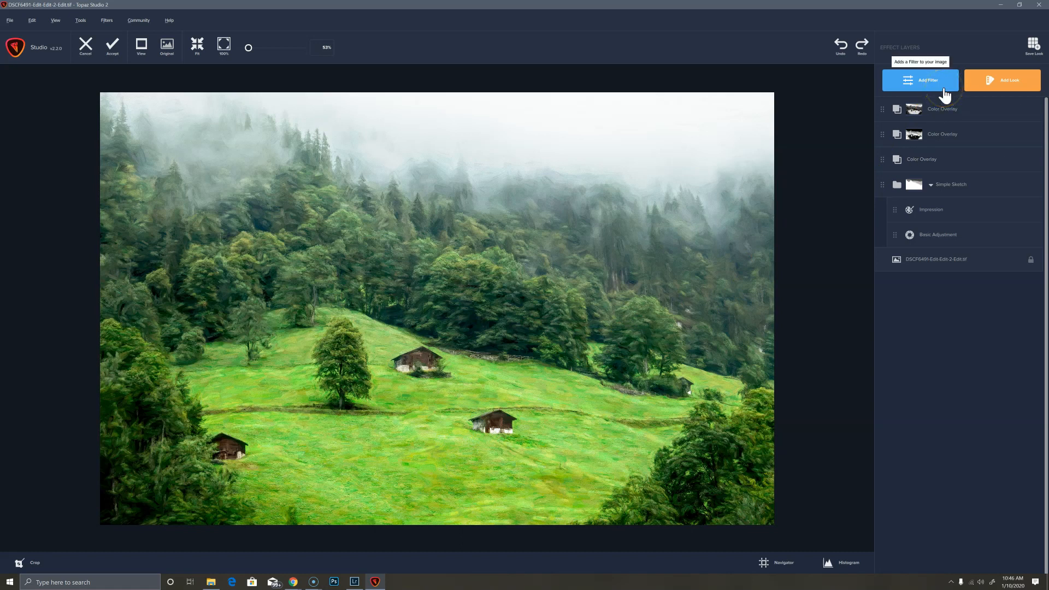
# Step: Add a fourth Color Overlay and set its colour to black in the colour chooser
pyautogui.click(919, 79)
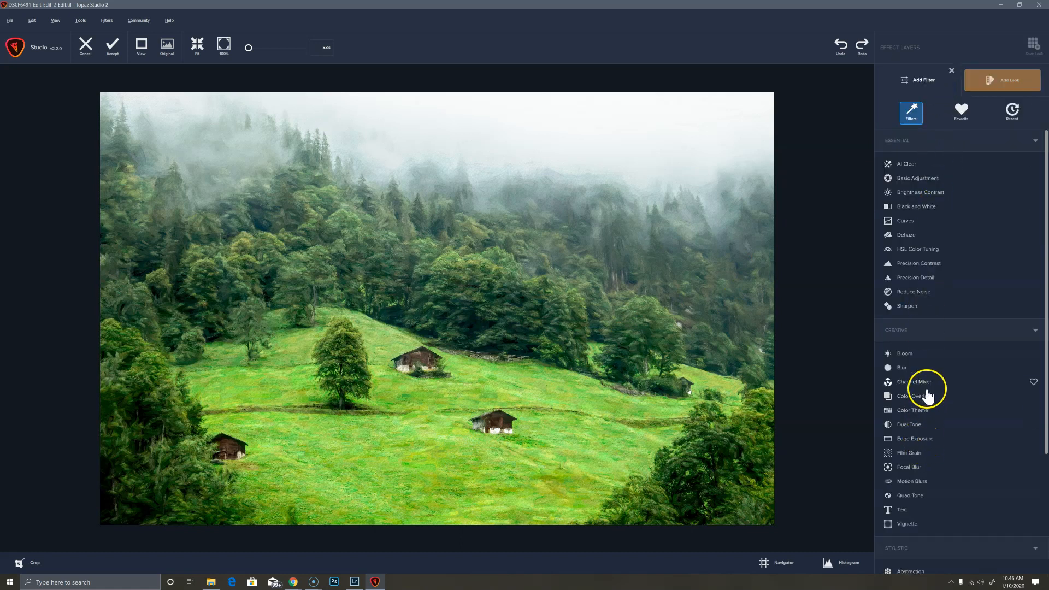
pyautogui.click(917, 396)
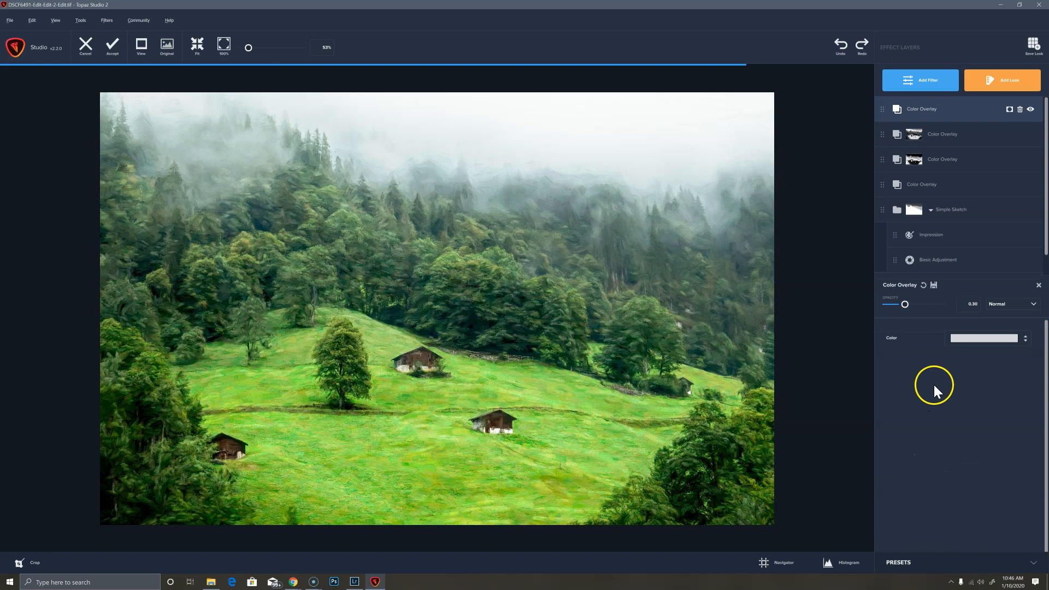
pyautogui.click(983, 337)
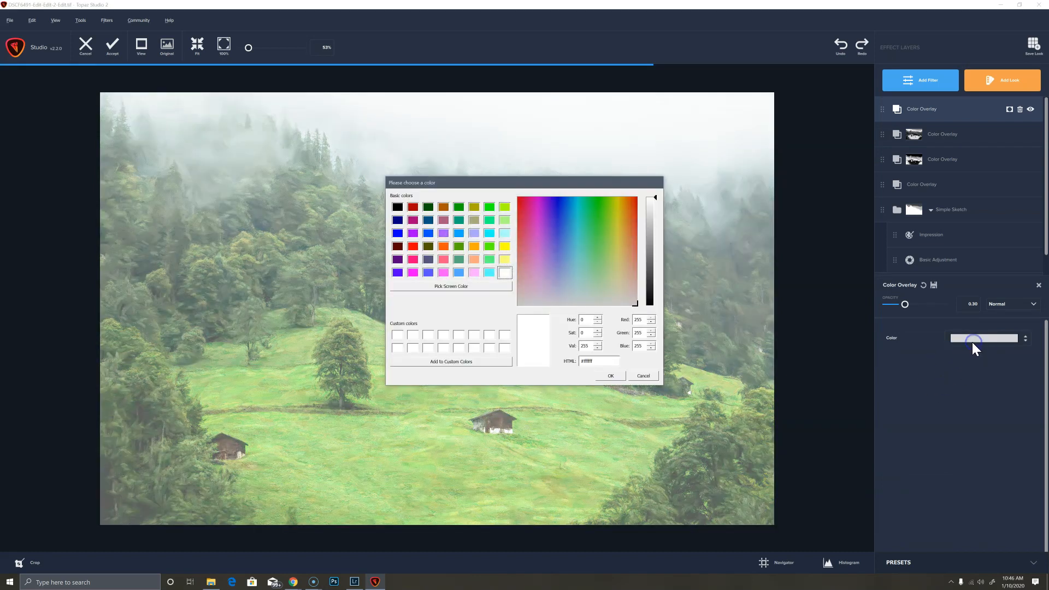
pyautogui.moveTo(654, 197); pyautogui.dragTo(653, 303)
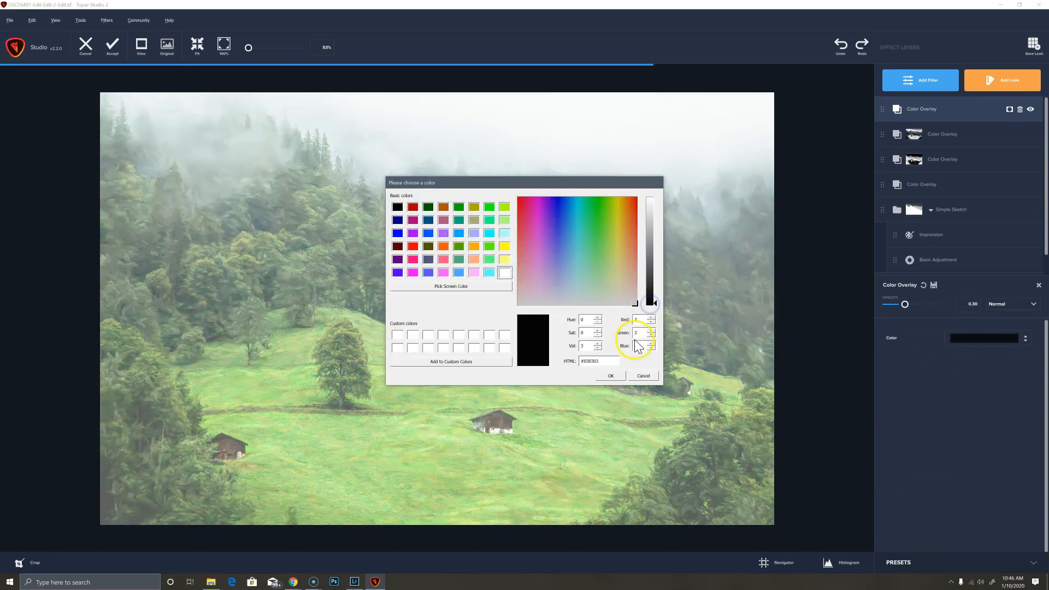
pyautogui.click(642, 375)
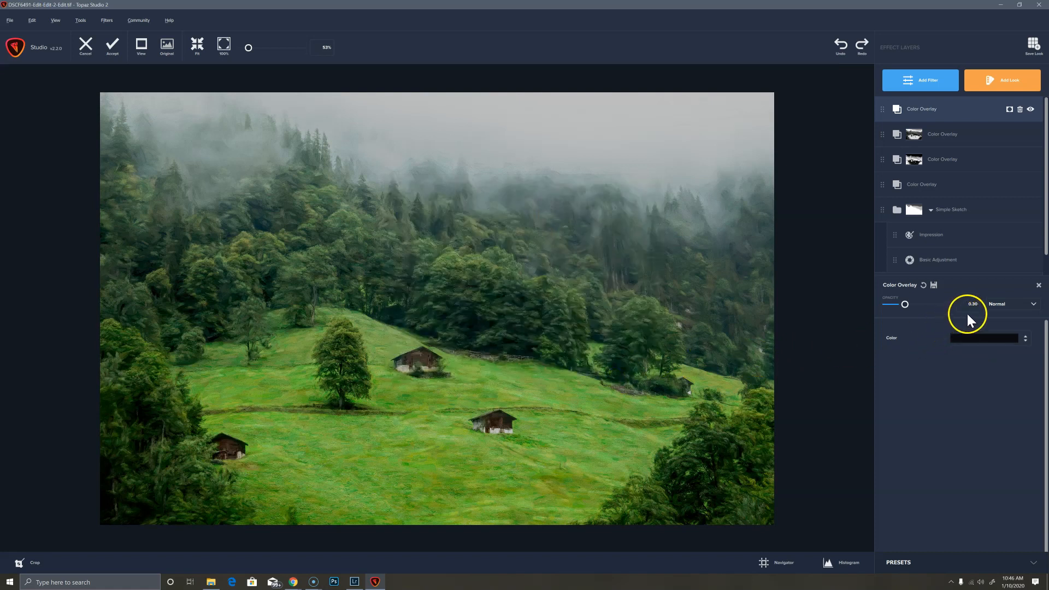
# Step: Blend the black overlay as Overlay at about 0.30 opacity and start its mask
pyautogui.click(1009, 304)
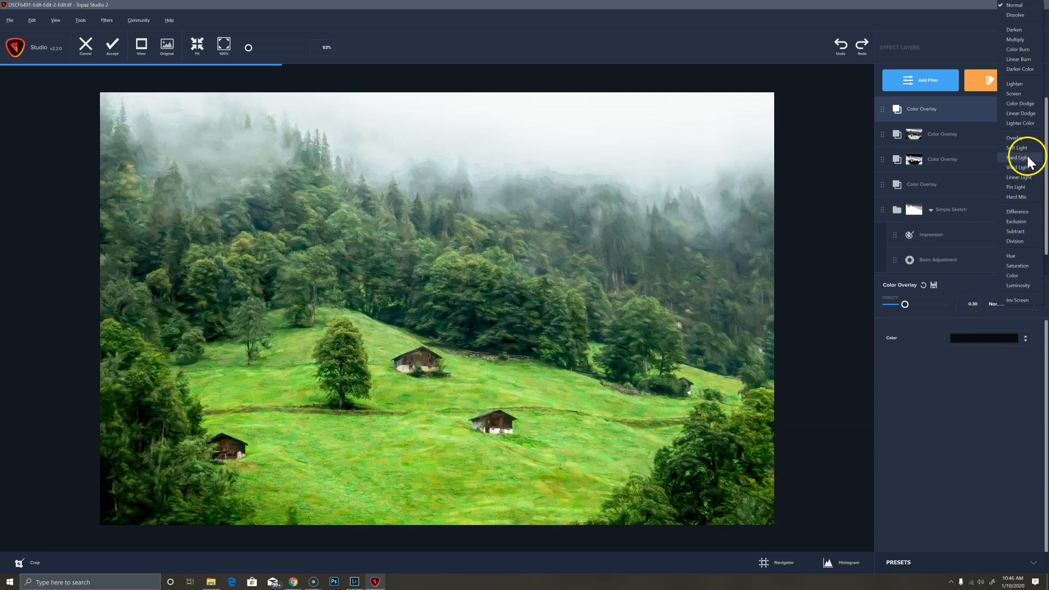
pyautogui.click(1015, 138)
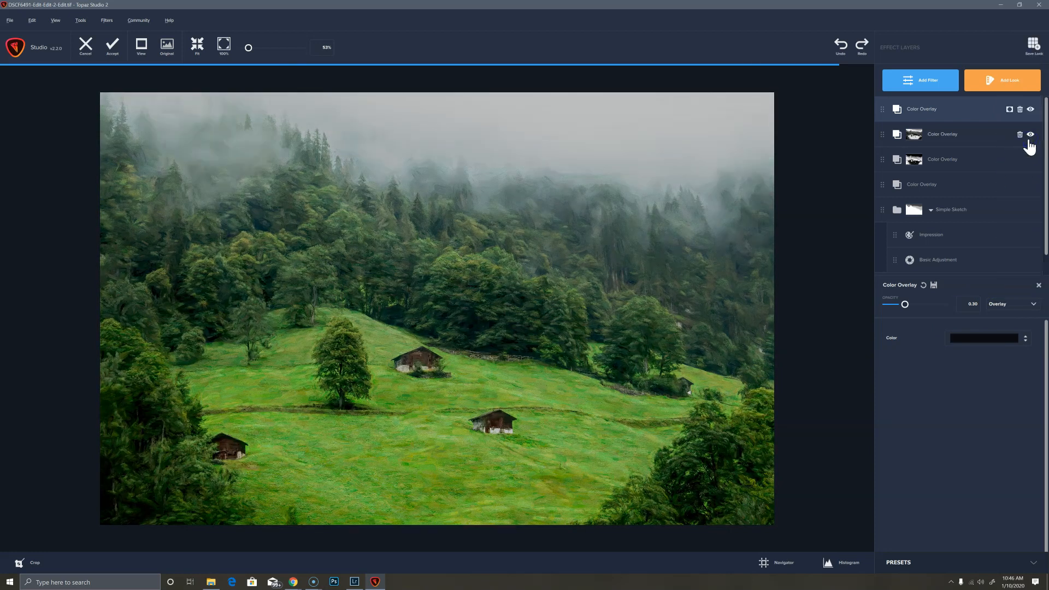
pyautogui.click(1030, 134)
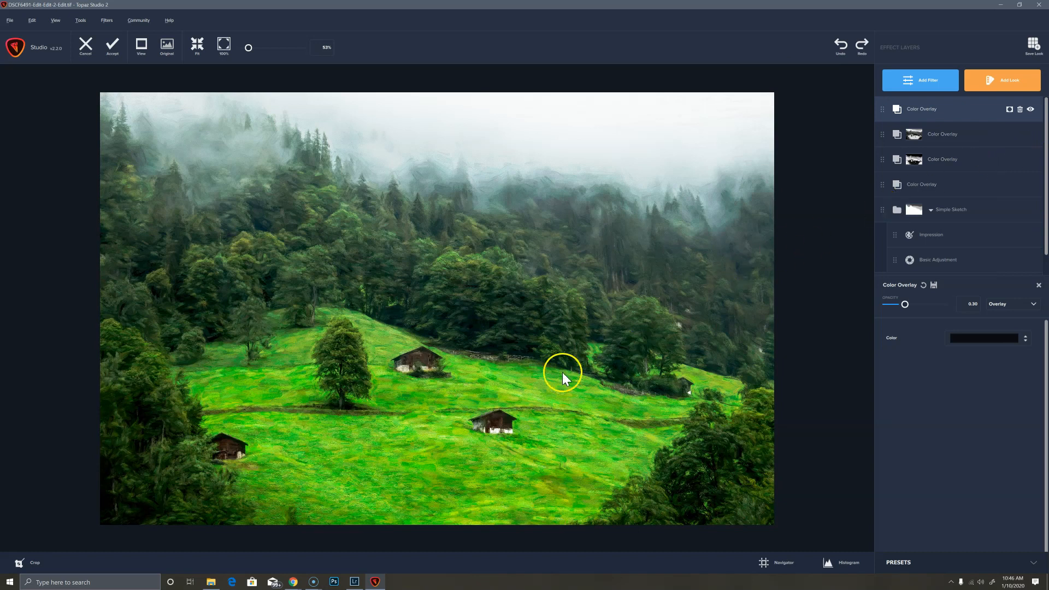
pyautogui.moveTo(323, 364)
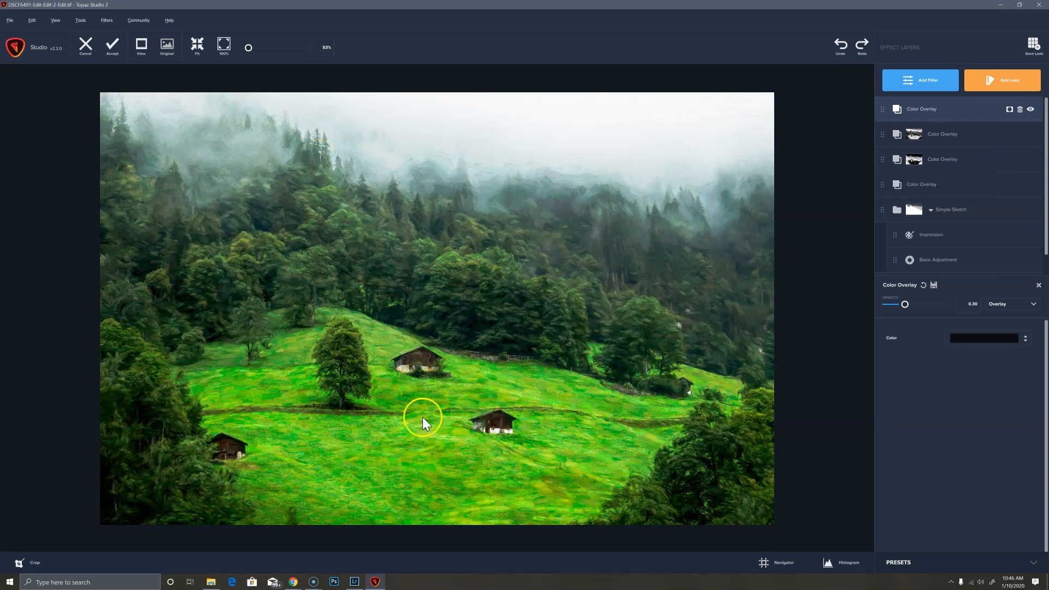
pyautogui.moveTo(416, 404)
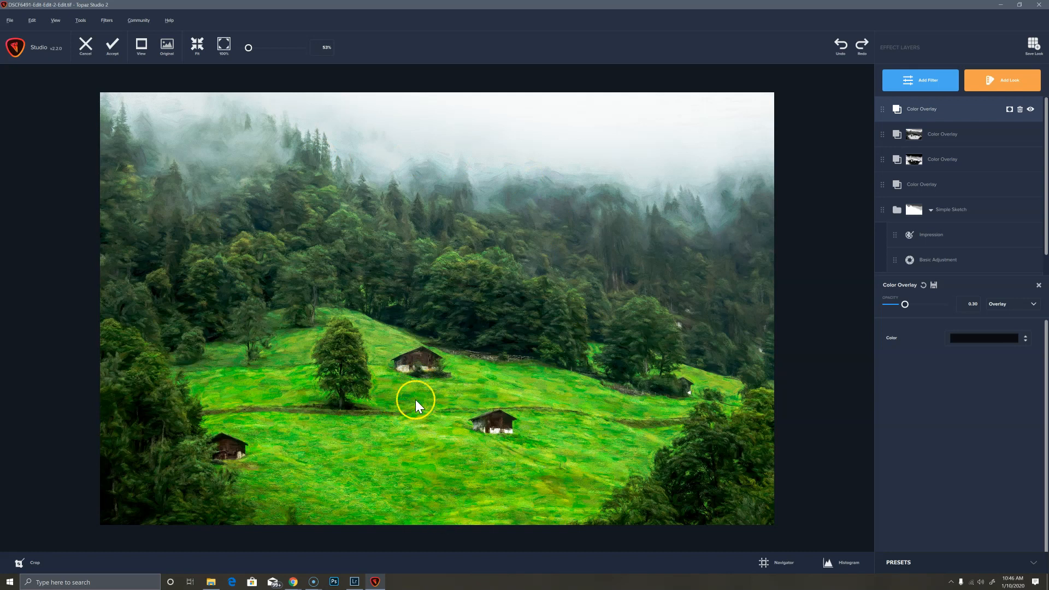
pyautogui.moveTo(1001, 123)
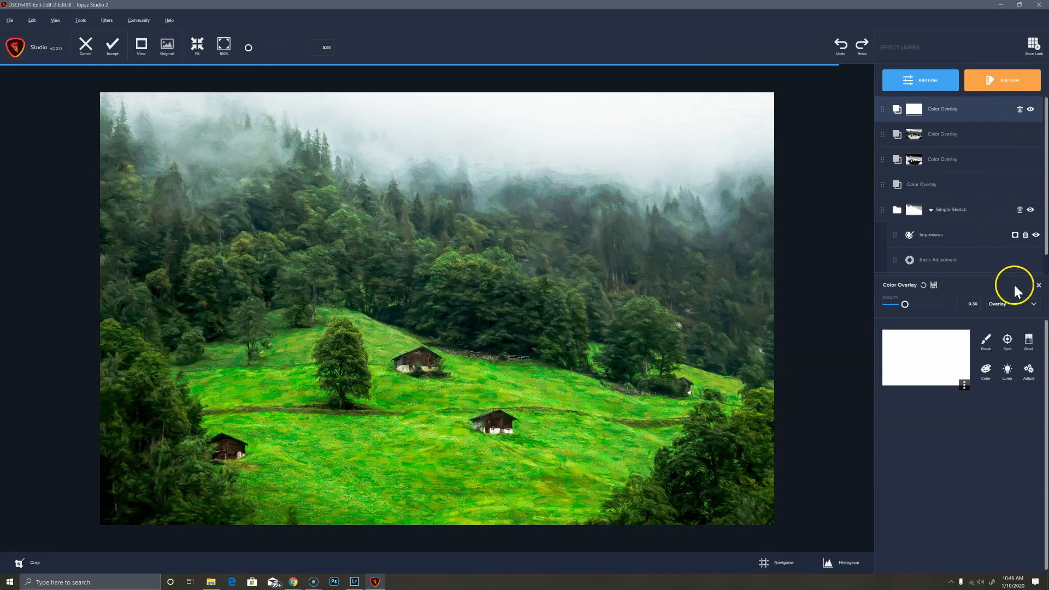
# Step: Add a Grad mask running from the hillside line down to the image's bottom edge
pyautogui.click(1029, 341)
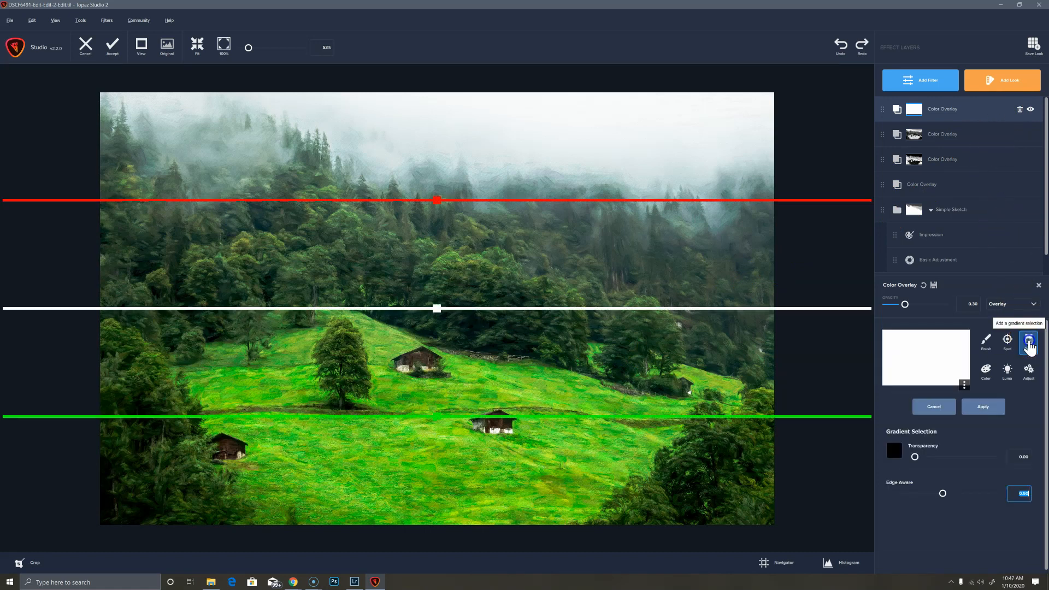
pyautogui.click(1030, 341)
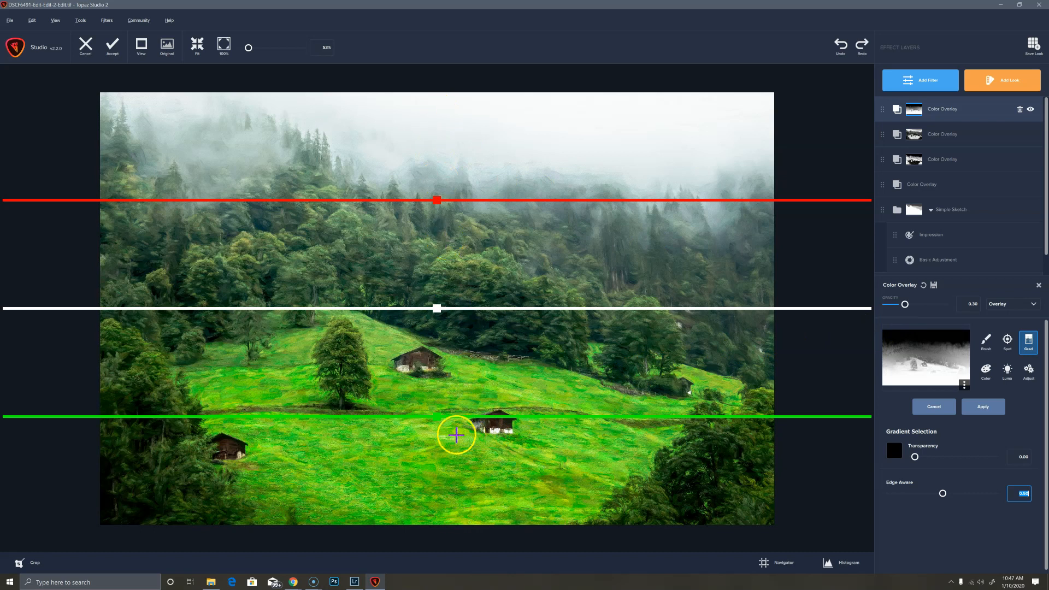
pyautogui.moveTo(457, 435); pyautogui.dragTo(450, 402)
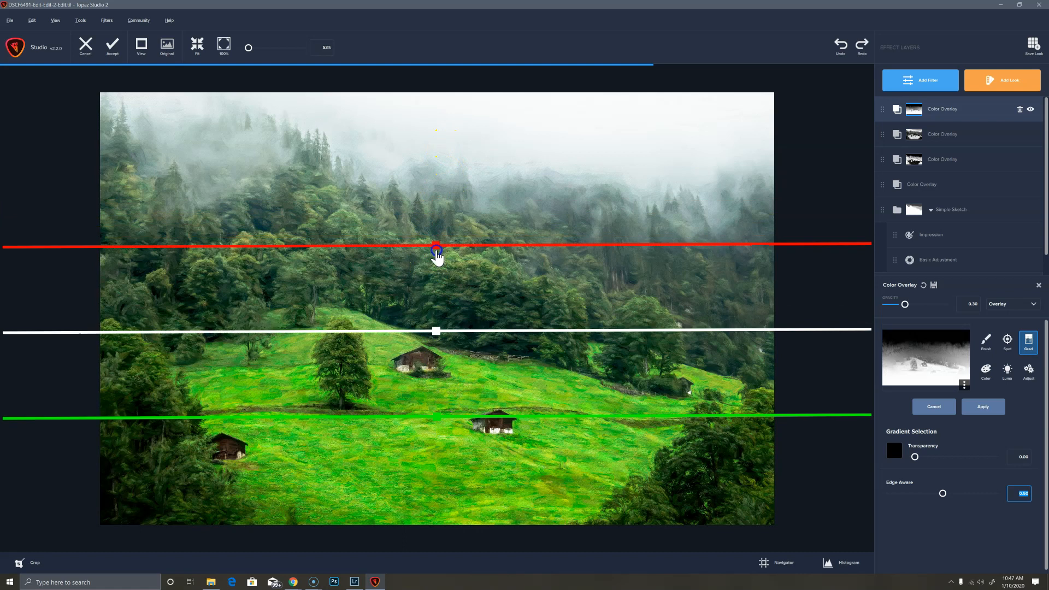
pyautogui.moveTo(436, 256); pyautogui.dragTo(438, 332)
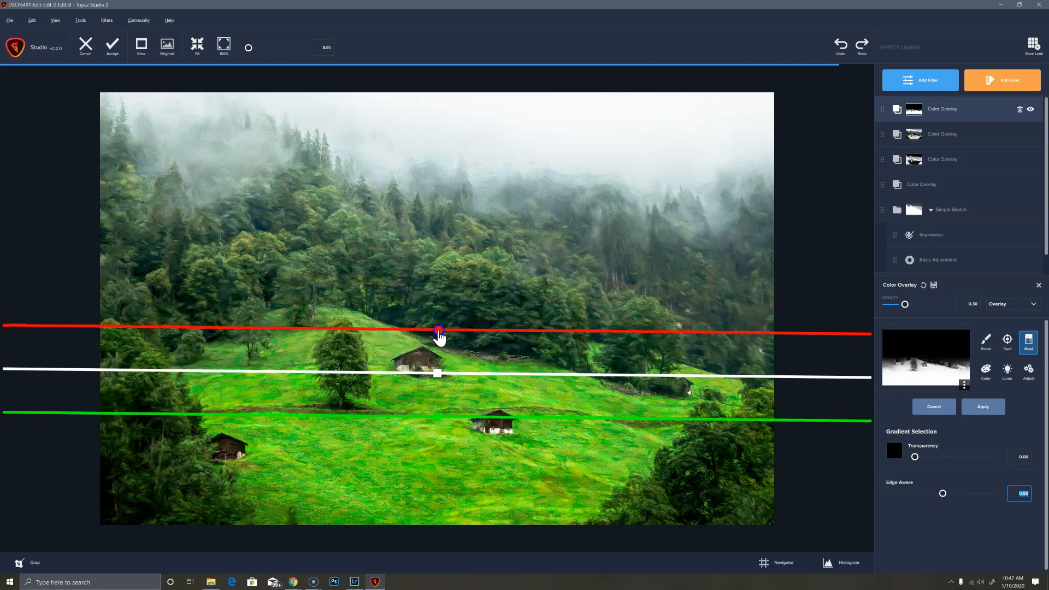
pyautogui.moveTo(437, 332); pyautogui.dragTo(438, 340)
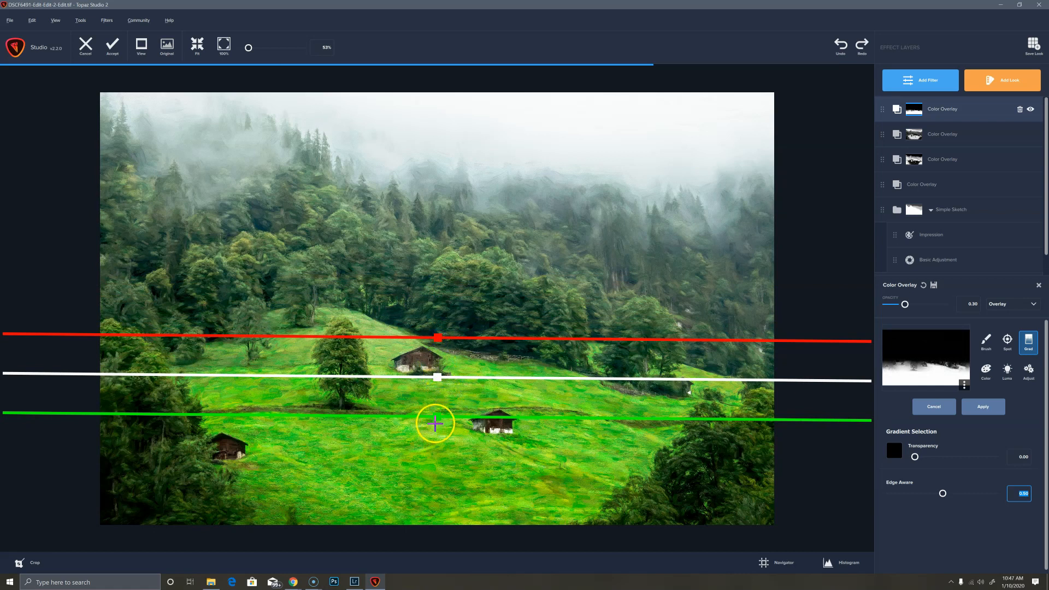
pyautogui.moveTo(436, 423); pyautogui.dragTo(440, 457)
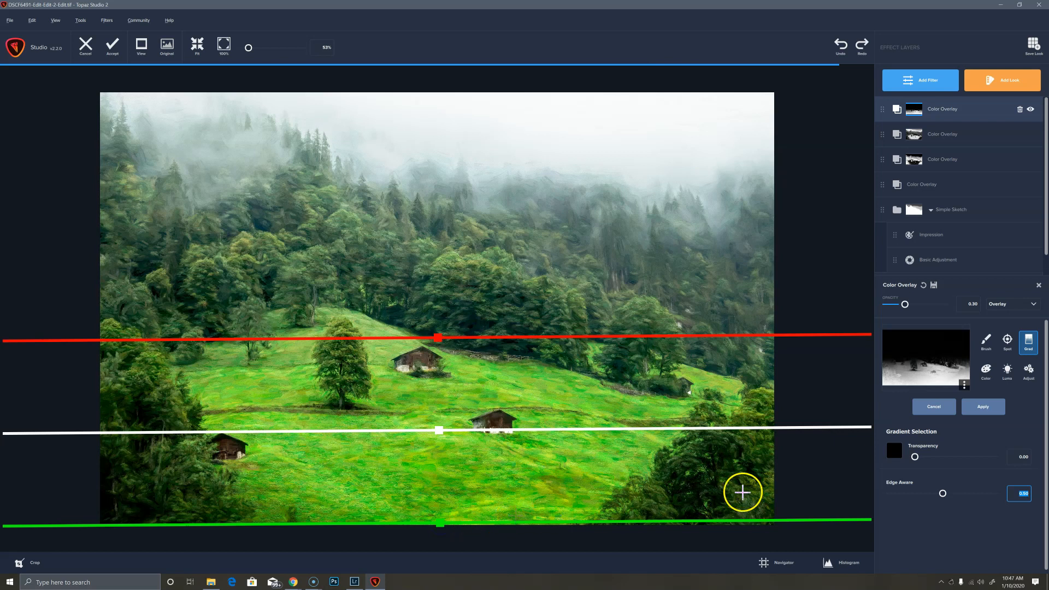
pyautogui.moveTo(943, 501)
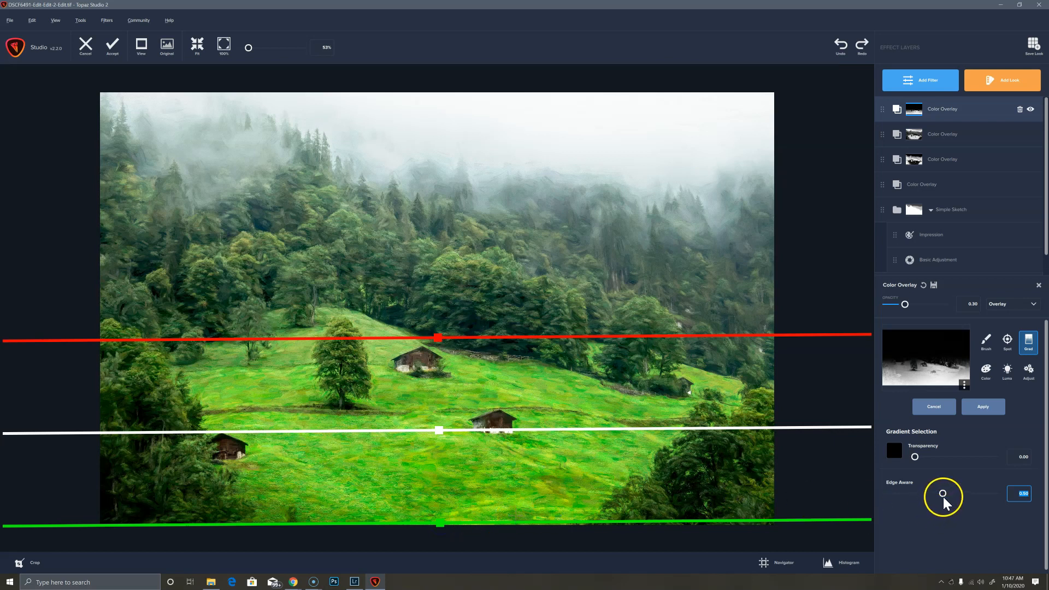
# Step: Turn the gradient mask's Edge Aware setting down to 0
pyautogui.moveTo(943, 494); pyautogui.dragTo(966, 494)
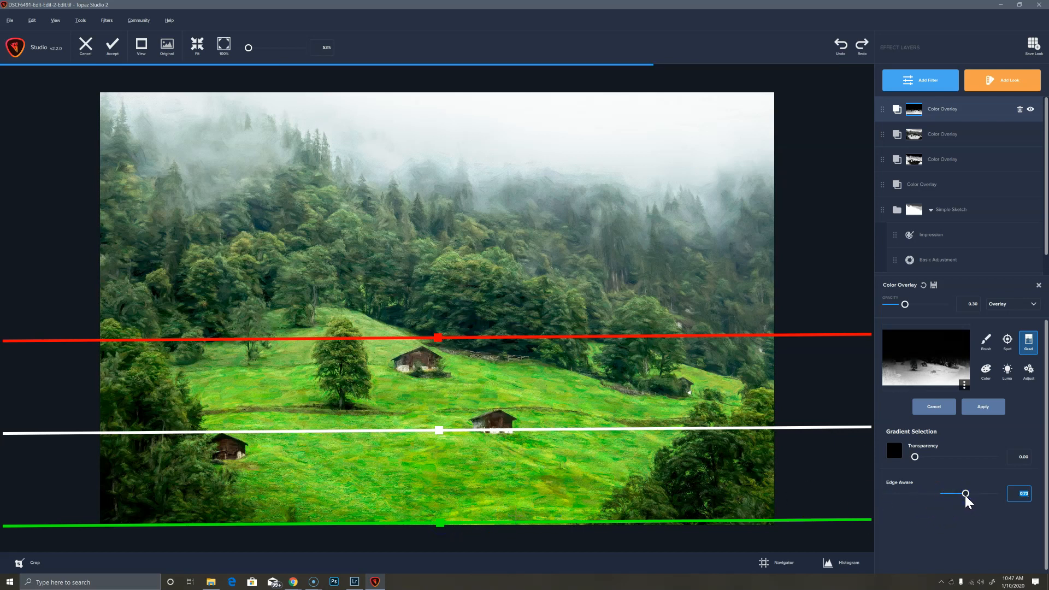
pyautogui.moveTo(966, 494); pyautogui.dragTo(908, 494)
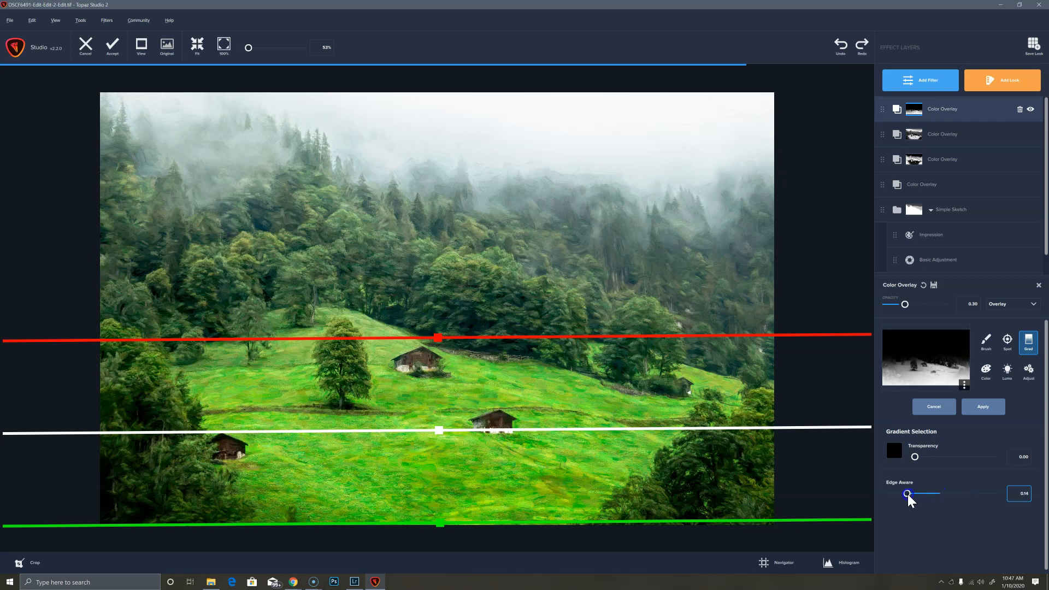
pyautogui.moveTo(907, 493); pyautogui.dragTo(896, 494)
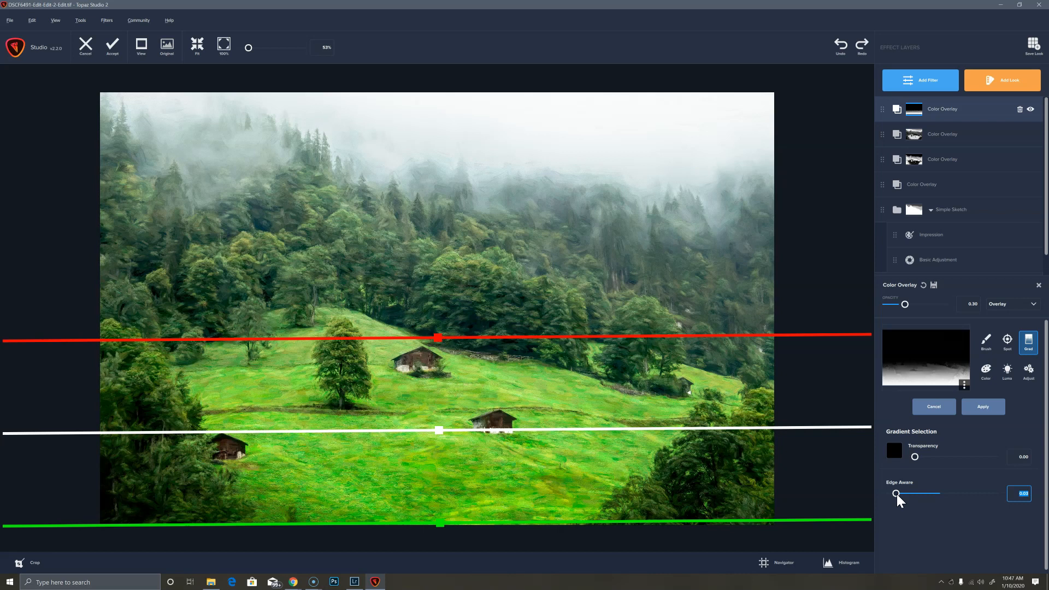
pyautogui.moveTo(901, 394)
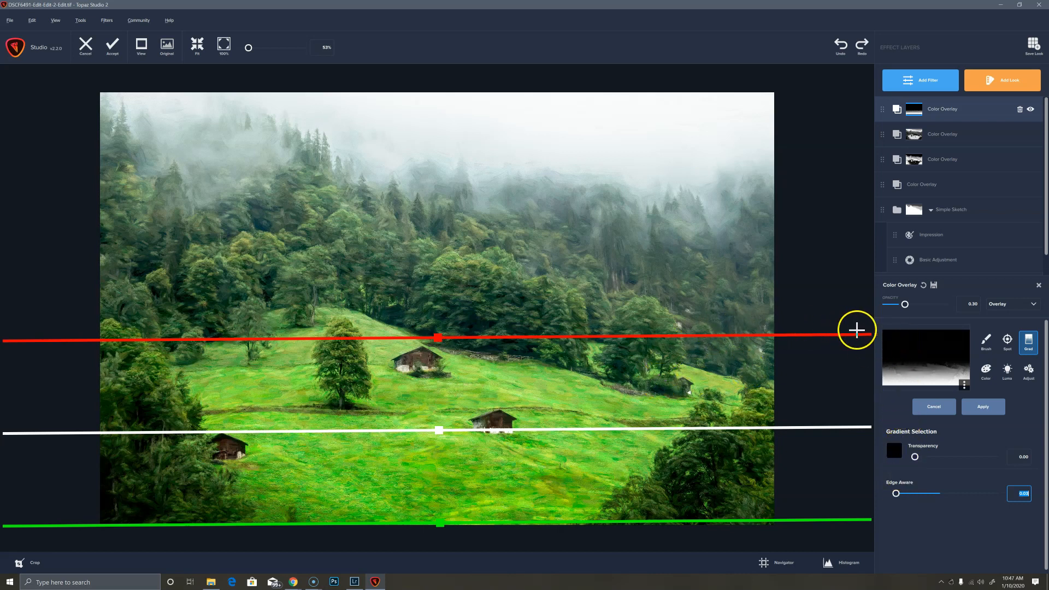
# Step: Brush the mask over the central meadow and cut the black overlay's opacity from 0.30 to about 0.1
pyautogui.click(986, 341)
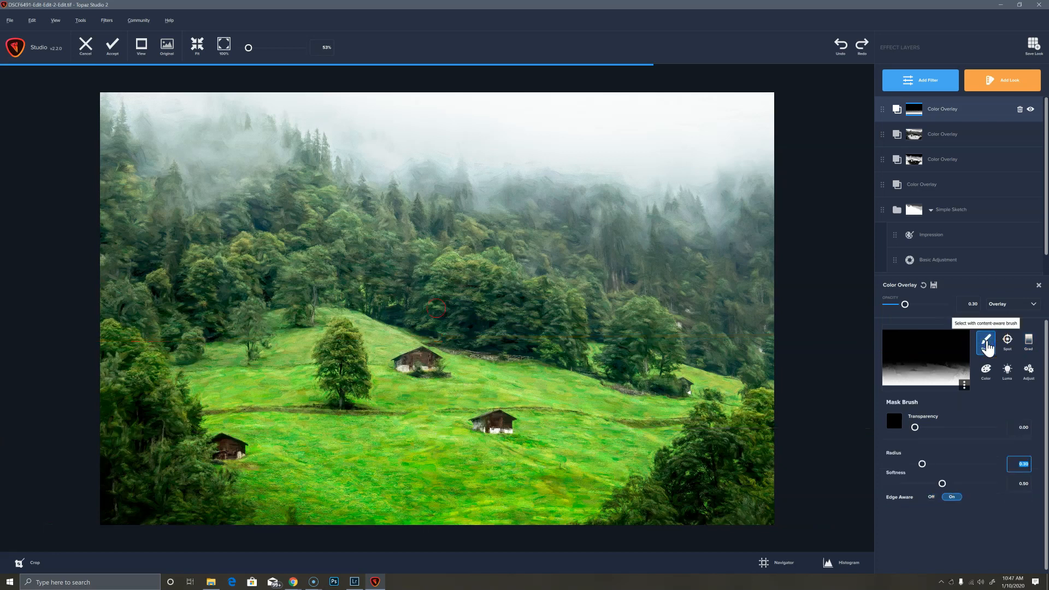
pyautogui.moveTo(899, 350)
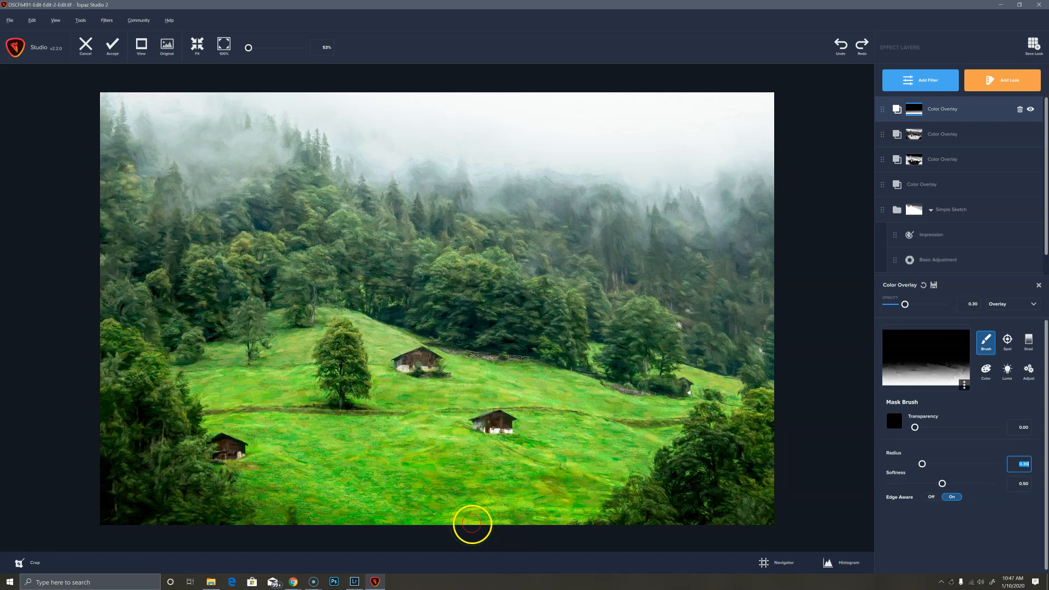
pyautogui.moveTo(461, 515)
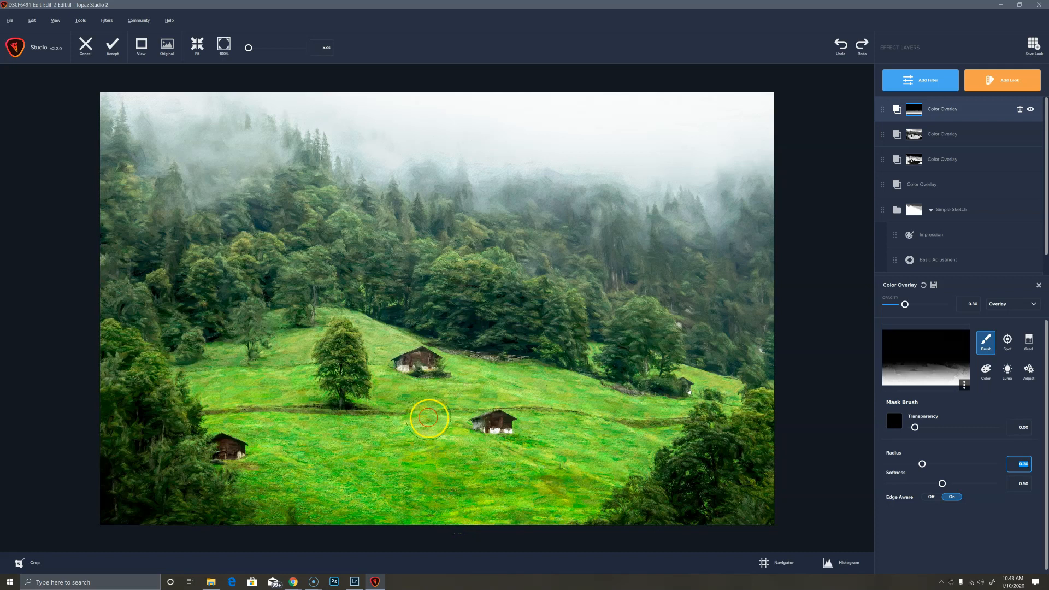
pyautogui.moveTo(428, 419); pyautogui.dragTo(401, 328)
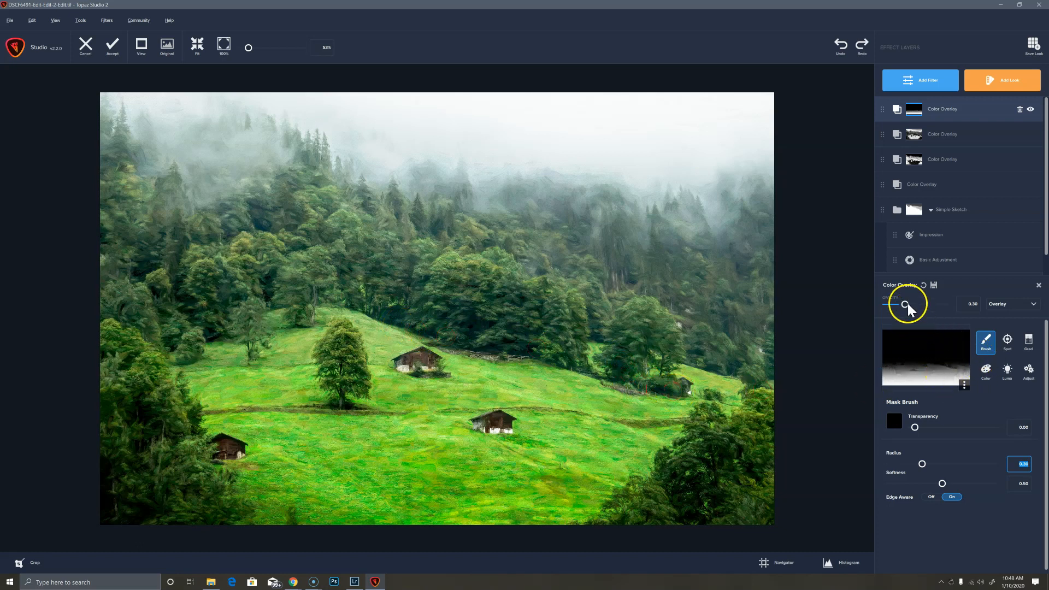
pyautogui.moveTo(908, 304); pyautogui.dragTo(902, 304)
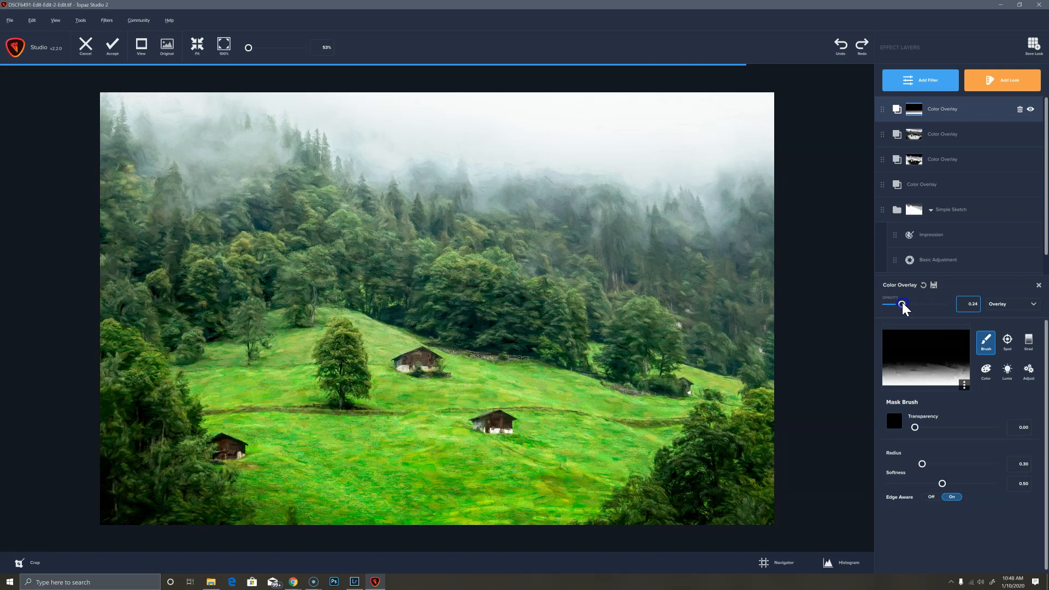
pyautogui.moveTo(902, 304); pyautogui.dragTo(888, 304)
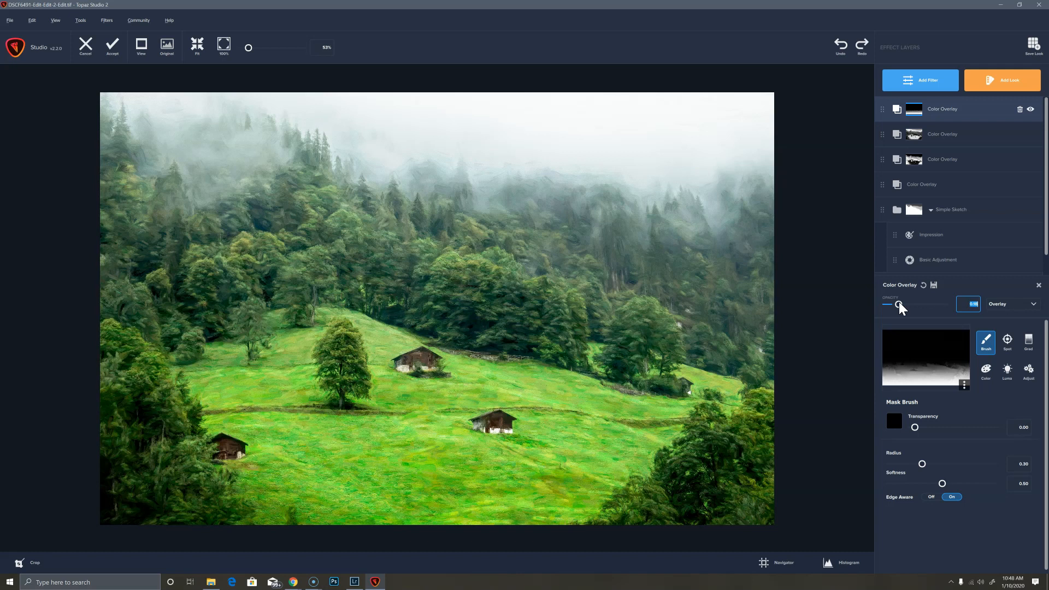
pyautogui.moveTo(892, 305); pyautogui.dragTo(895, 305)
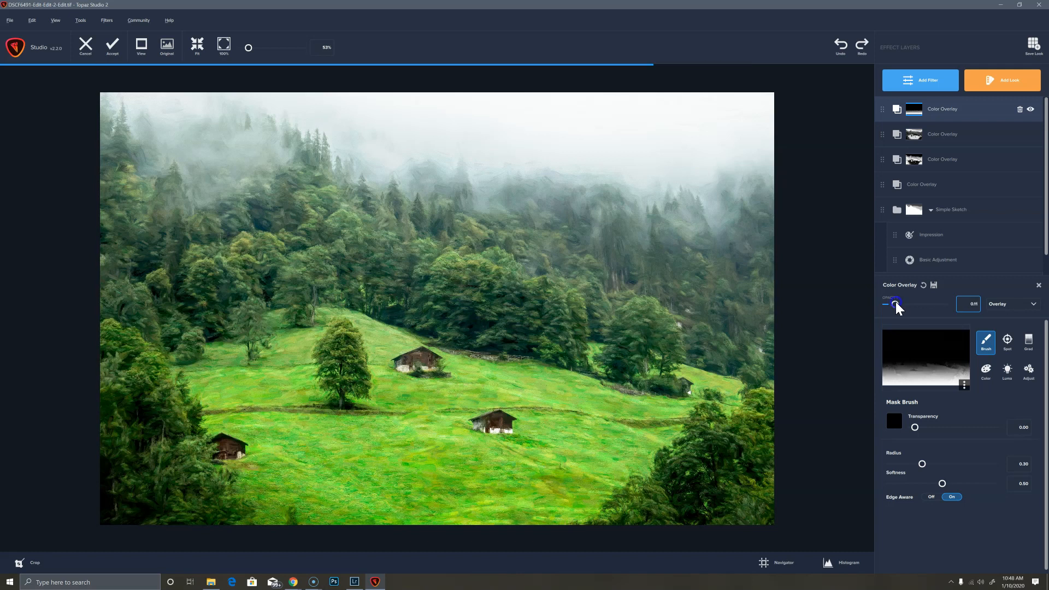
pyautogui.moveTo(893, 304); pyautogui.dragTo(900, 304)
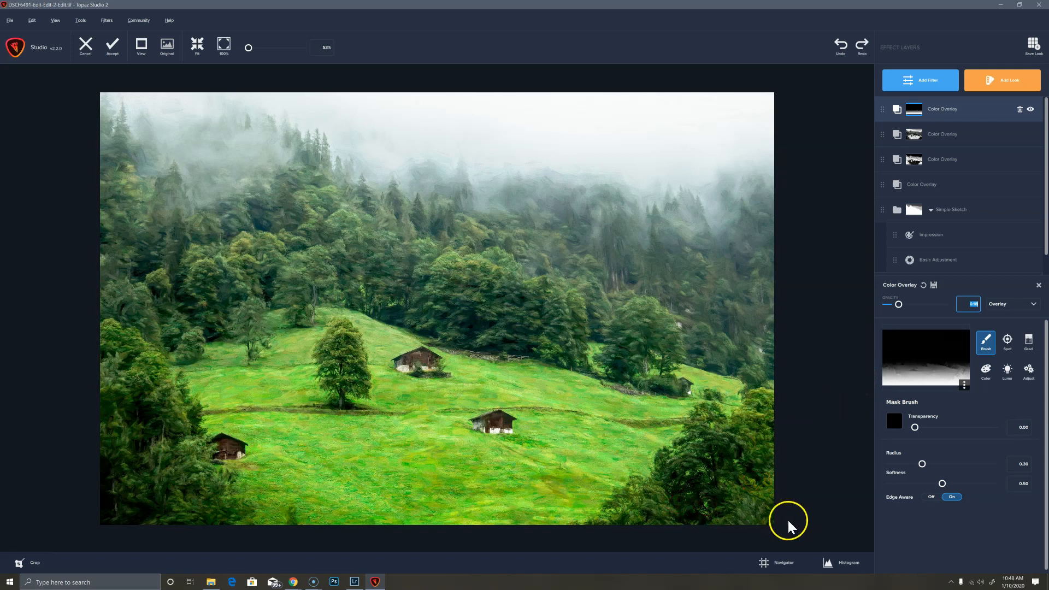
pyautogui.moveTo(840, 503)
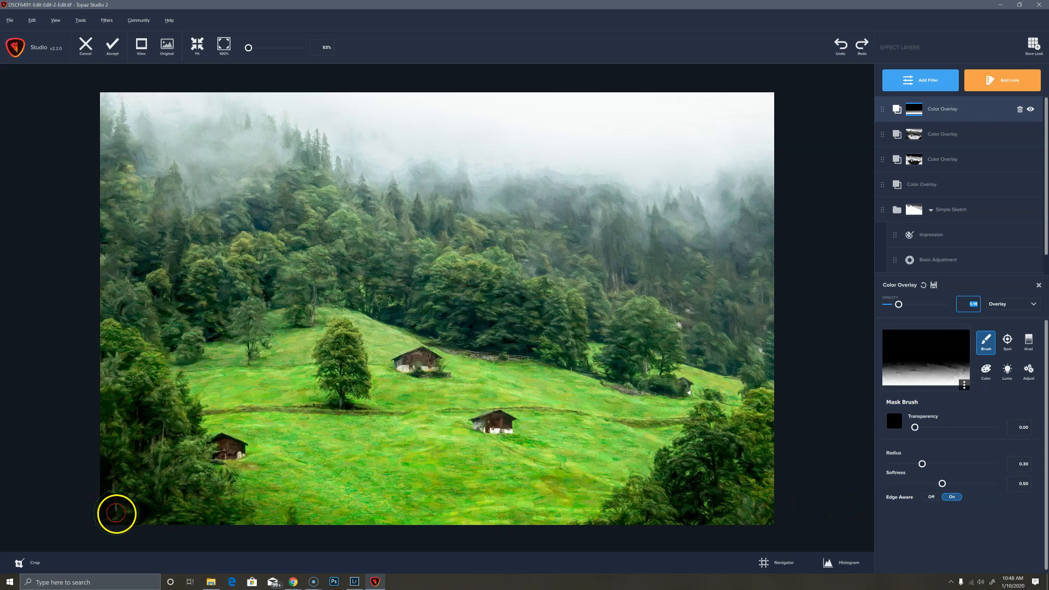
pyautogui.click(167, 46)
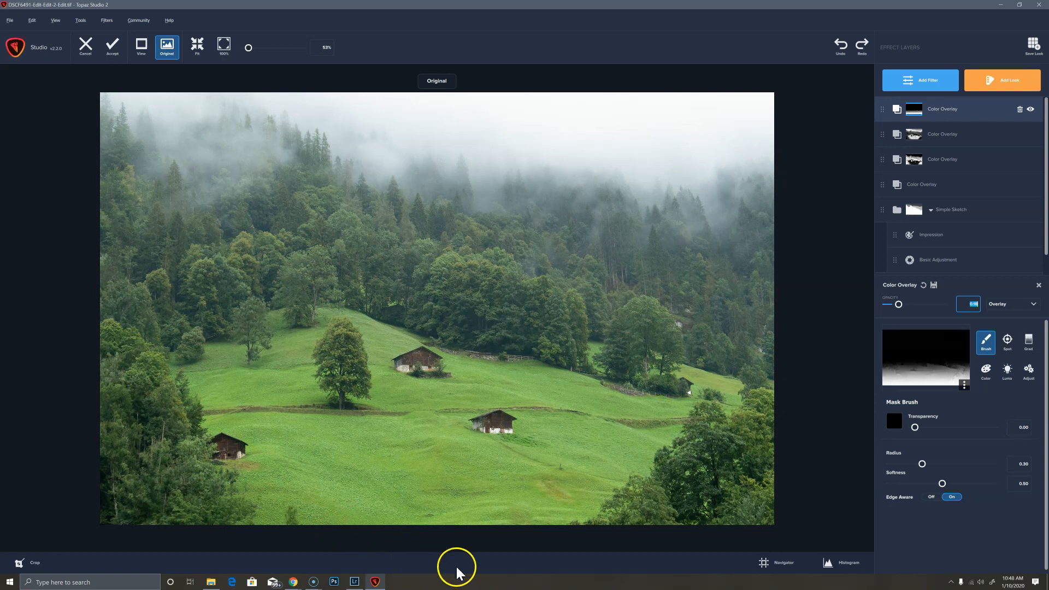
pyautogui.moveTo(460, 571)
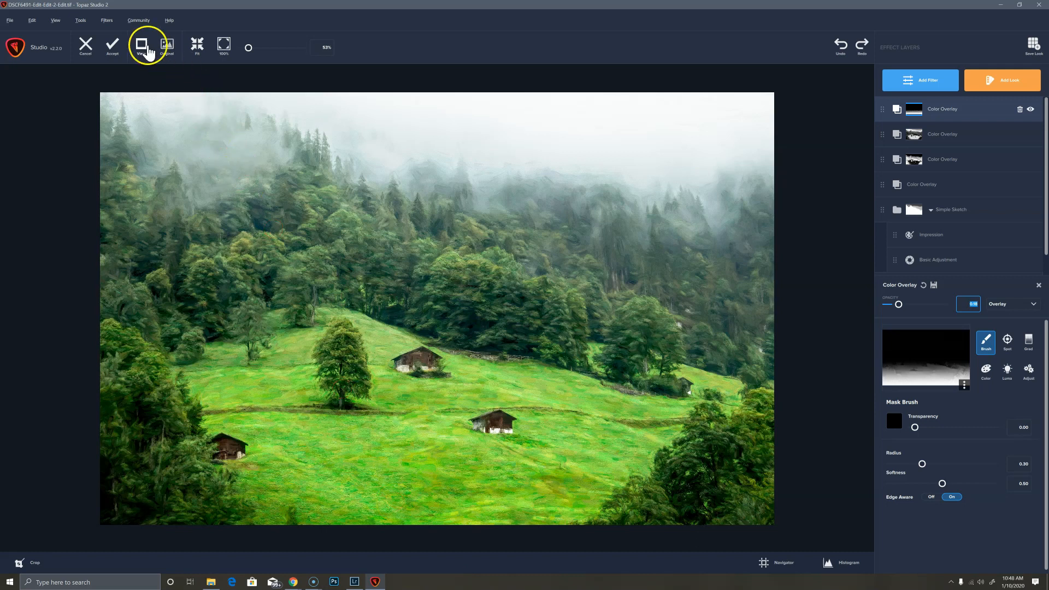
pyautogui.moveTo(112, 46)
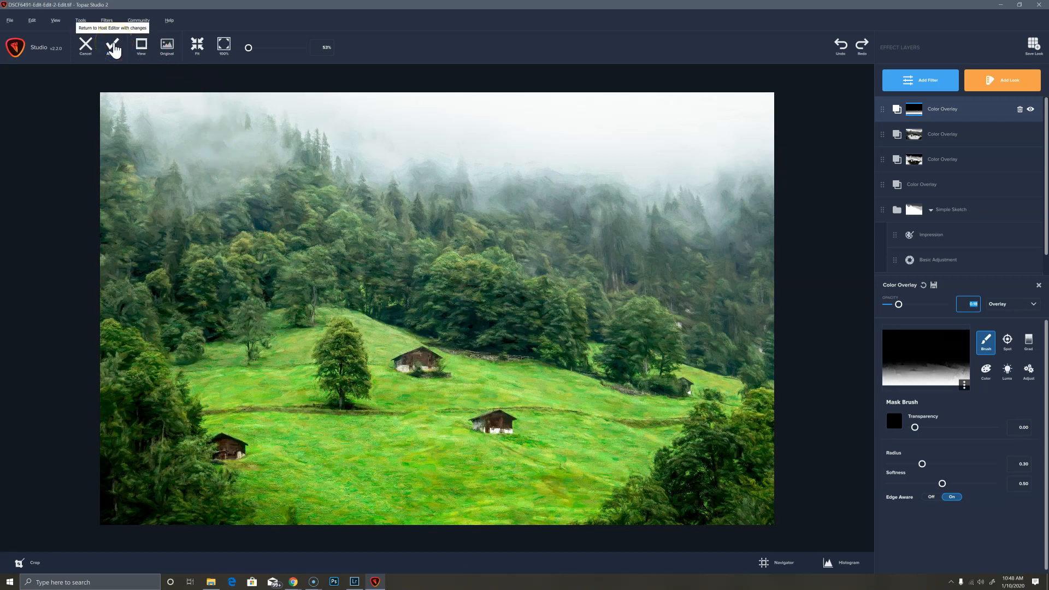